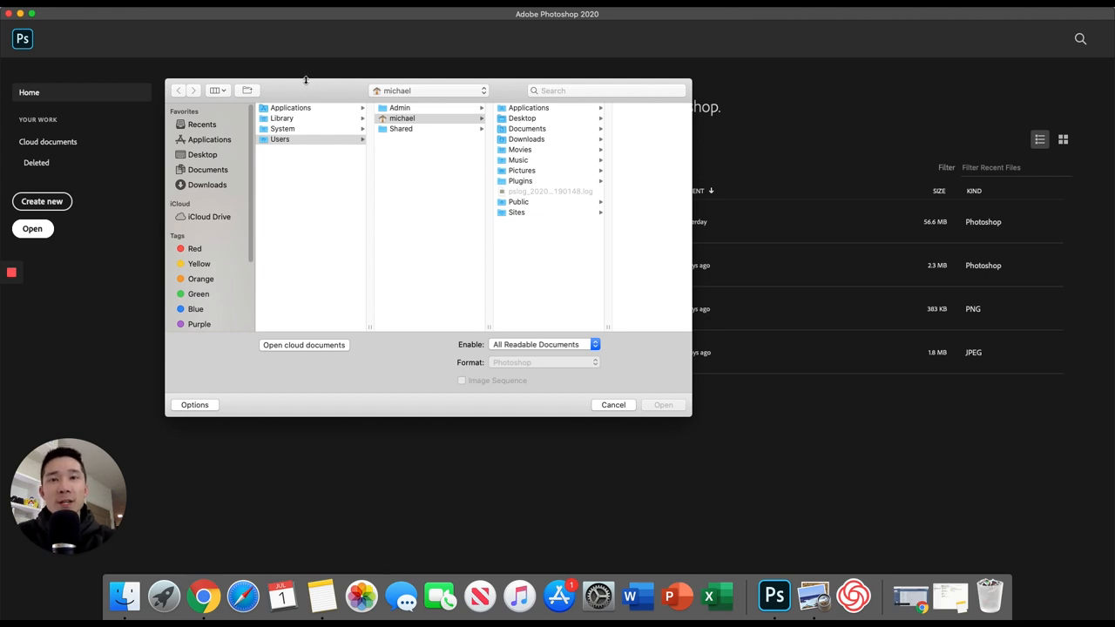
{"action": "mouse_move", "coordinate": [277, 92]}
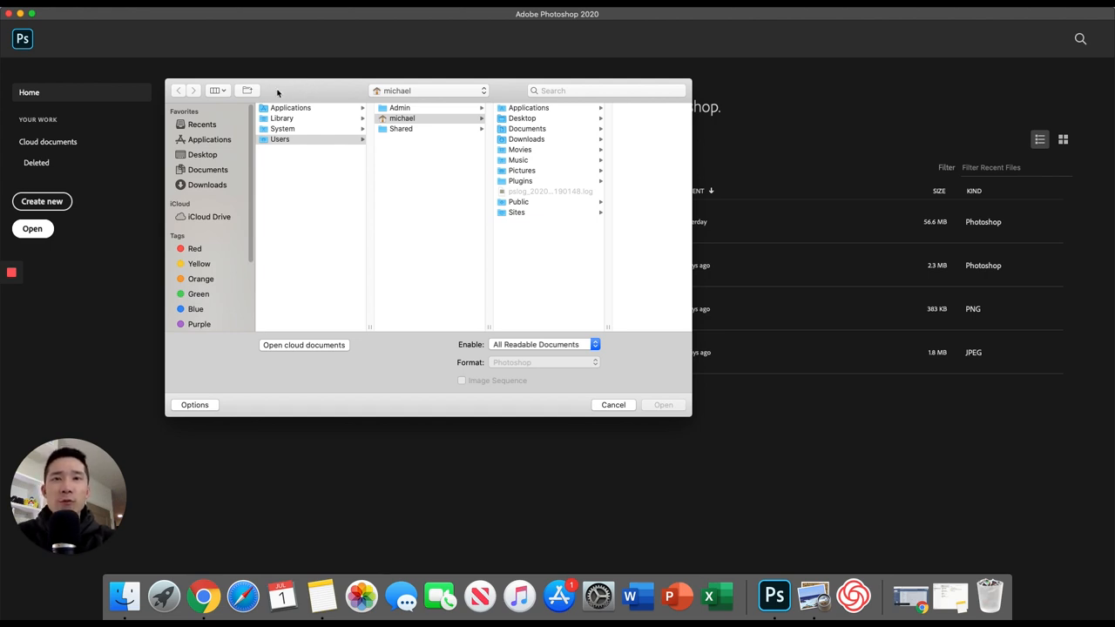
{"action": "mouse_move", "coordinate": [232, 48]}
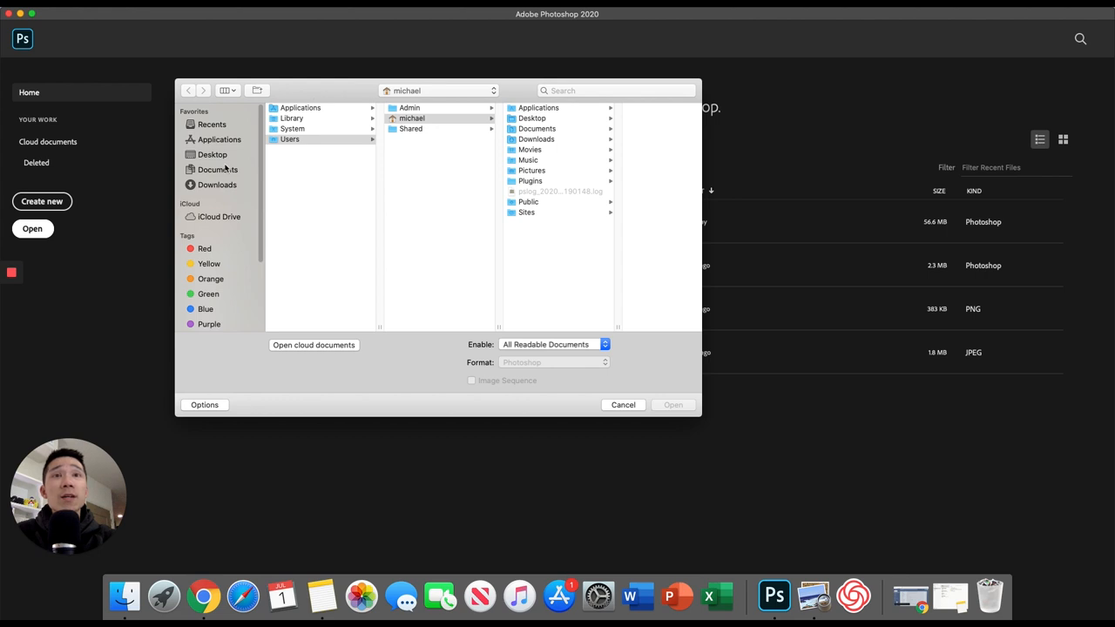
Open Bozer Wozer.jpg from the Desktop folder as a new document
{"action": "left_click", "coordinate": [213, 154]}
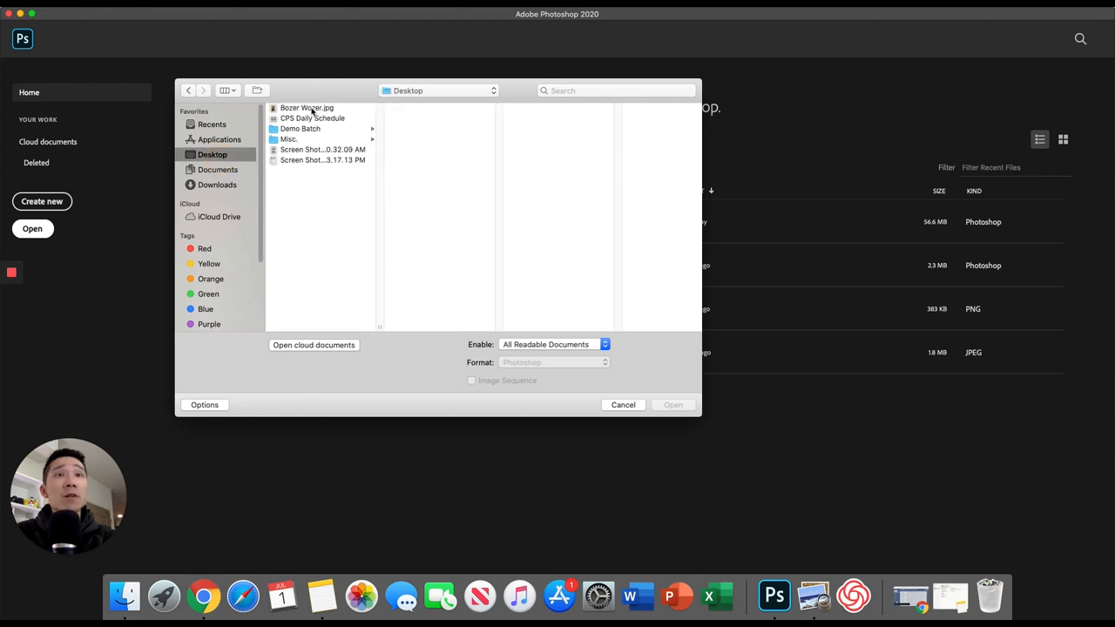
{"action": "left_click", "coordinate": [307, 108]}
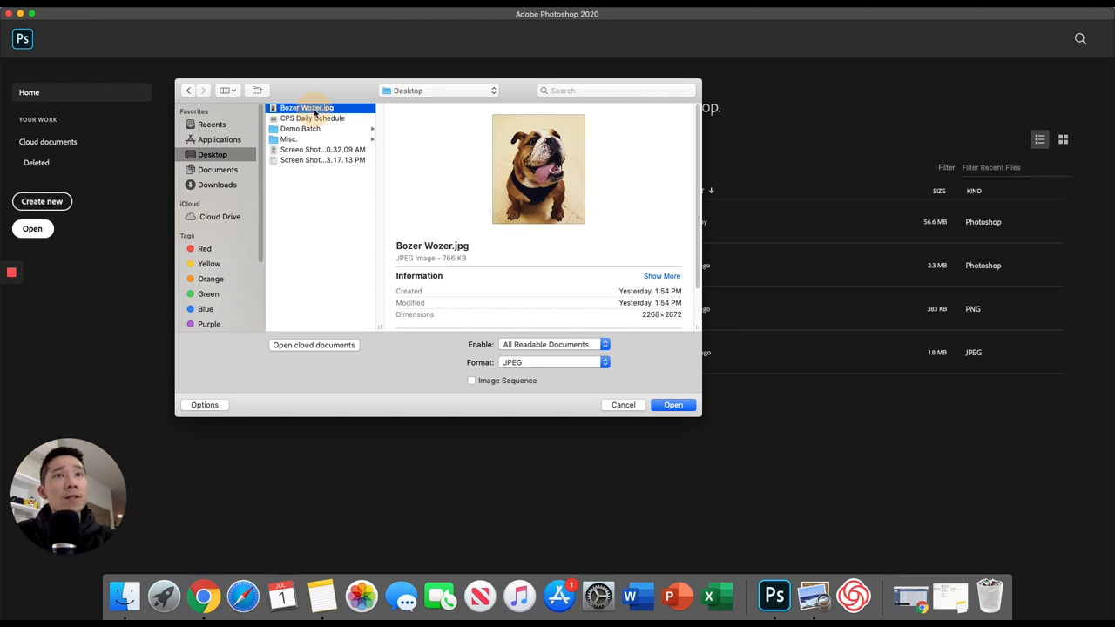
{"action": "mouse_move", "coordinate": [675, 418]}
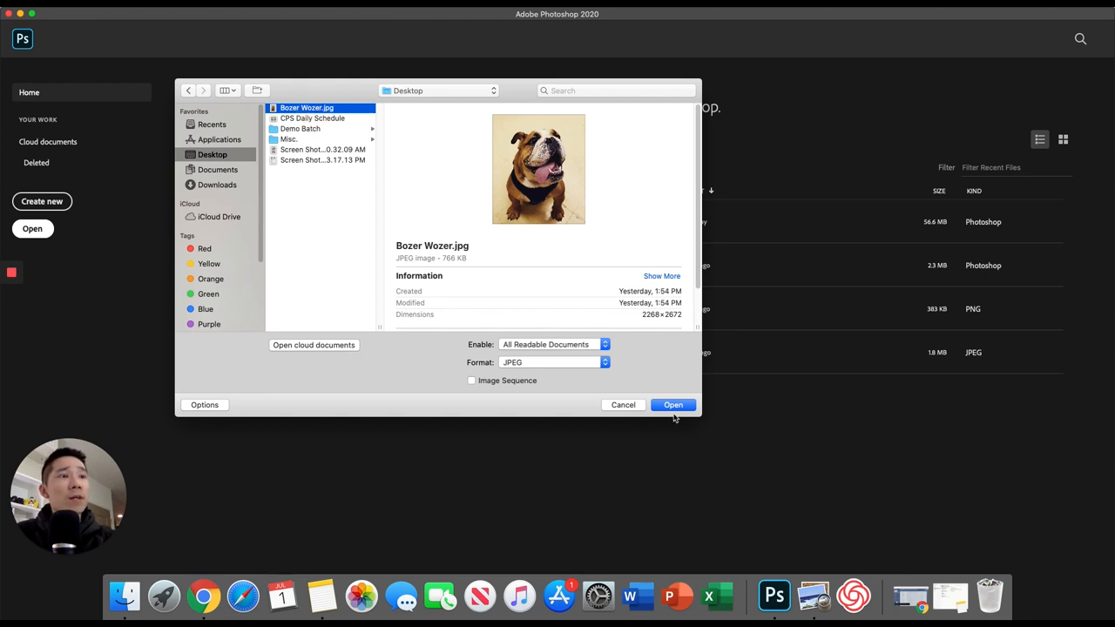
{"action": "left_click", "coordinate": [672, 404]}
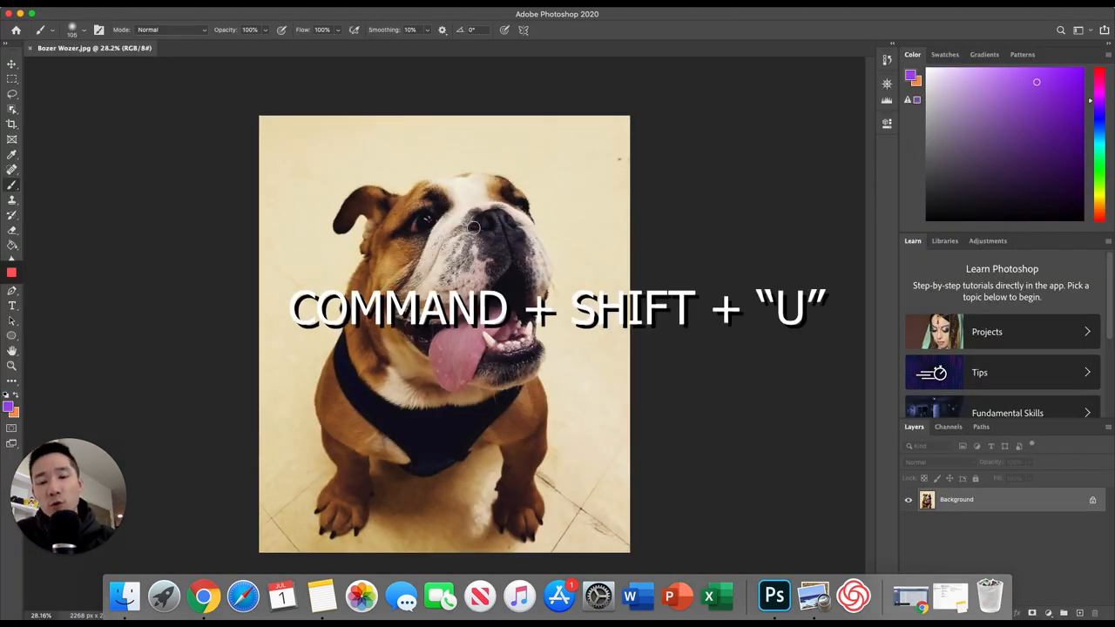
Desaturate the bulldog photo with Command+Shift+U
{"action": "key", "text": "cmd+shift+u"}
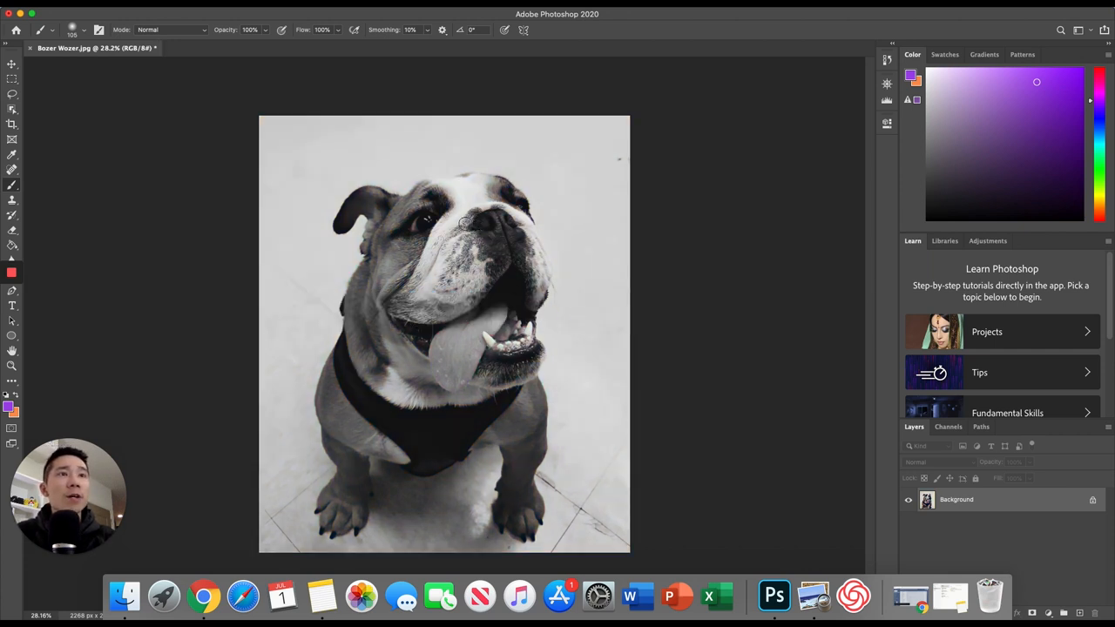
{"action": "mouse_move", "coordinate": [258, 154]}
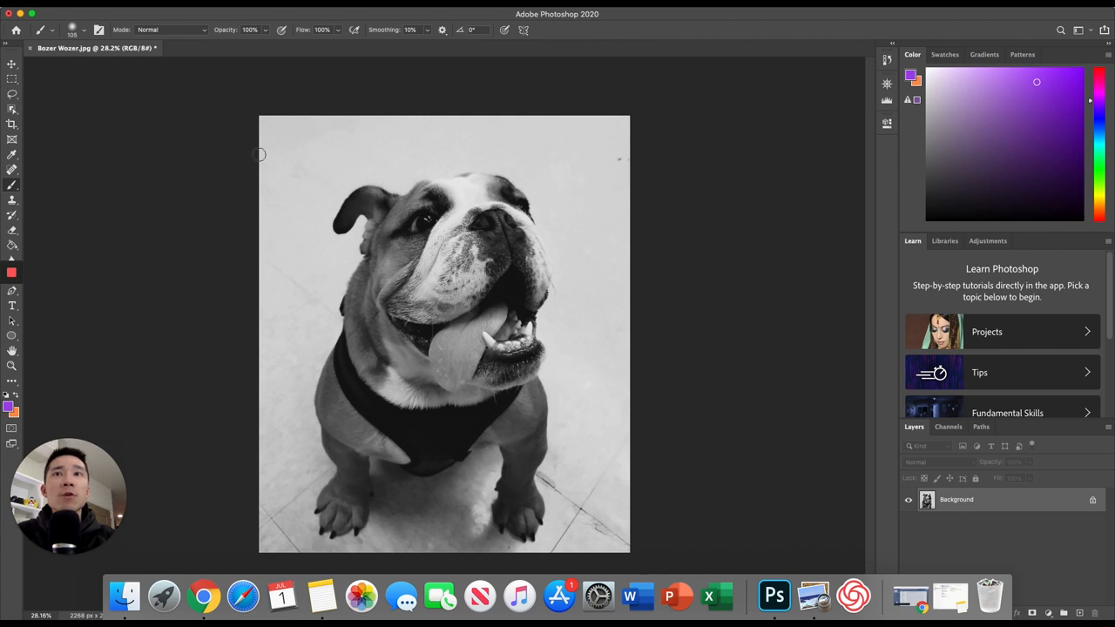
{"action": "mouse_move", "coordinate": [207, 150]}
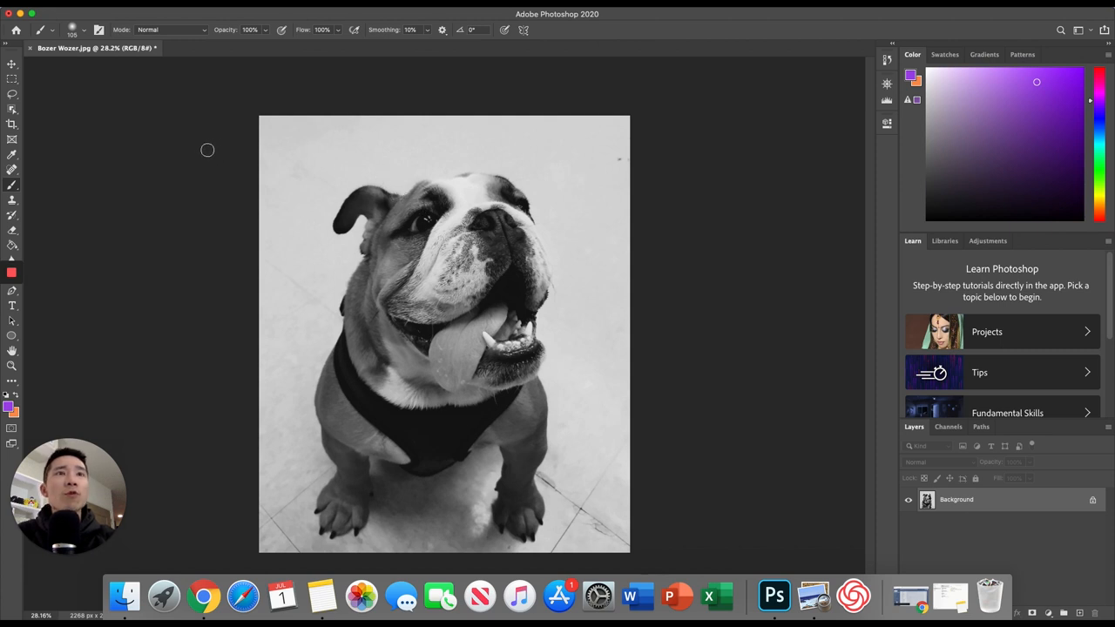
{"action": "mouse_move", "coordinate": [825, 94]}
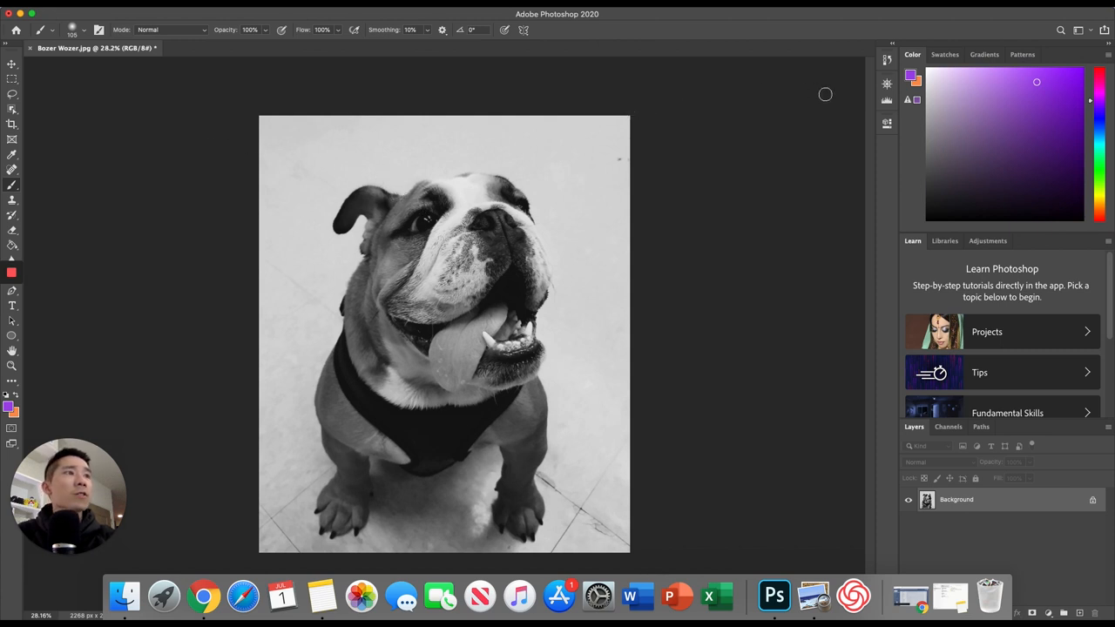
{"action": "mouse_move", "coordinate": [880, 117]}
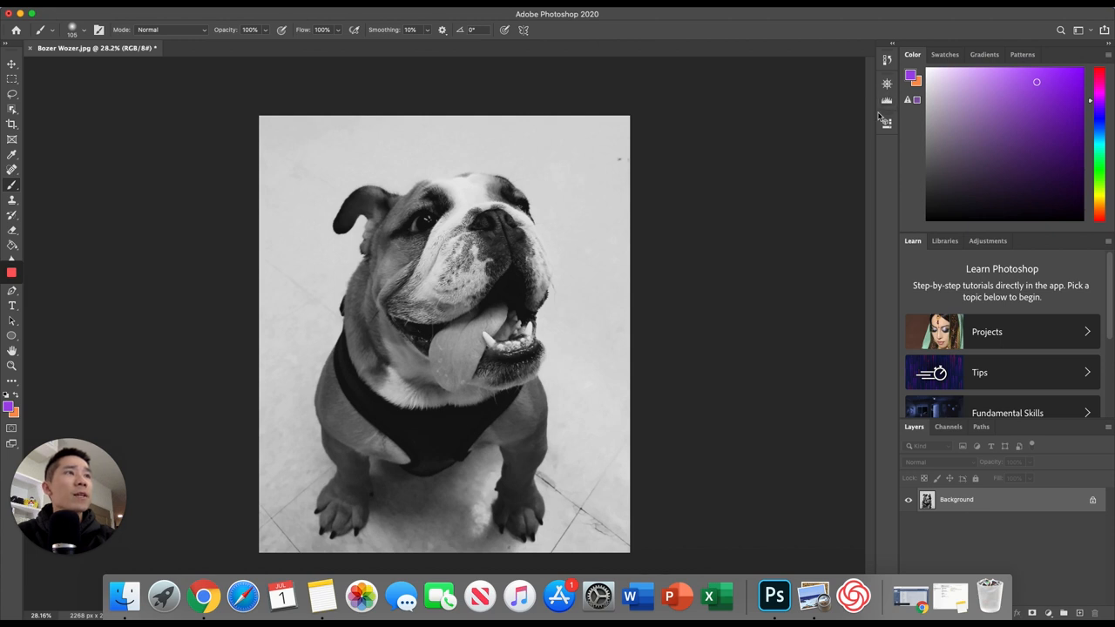
{"action": "mouse_move", "coordinate": [884, 113]}
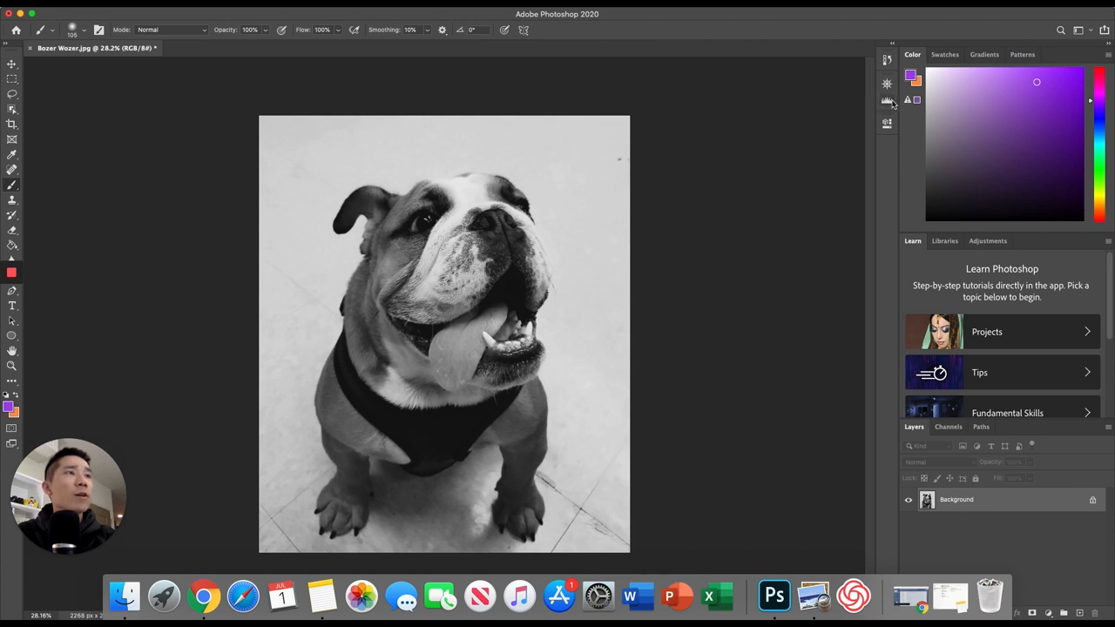
Show the Histogram panel and search Photoshop for 'histogram', then dismiss the results
{"action": "left_click", "coordinate": [886, 100]}
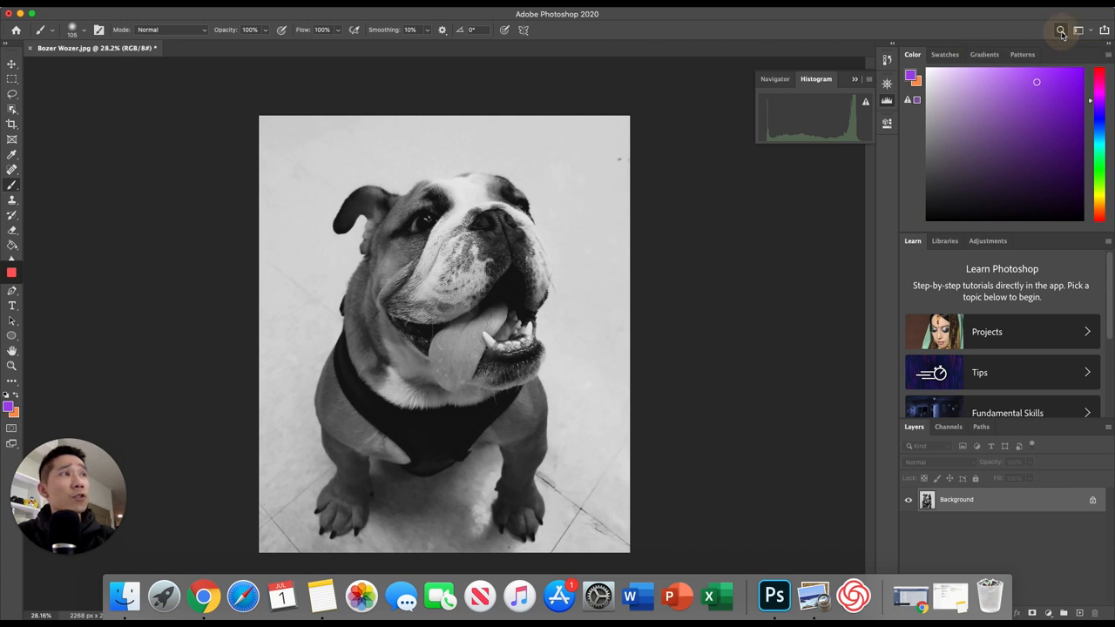
{"action": "left_click", "coordinate": [1060, 30]}
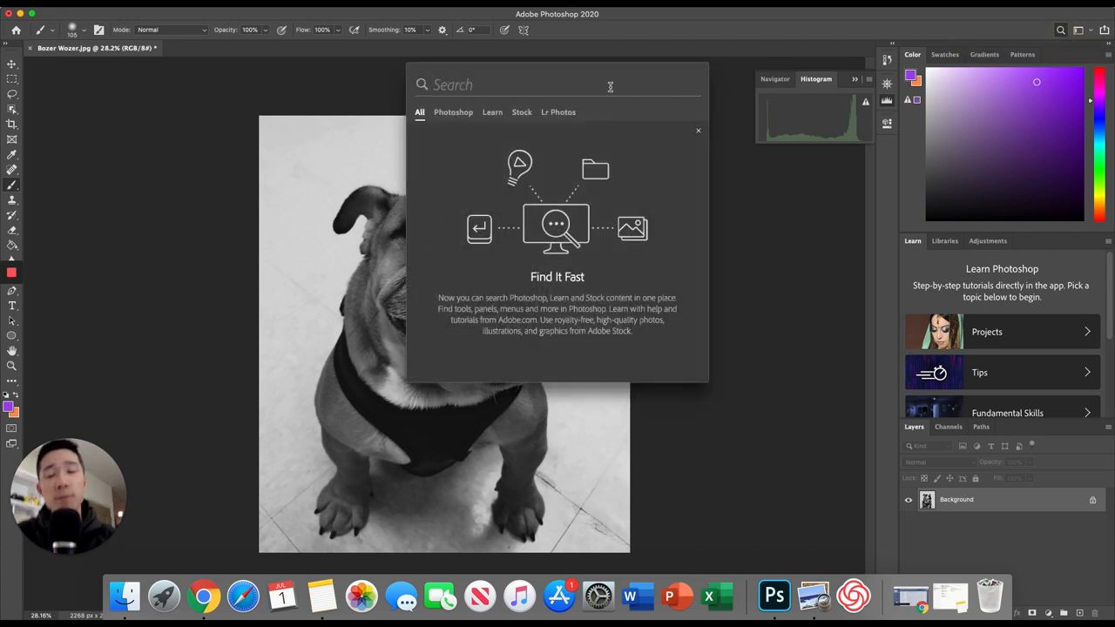
{"action": "type", "text": "histog"}
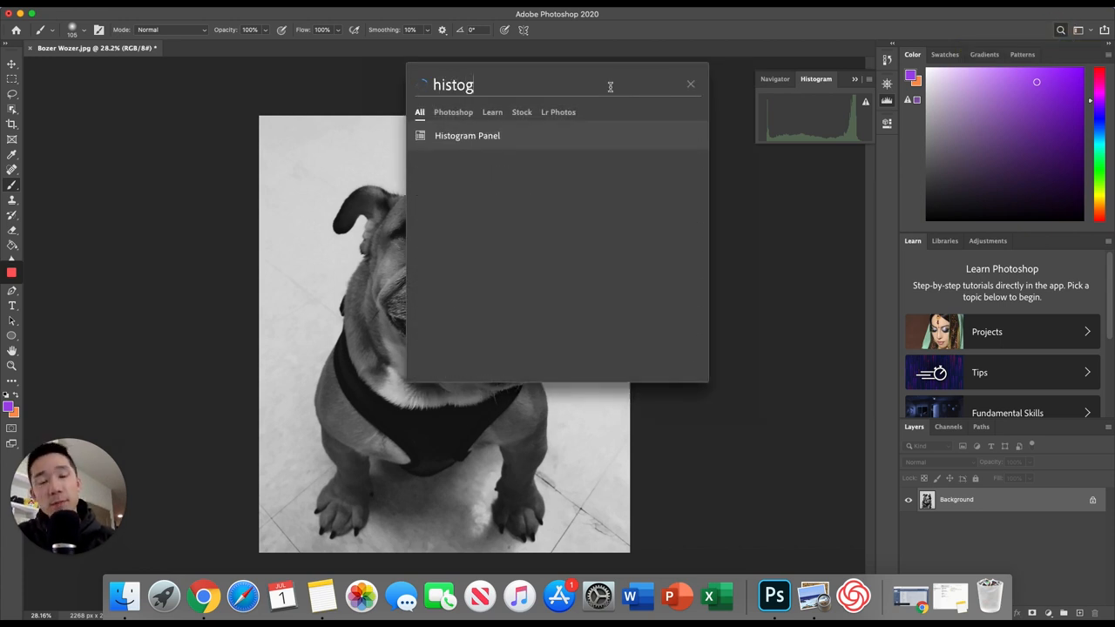
{"action": "type", "text": "ram"}
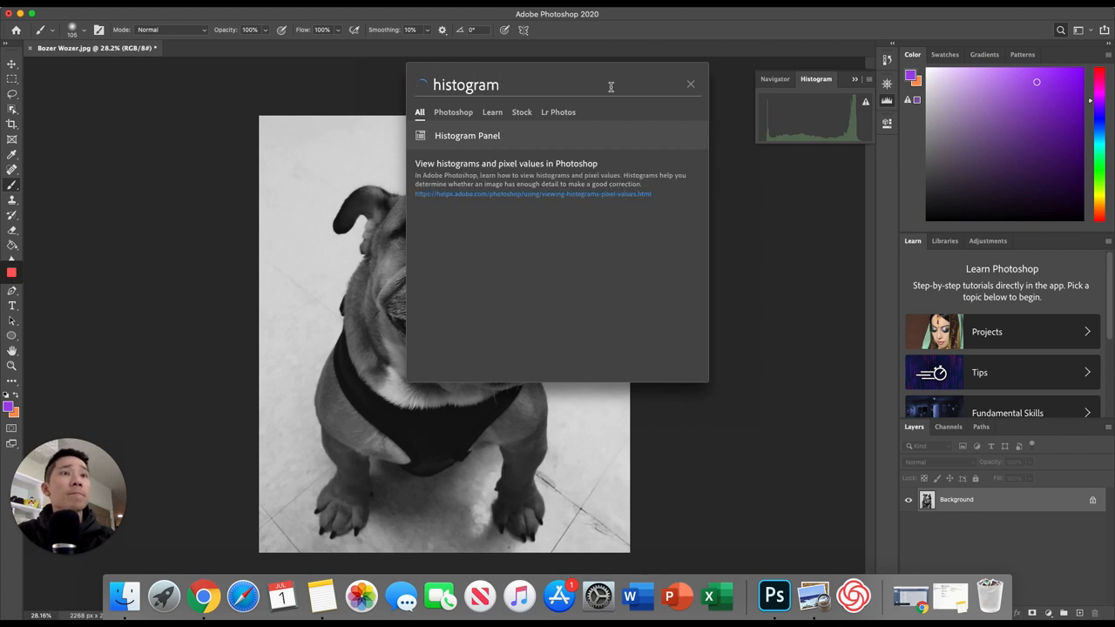
{"action": "mouse_move", "coordinate": [692, 87]}
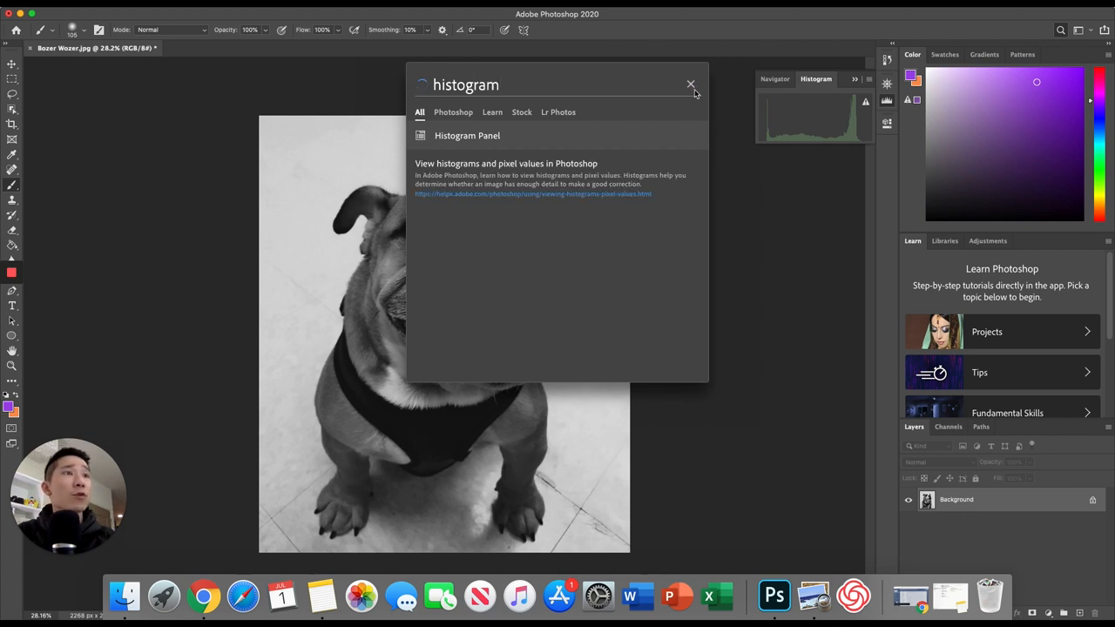
{"action": "left_click", "coordinate": [691, 84]}
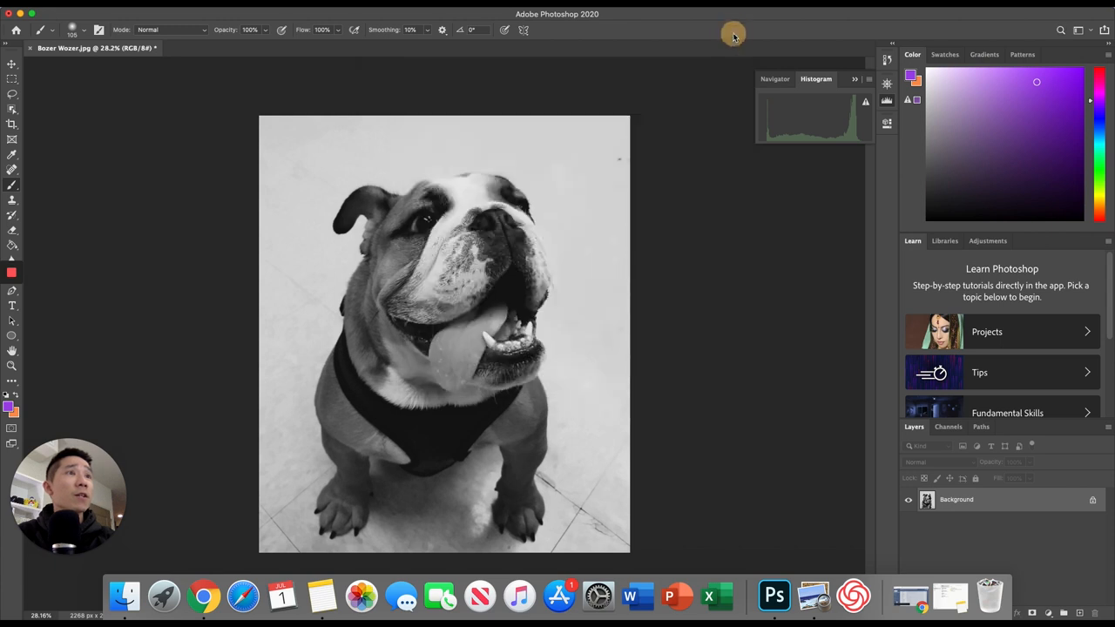
{"action": "mouse_move", "coordinate": [760, 119]}
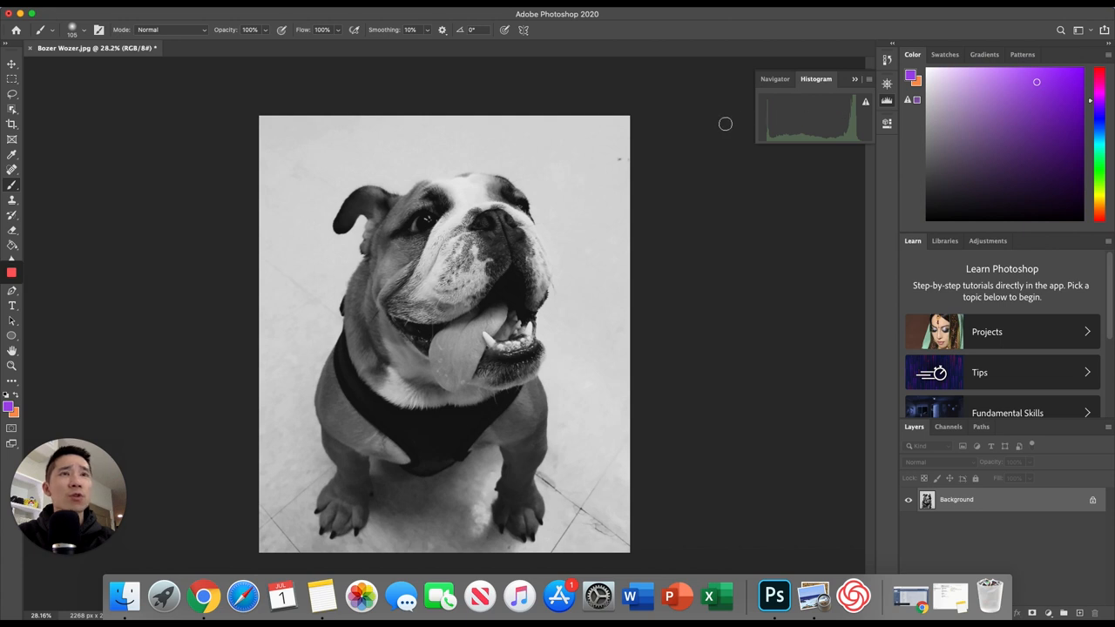
{"action": "mouse_move", "coordinate": [650, 130]}
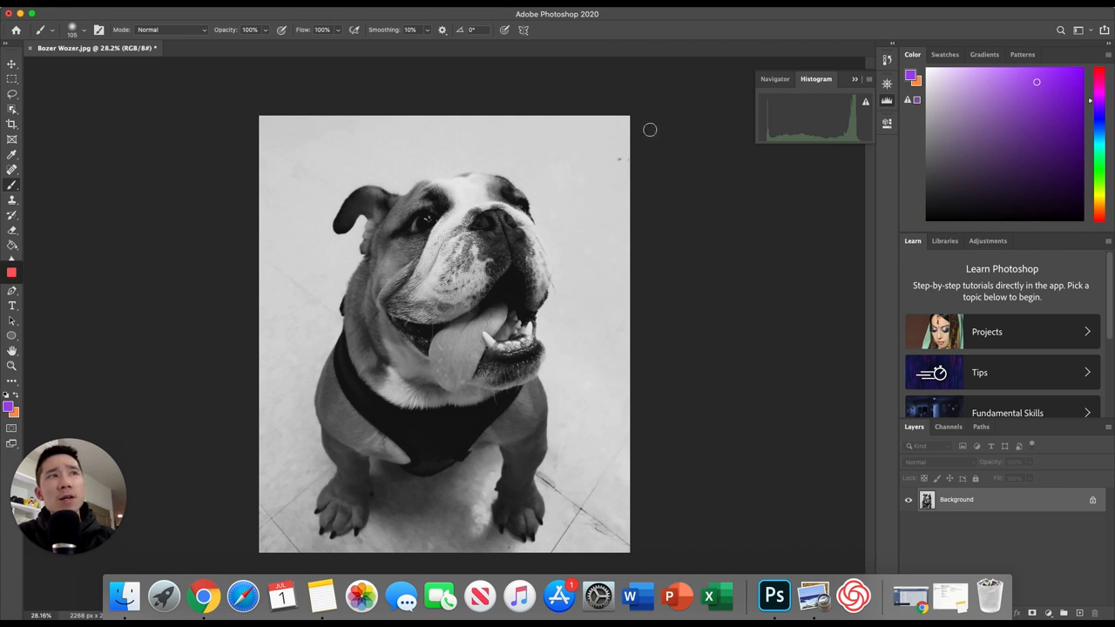
{"action": "mouse_move", "coordinate": [681, 113]}
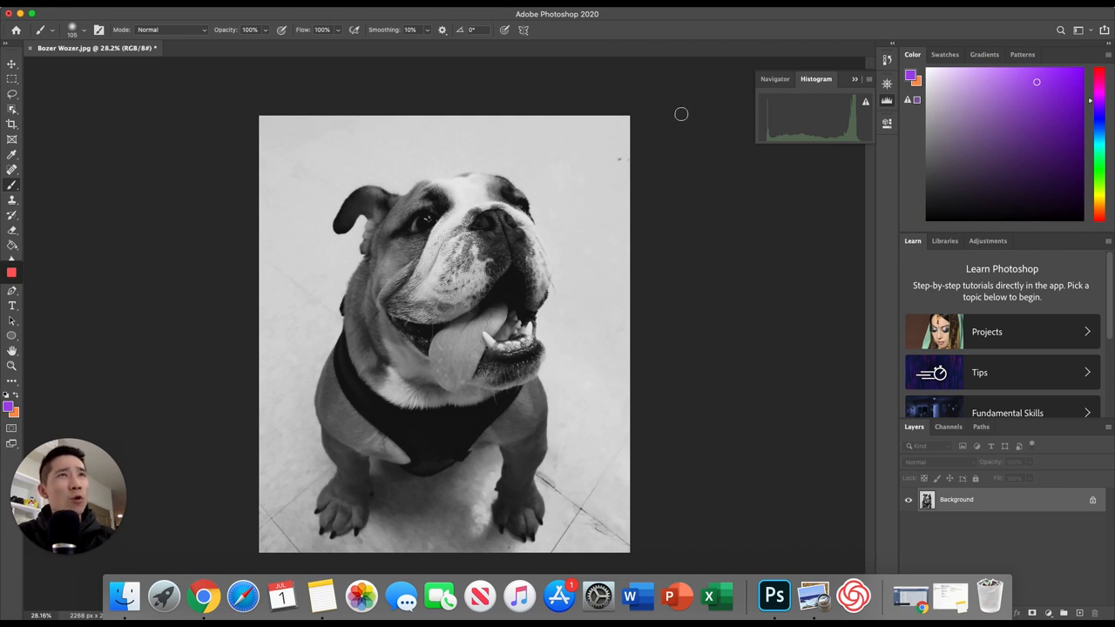
{"action": "mouse_move", "coordinate": [610, 18]}
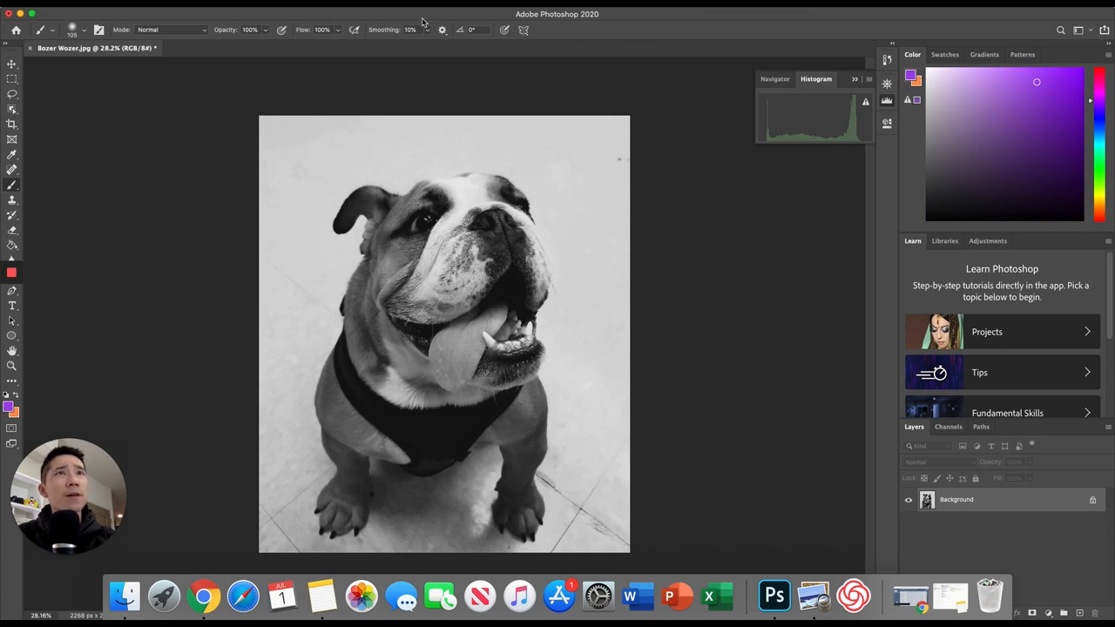
{"action": "mouse_move", "coordinate": [419, 22]}
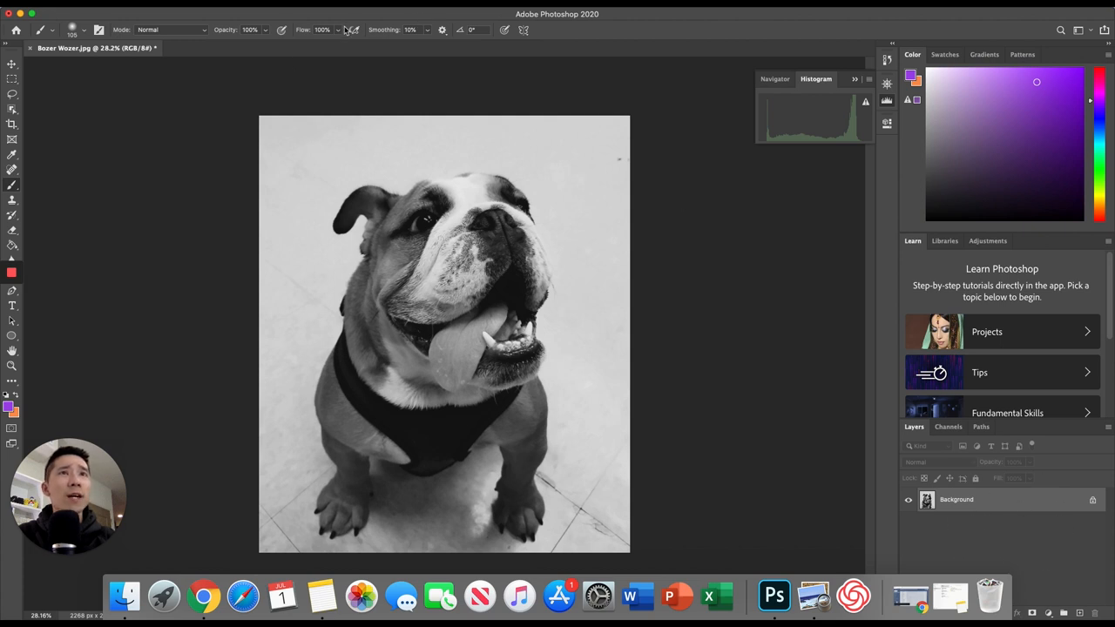
{"action": "mouse_move", "coordinate": [331, 16]}
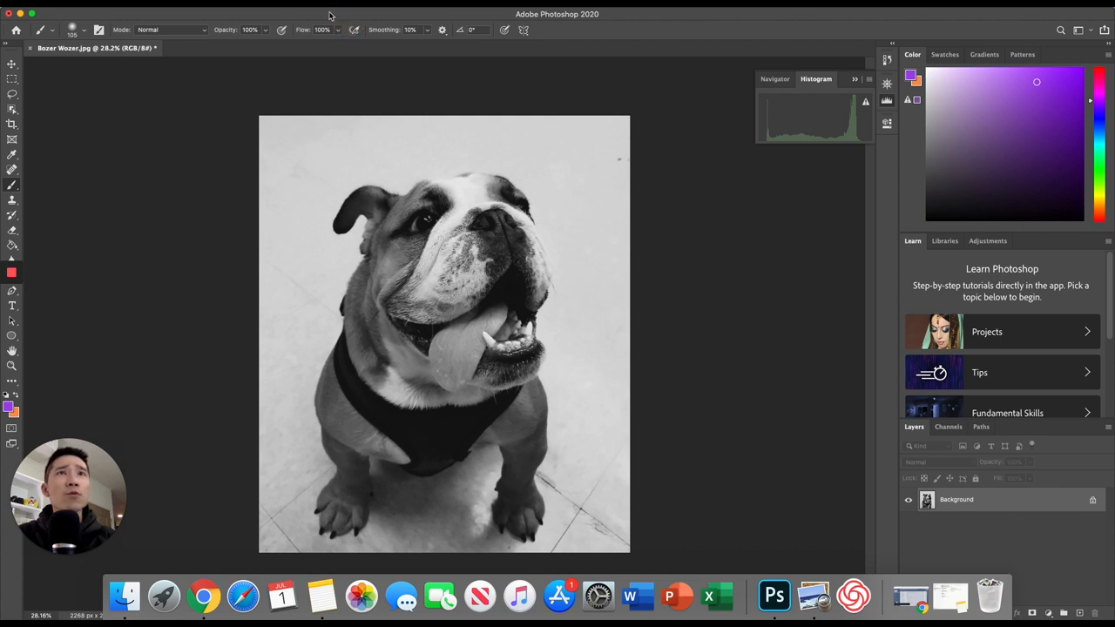
{"action": "mouse_move", "coordinate": [329, 16]}
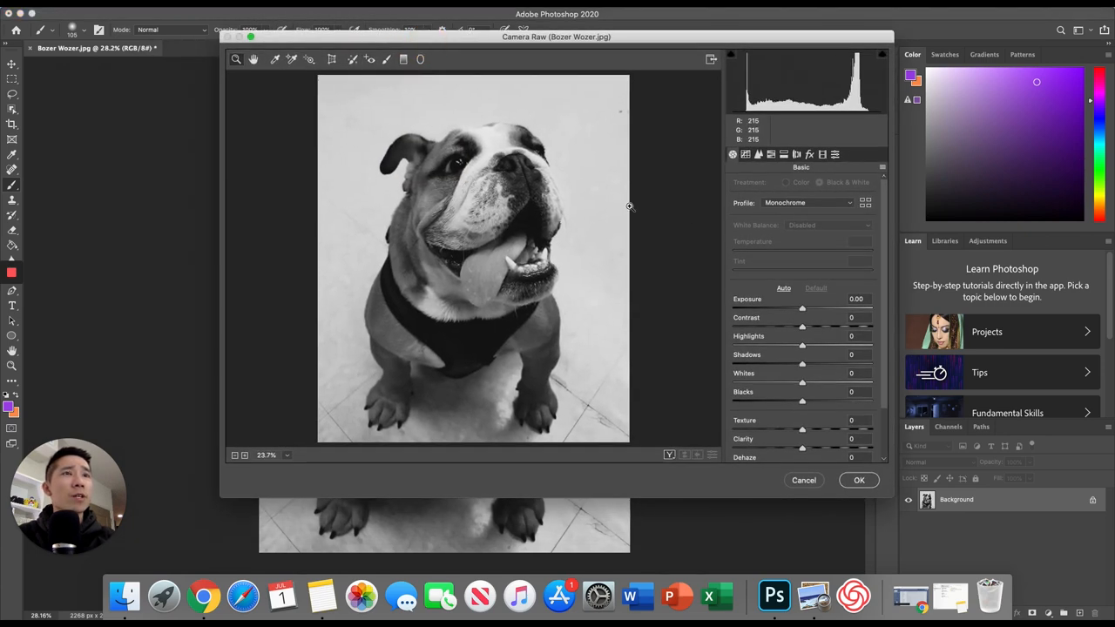
{"action": "mouse_move", "coordinate": [621, 177]}
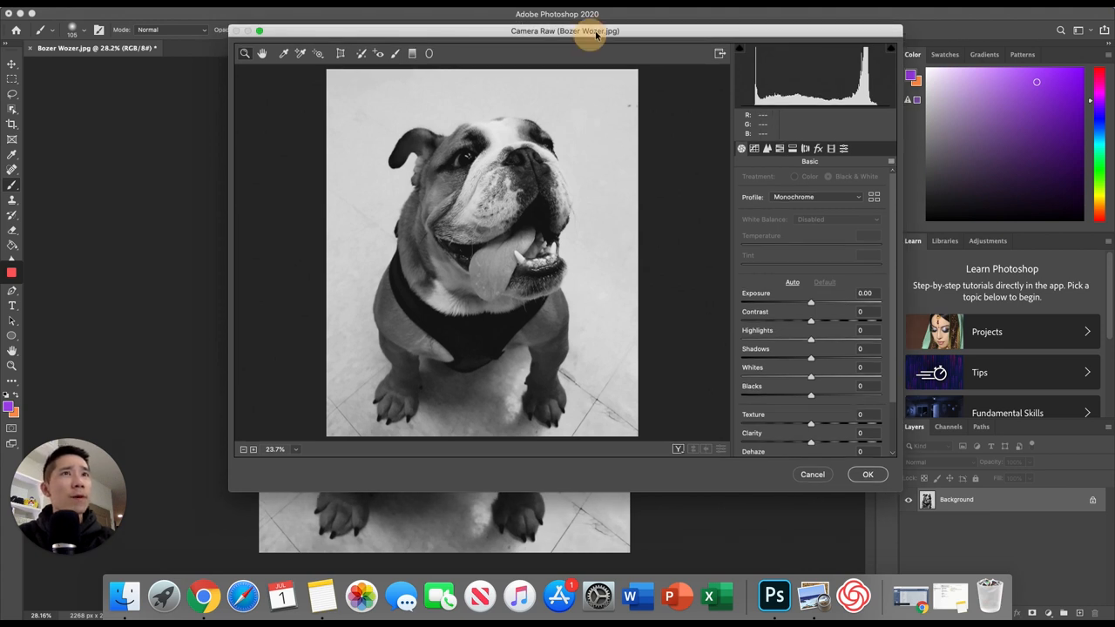
In Camera Raw, set Contrast to -35
{"action": "left_click_drag", "start_coordinate": [566, 30], "coordinate": [562, 20]}
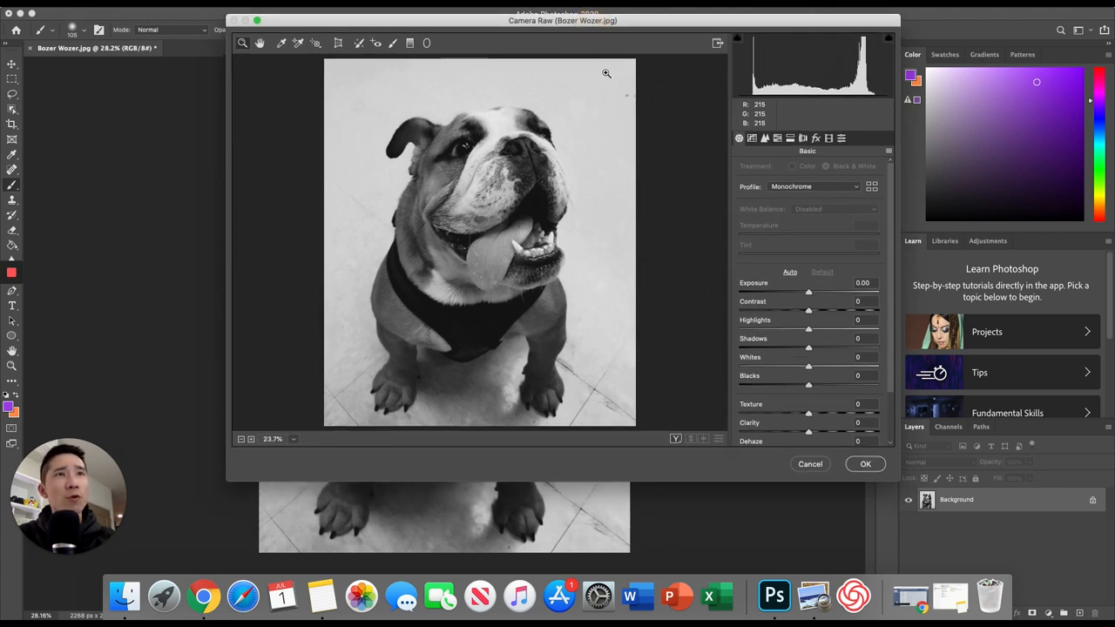
{"action": "mouse_move", "coordinate": [858, 296]}
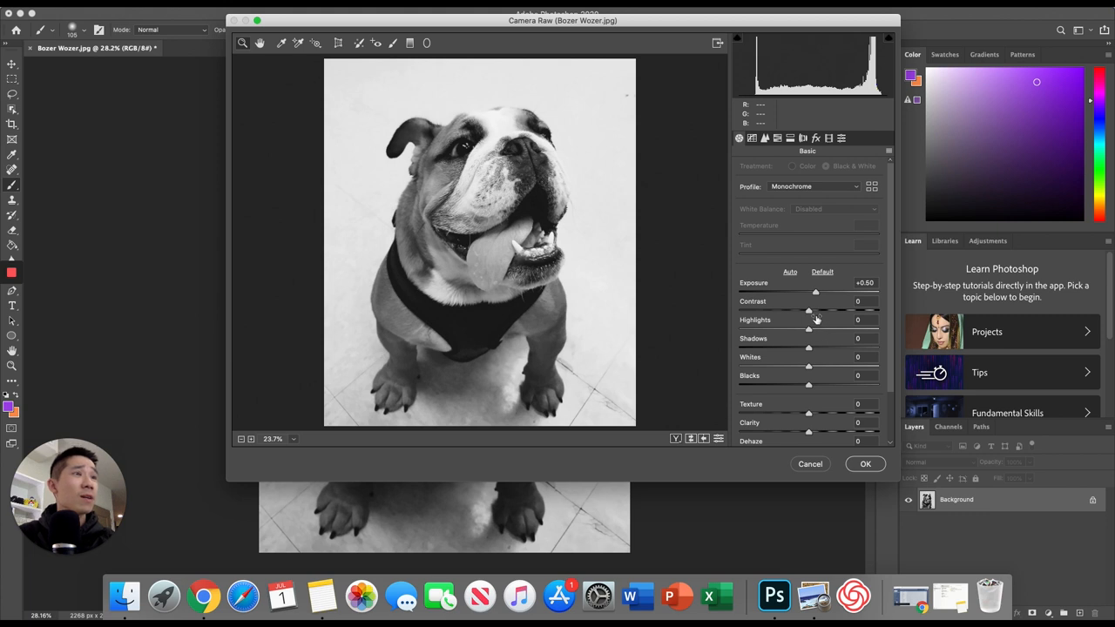
{"action": "mouse_move", "coordinate": [810, 316]}
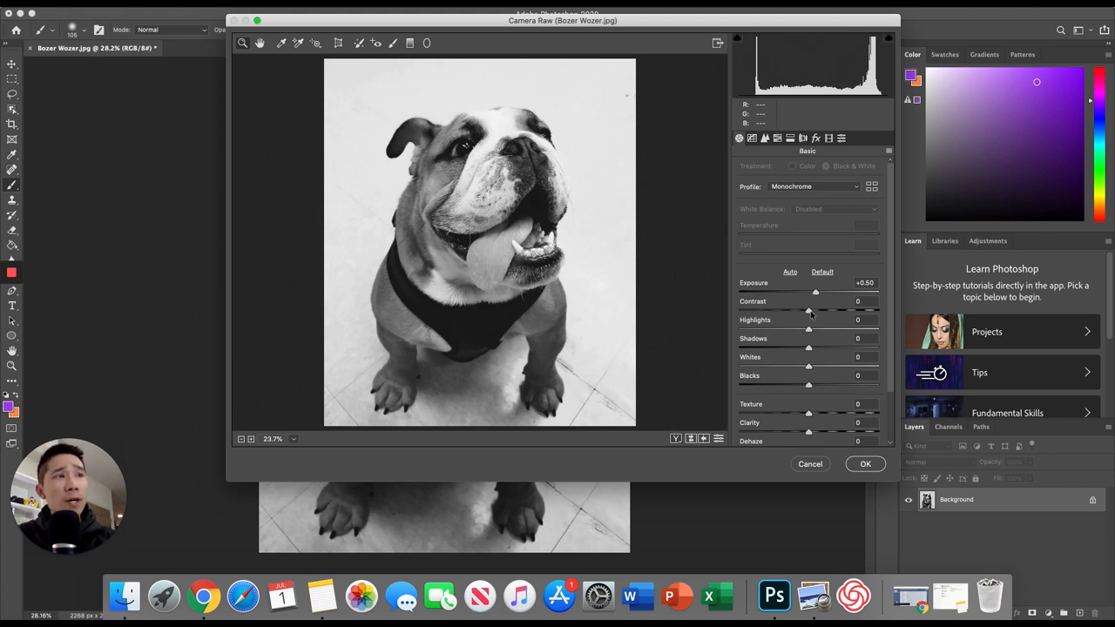
{"action": "left_click_drag", "start_coordinate": [809, 310], "coordinate": [826, 310]}
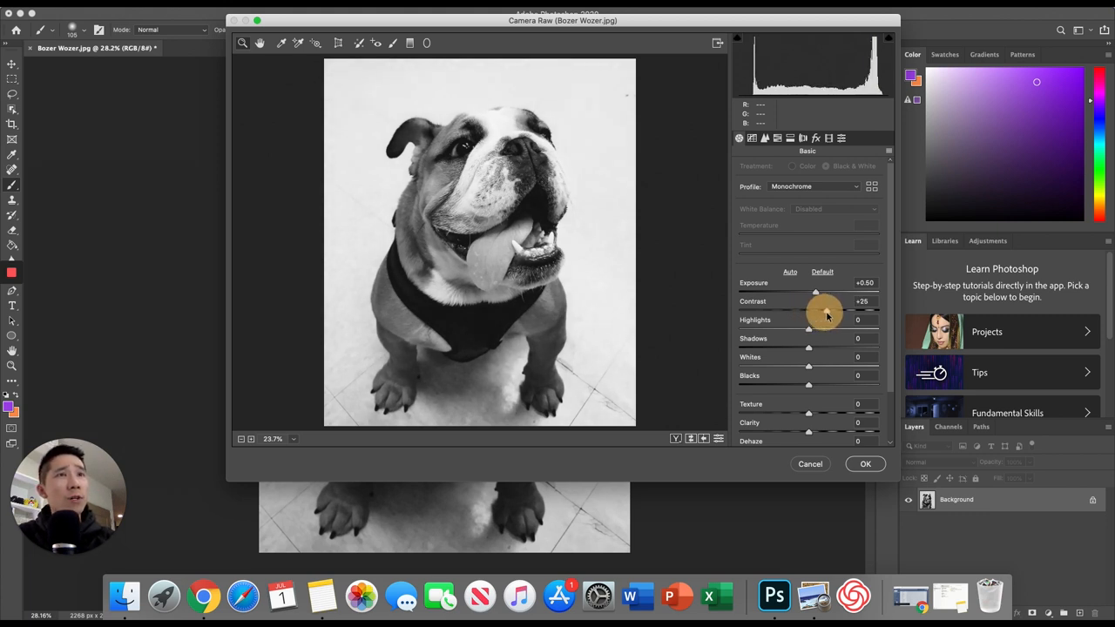
{"action": "left_click_drag", "start_coordinate": [816, 311], "coordinate": [835, 311]}
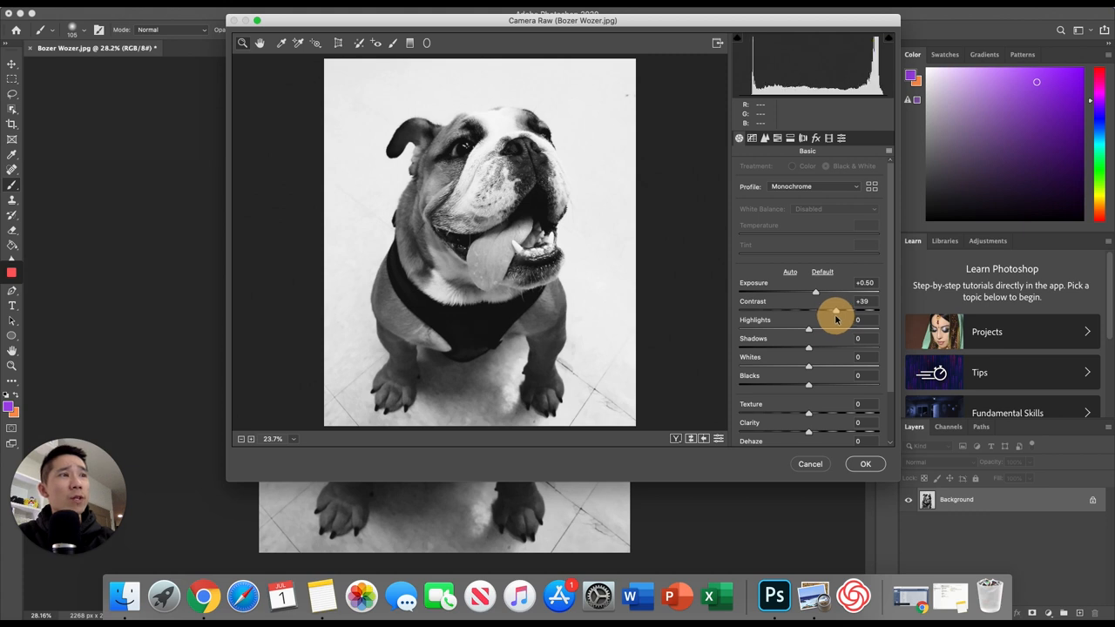
{"action": "left_click_drag", "start_coordinate": [836, 311], "coordinate": [832, 311]}
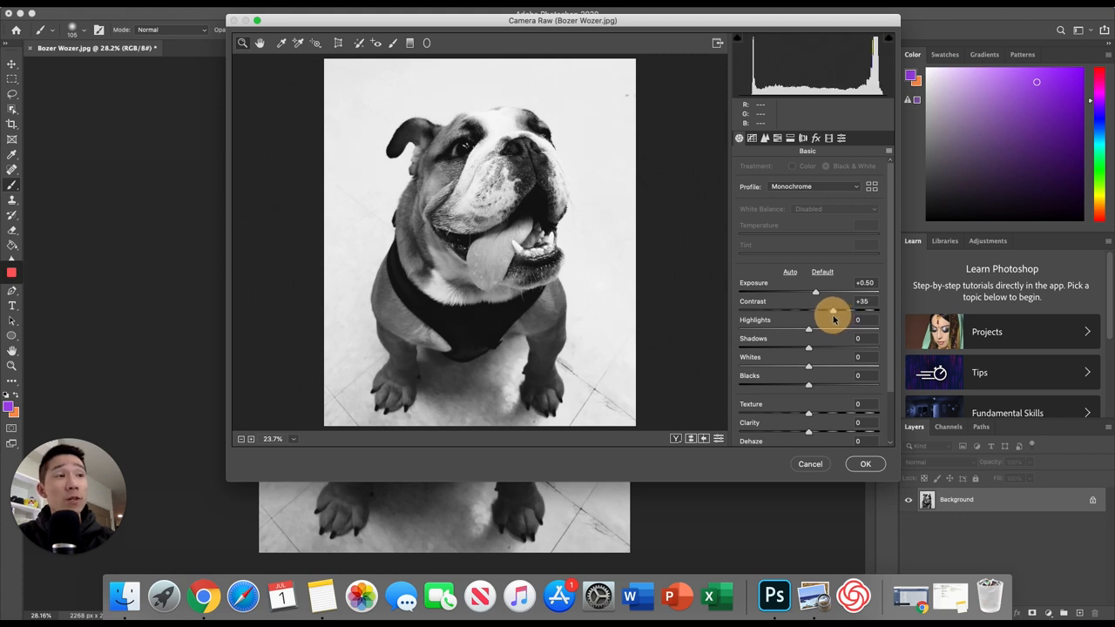
{"action": "left_click_drag", "start_coordinate": [833, 311], "coordinate": [804, 311]}
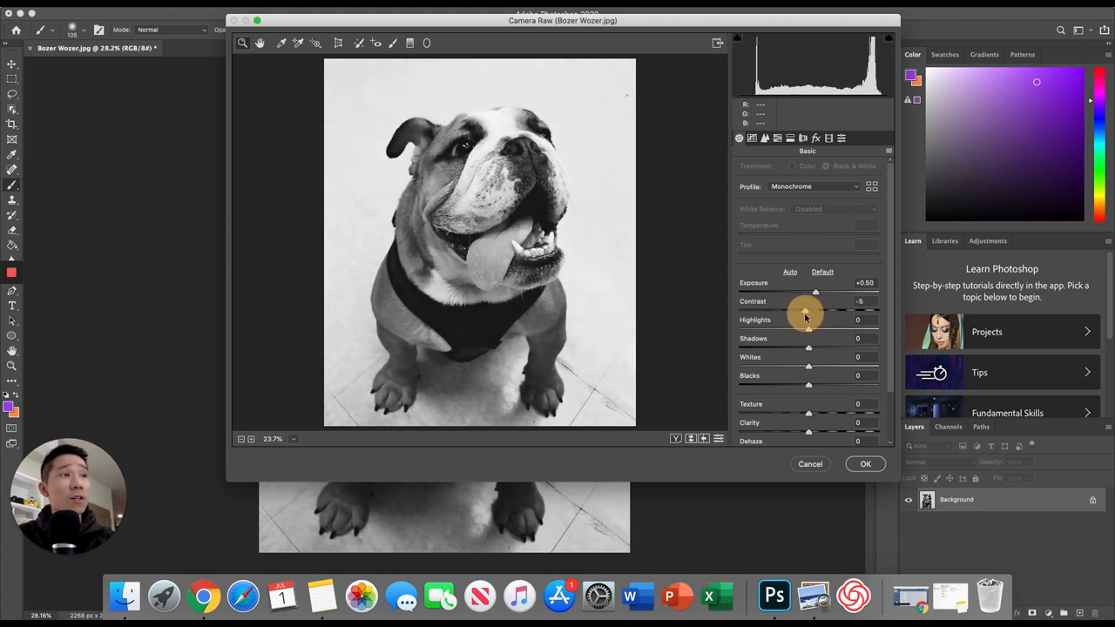
{"action": "left_click_drag", "start_coordinate": [805, 309], "coordinate": [797, 310]}
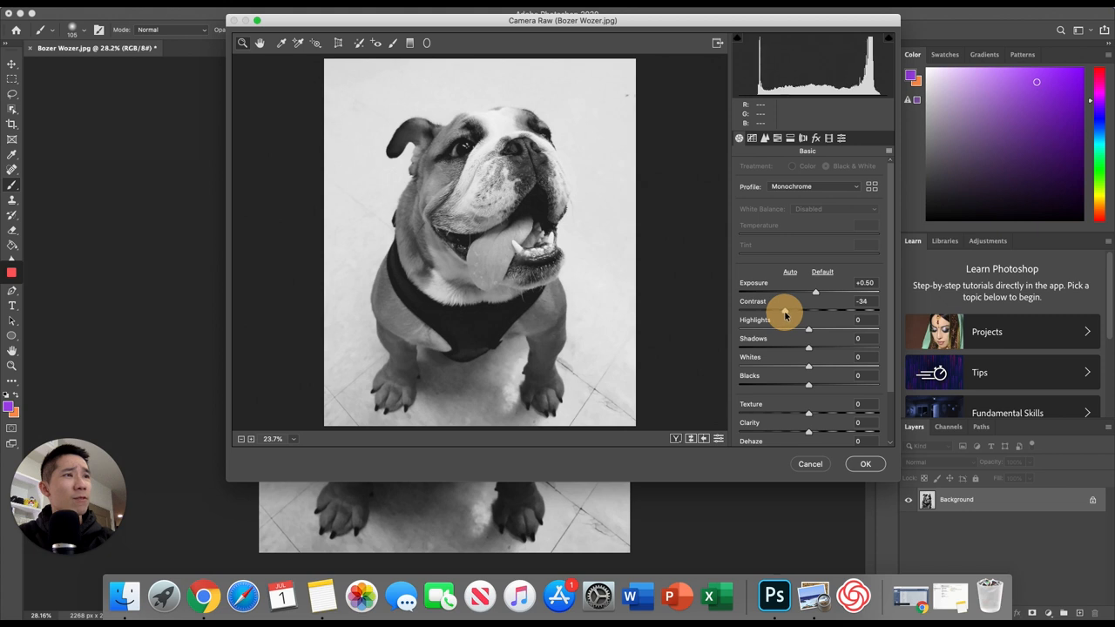
{"action": "left_click_drag", "start_coordinate": [815, 294], "coordinate": [784, 294]}
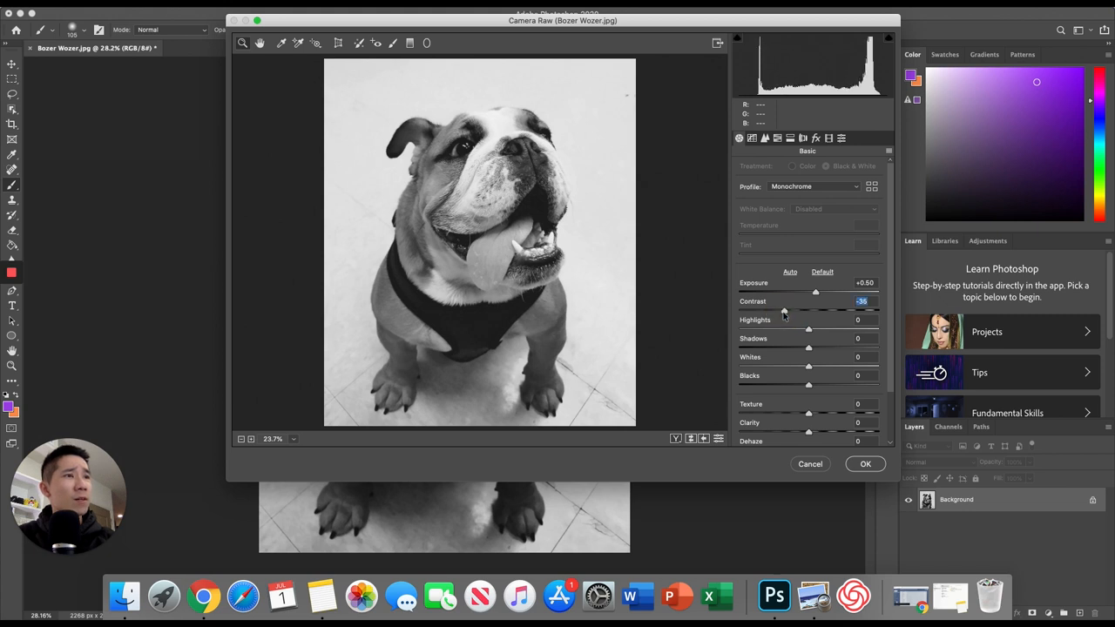
Raise Highlights to +30
{"action": "left_click_drag", "start_coordinate": [808, 329], "coordinate": [814, 329]}
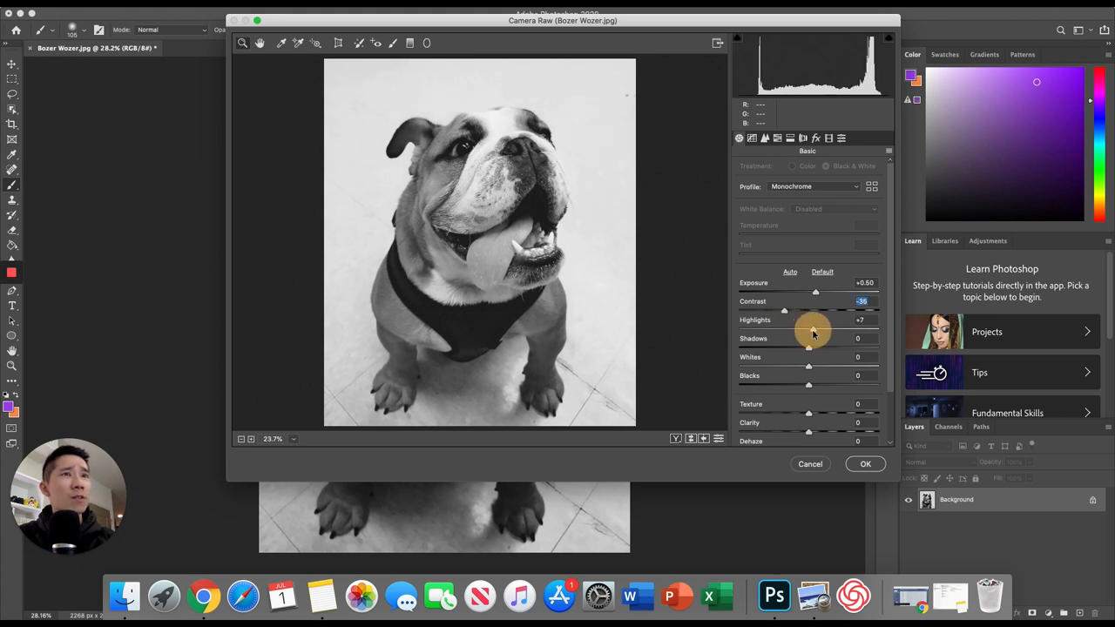
{"action": "left_click_drag", "start_coordinate": [808, 330], "coordinate": [813, 329]}
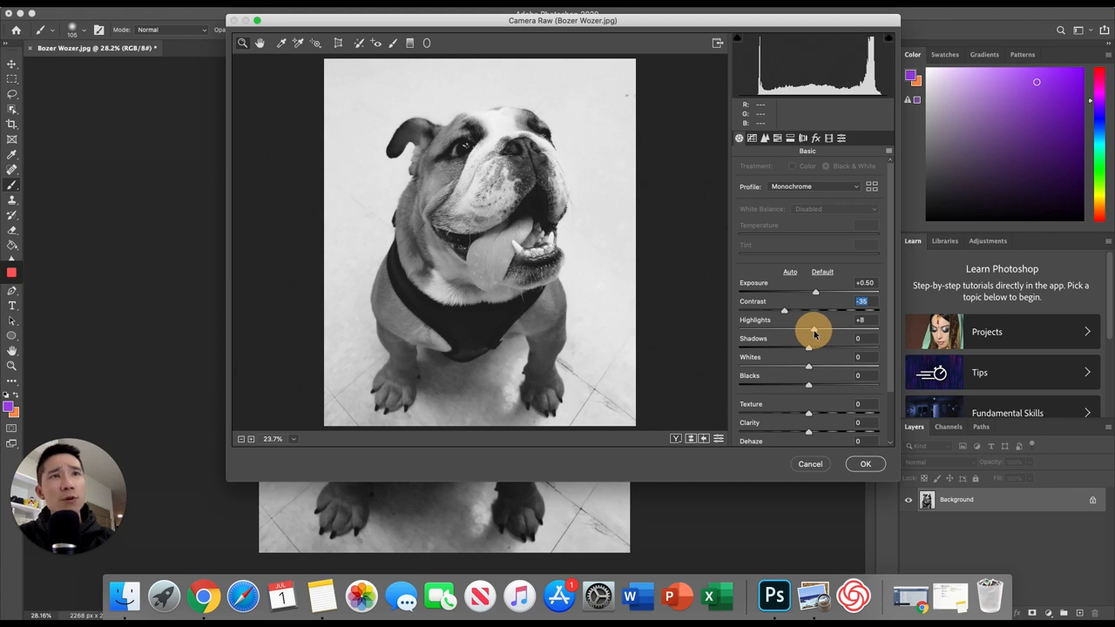
{"action": "left_click_drag", "start_coordinate": [784, 311], "coordinate": [839, 334]}
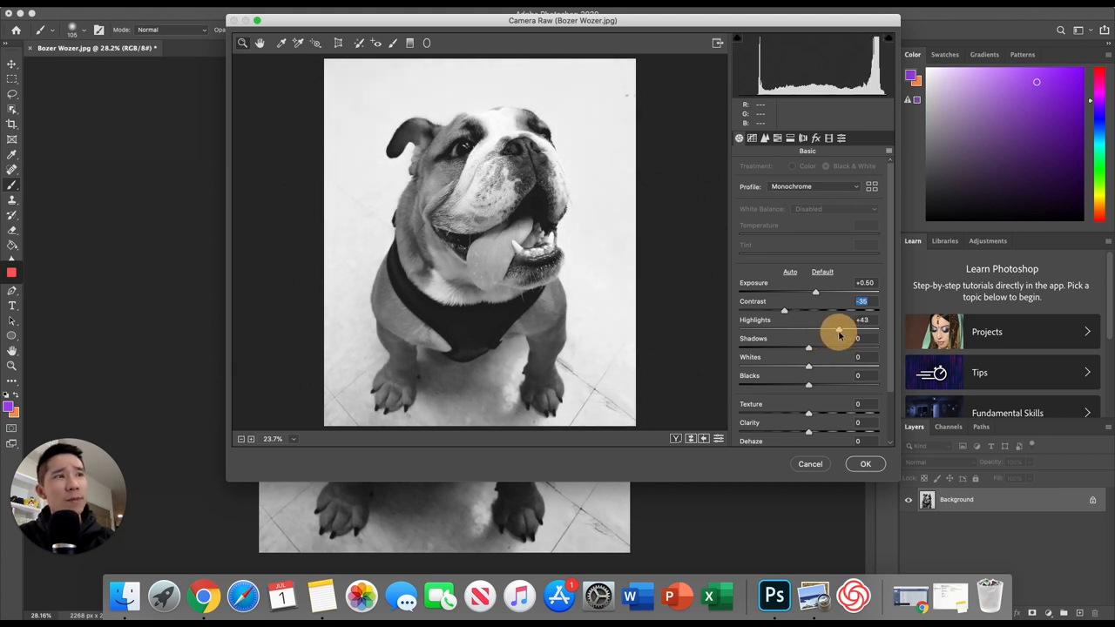
{"action": "left_click_drag", "start_coordinate": [840, 329], "coordinate": [829, 329]}
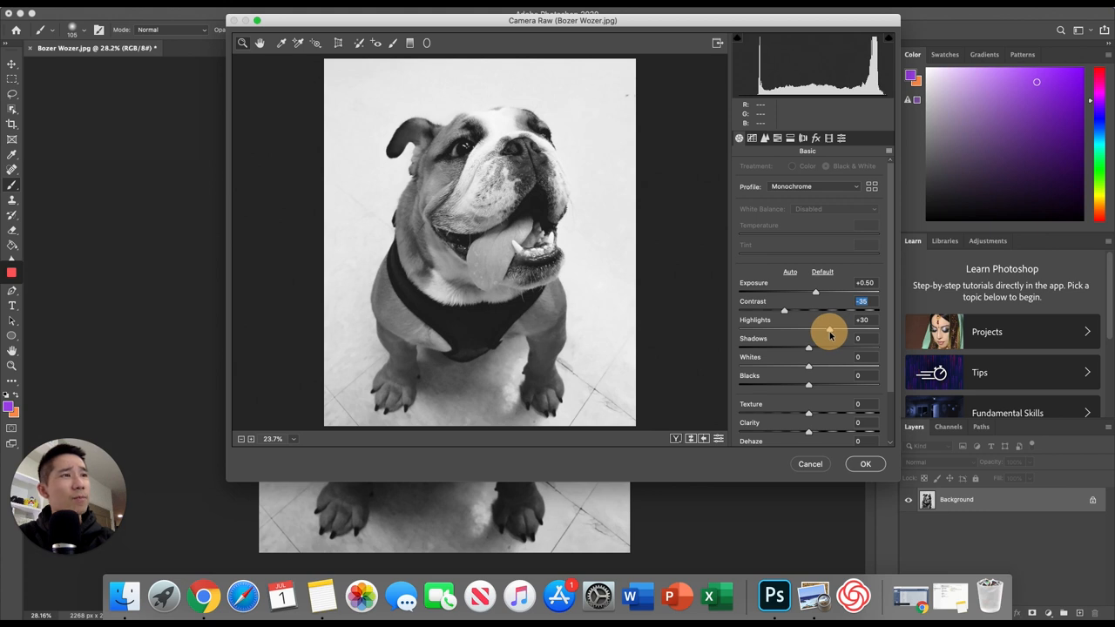
{"action": "left_click", "coordinate": [861, 320]}
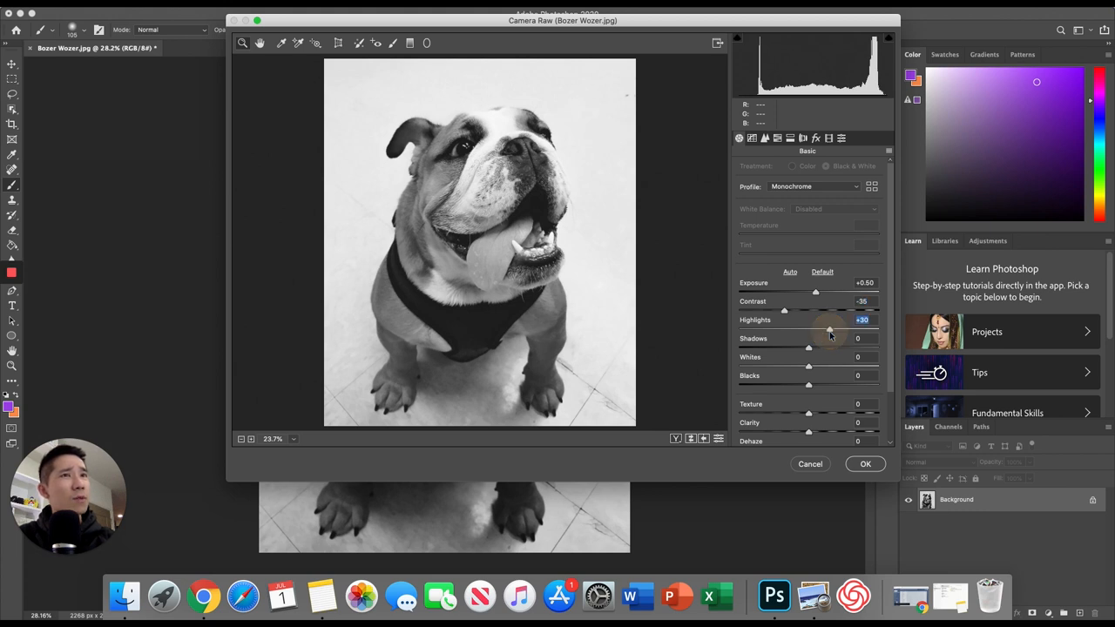
Set Shadows to +17, Whites to -27 and Blacks to +27
{"action": "left_click_drag", "start_coordinate": [788, 347], "coordinate": [810, 347]}
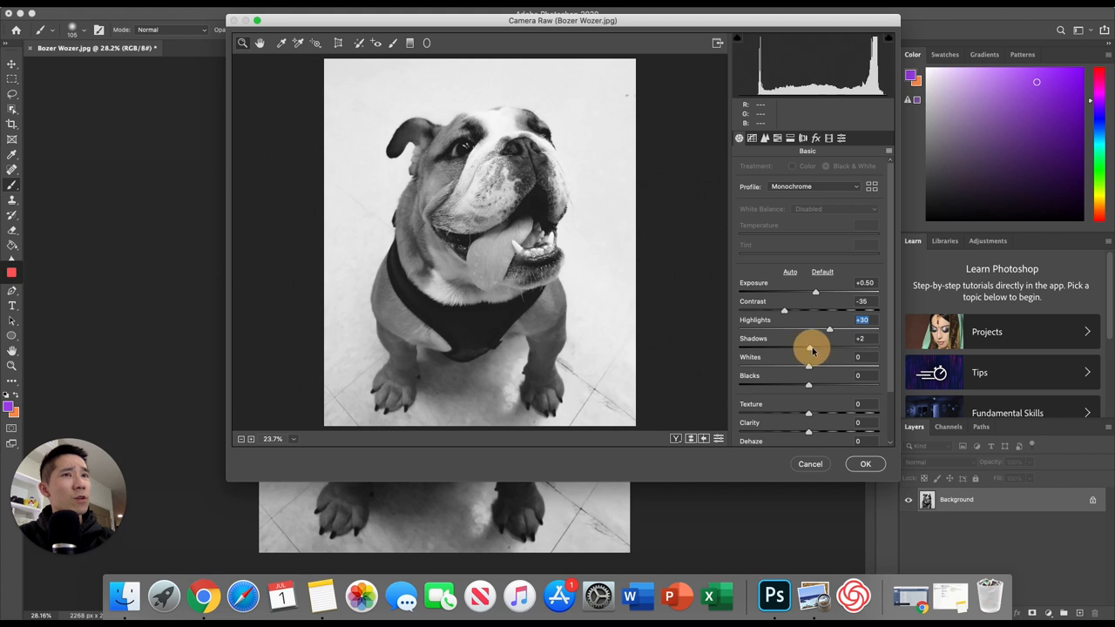
{"action": "left_click_drag", "start_coordinate": [810, 347], "coordinate": [821, 348]}
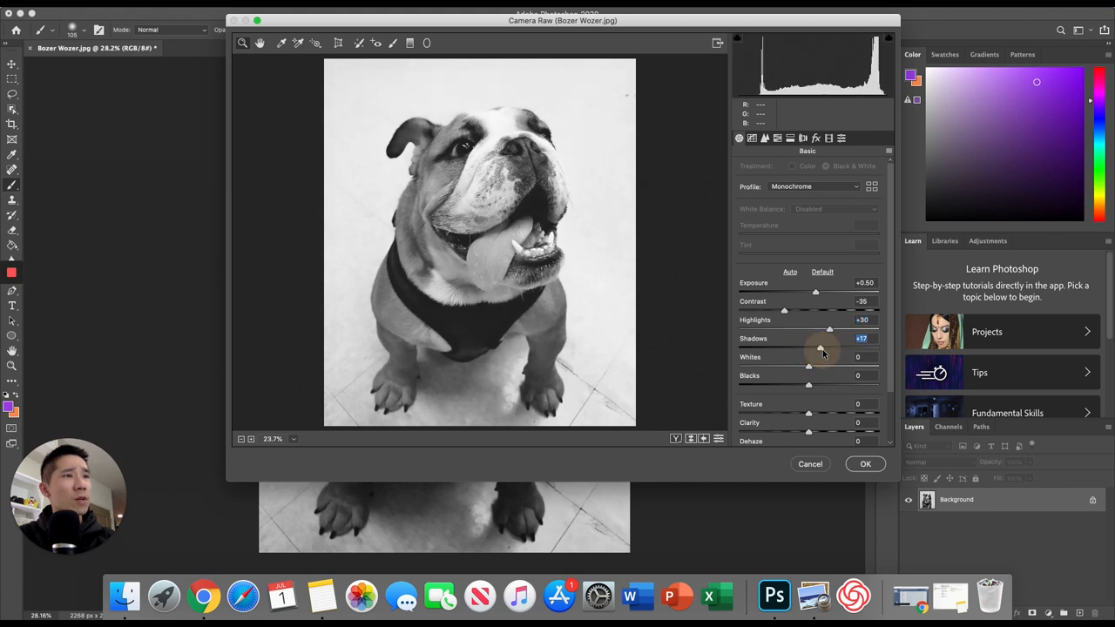
{"action": "left_click_drag", "start_coordinate": [809, 366], "coordinate": [793, 365]}
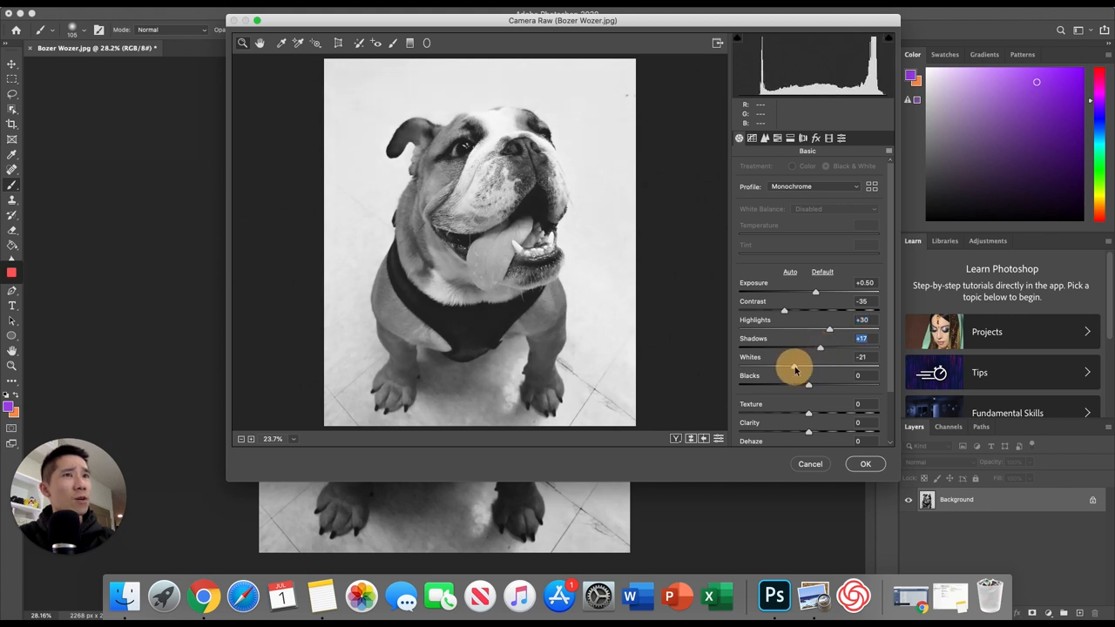
{"action": "left_click_drag", "start_coordinate": [799, 366], "coordinate": [790, 366]}
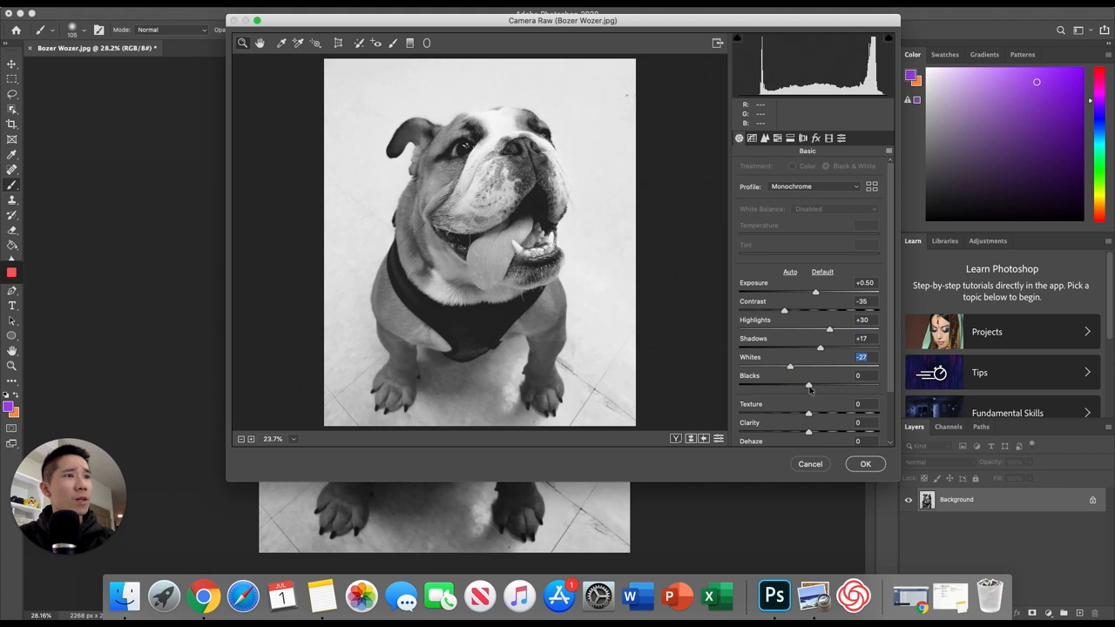
{"action": "left_click_drag", "start_coordinate": [791, 389], "coordinate": [808, 389]}
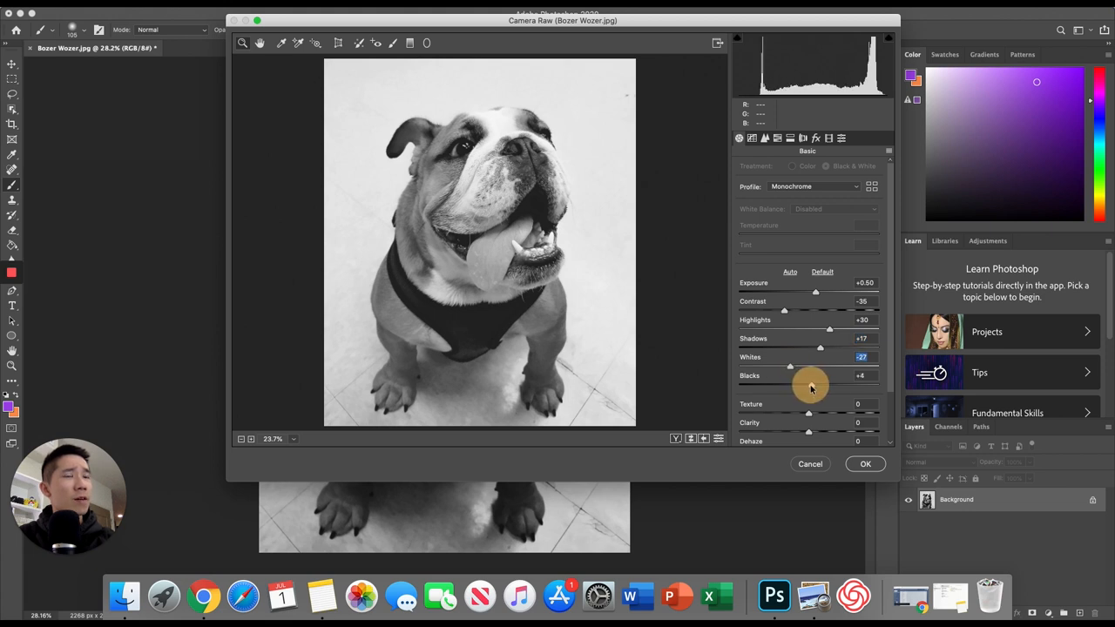
{"action": "left_click_drag", "start_coordinate": [790, 375], "coordinate": [824, 376]}
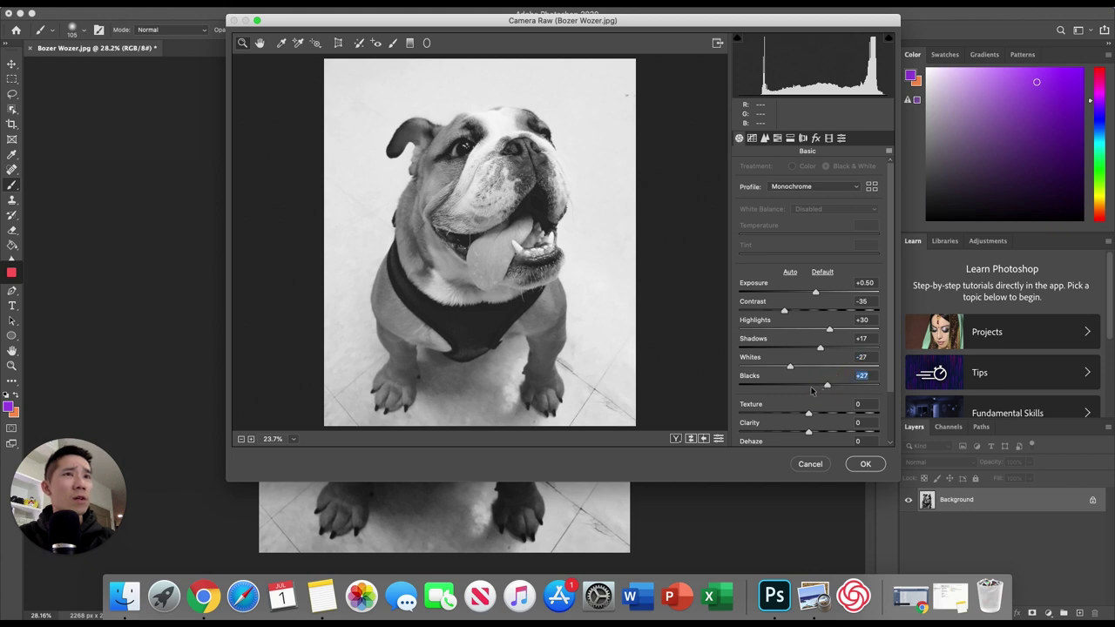
{"action": "scroll", "scroll_direction": "down", "scroll_amount": 3}
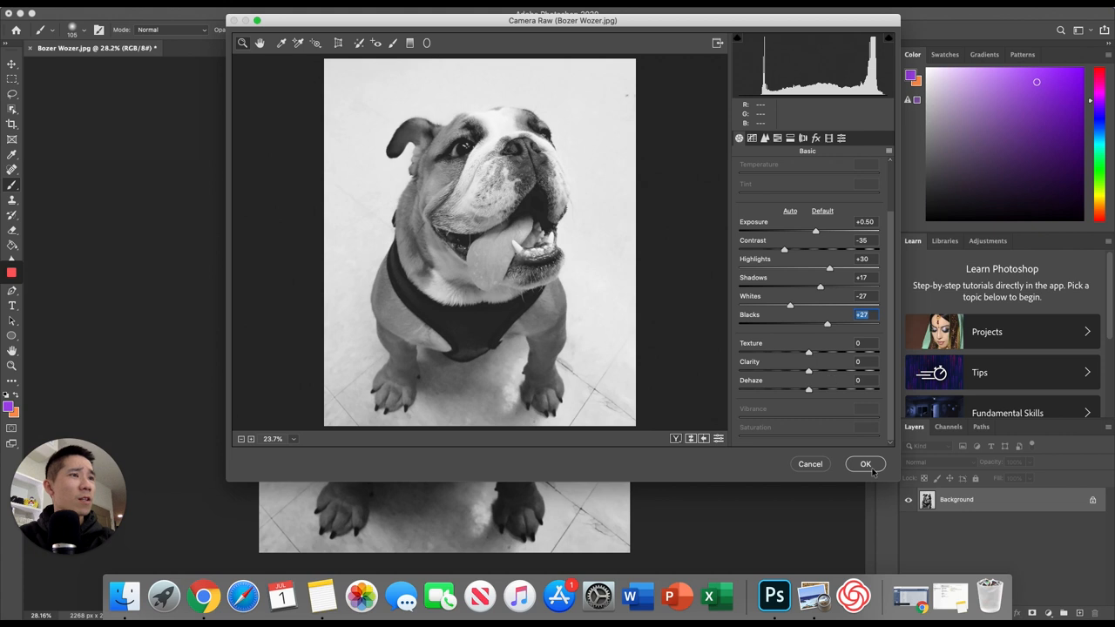
{"action": "mouse_move", "coordinate": [865, 463]}
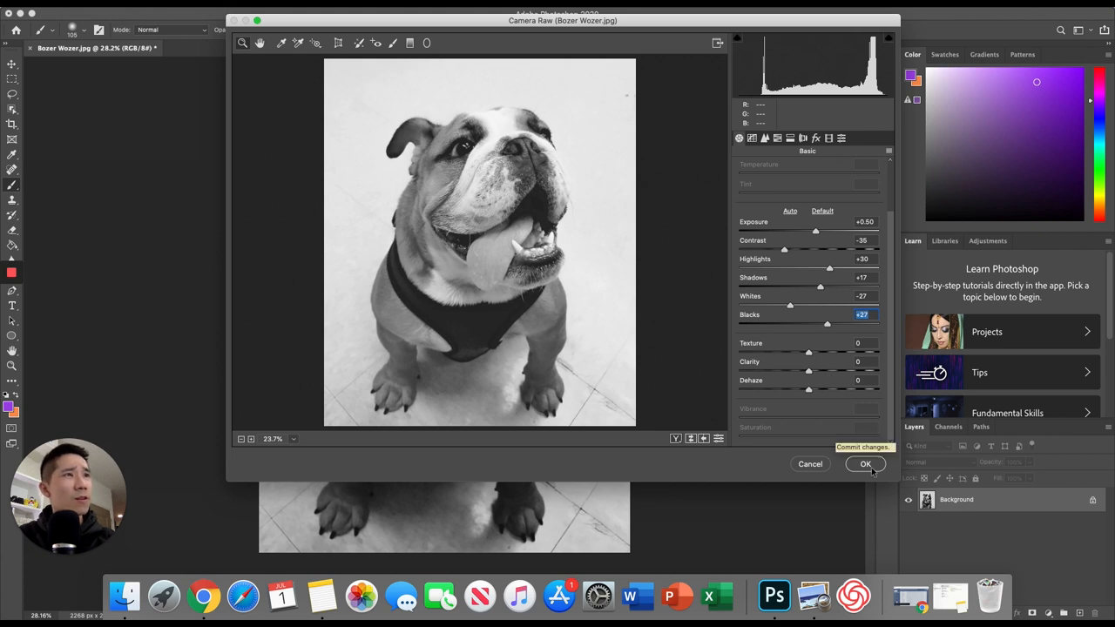
Apply the Camera Raw edits and crop to a 1:1 square over the dog's head
{"action": "left_click", "coordinate": [864, 463]}
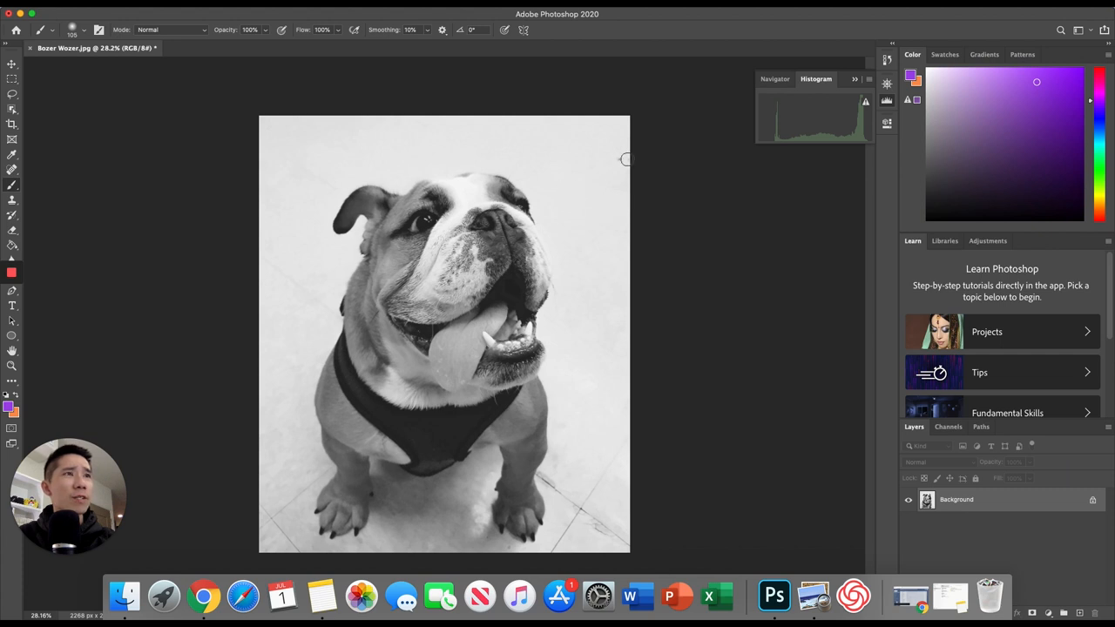
{"action": "mouse_move", "coordinate": [761, 113]}
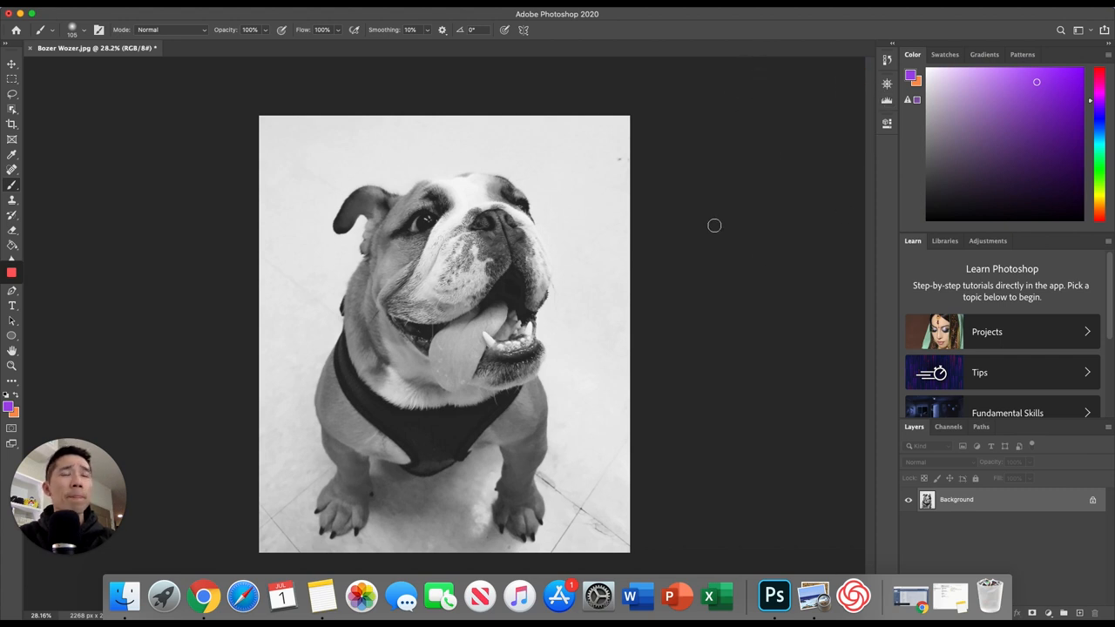
{"action": "mouse_move", "coordinate": [317, 91]}
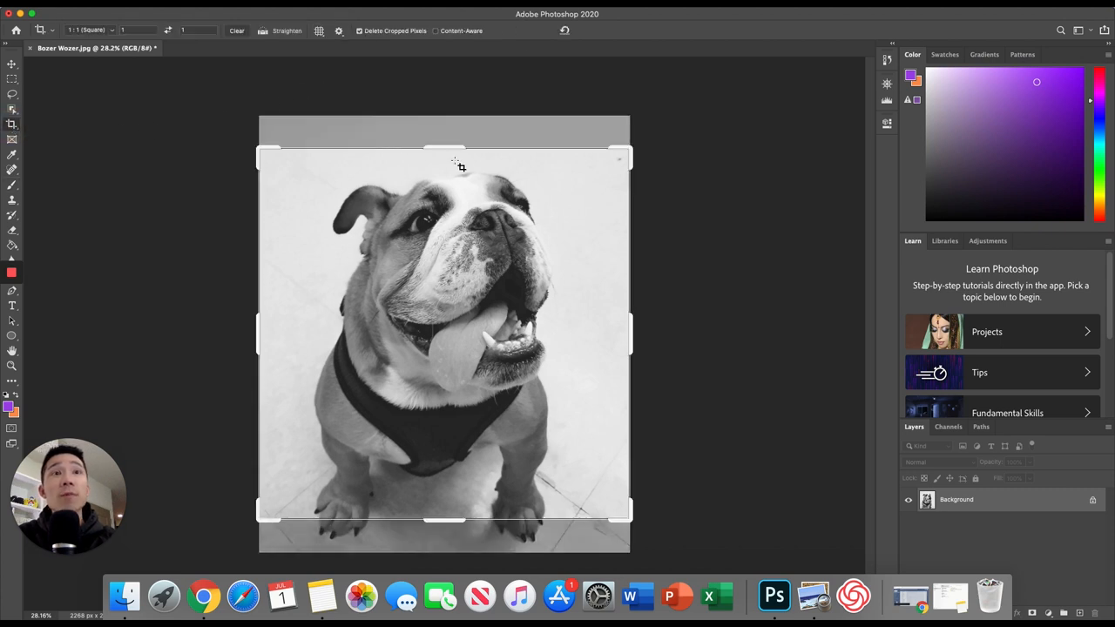
{"action": "mouse_move", "coordinate": [590, 302]}
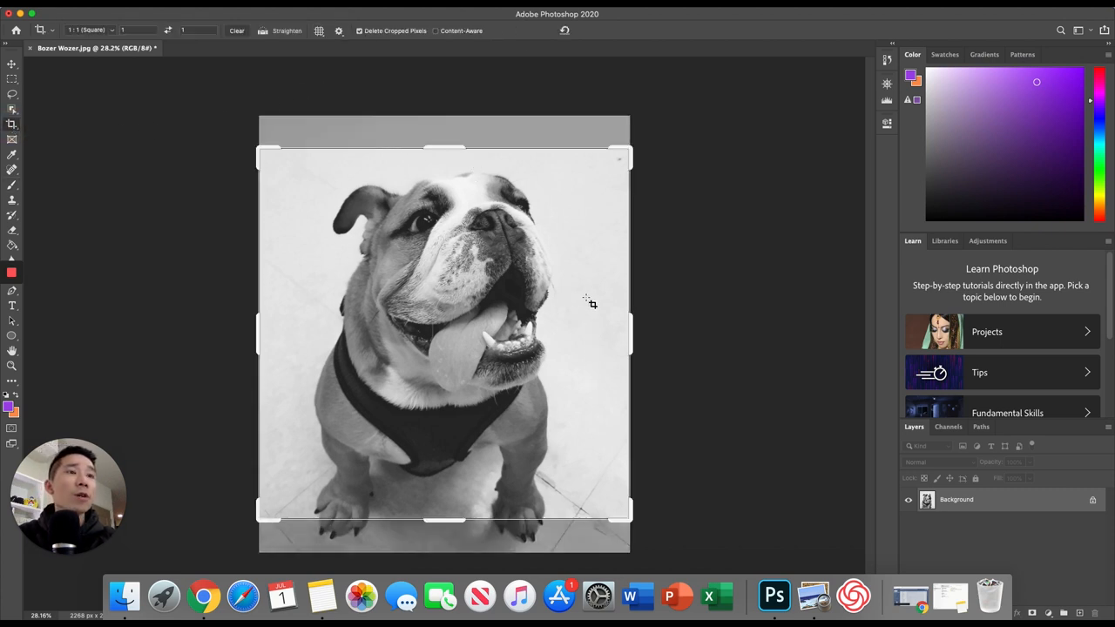
{"action": "left_click_drag", "start_coordinate": [620, 510], "coordinate": [625, 510]}
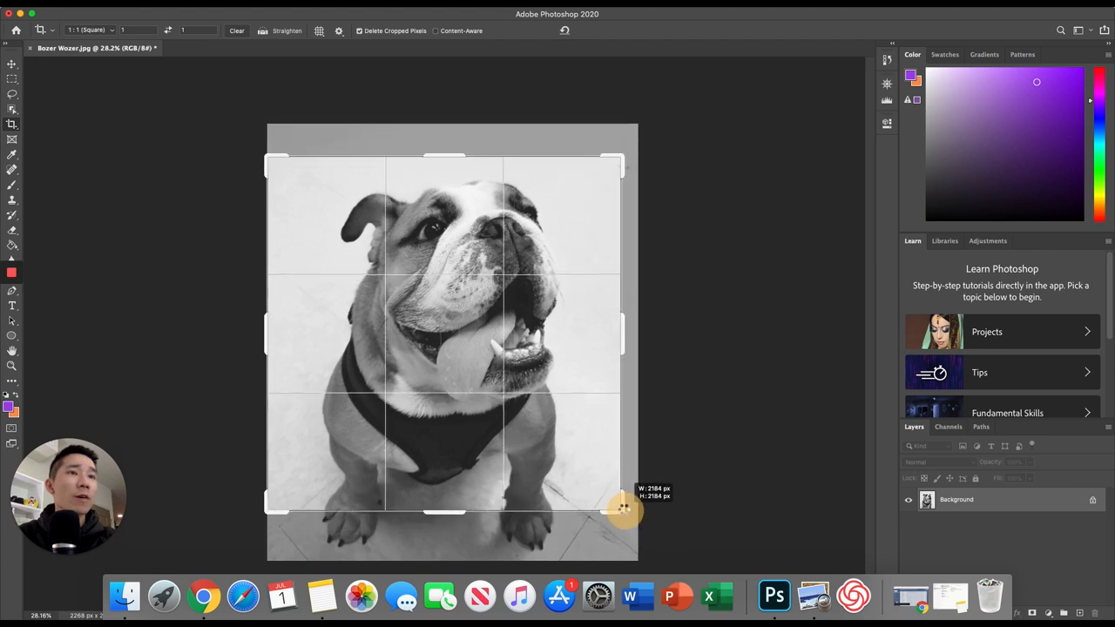
{"action": "left_click_drag", "start_coordinate": [624, 508], "coordinate": [624, 501]}
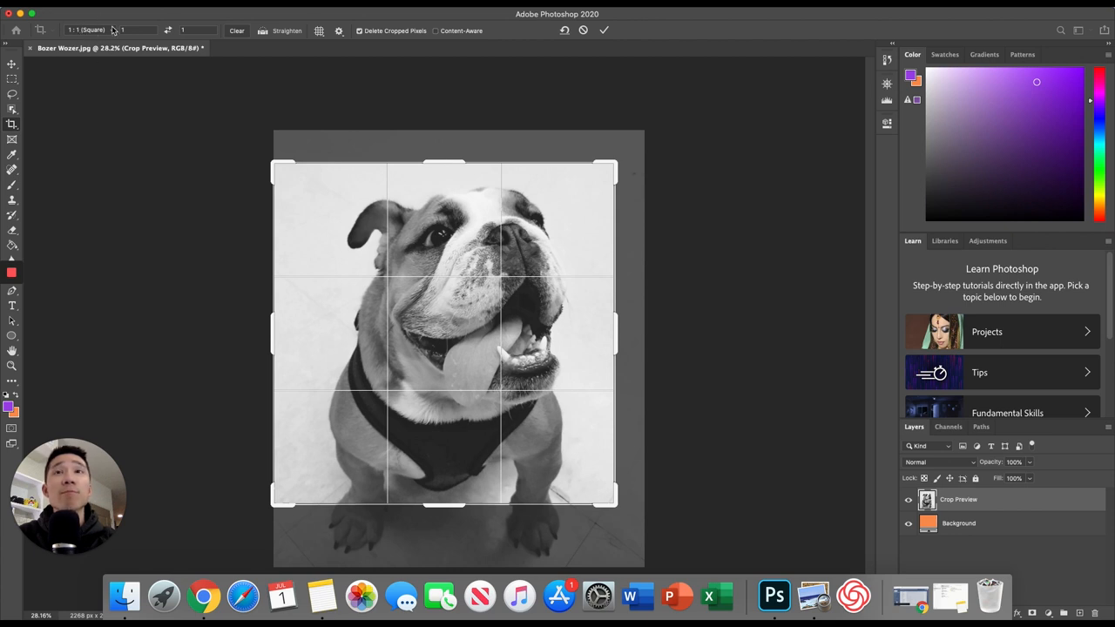
{"action": "mouse_move", "coordinate": [157, 8]}
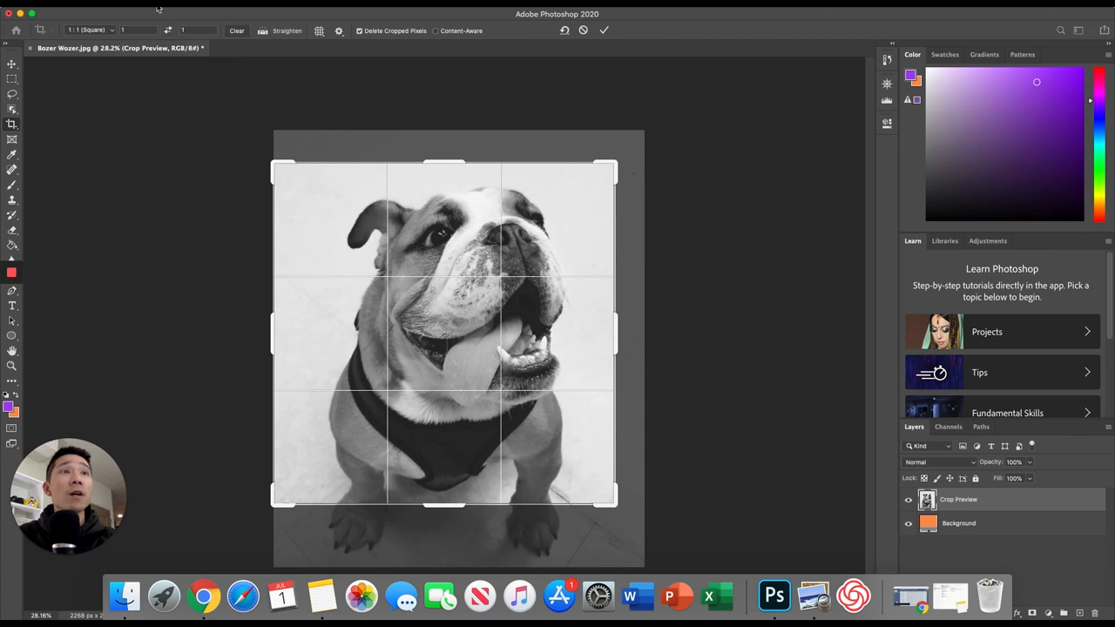
{"action": "left_click_drag", "start_coordinate": [444, 335], "coordinate": [523, 331]}
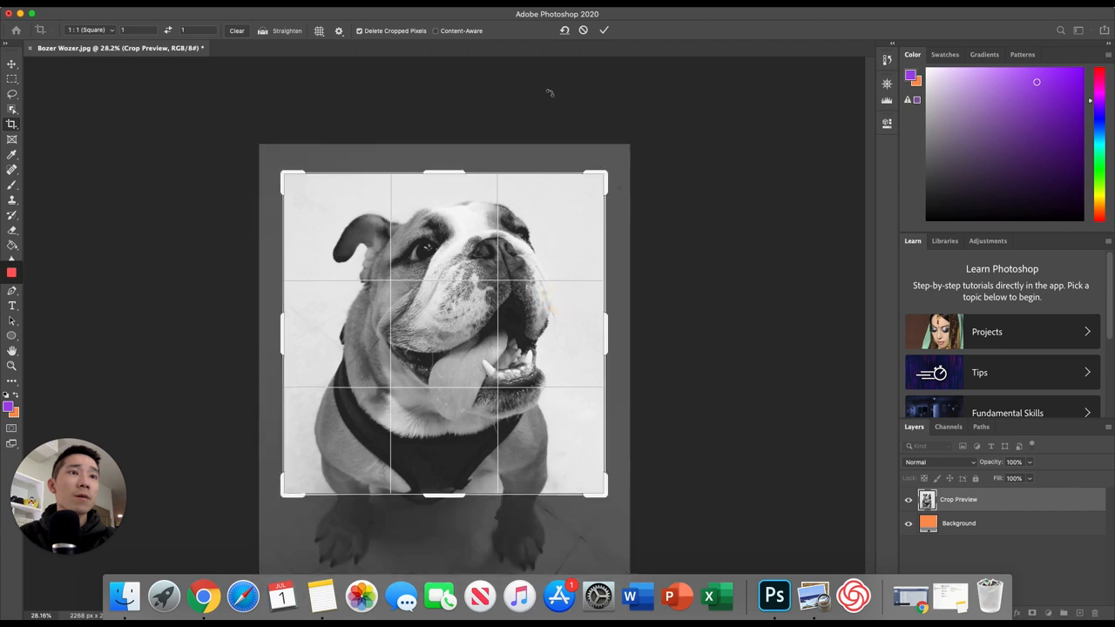
{"action": "left_click", "coordinate": [604, 30]}
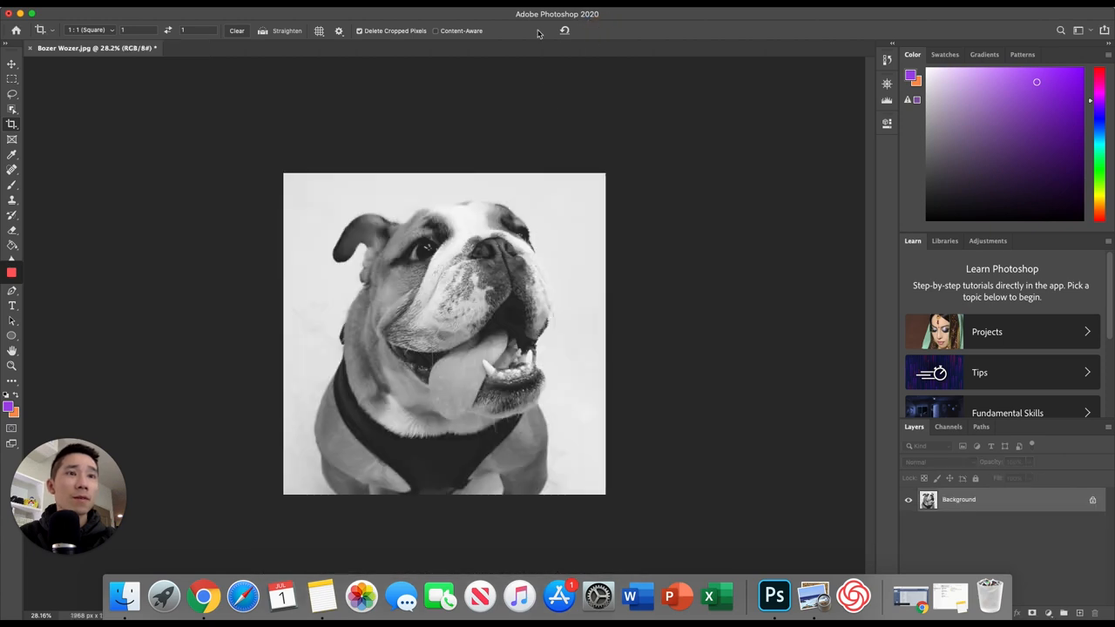
{"action": "left_click", "coordinate": [12, 64]}
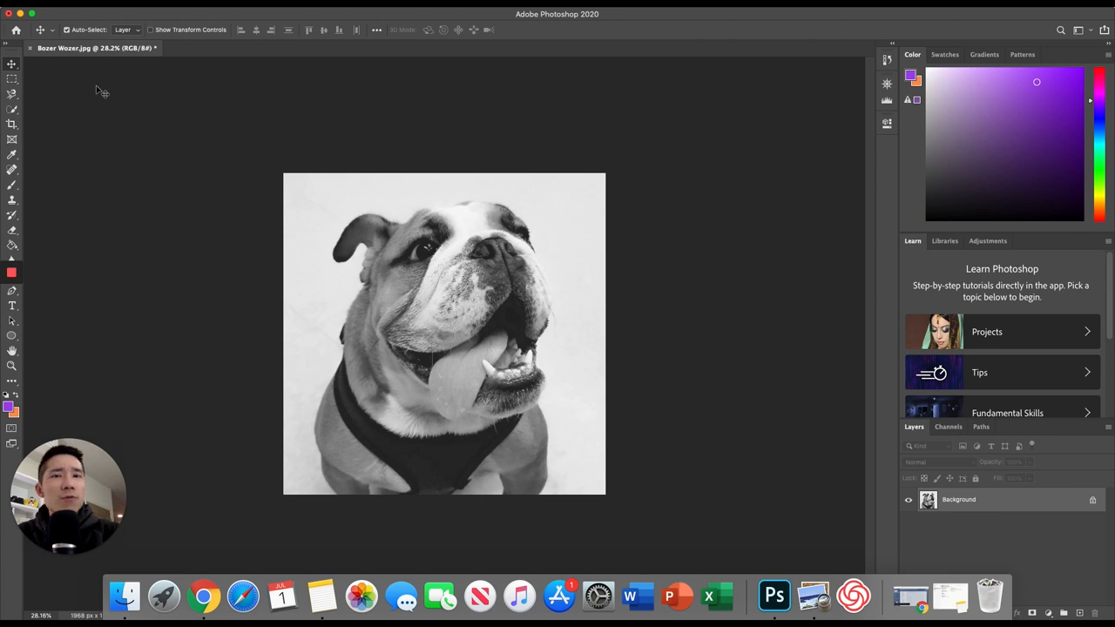
{"action": "mouse_move", "coordinate": [12, 114]}
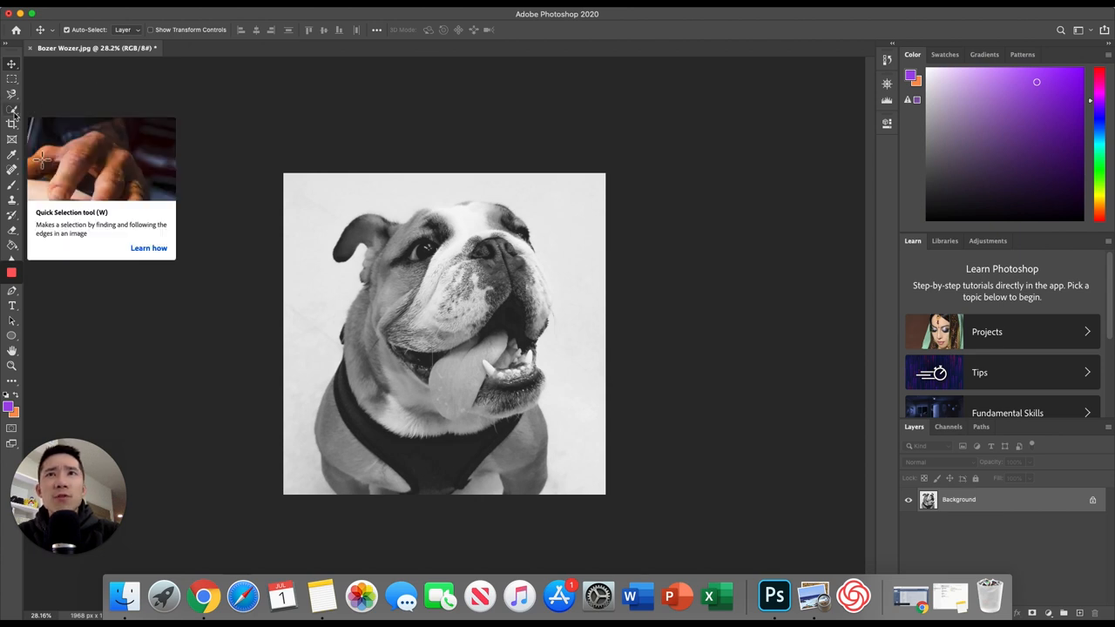
{"action": "mouse_move", "coordinate": [13, 104]}
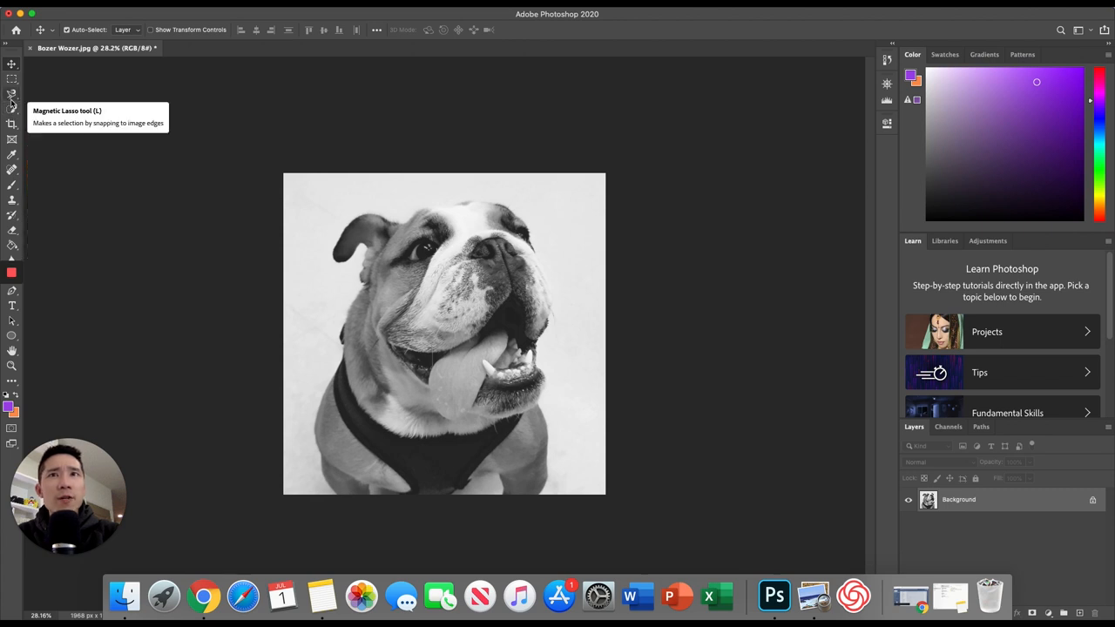
Begin a Magnetic Lasso outline on the dog's head, drop it, and choose the Pencil tool
{"action": "left_click", "coordinate": [12, 92]}
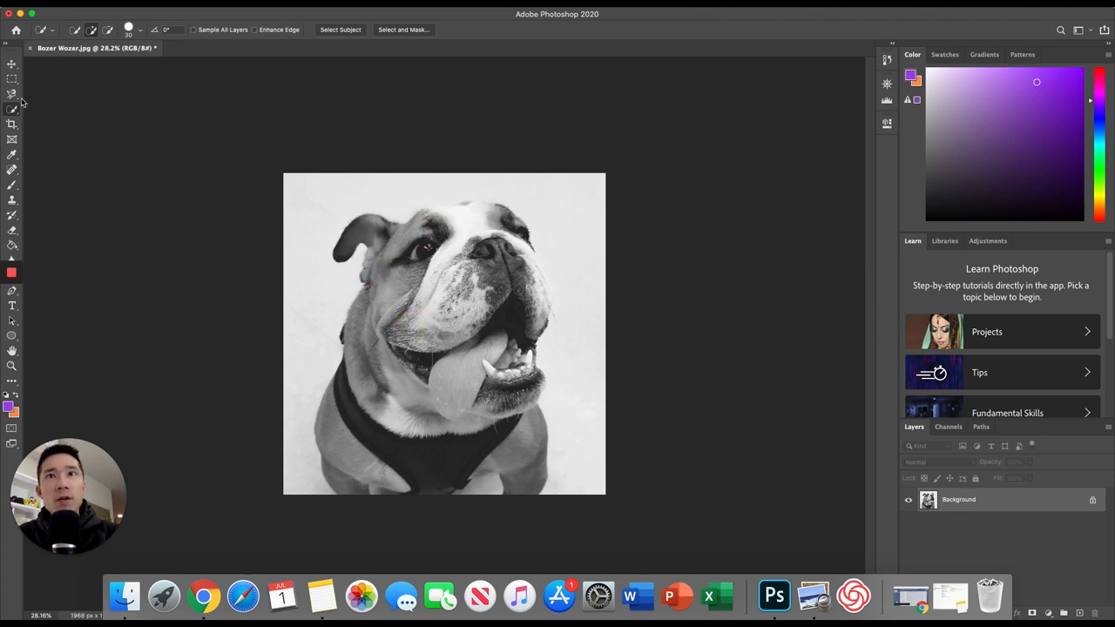
{"action": "left_click", "coordinate": [12, 93]}
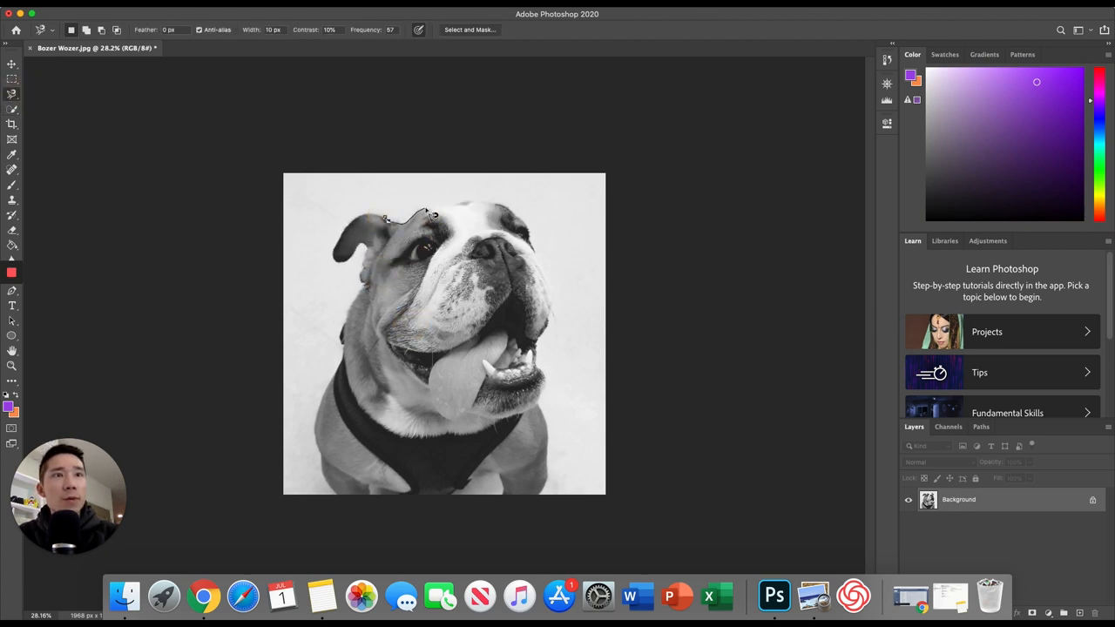
{"action": "left_click", "coordinate": [516, 212]}
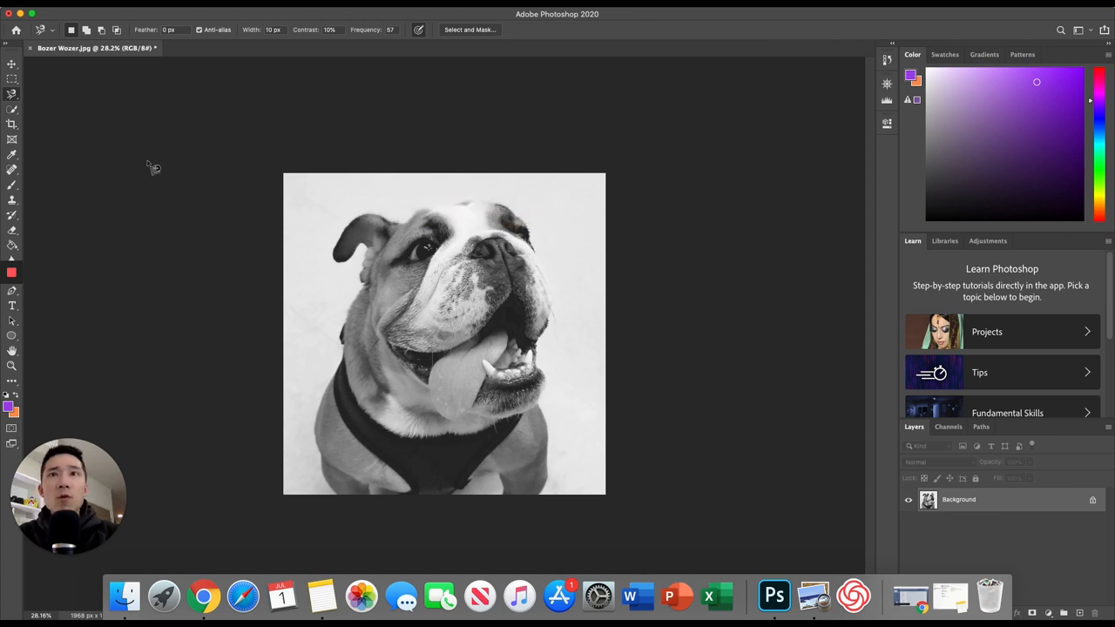
{"action": "mouse_move", "coordinate": [43, 153]}
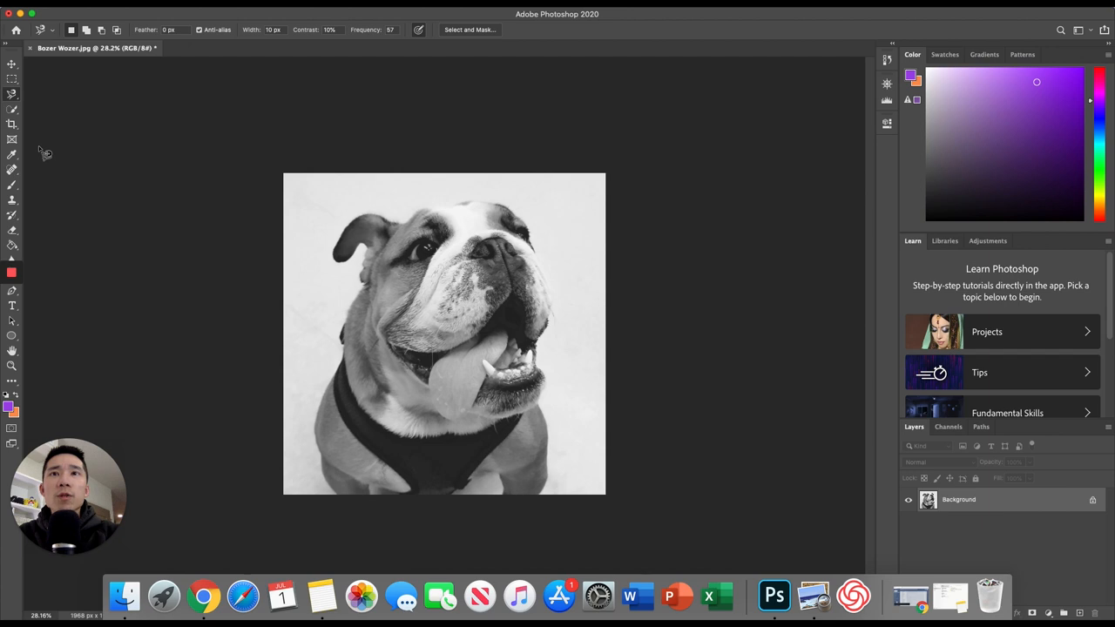
{"action": "mouse_move", "coordinate": [12, 184]}
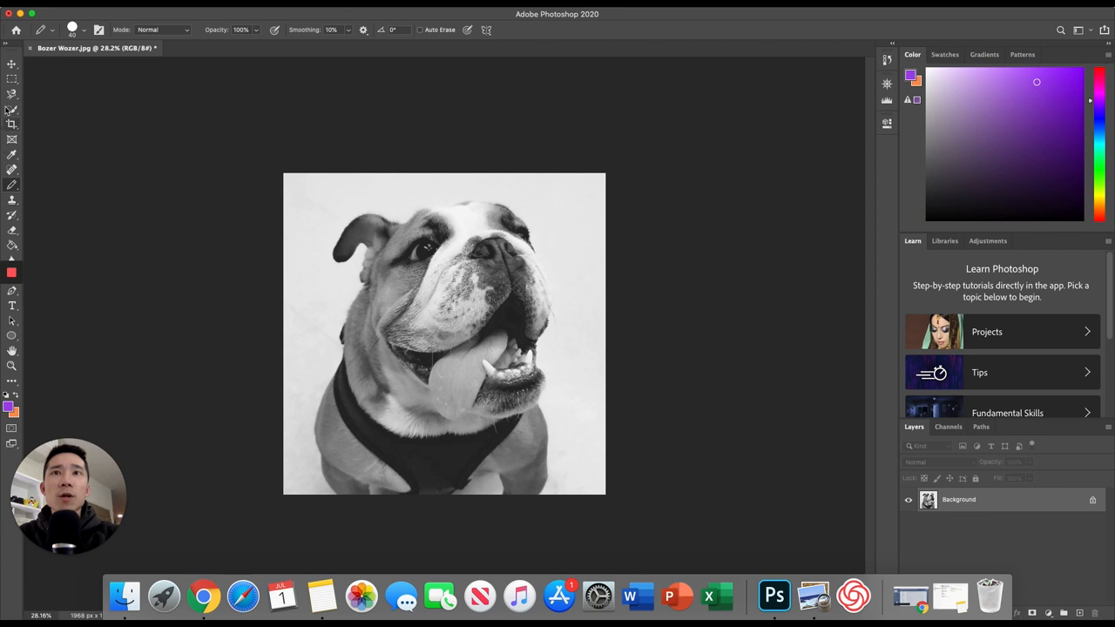
{"action": "right_click", "coordinate": [12, 184]}
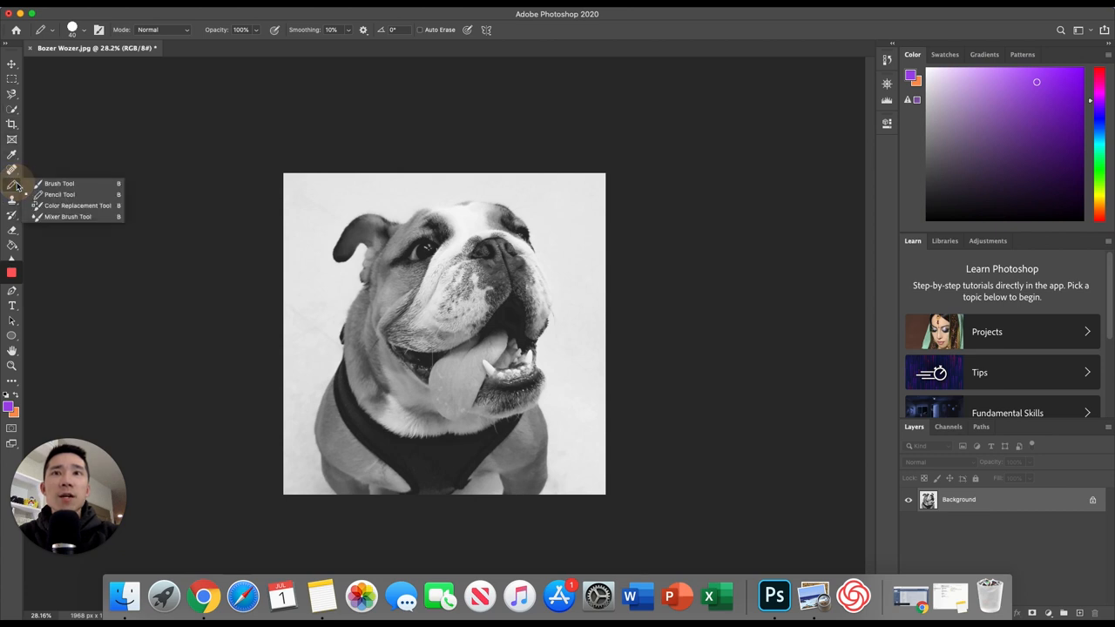
{"action": "mouse_move", "coordinate": [60, 194]}
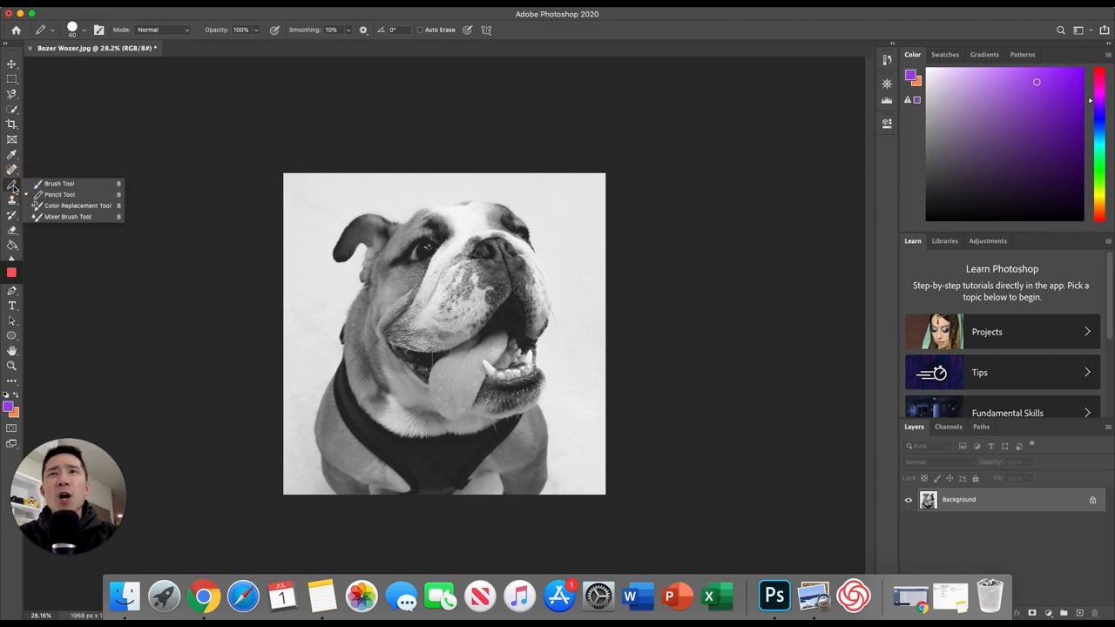
{"action": "mouse_move", "coordinate": [78, 205]}
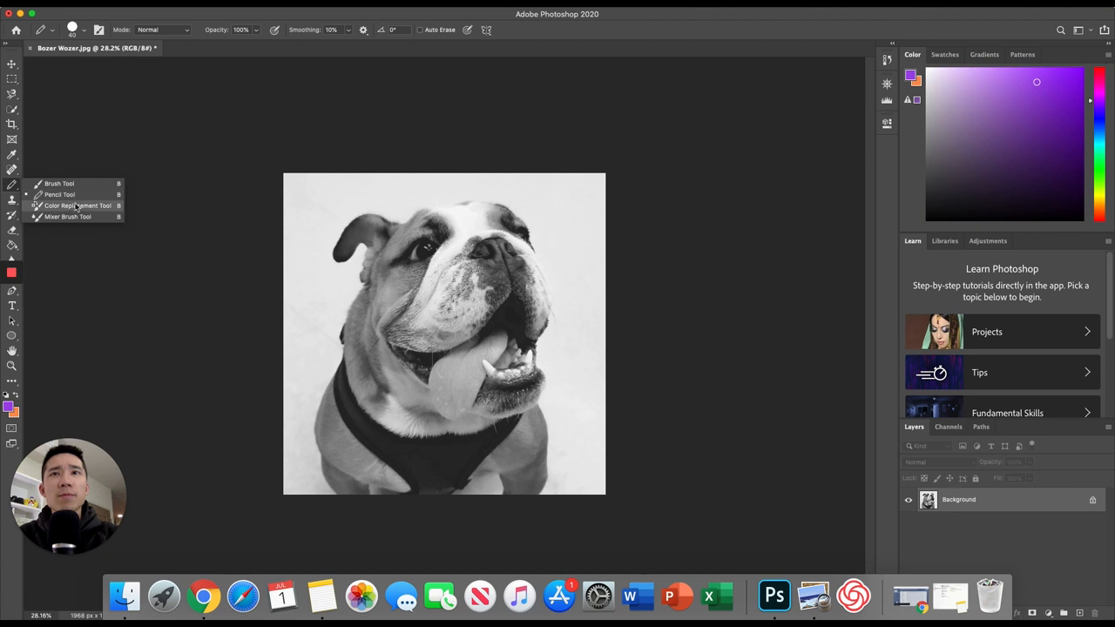
{"action": "mouse_move", "coordinate": [59, 194]}
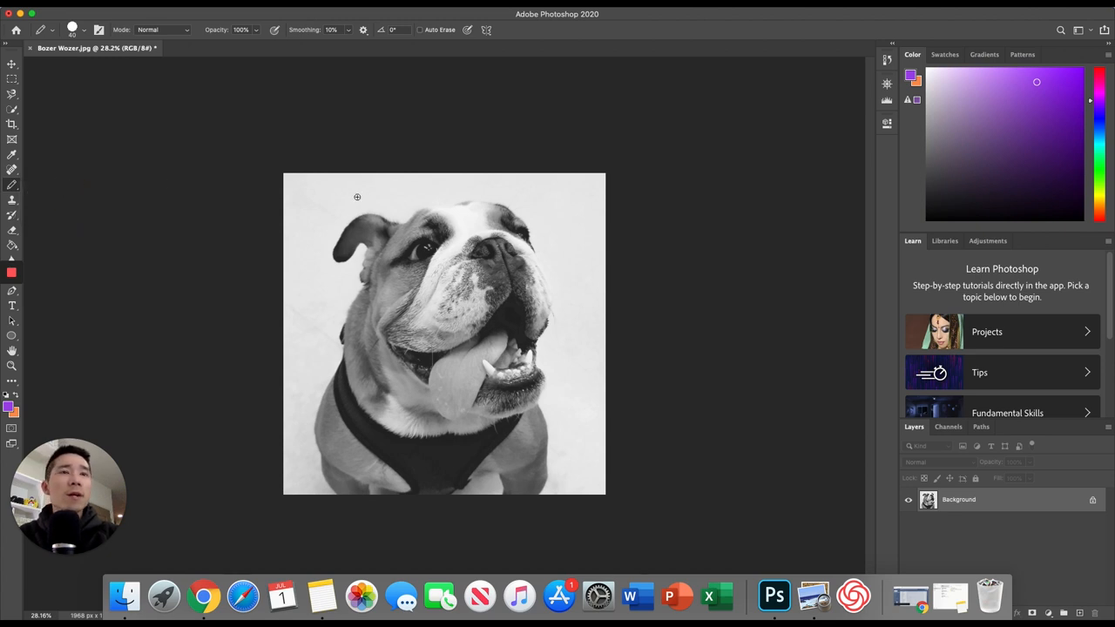
{"action": "mouse_move", "coordinate": [366, 192]}
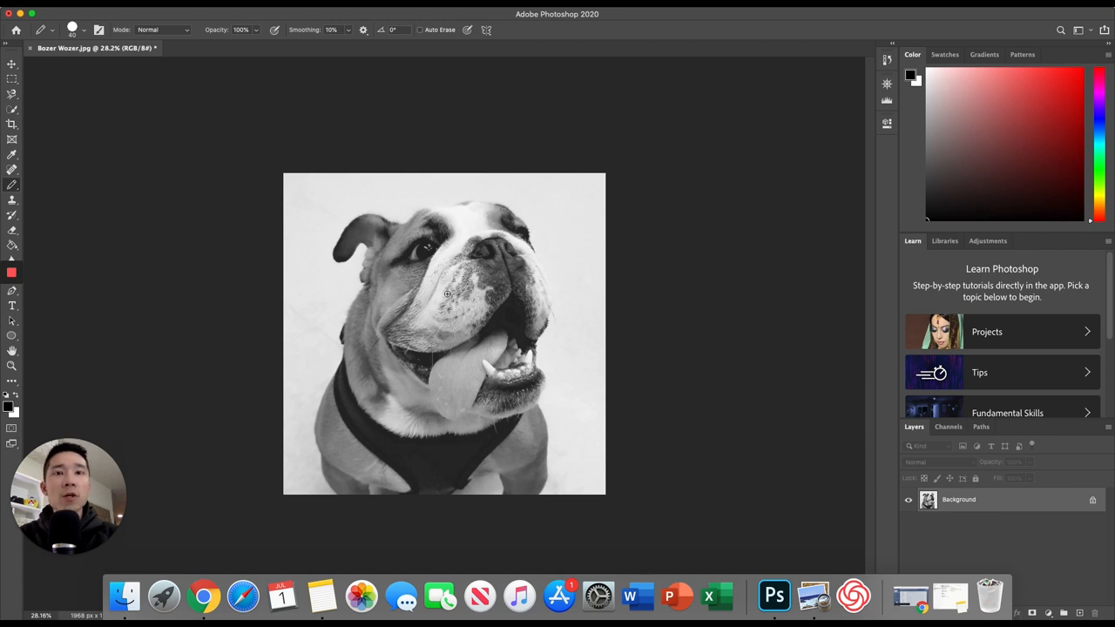
{"action": "mouse_move", "coordinate": [370, 313]}
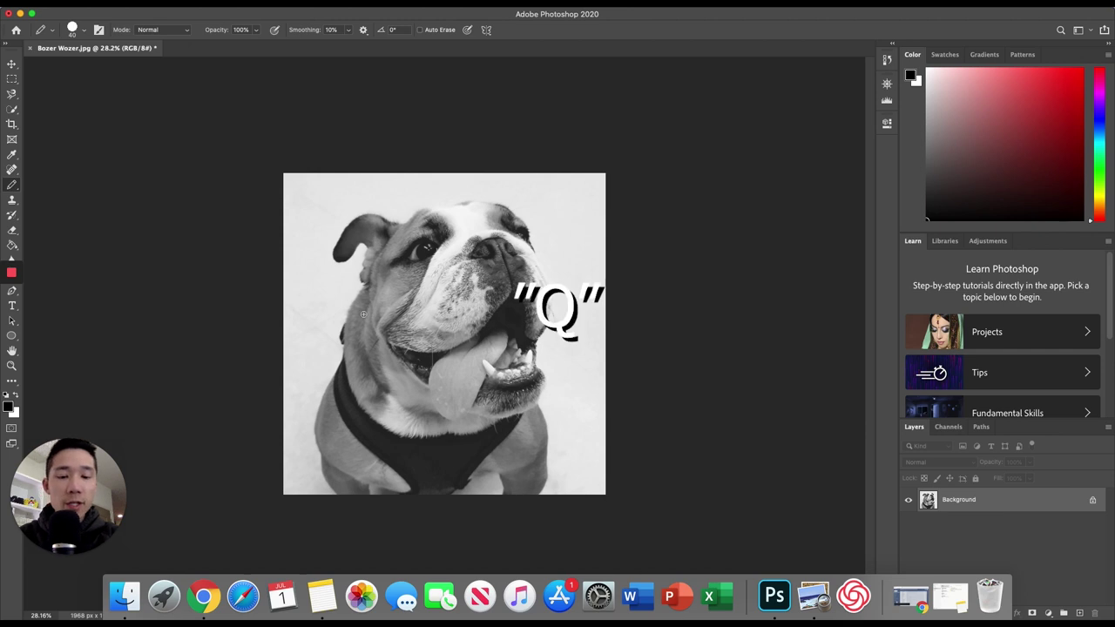
Toggle Quick Mask mode and bring up the brush size and hardness picker
{"action": "key", "text": "q"}
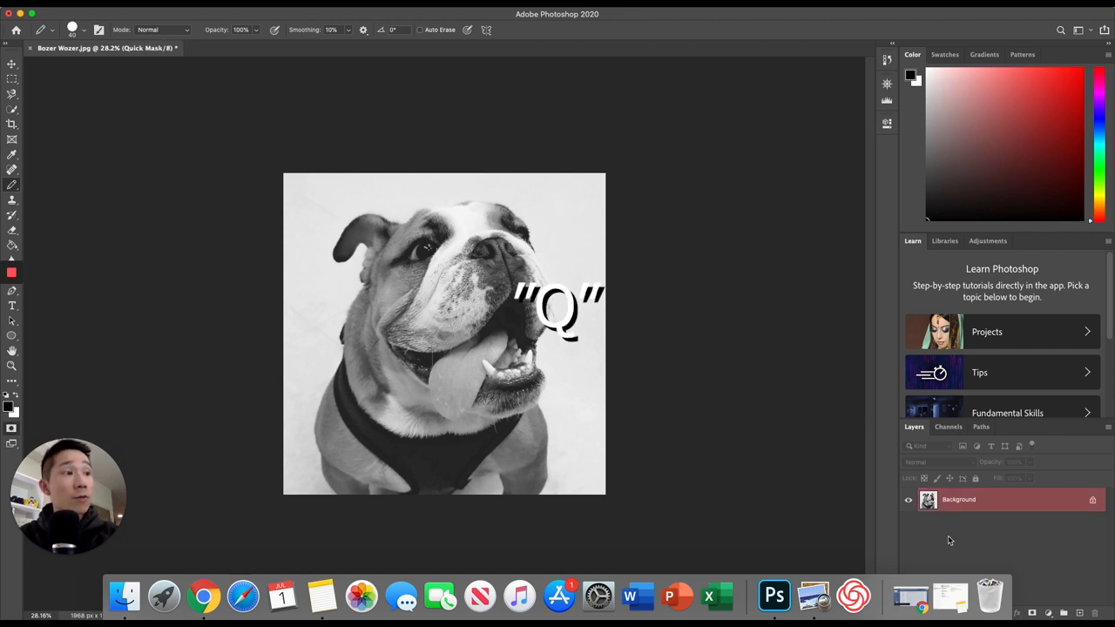
{"action": "mouse_move", "coordinate": [992, 500]}
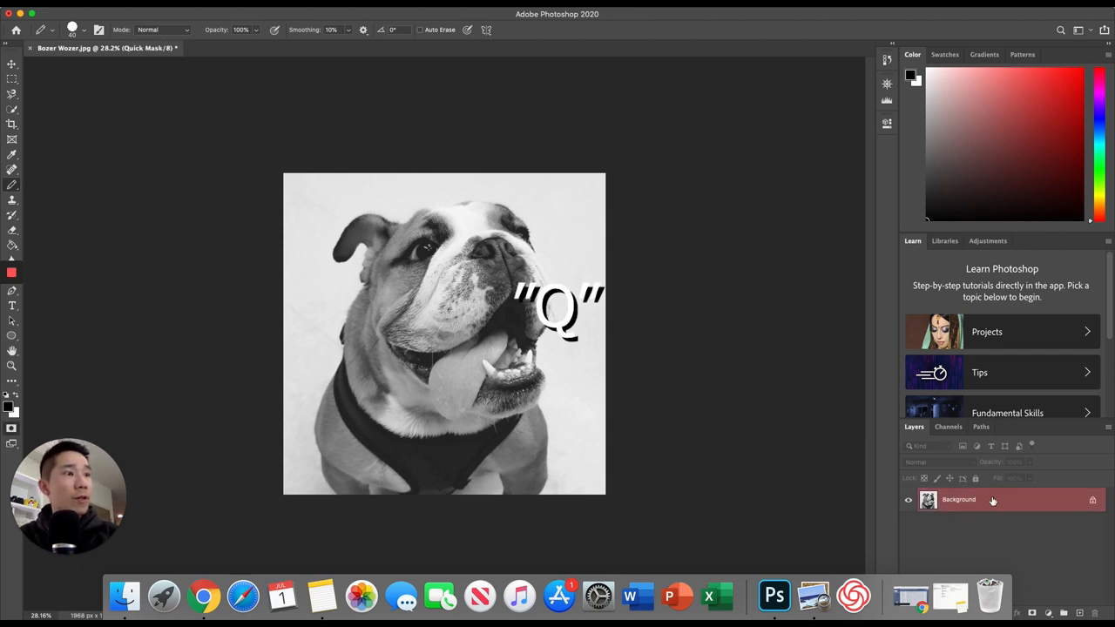
{"action": "key", "text": "q"}
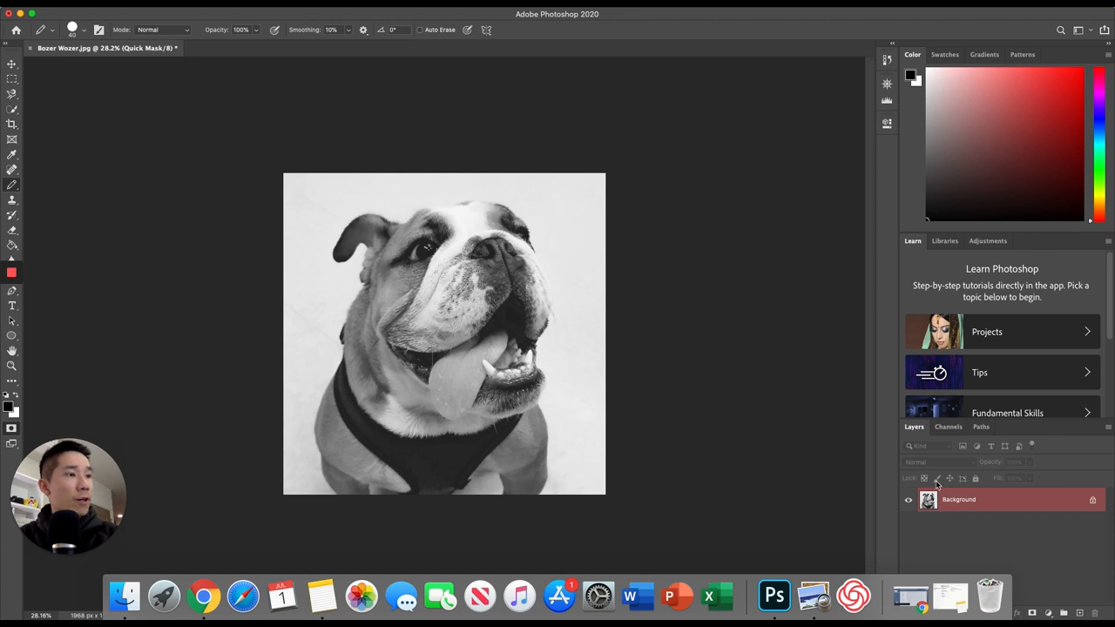
{"action": "mouse_move", "coordinate": [531, 421]}
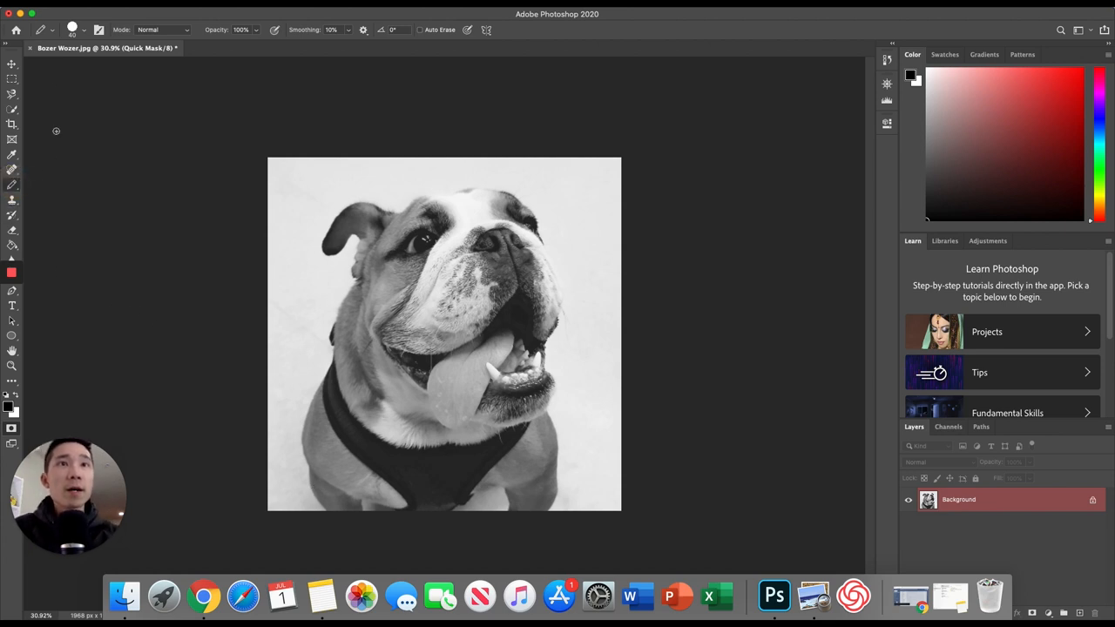
{"action": "mouse_move", "coordinate": [321, 512]}
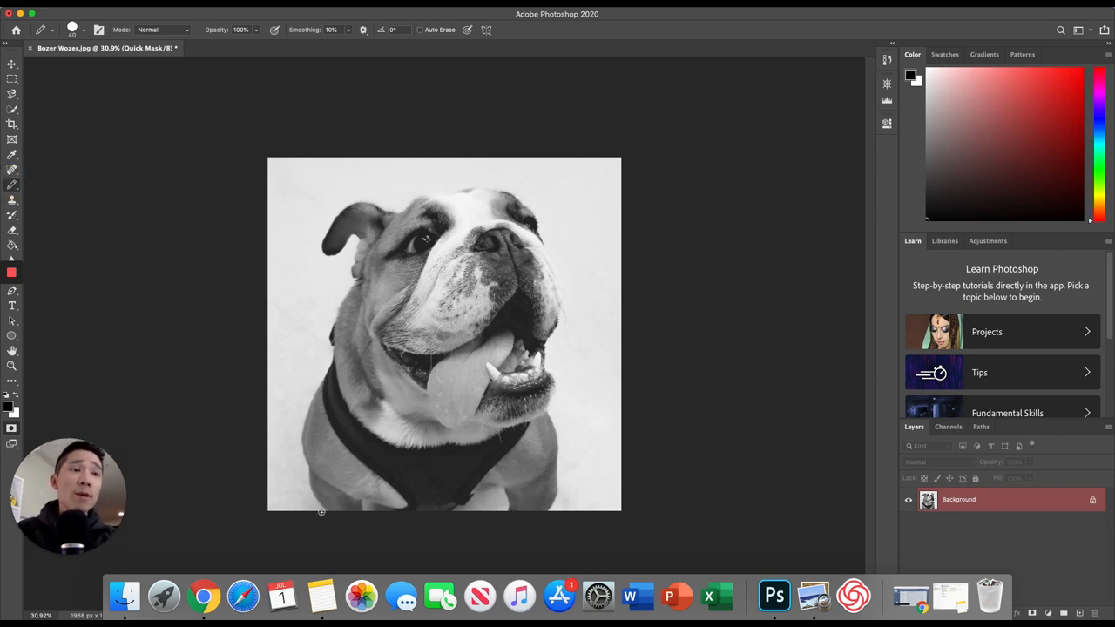
{"action": "left_click", "coordinate": [84, 30]}
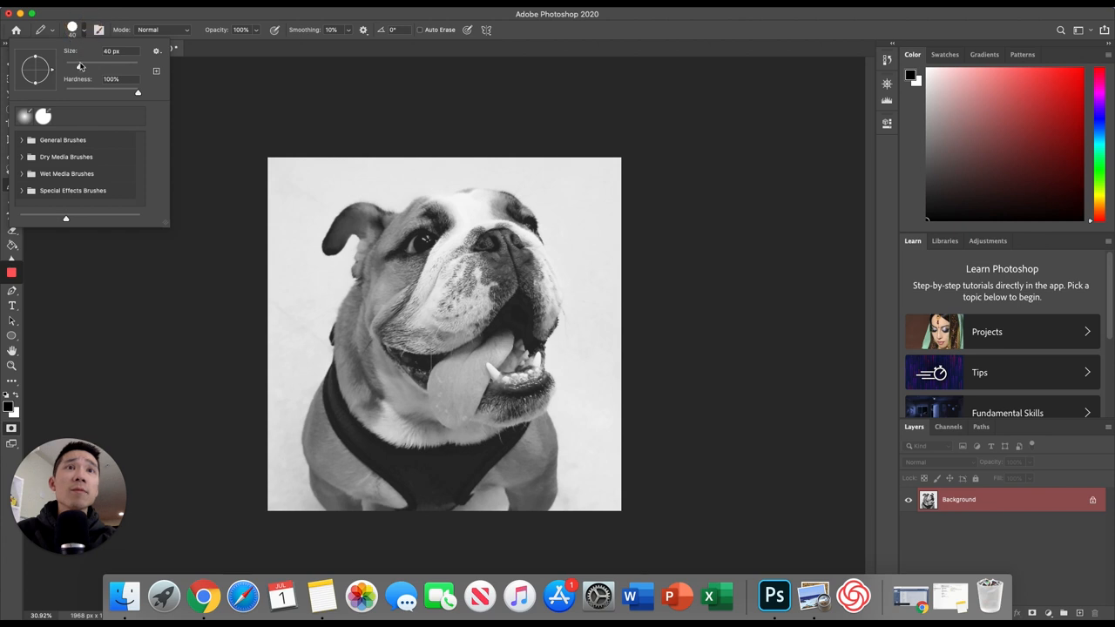
Shrink the pencil to 25 px and paint the mask around the dog's sides, ear and head
{"action": "left_click_drag", "start_coordinate": [95, 66], "coordinate": [74, 65]}
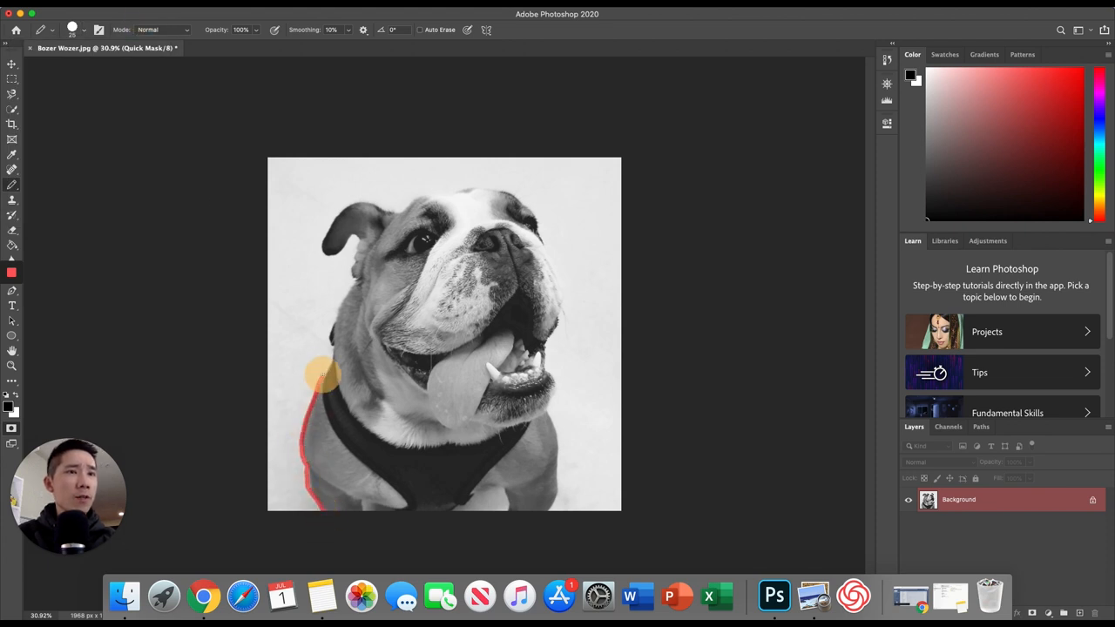
{"action": "left_click_drag", "start_coordinate": [322, 375], "coordinate": [329, 327]}
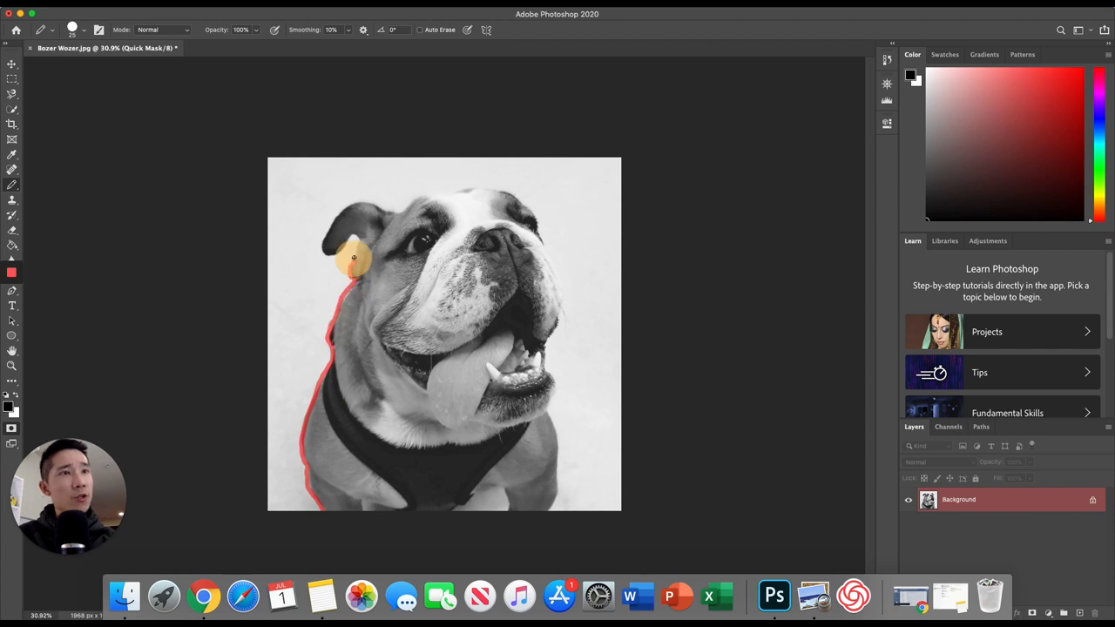
{"action": "left_click_drag", "start_coordinate": [353, 257], "coordinate": [399, 209]}
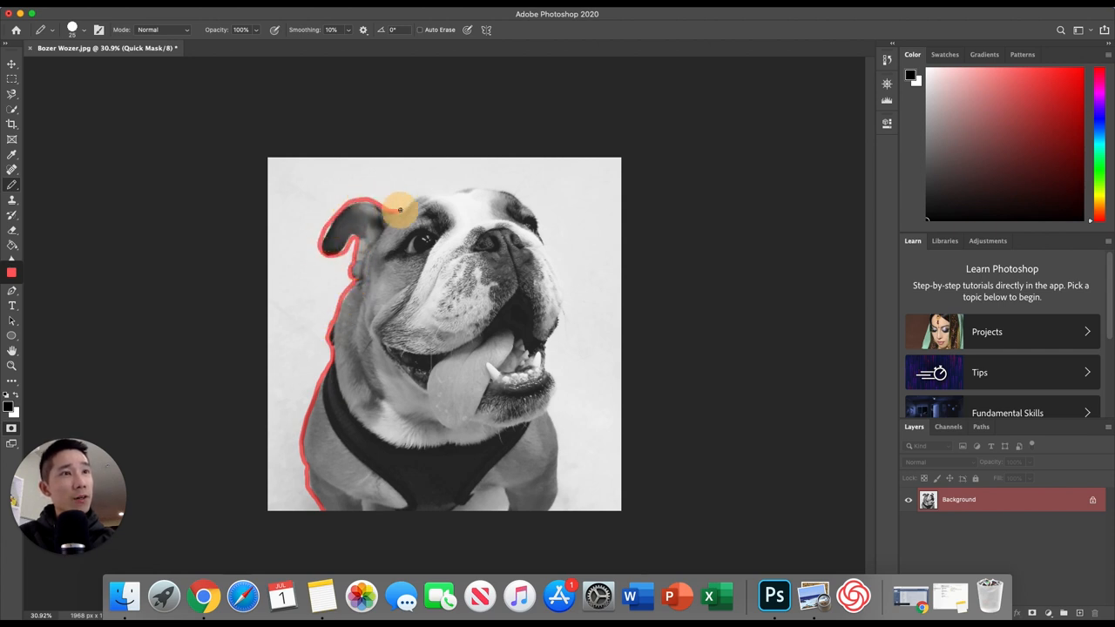
{"action": "left_click_drag", "start_coordinate": [399, 209], "coordinate": [556, 263]}
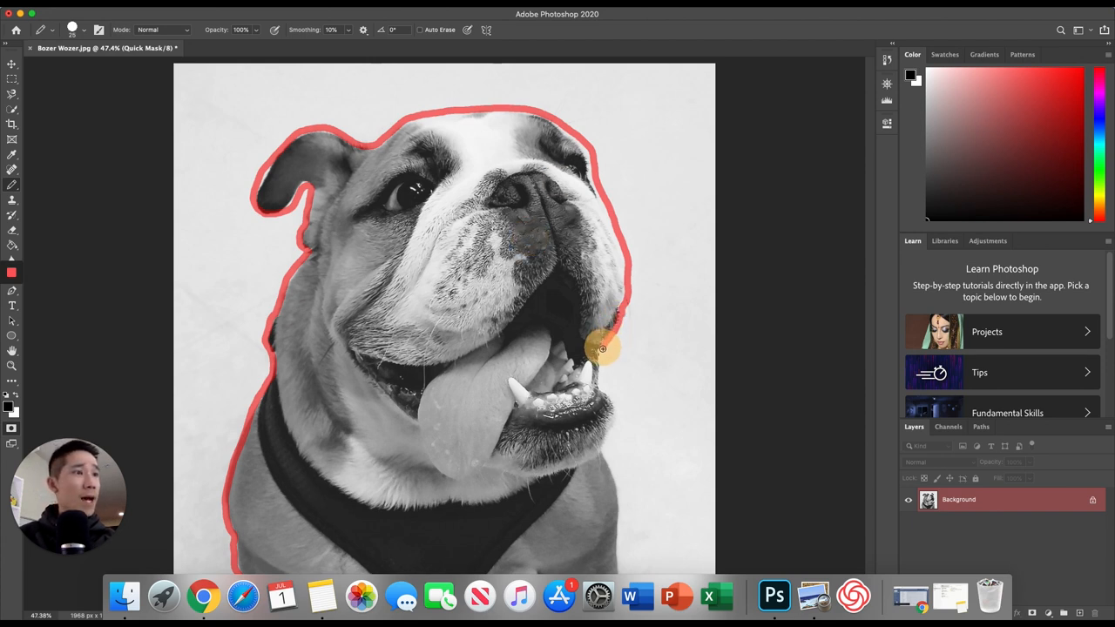
{"action": "left_click_drag", "start_coordinate": [602, 349], "coordinate": [613, 401]}
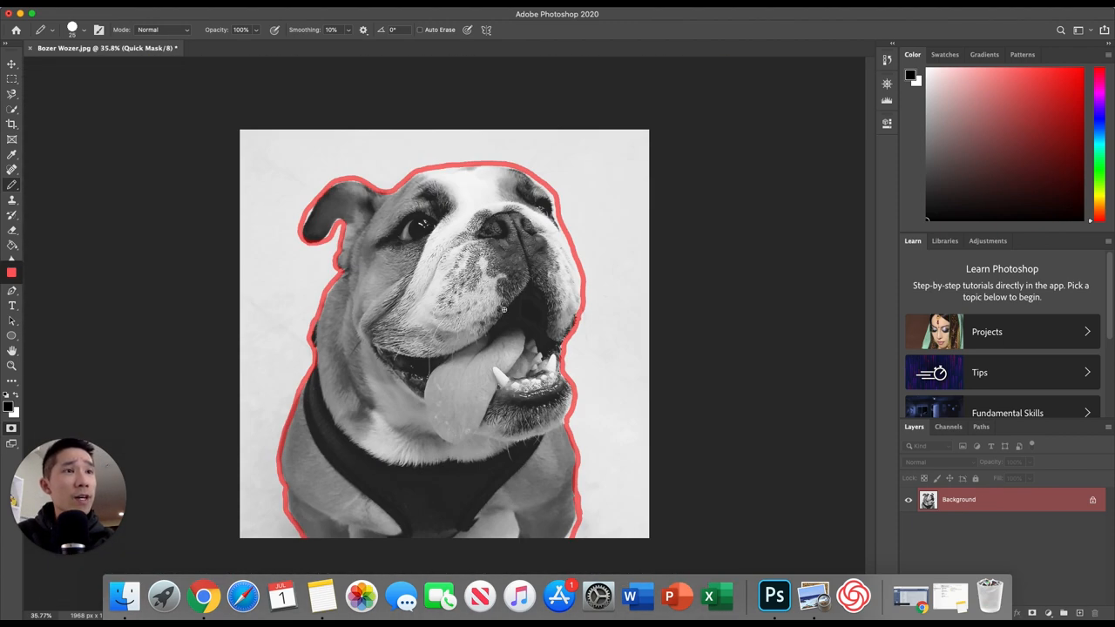
{"action": "mouse_move", "coordinate": [251, 261]}
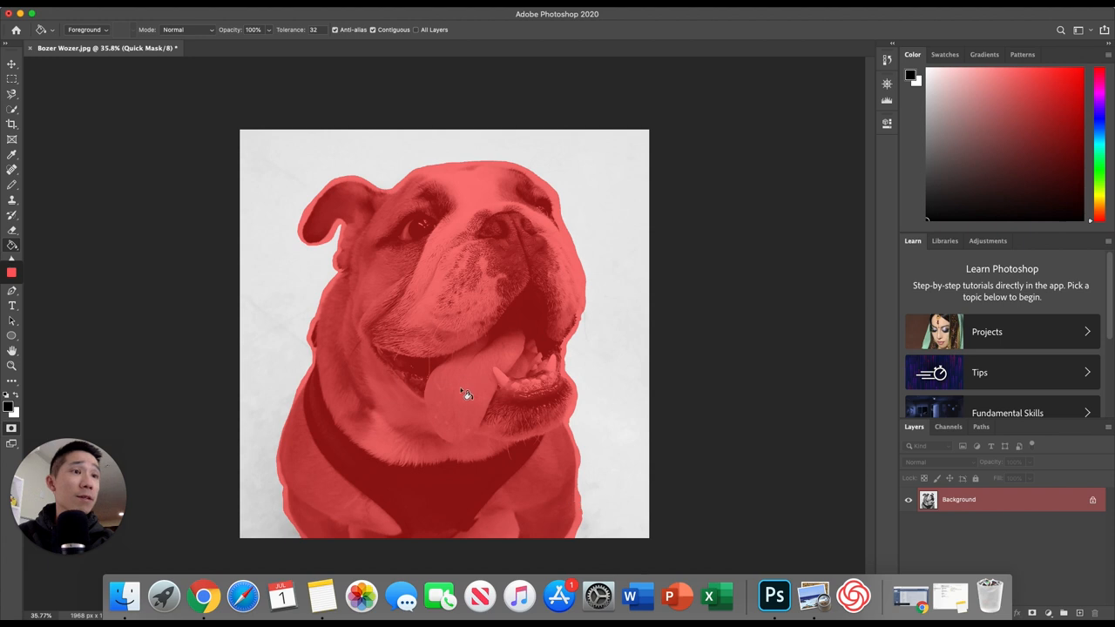
{"action": "mouse_move", "coordinate": [499, 255]}
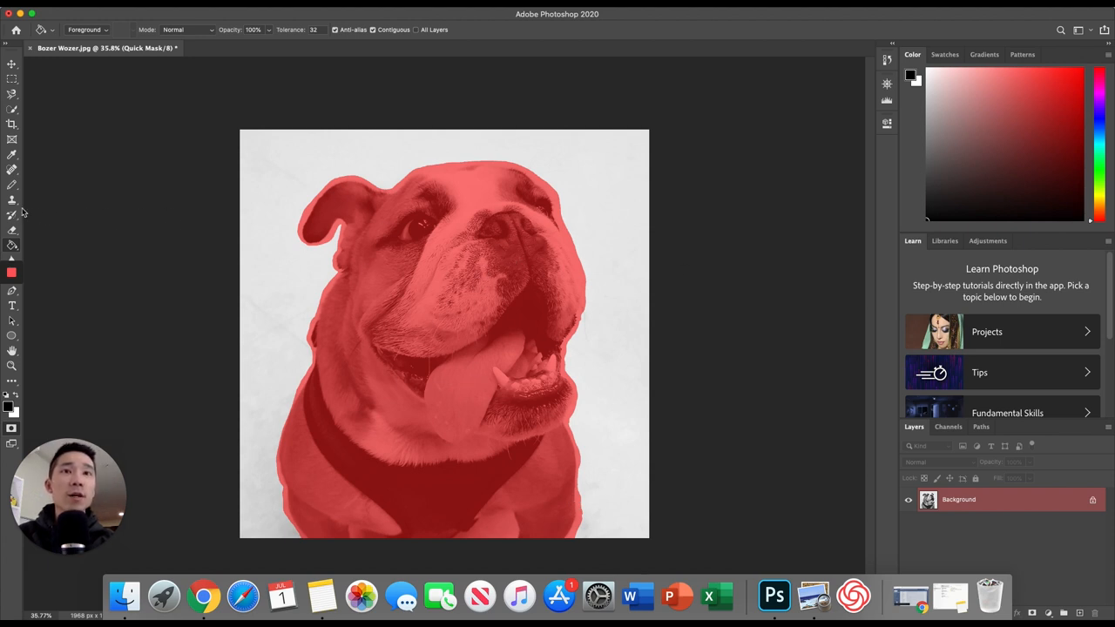
{"action": "mouse_move", "coordinate": [357, 293]}
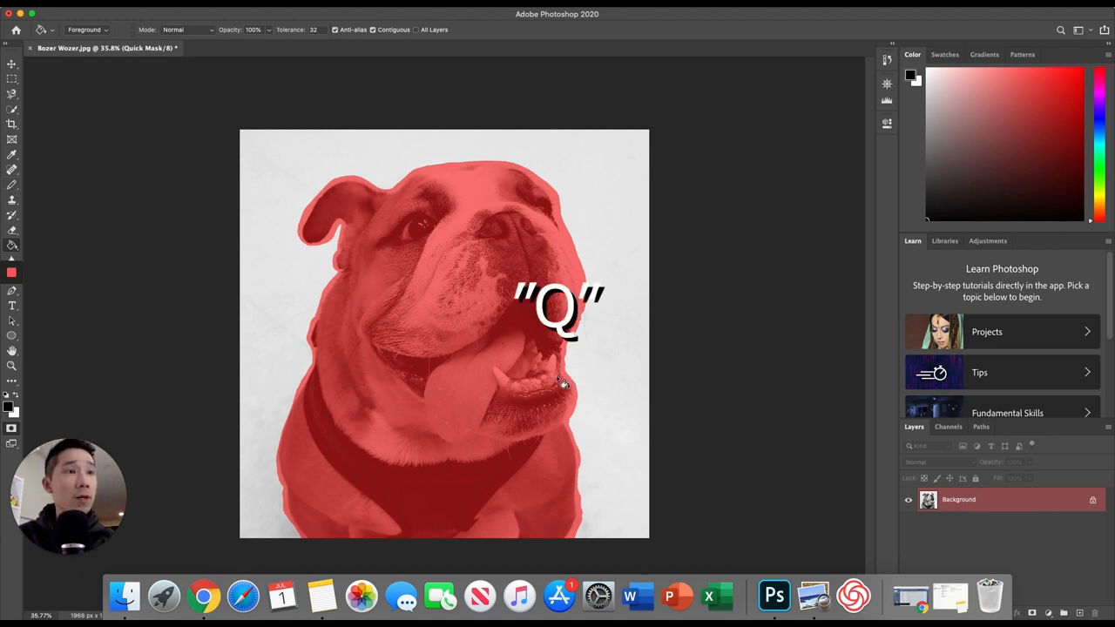
Exit Quick Mask so the filled dog mask becomes a selection
{"action": "key", "text": "q"}
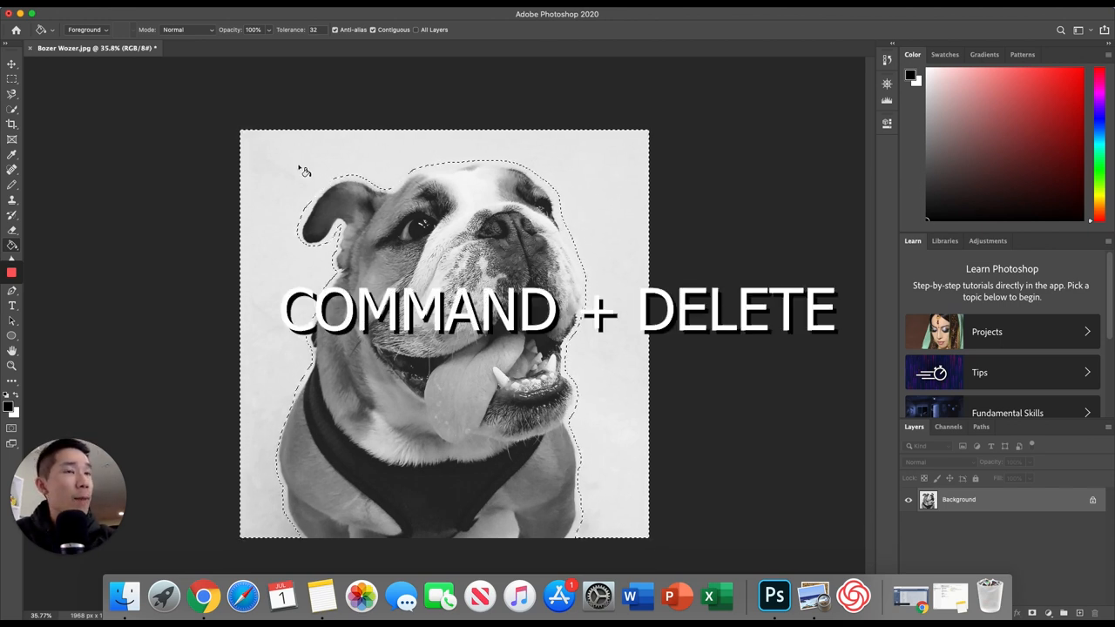
Fill the selected backdrop with white using Command+Delete
{"action": "key", "text": "cmd+Delete"}
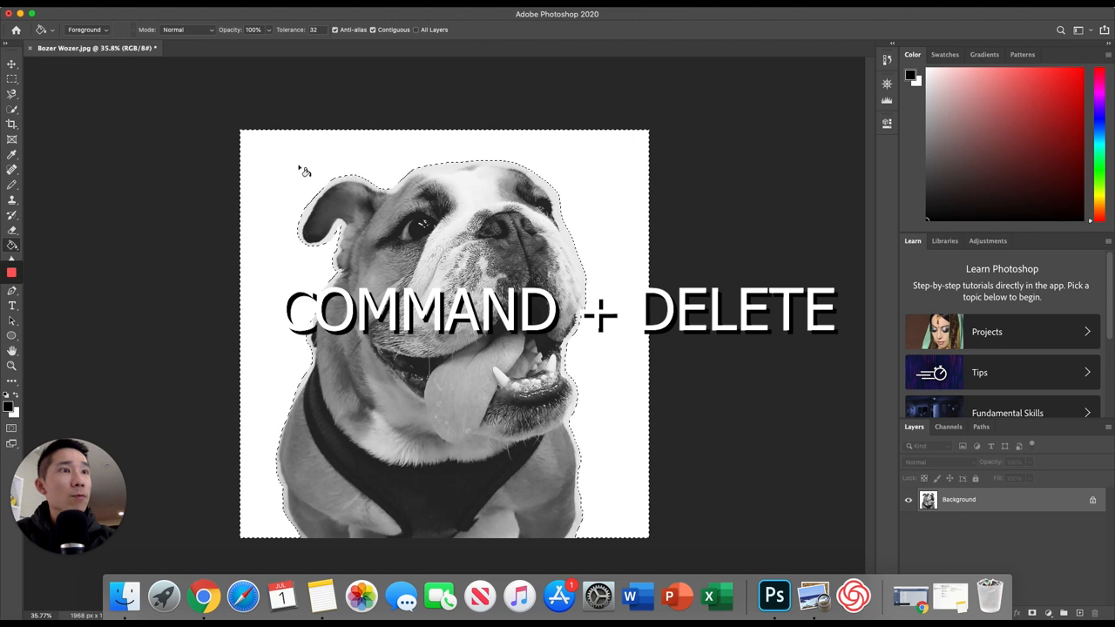
{"action": "key", "text": "cmd+delete"}
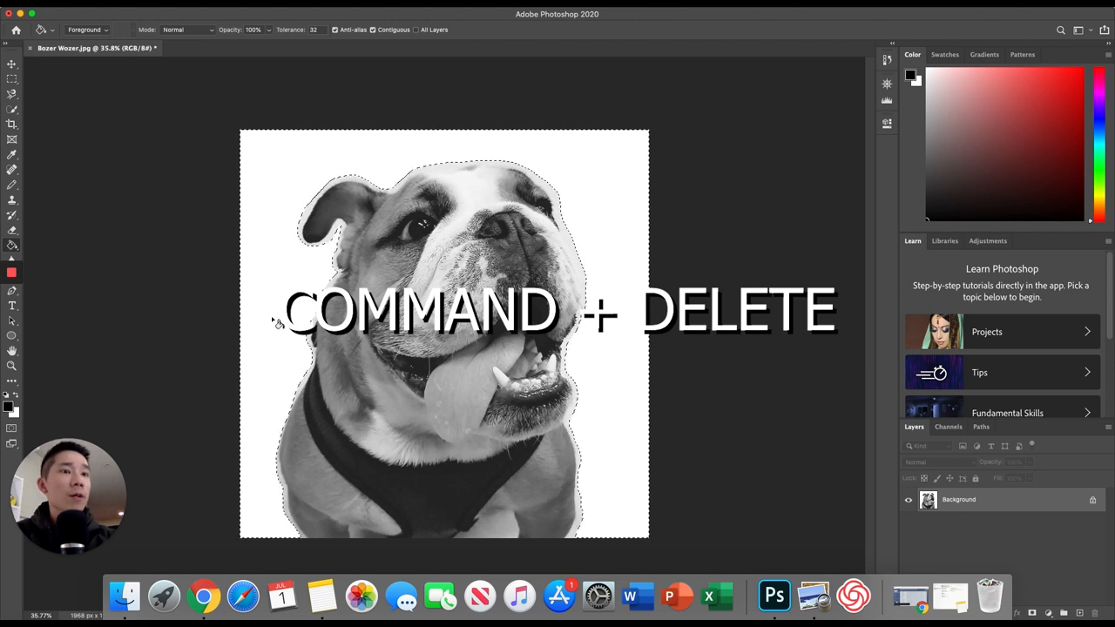
{"action": "key", "text": "cmd+delete"}
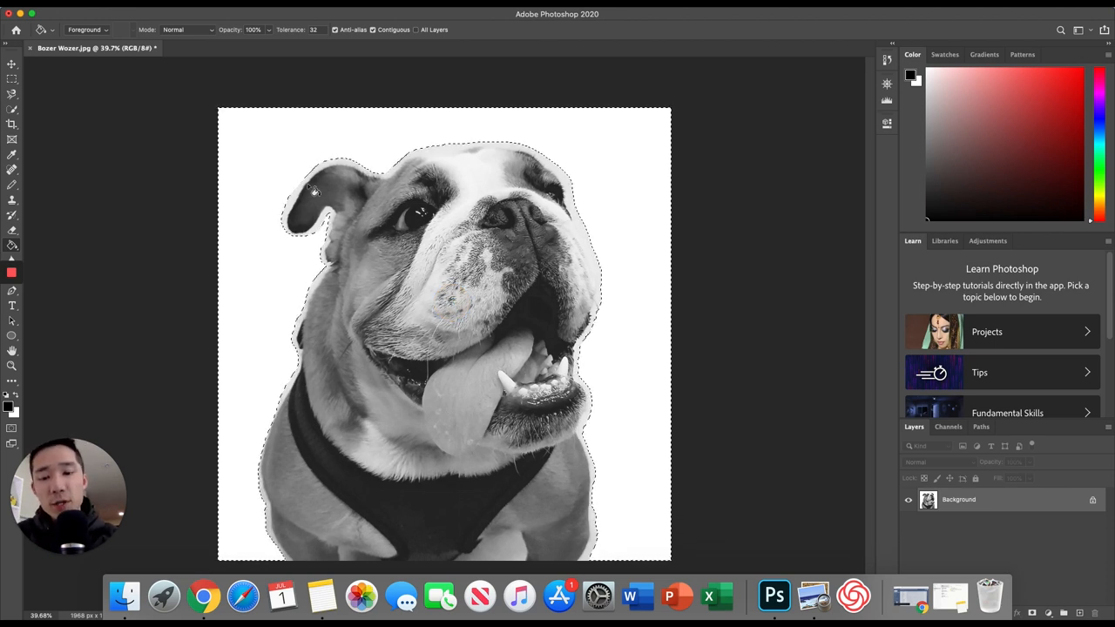
Deselect, then duplicate the Background layer as 'Bozer Wozer', correcting the name typo
{"action": "key", "text": "cmd+d"}
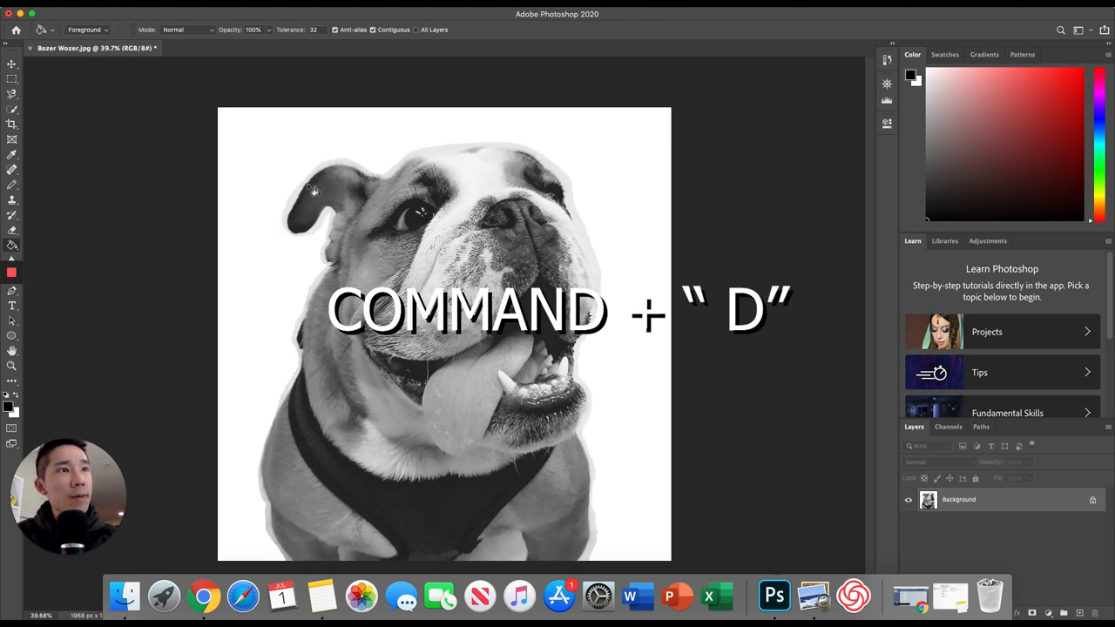
{"action": "left_click", "coordinate": [13, 64]}
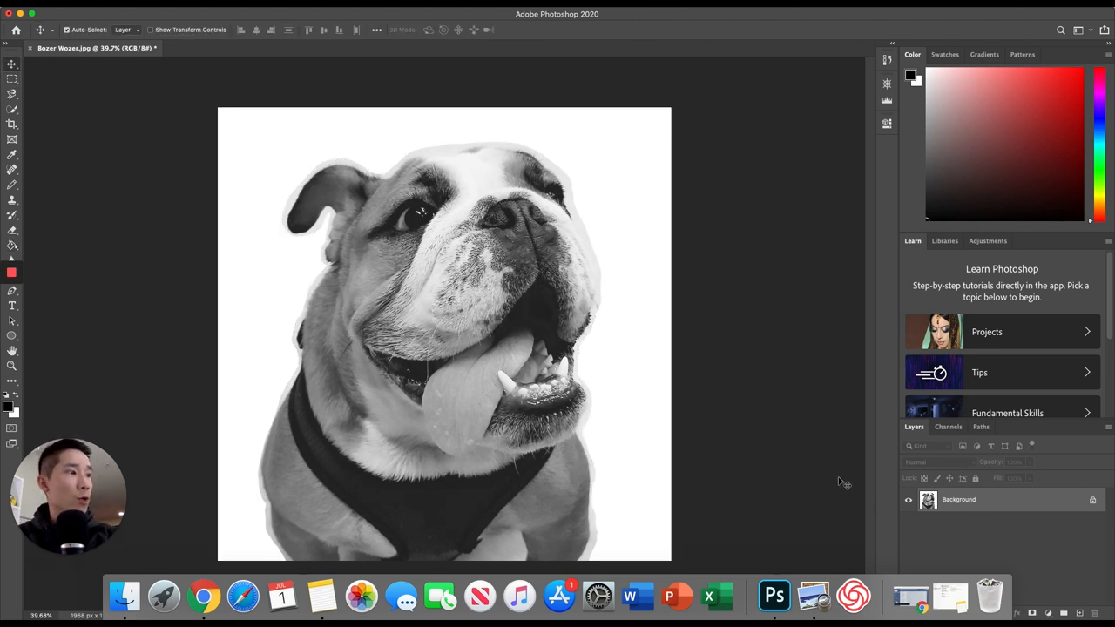
{"action": "right_click", "coordinate": [958, 499]}
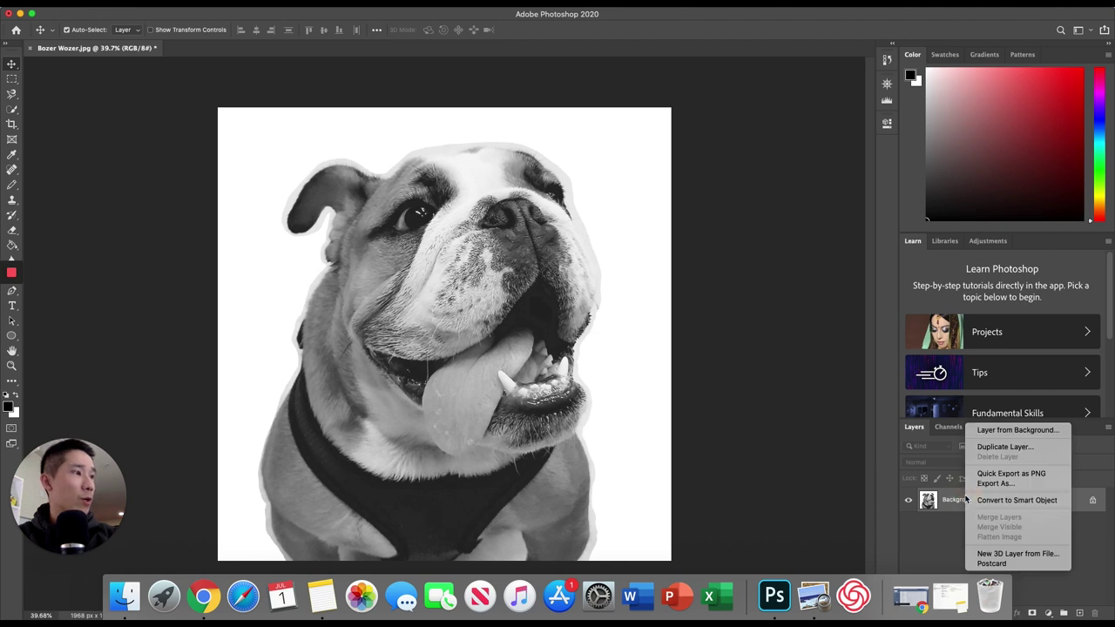
{"action": "left_click", "coordinate": [1005, 445]}
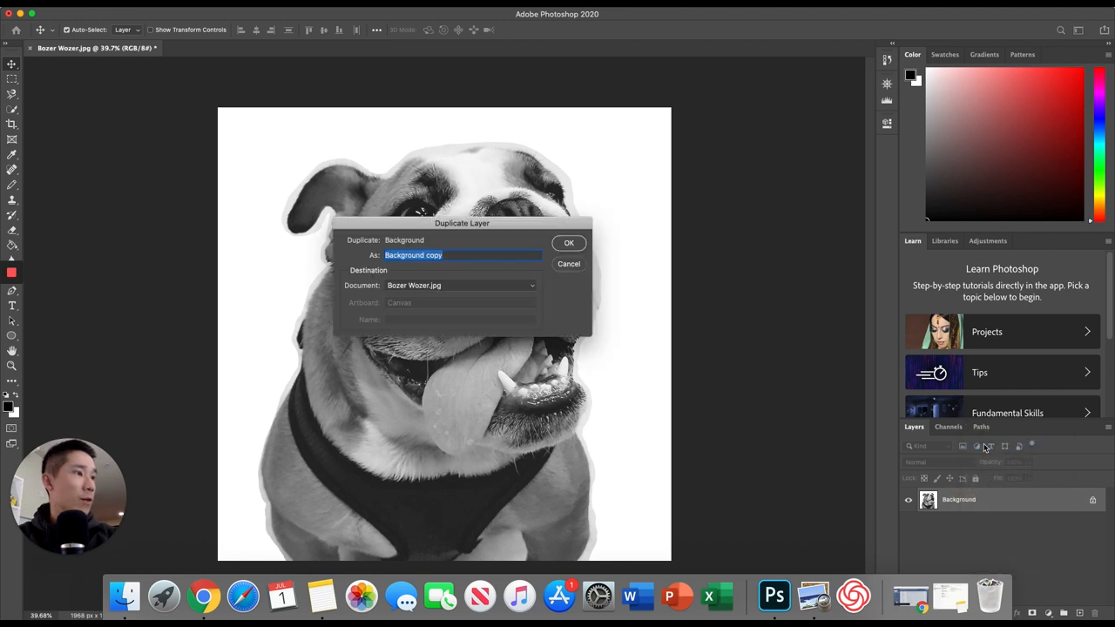
{"action": "type", "text": "B"}
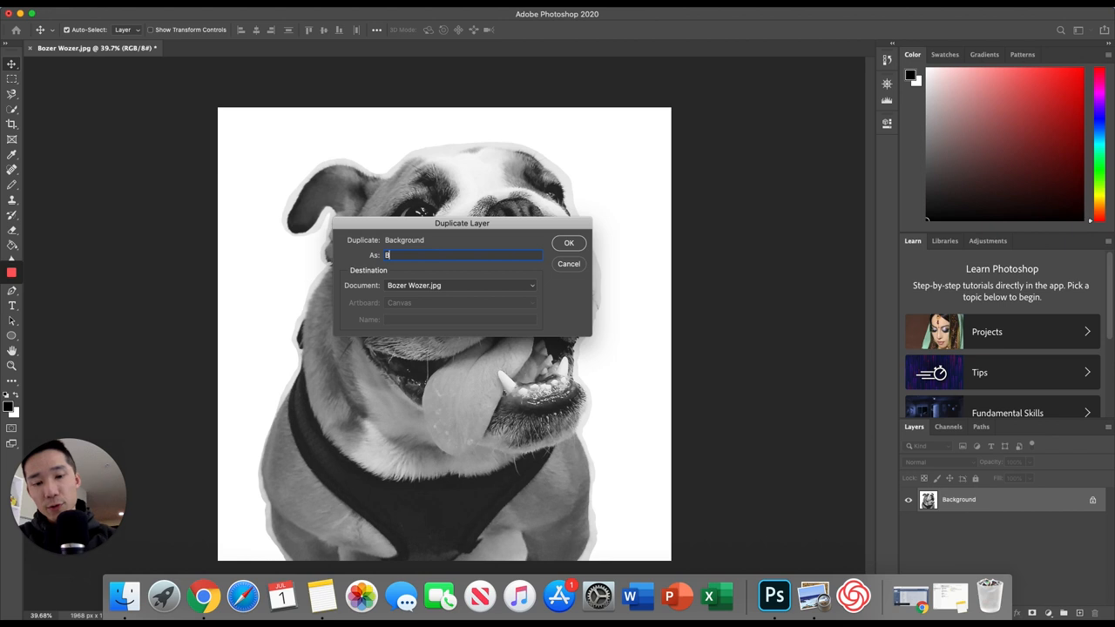
{"action": "type", "text": "Bozer WOzer"}
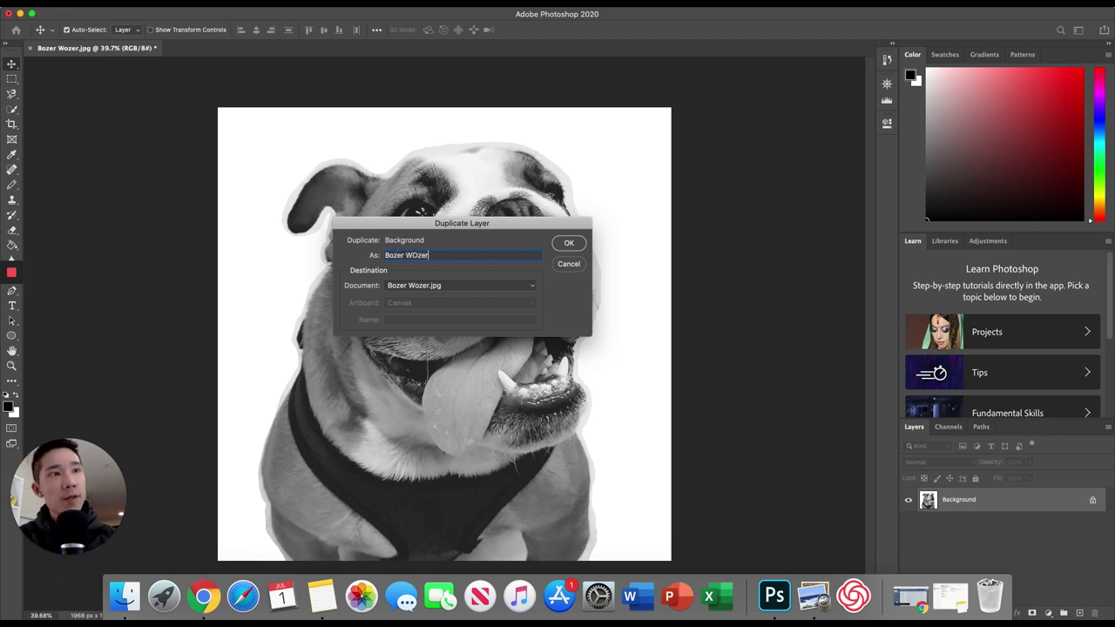
{"action": "key", "text": "backspace"}
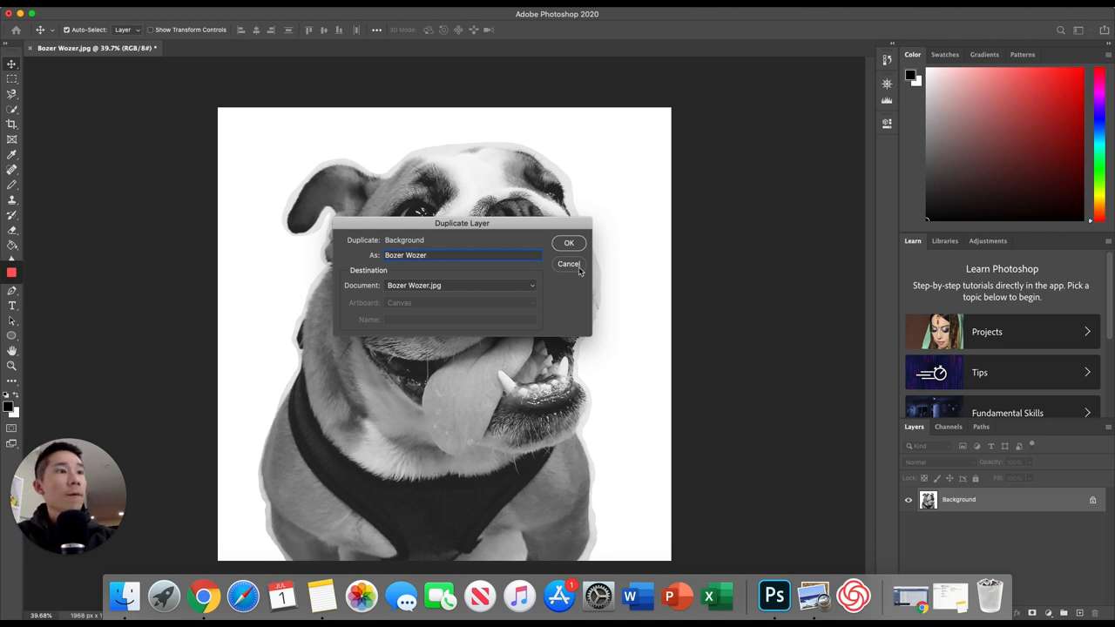
{"action": "left_click", "coordinate": [569, 242]}
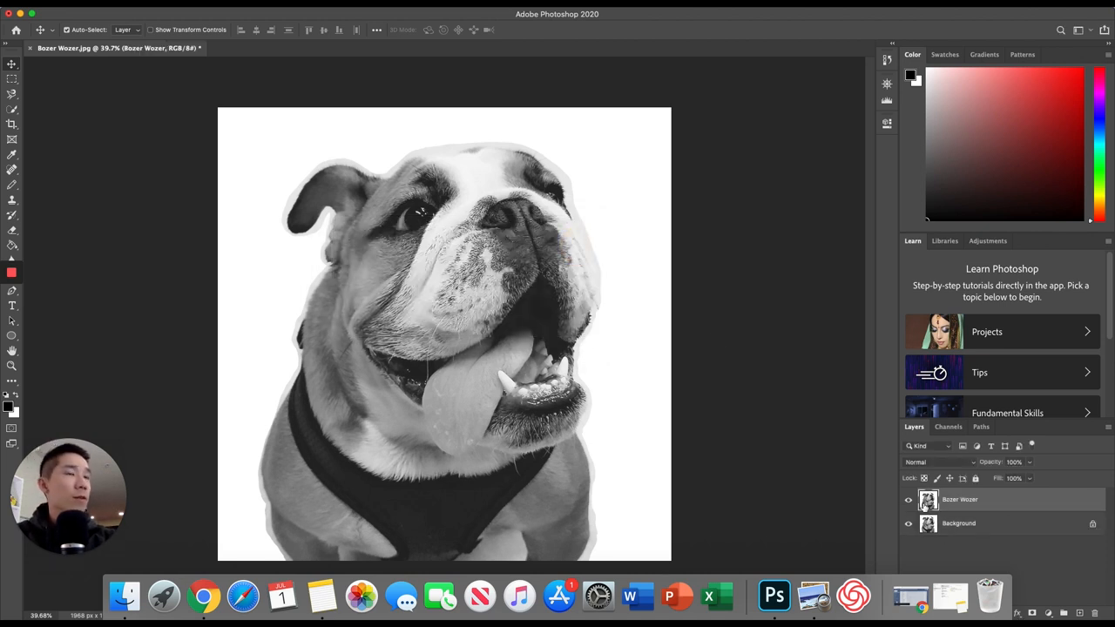
{"action": "mouse_move", "coordinate": [468, 255]}
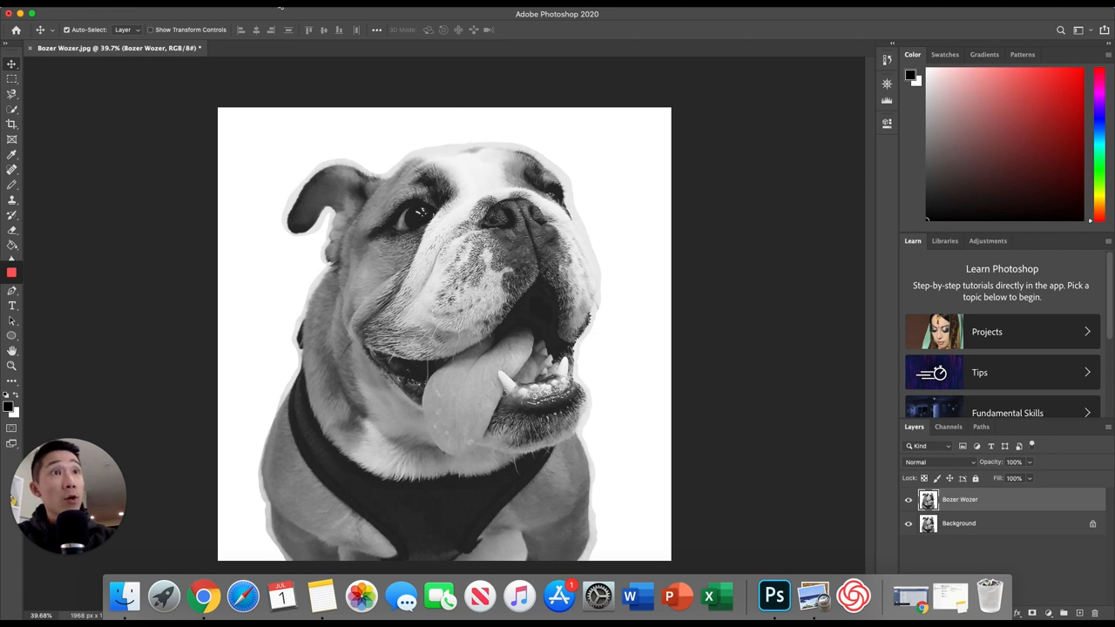
Preview Filter Gallery's Sketch > Halftone Pattern with Dot type, size 5, contrast 5
{"action": "left_click", "coordinate": [289, 7]}
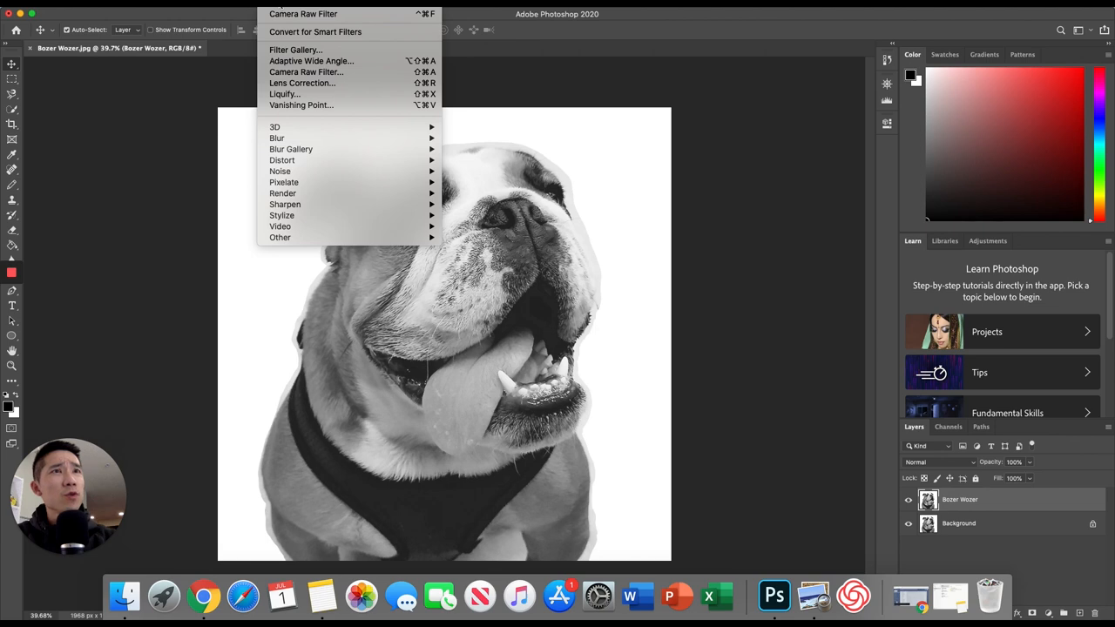
{"action": "mouse_move", "coordinate": [296, 49]}
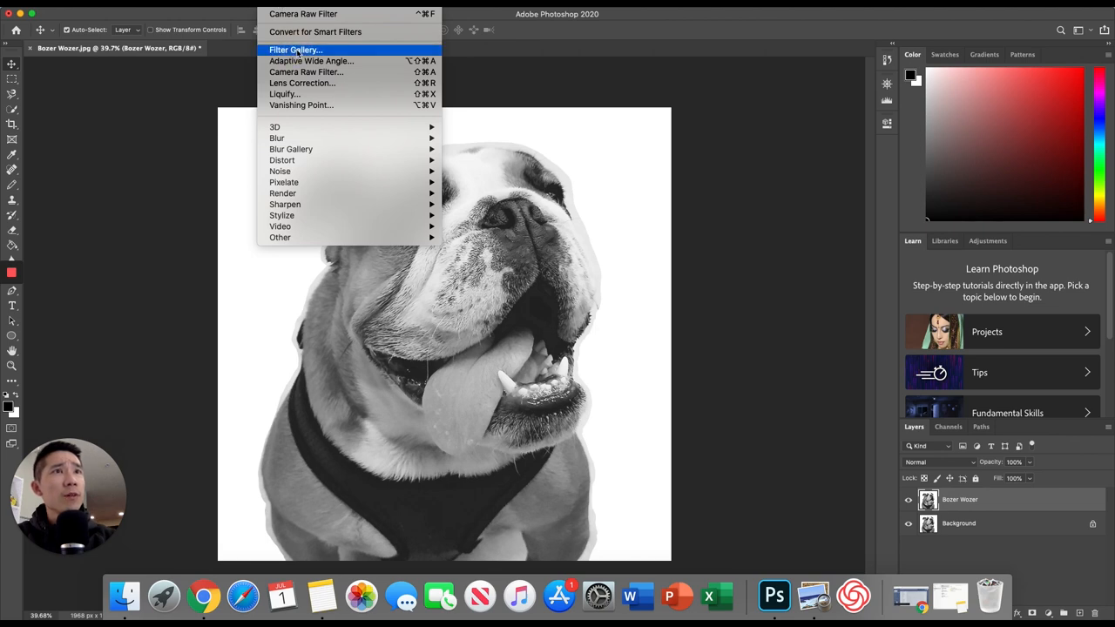
{"action": "left_click", "coordinate": [296, 50]}
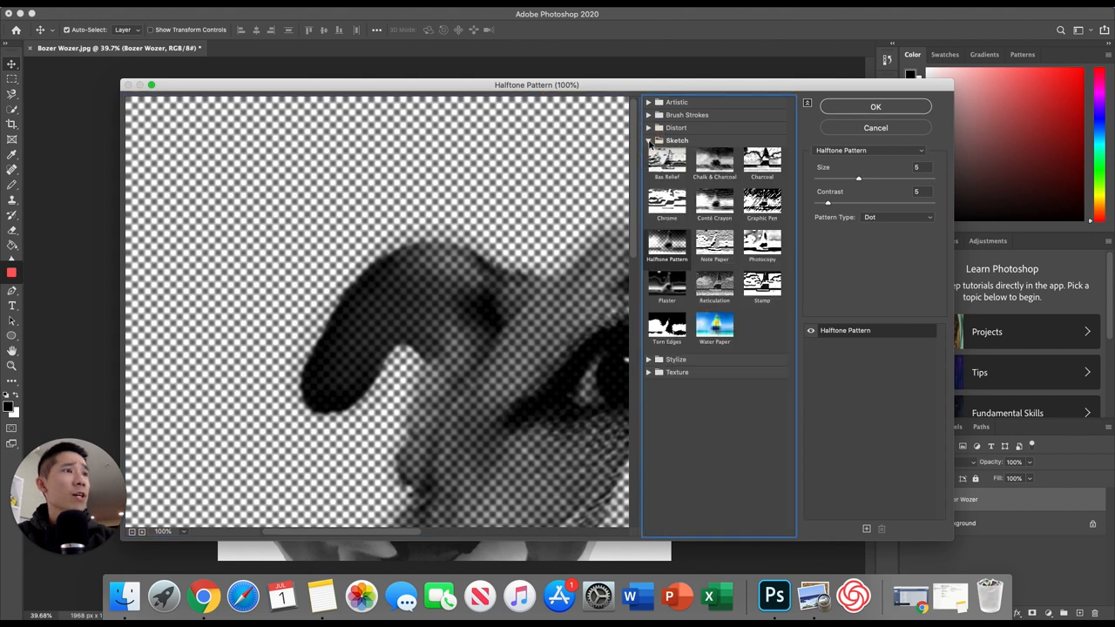
{"action": "left_click", "coordinate": [666, 246]}
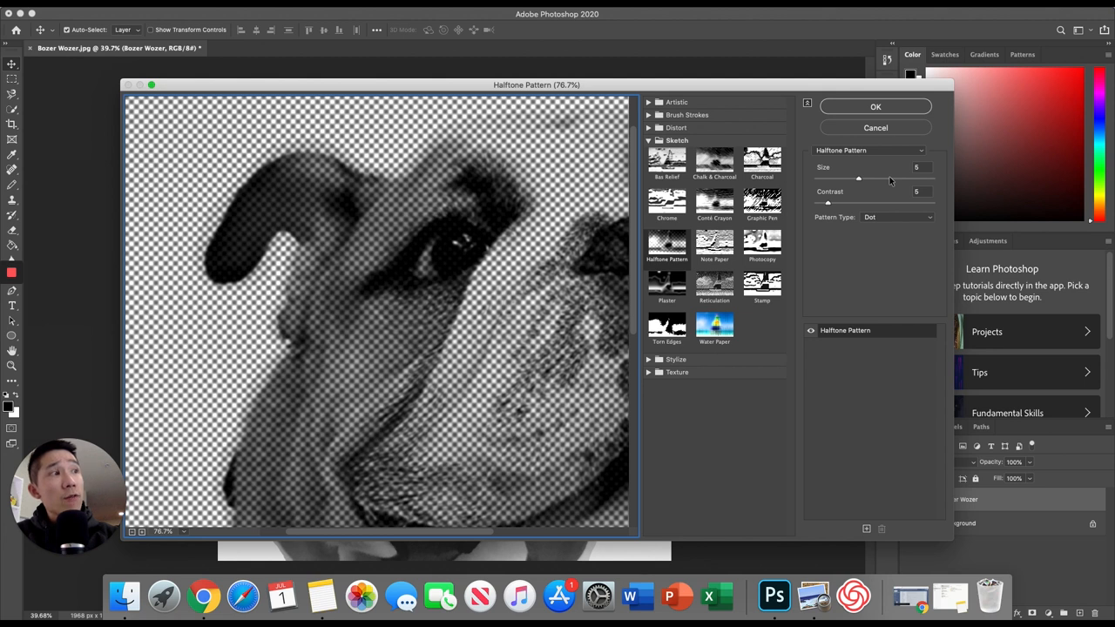
{"action": "mouse_move", "coordinate": [887, 183]}
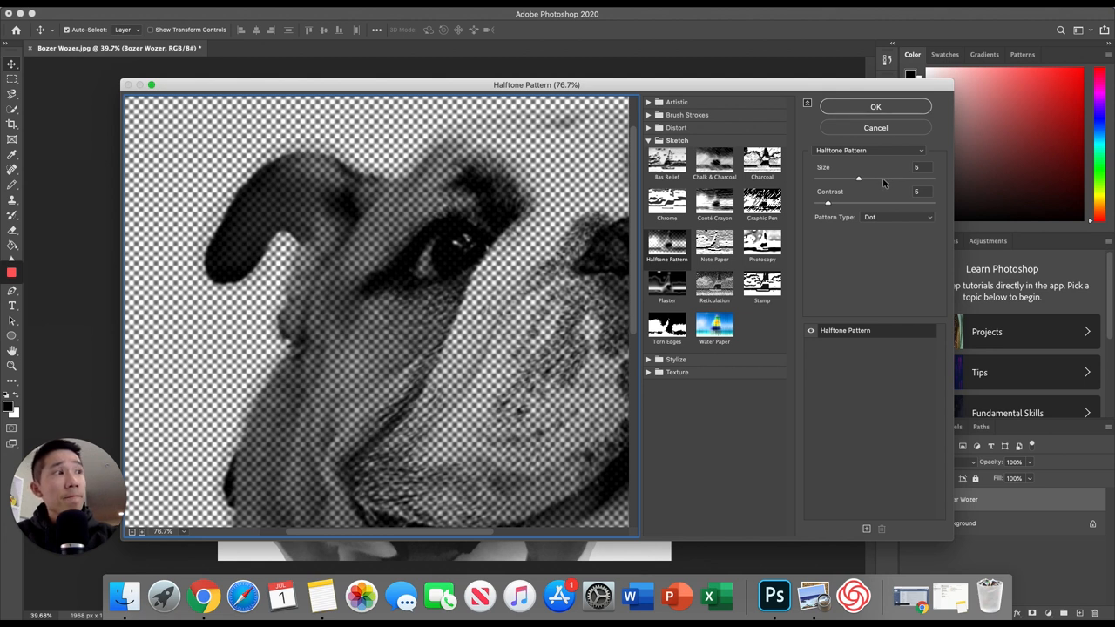
{"action": "triple_click", "coordinate": [916, 167]}
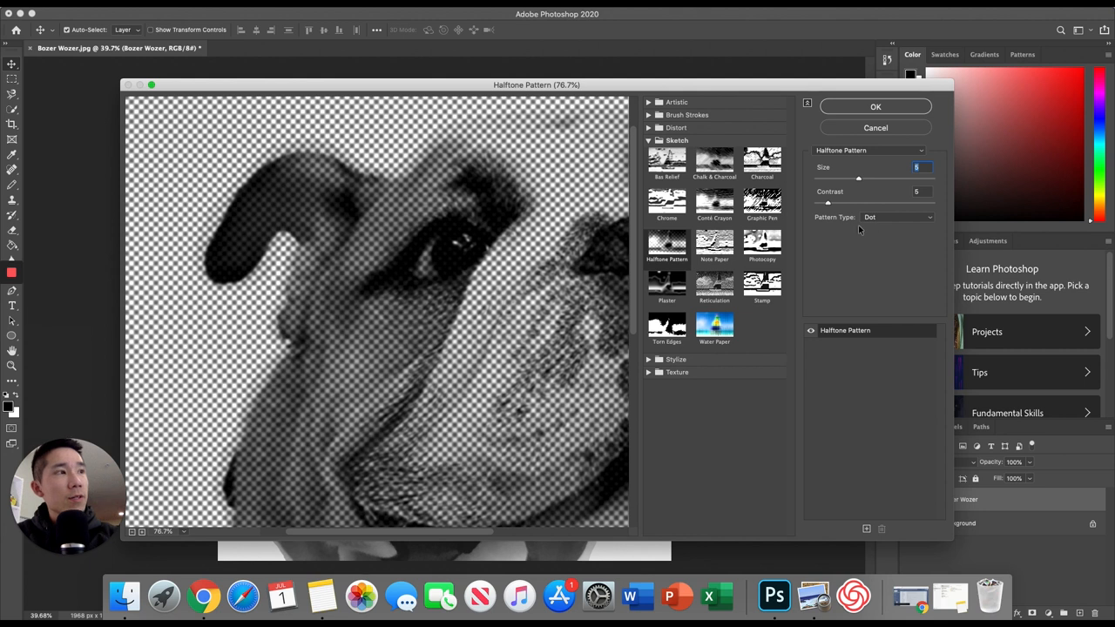
{"action": "mouse_move", "coordinate": [314, 215]}
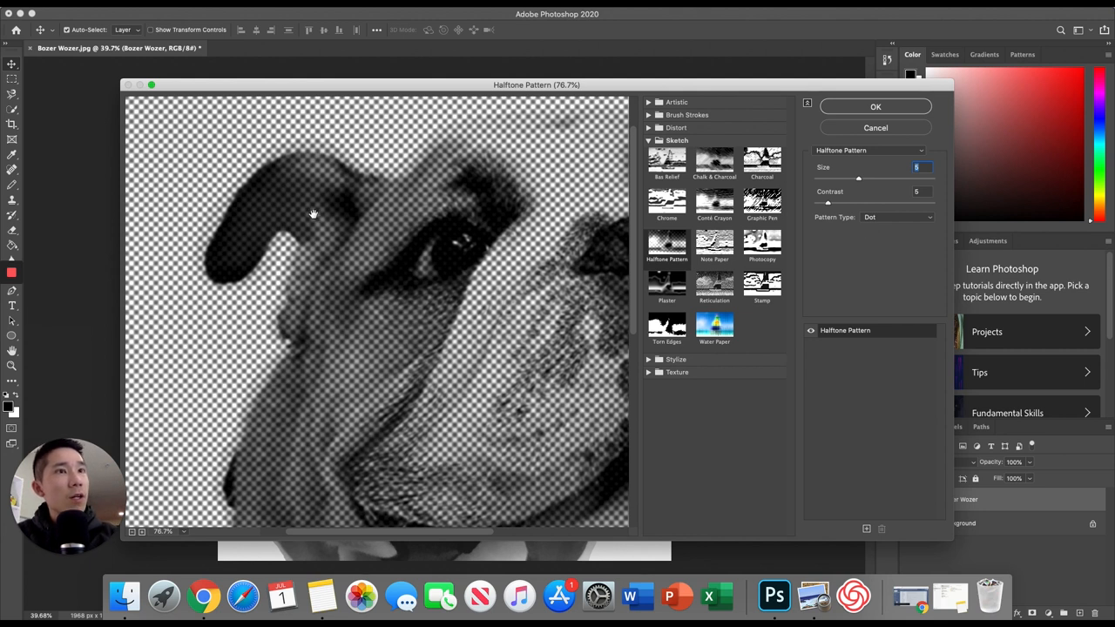
{"action": "mouse_move", "coordinate": [261, 301]}
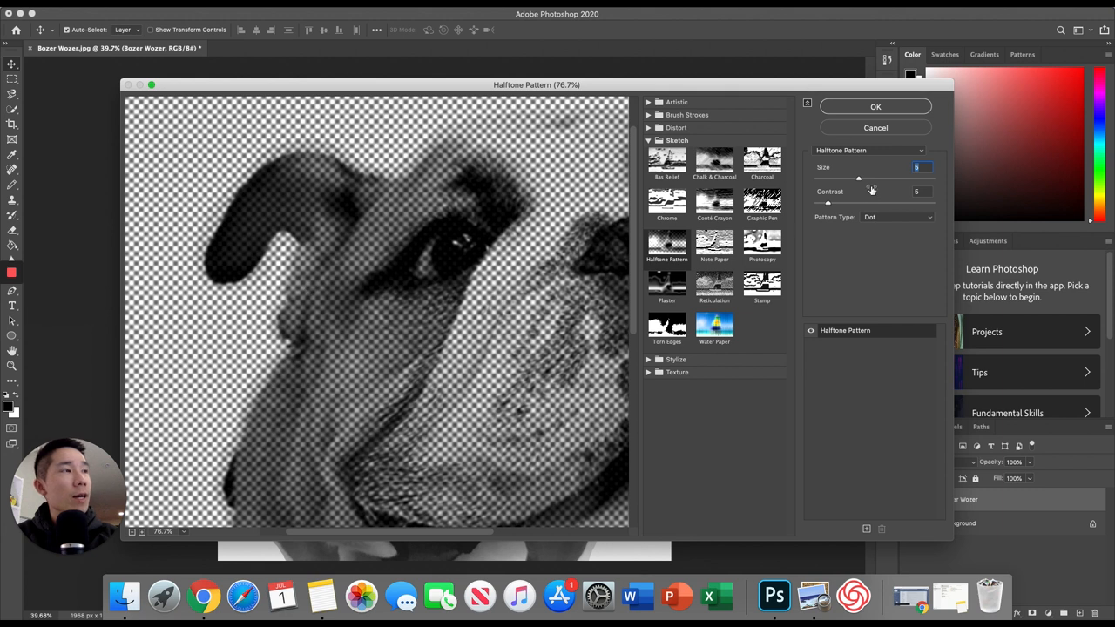
{"action": "mouse_move", "coordinate": [868, 185]}
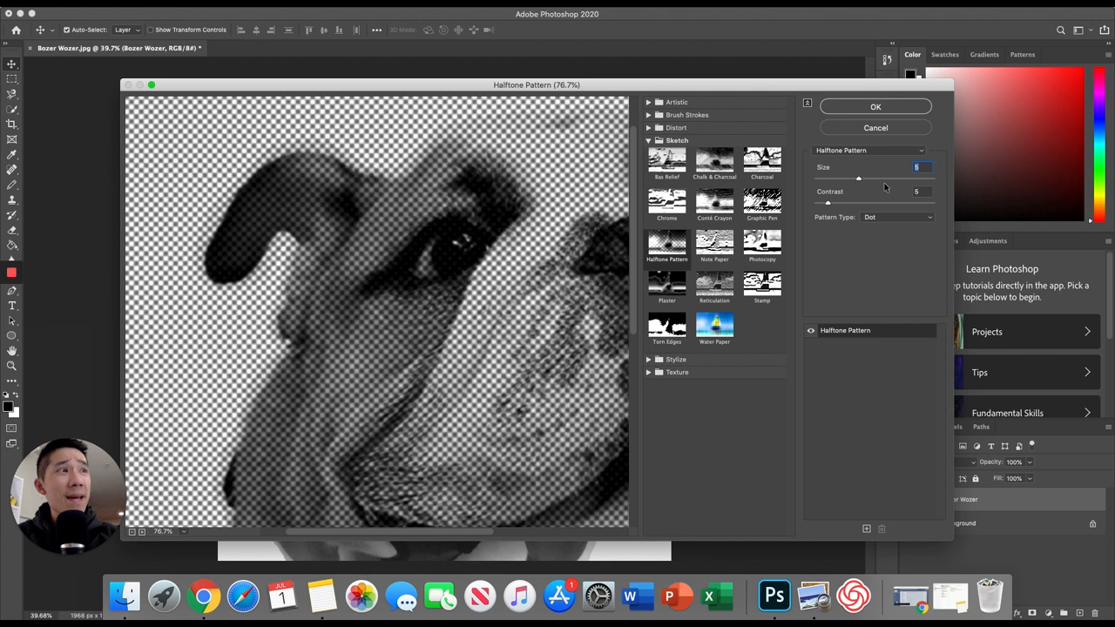
{"action": "mouse_move", "coordinate": [885, 190]}
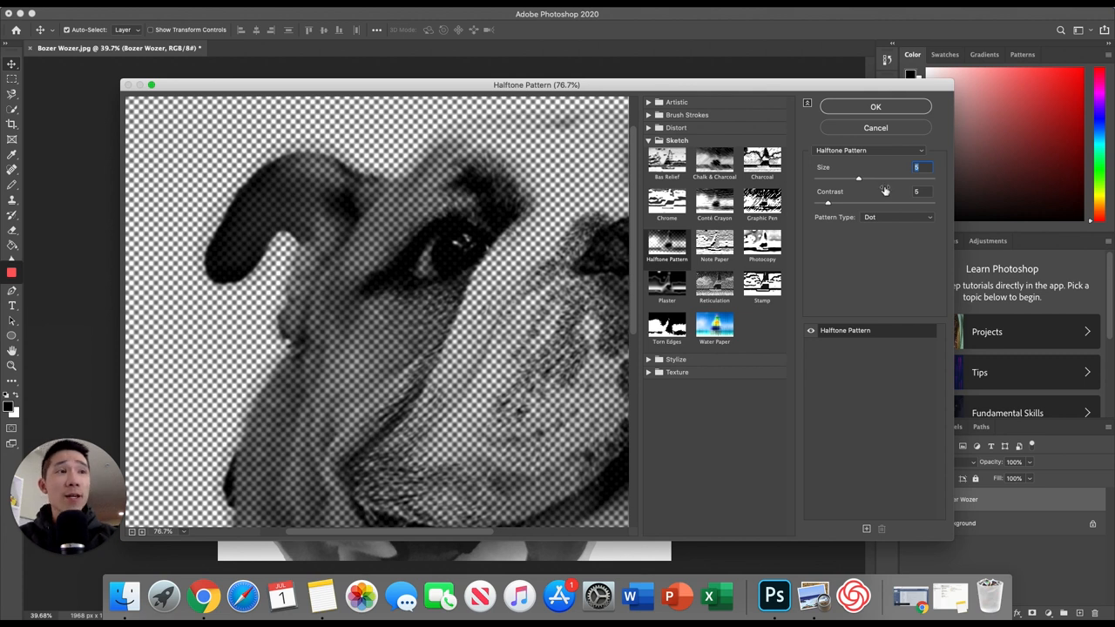
{"action": "mouse_move", "coordinate": [880, 190]}
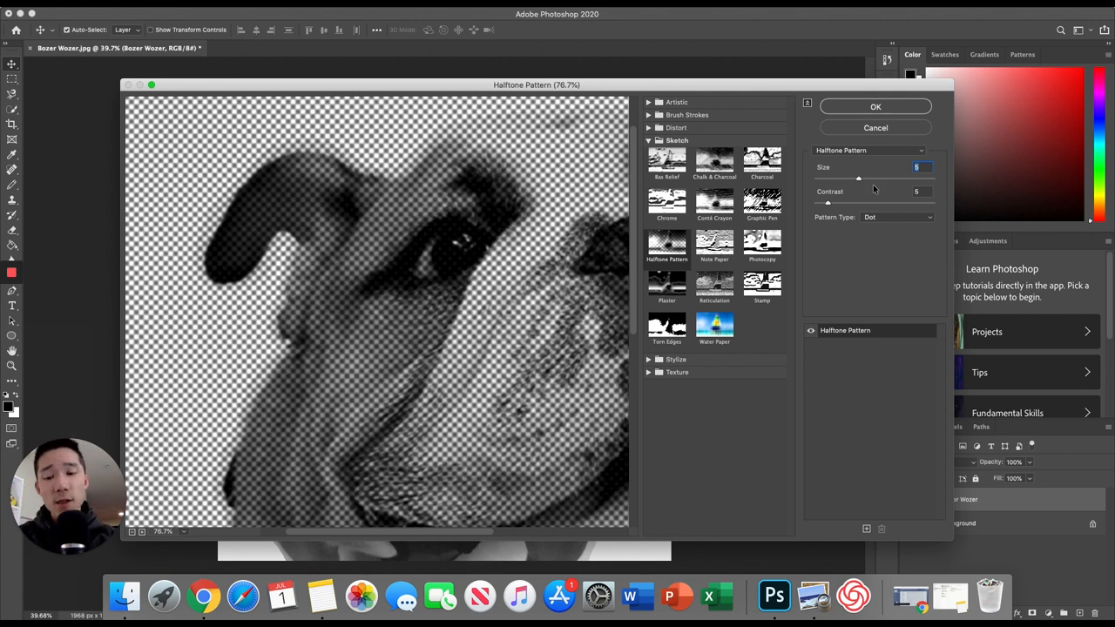
{"action": "mouse_move", "coordinate": [274, 259]}
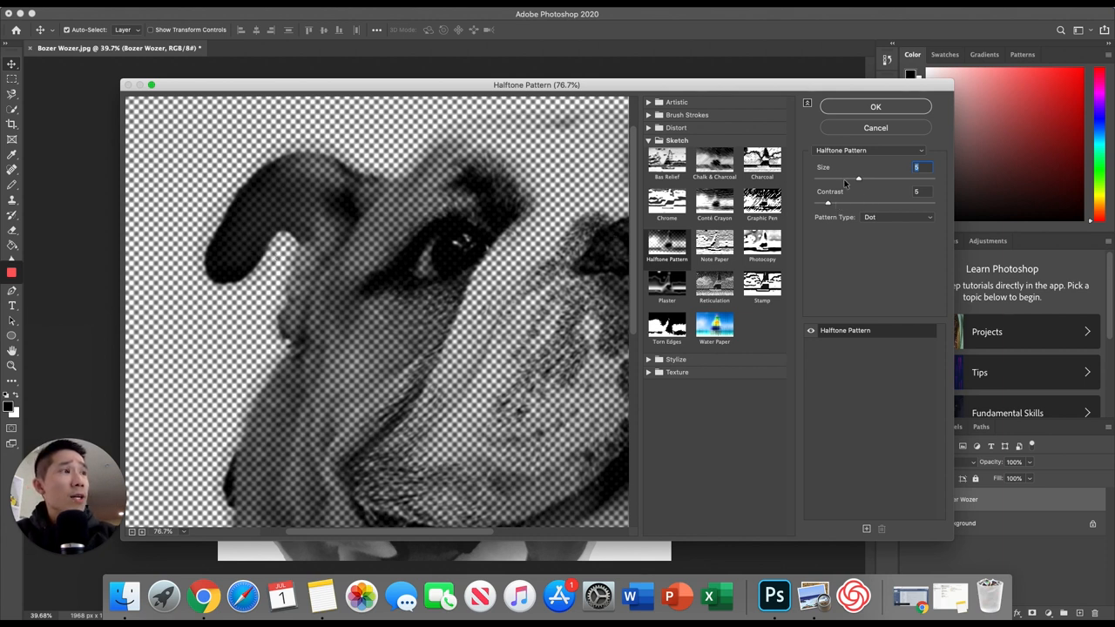
{"action": "mouse_move", "coordinate": [841, 182]}
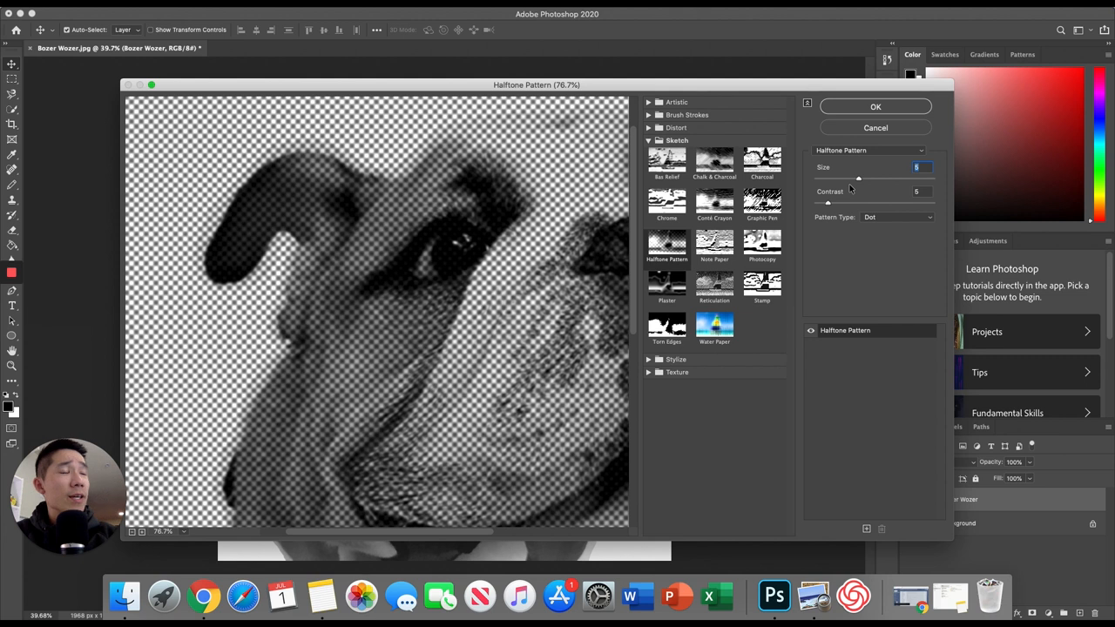
{"action": "mouse_move", "coordinate": [843, 201]}
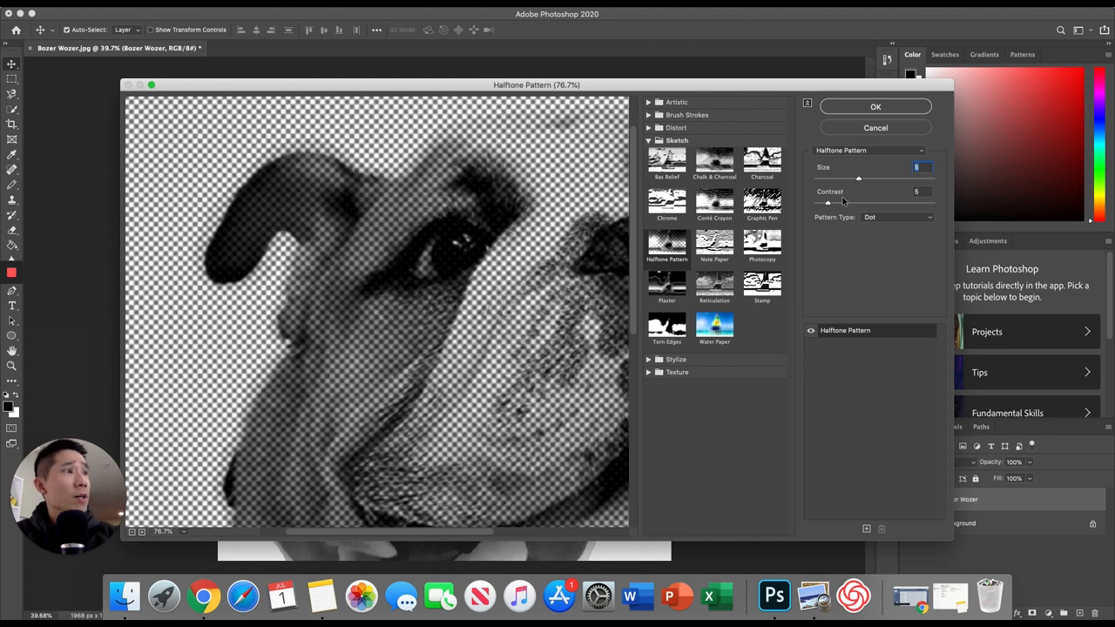
{"action": "mouse_move", "coordinate": [828, 204]}
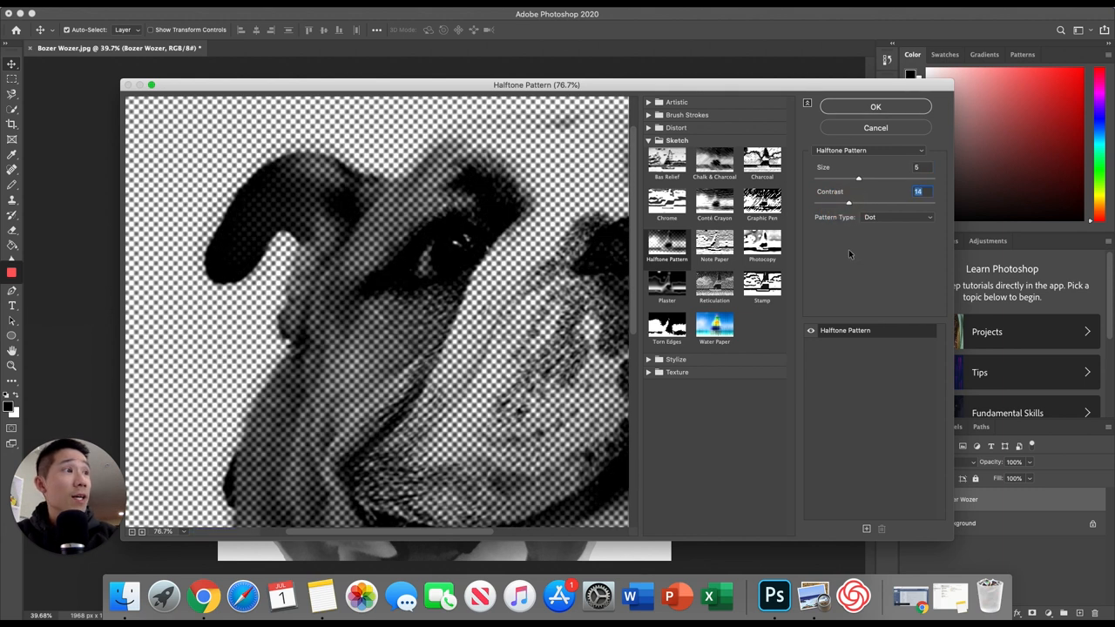
{"action": "mouse_move", "coordinate": [418, 288]}
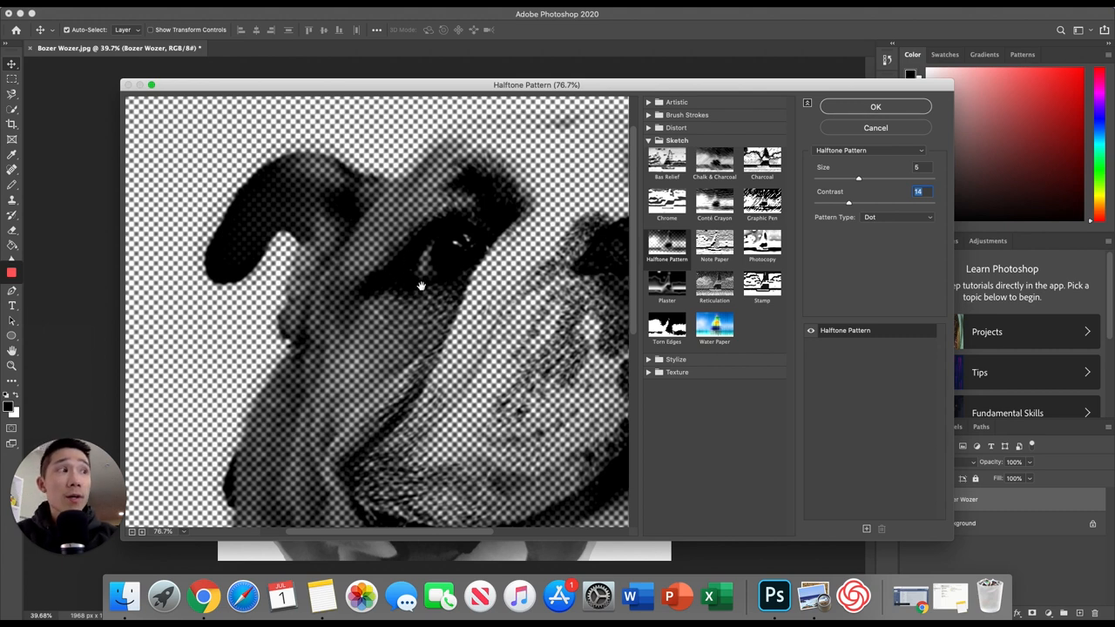
{"action": "mouse_move", "coordinate": [430, 278]}
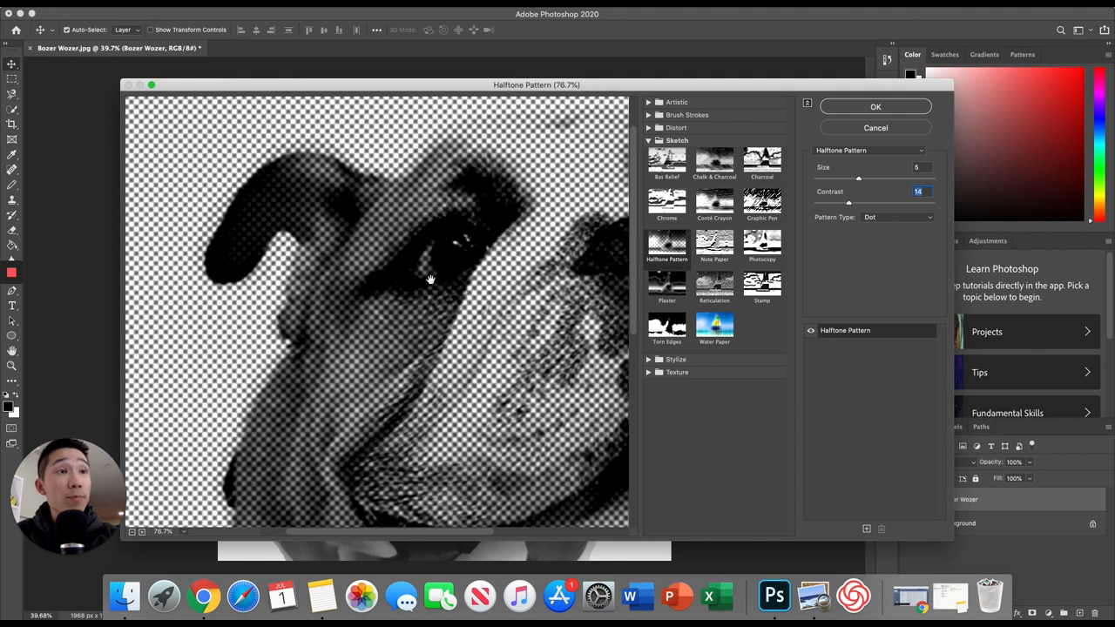
{"action": "mouse_move", "coordinate": [435, 277]}
{"action": "type", "text": "5"}
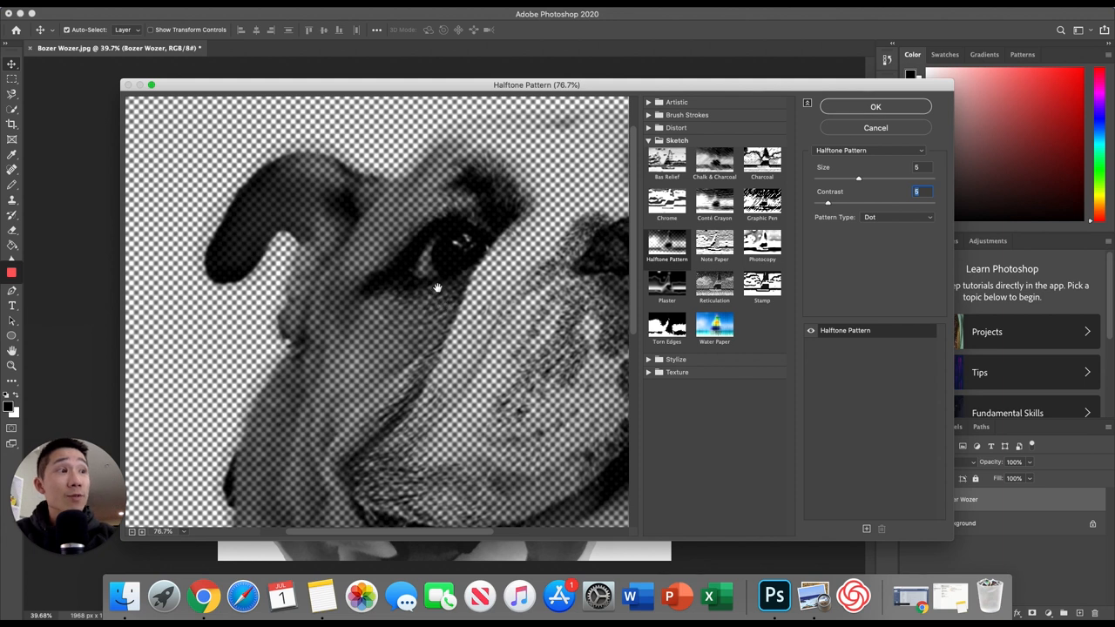
{"action": "mouse_move", "coordinate": [575, 216]}
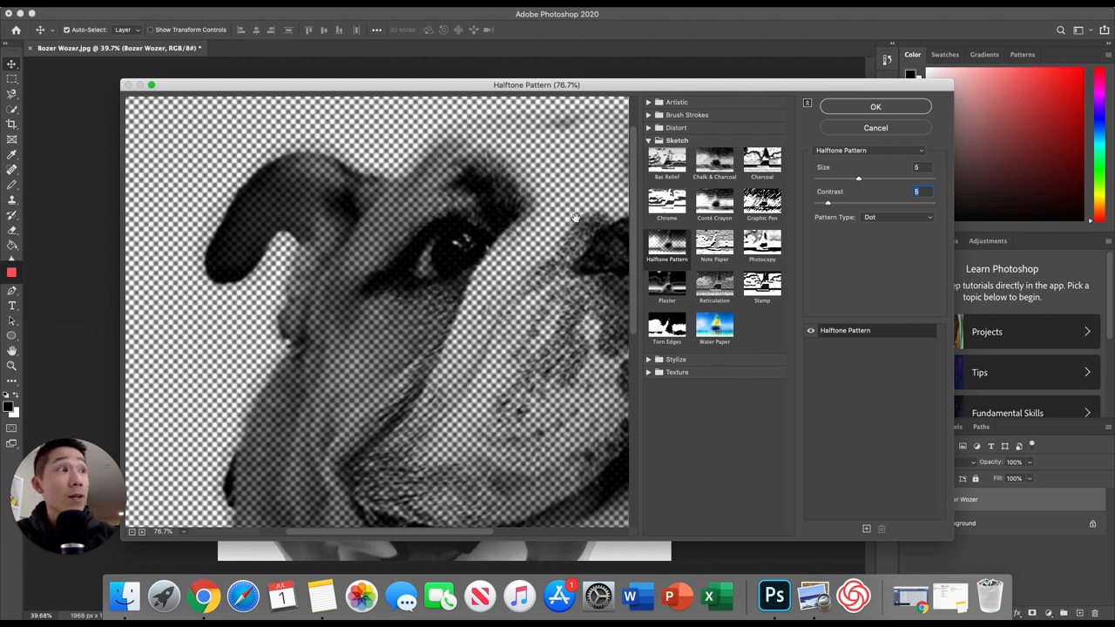
{"action": "mouse_move", "coordinate": [843, 106]}
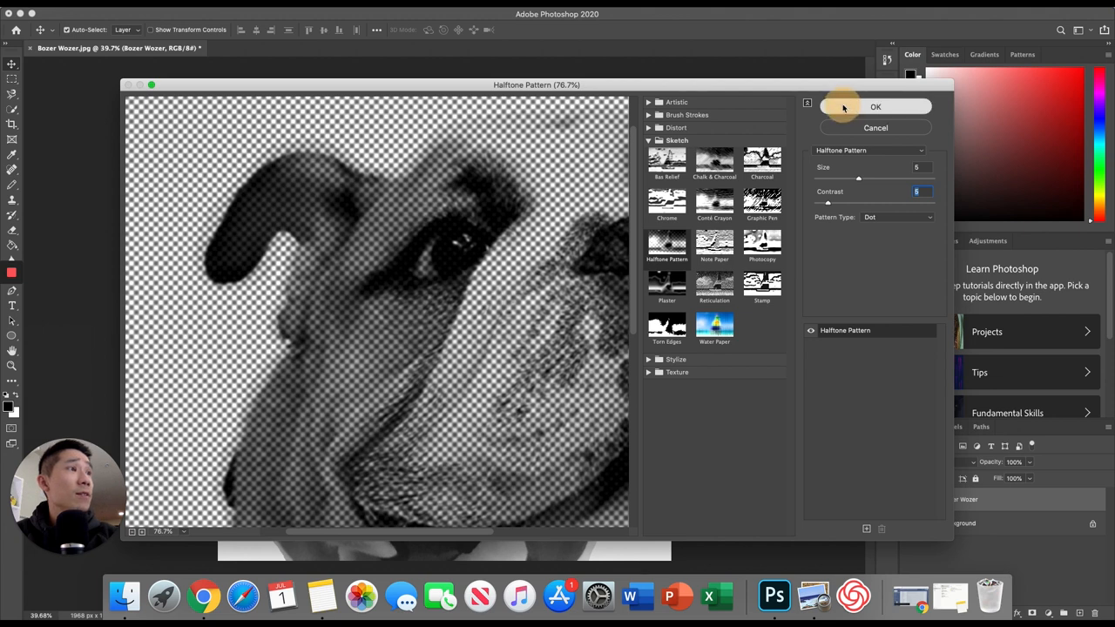
Apply the halftone, then Smart Sharpen at 500% amount and 1.0 px radius
{"action": "left_click", "coordinate": [875, 106]}
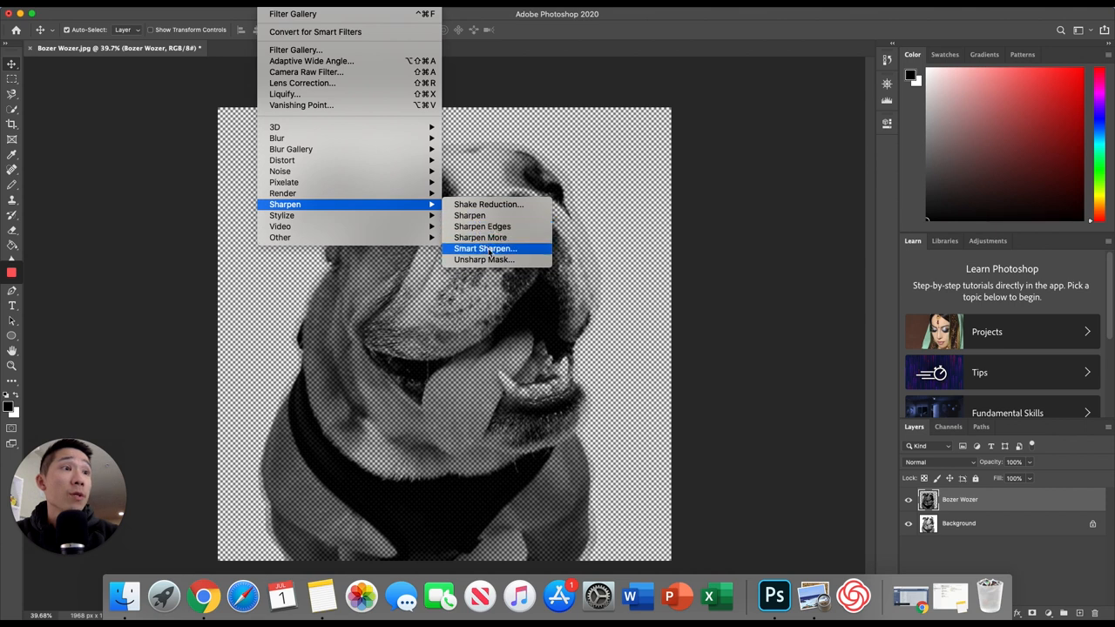
{"action": "left_click", "coordinate": [485, 248]}
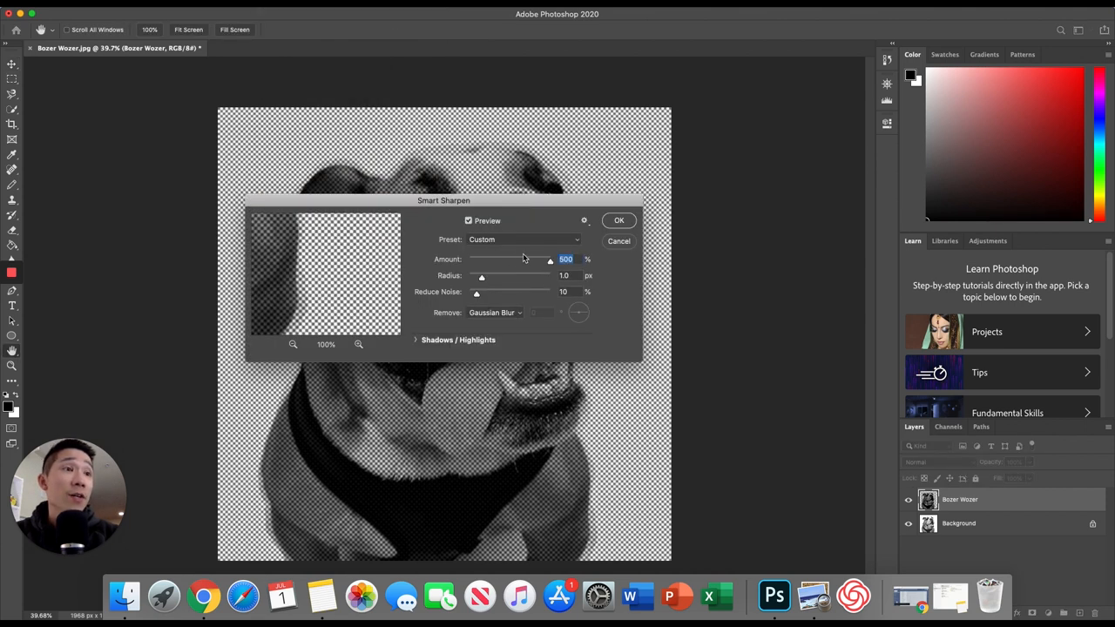
{"action": "mouse_move", "coordinate": [504, 284]}
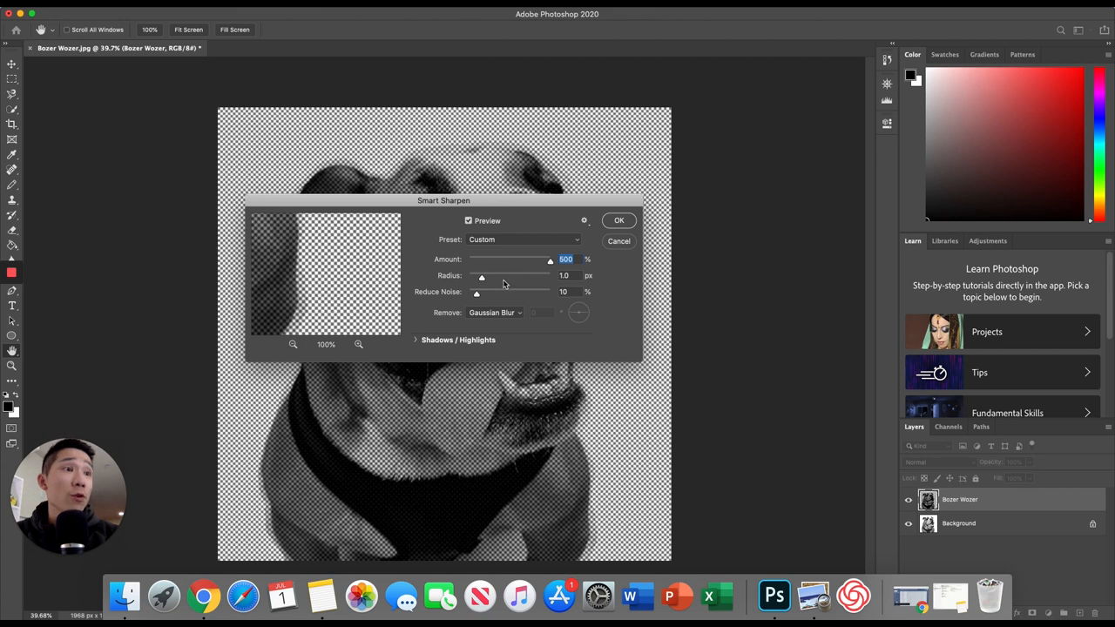
{"action": "mouse_move", "coordinate": [507, 309]}
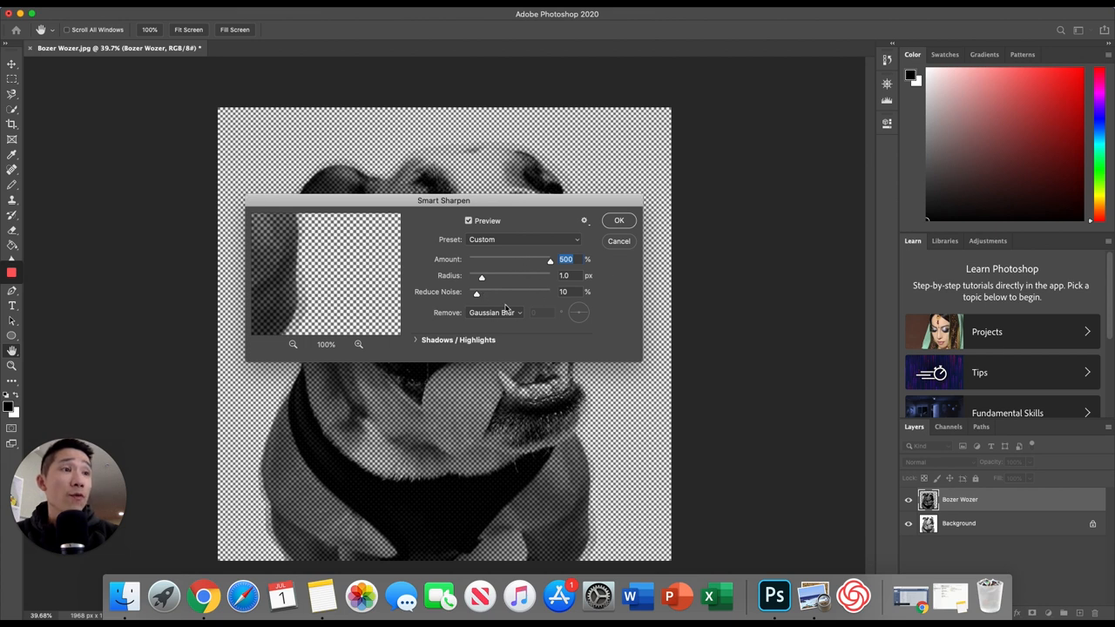
{"action": "mouse_move", "coordinate": [540, 300]}
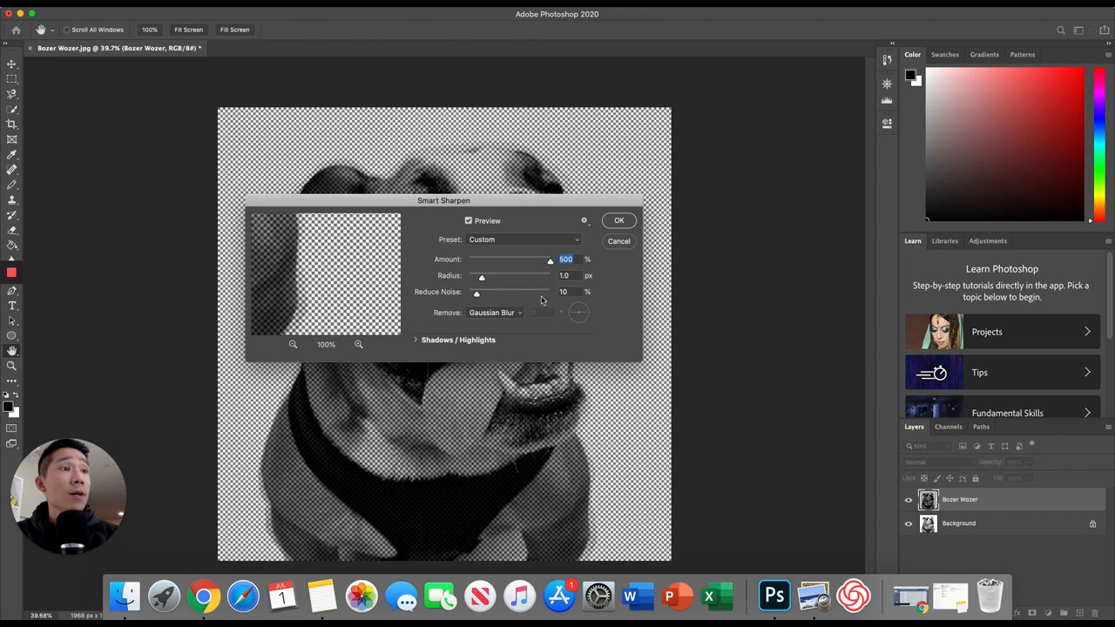
{"action": "mouse_move", "coordinate": [457, 167]}
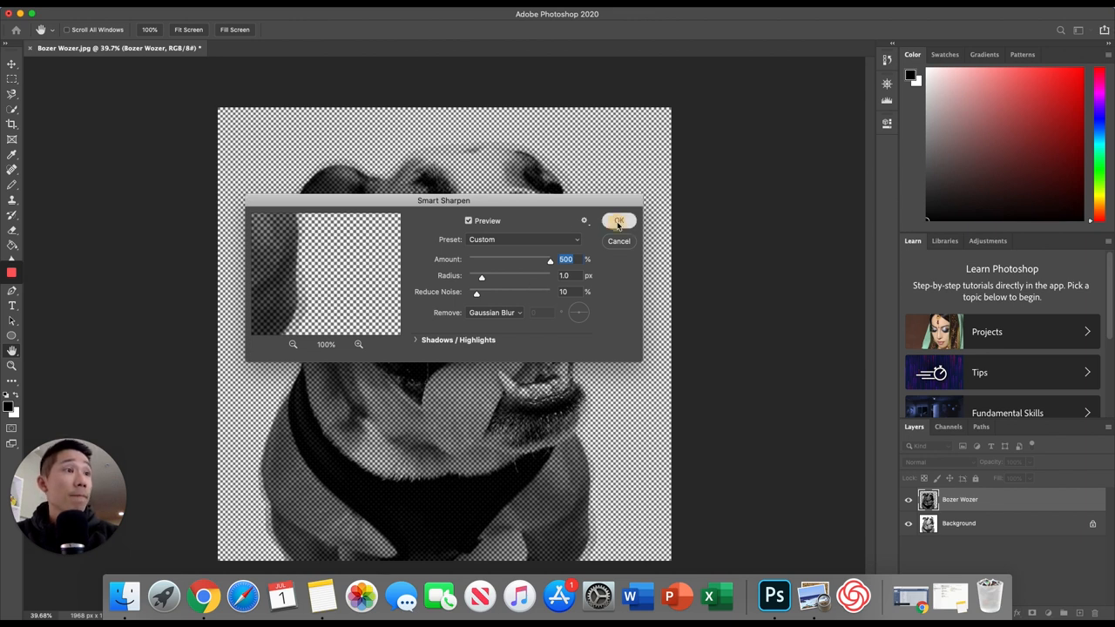
{"action": "left_click", "coordinate": [618, 221]}
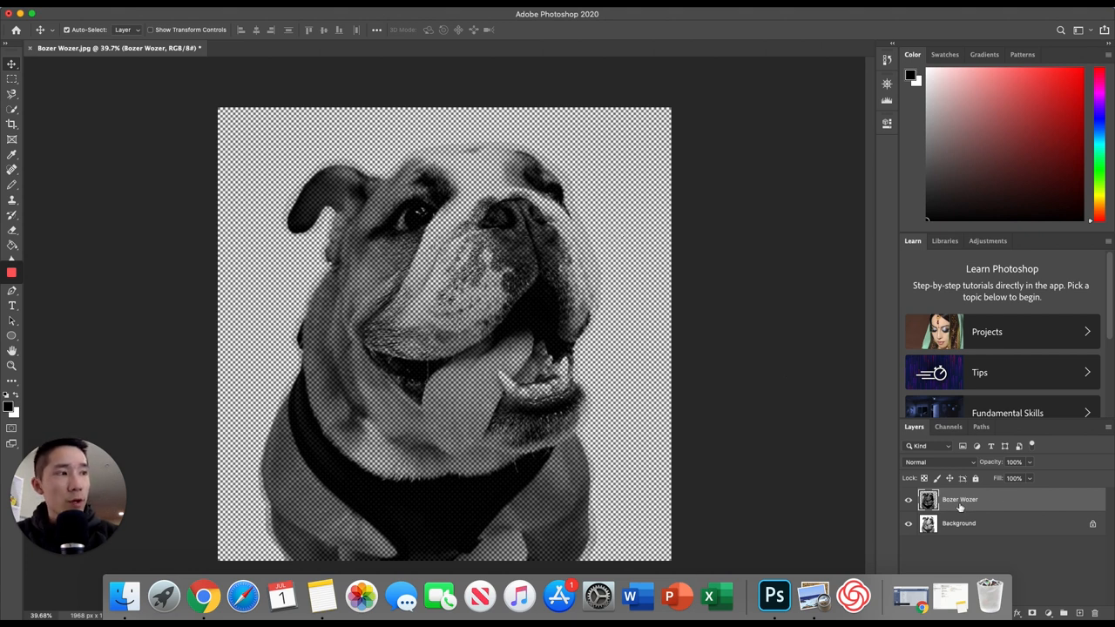
{"action": "mouse_move", "coordinate": [960, 499]}
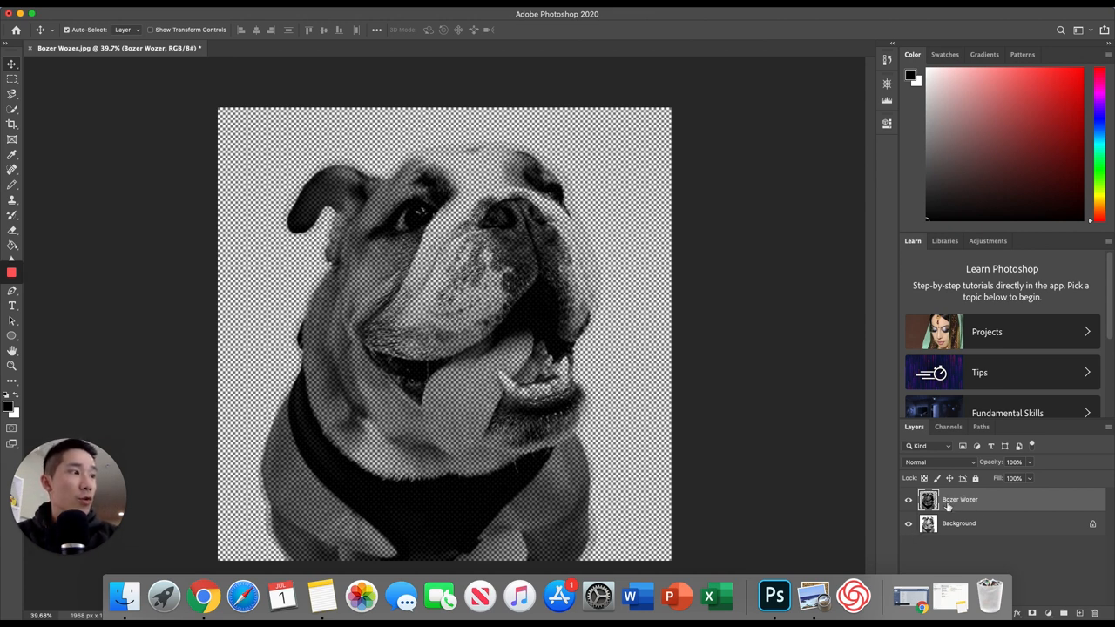
{"action": "mouse_move", "coordinate": [947, 470]}
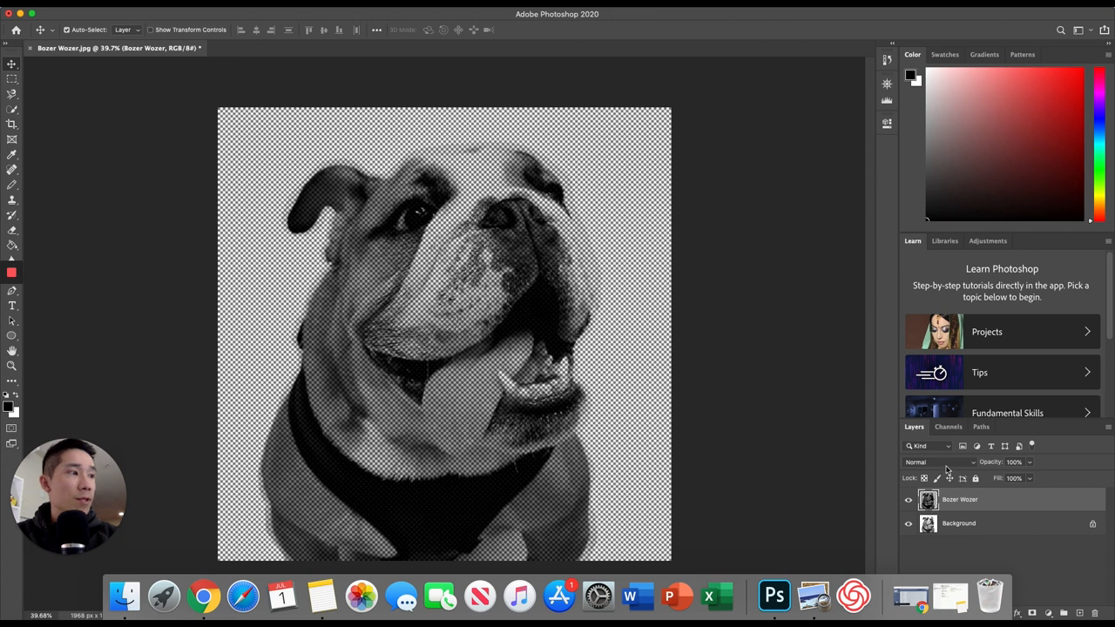
Set the Bozer Wozer blend mode to Multiply and close the Histogram panel
{"action": "left_click", "coordinate": [927, 462]}
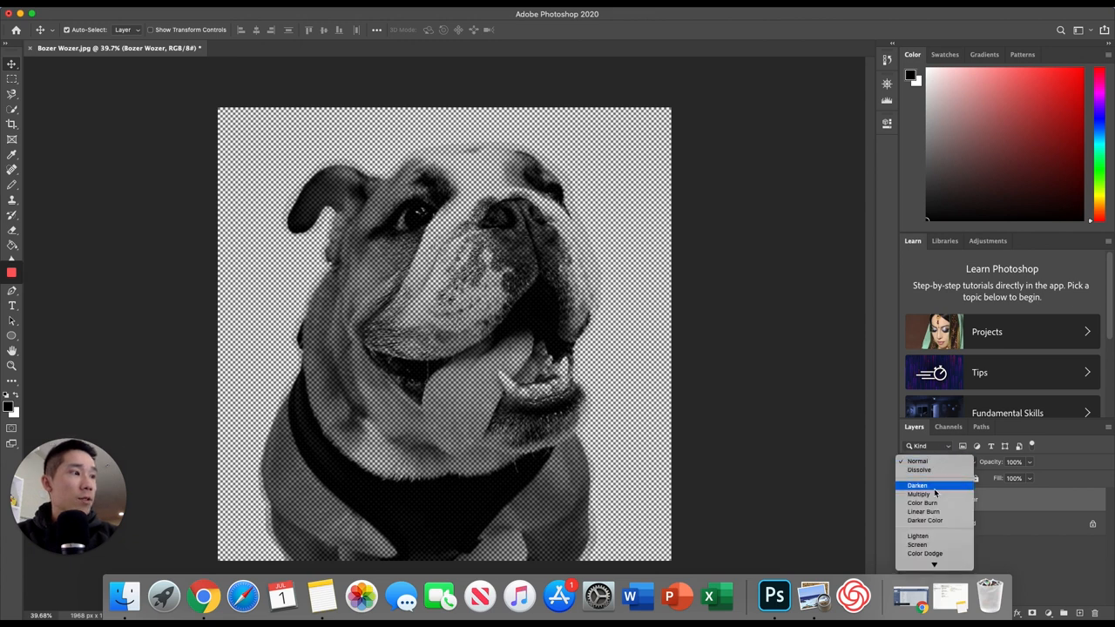
{"action": "left_click", "coordinate": [919, 494]}
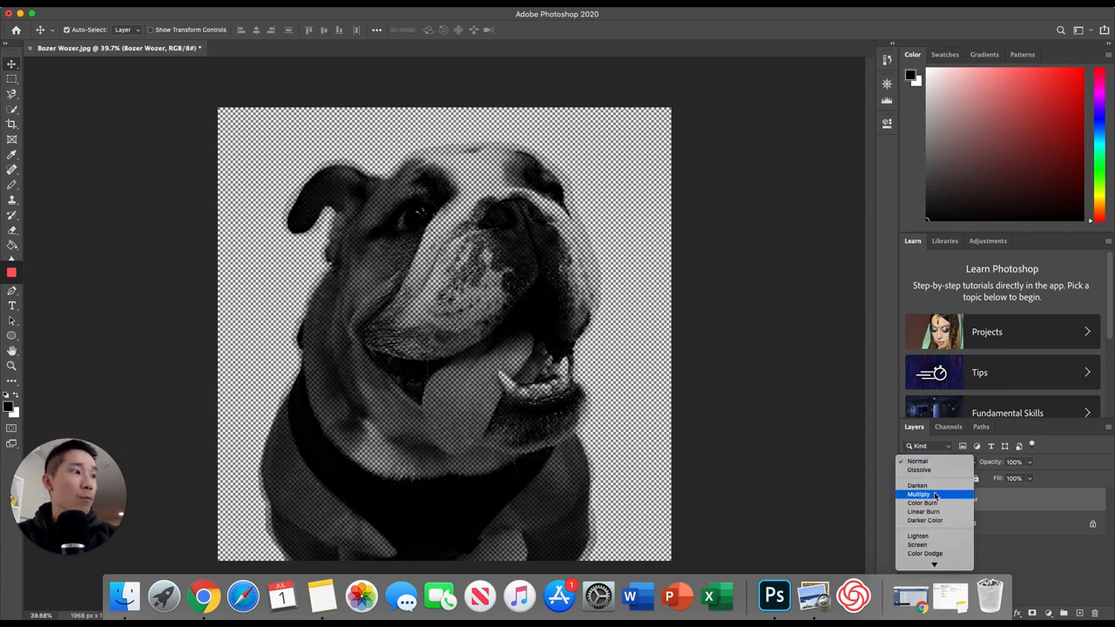
{"action": "left_click", "coordinate": [918, 494]}
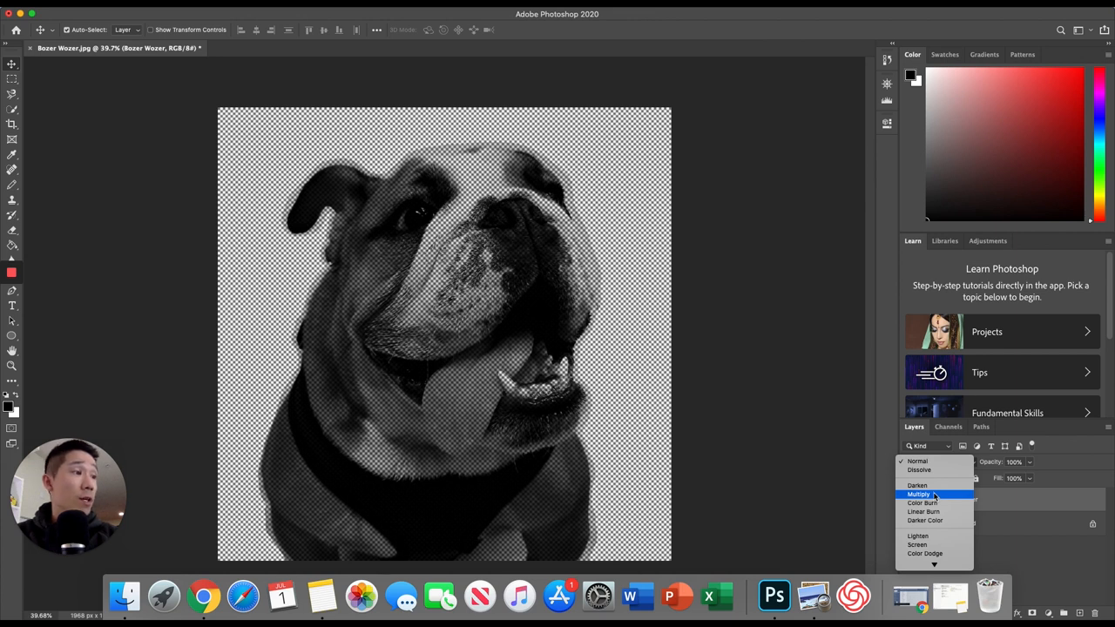
{"action": "left_click", "coordinate": [919, 493]}
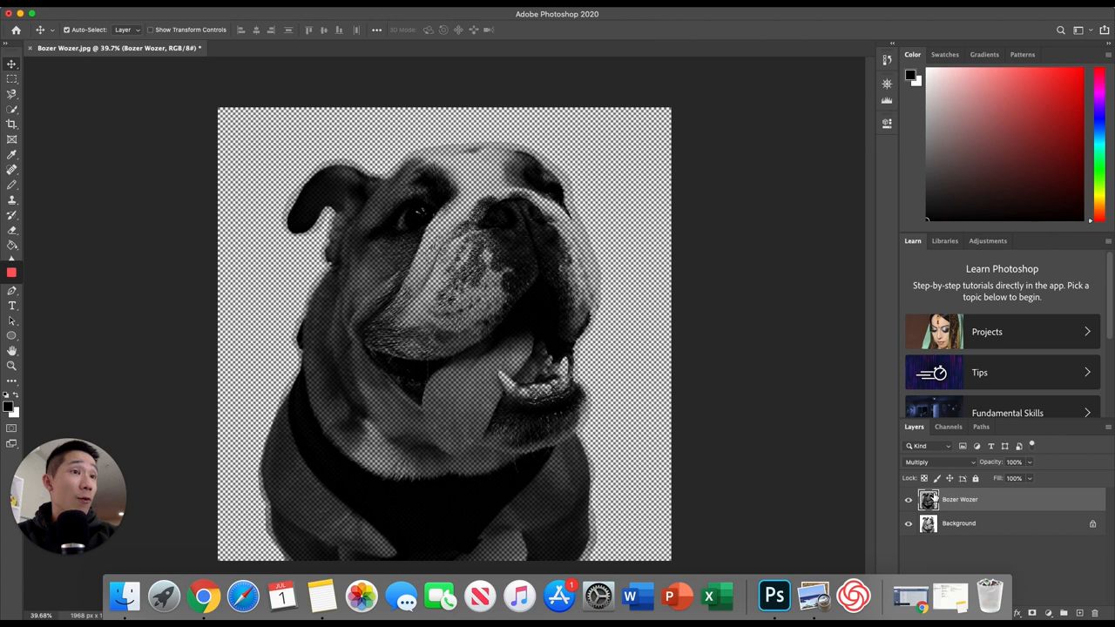
{"action": "mouse_move", "coordinate": [426, 305]}
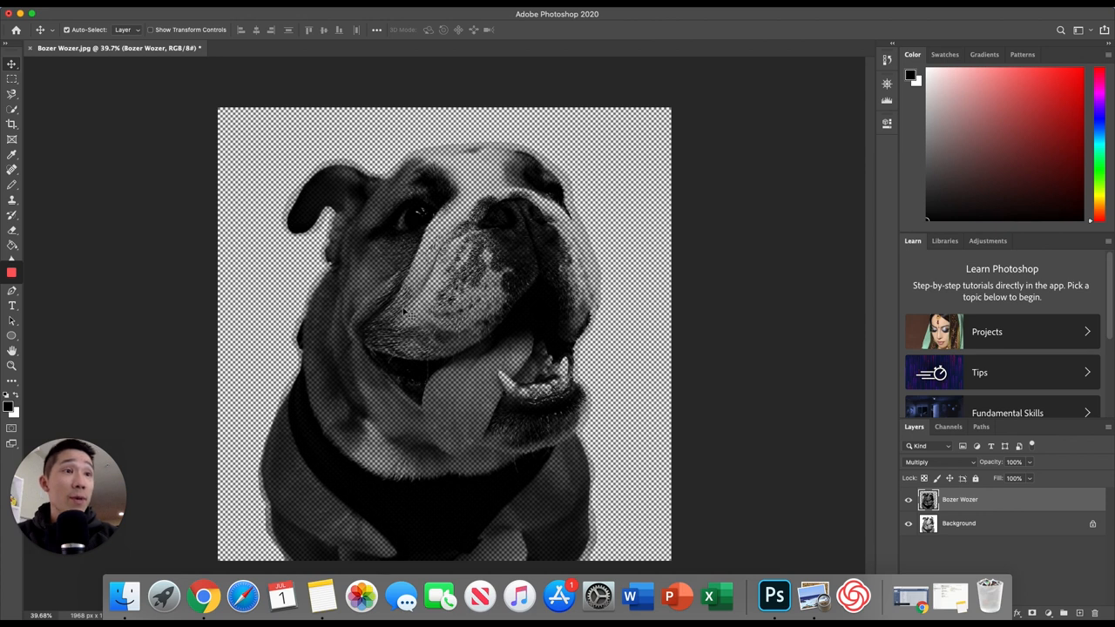
{"action": "mouse_move", "coordinate": [414, 272]}
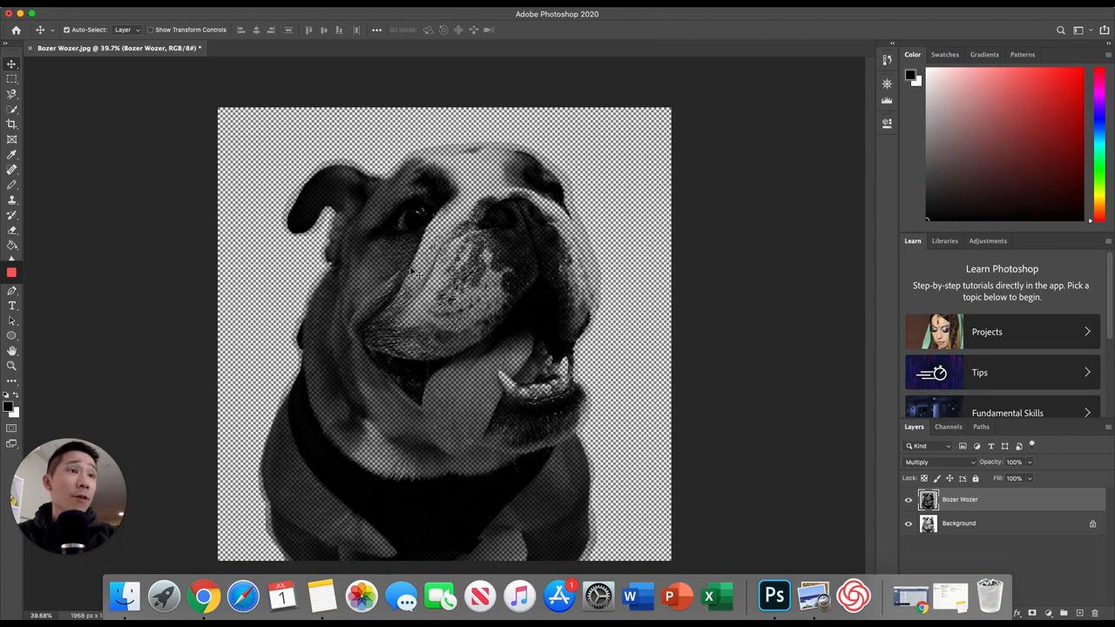
{"action": "left_click", "coordinate": [887, 100]}
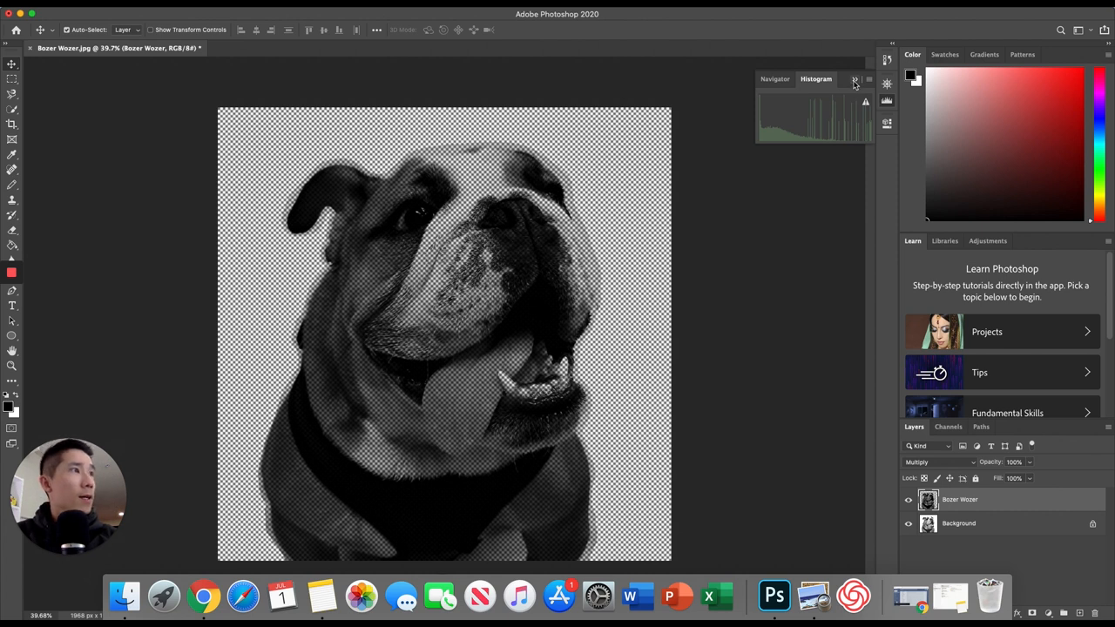
{"action": "left_click", "coordinate": [855, 80]}
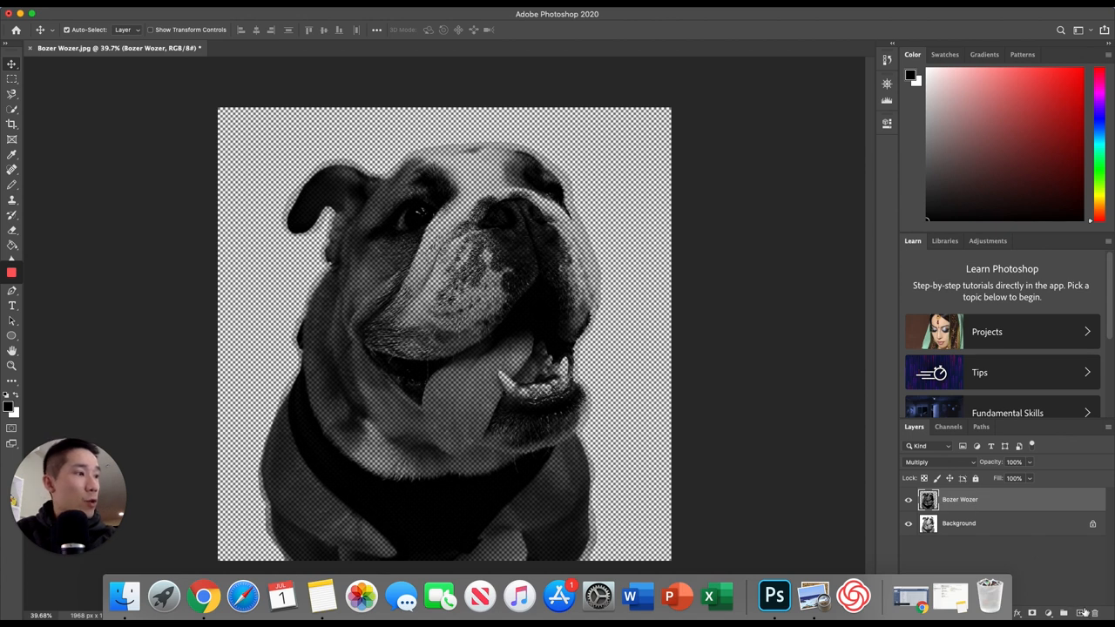
Create Layer 1 and drag it below the Bozer Wozer layer
{"action": "left_click", "coordinate": [1058, 613]}
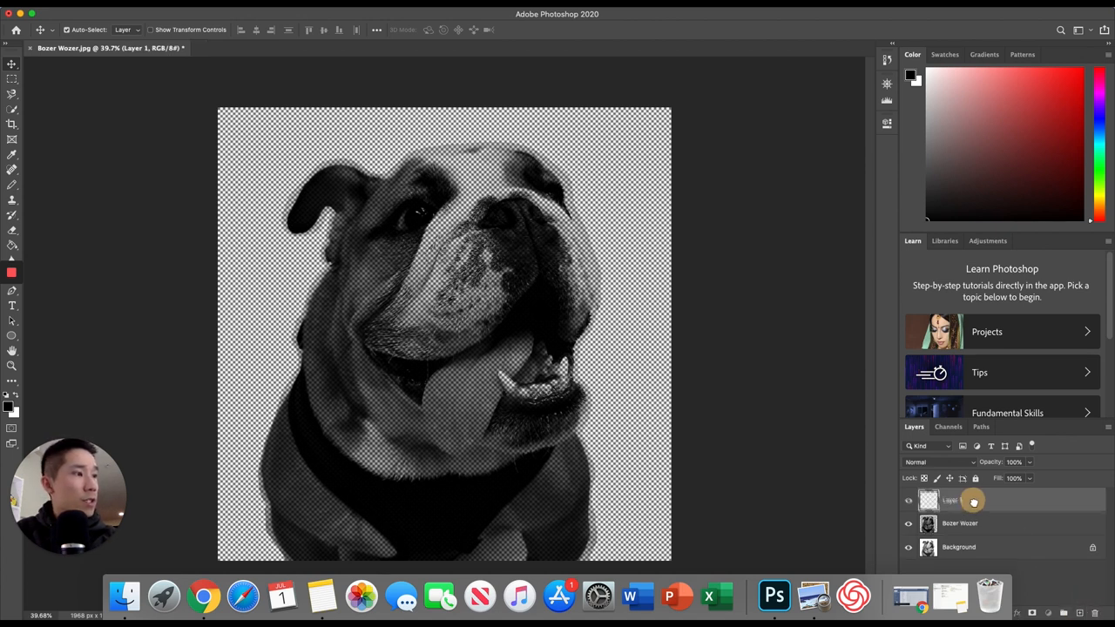
{"action": "left_click_drag", "start_coordinate": [971, 501], "coordinate": [971, 523]}
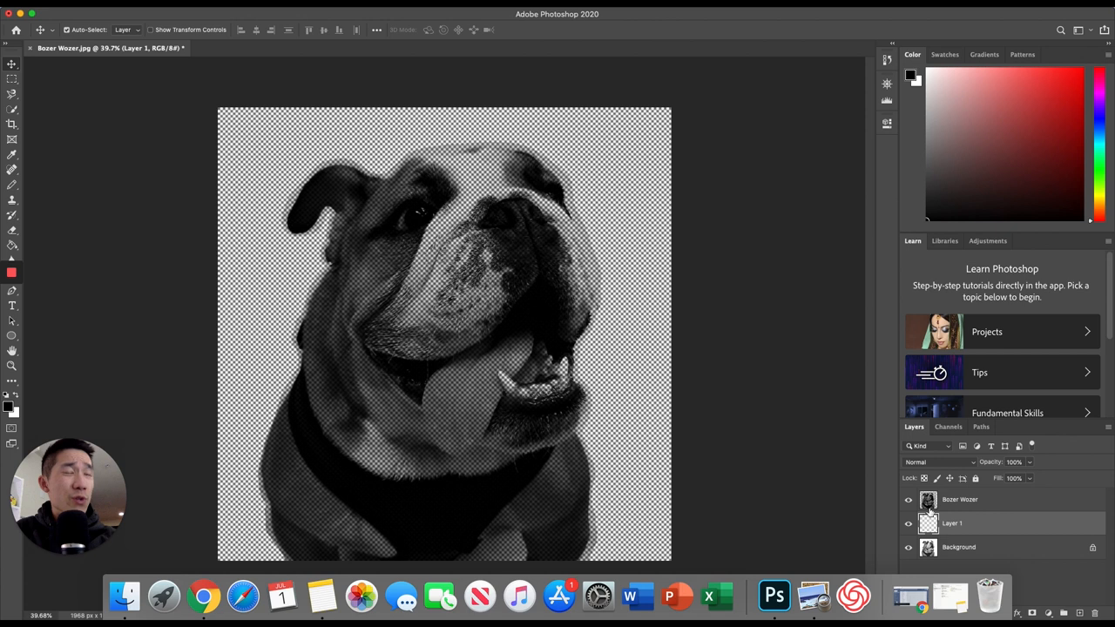
{"action": "mouse_move", "coordinate": [603, 243]}
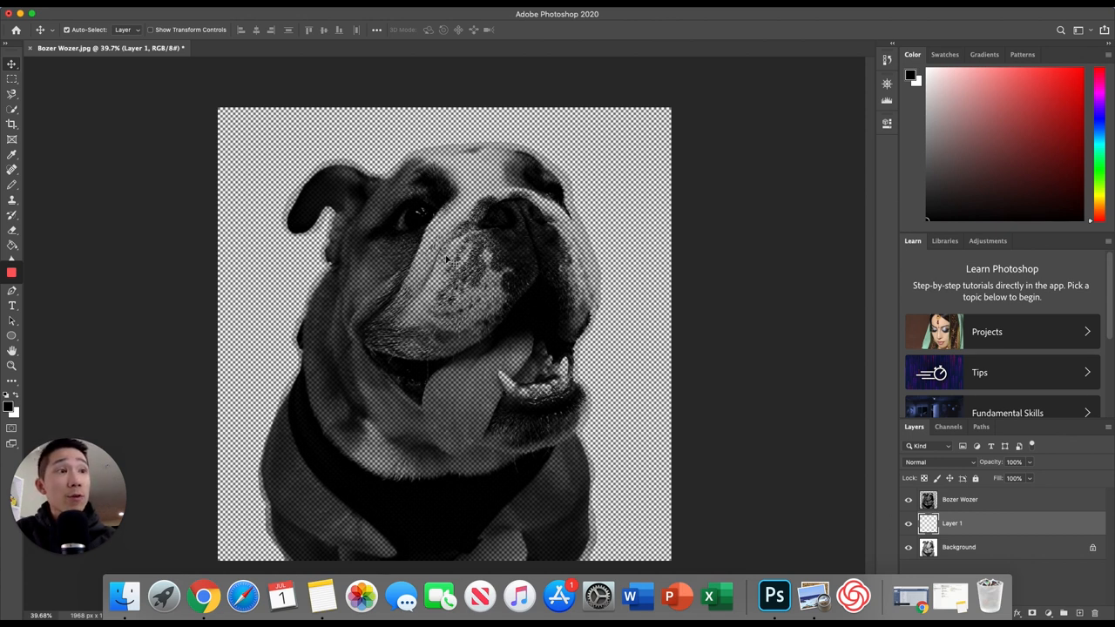
{"action": "mouse_move", "coordinate": [405, 287]}
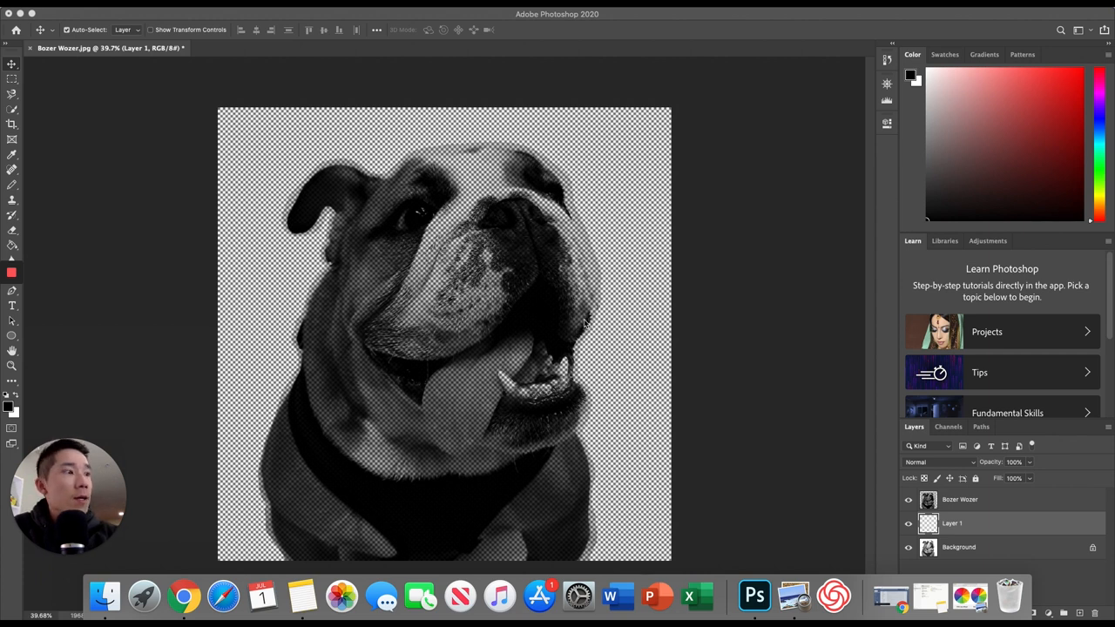
{"action": "mouse_move", "coordinate": [601, 320]}
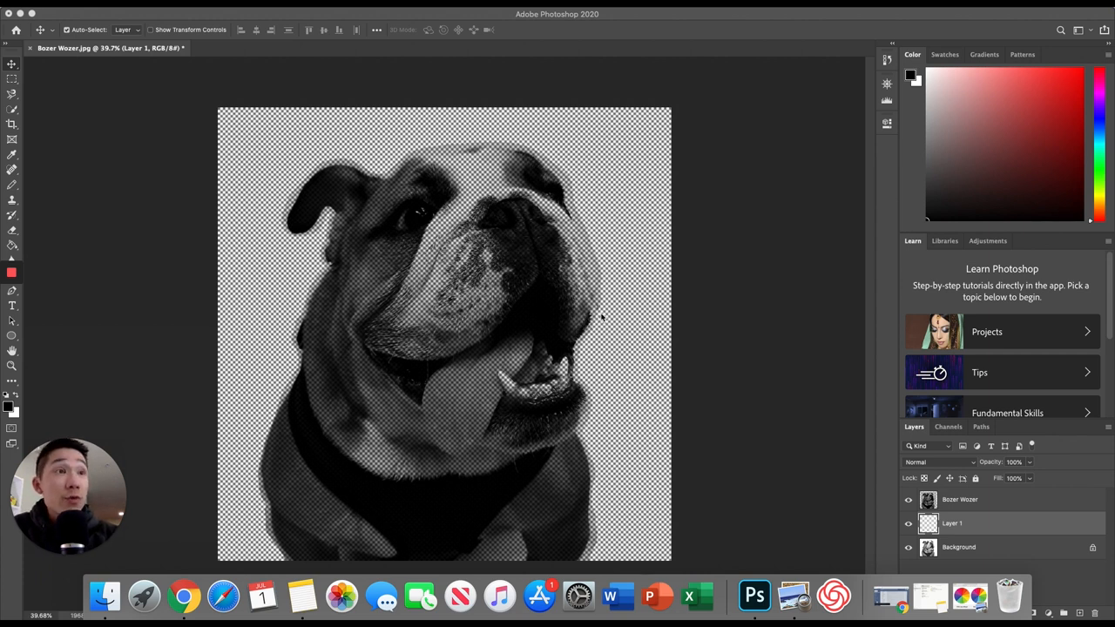
{"action": "mouse_move", "coordinate": [792, 596]}
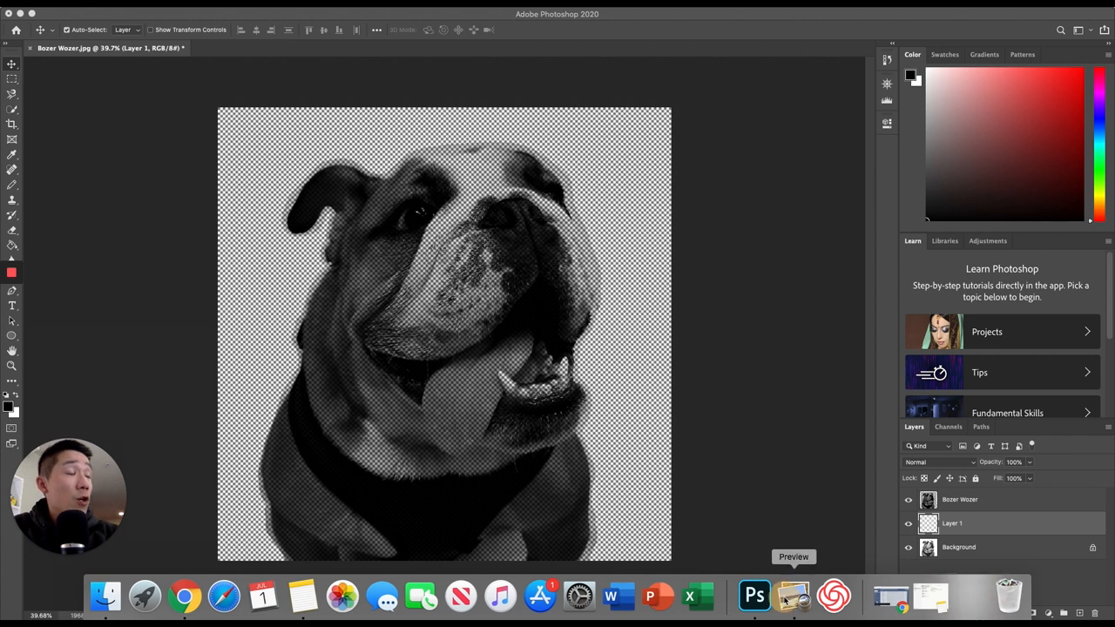
View the RYB and RGB colour wheel screenshot in Preview, then return to Photoshop
{"action": "left_click", "coordinate": [792, 596]}
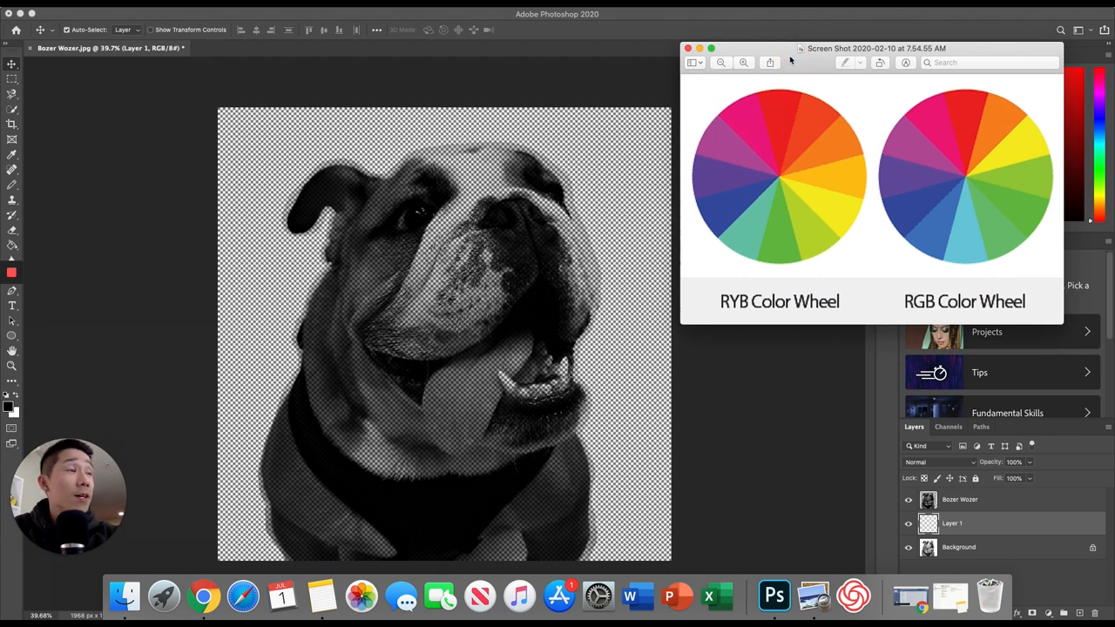
{"action": "mouse_move", "coordinate": [860, 148]}
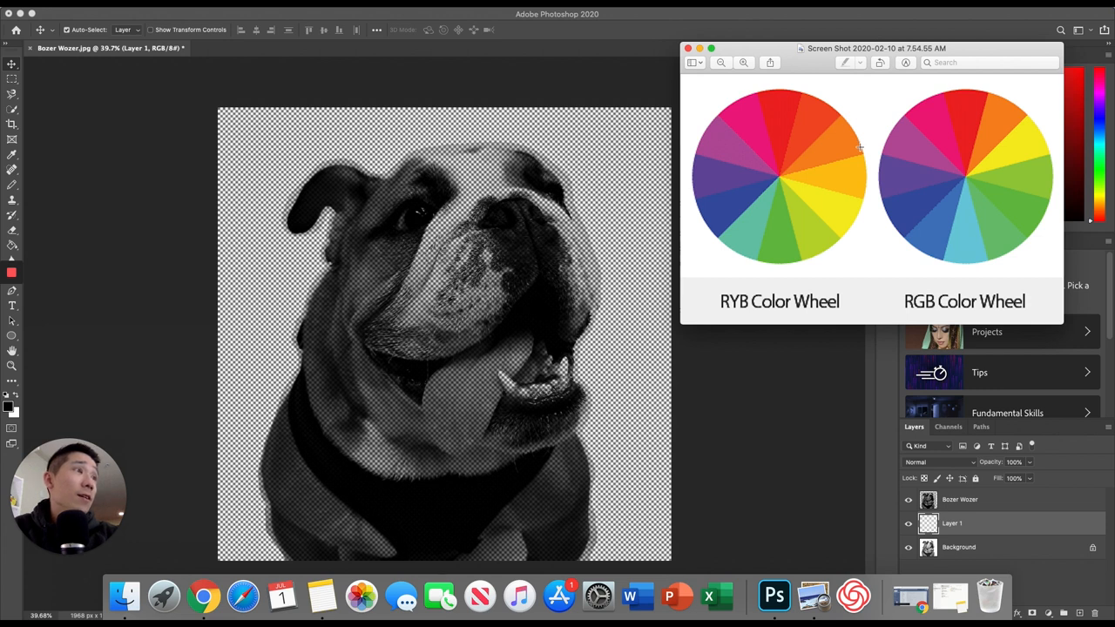
{"action": "mouse_move", "coordinate": [732, 18]}
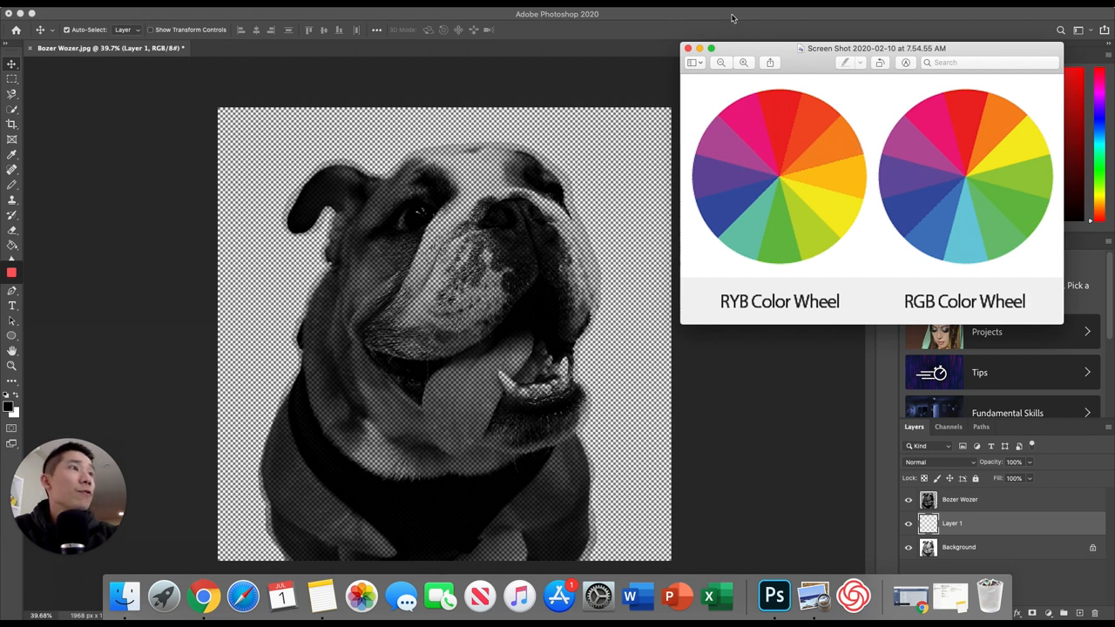
{"action": "left_click", "coordinate": [687, 48]}
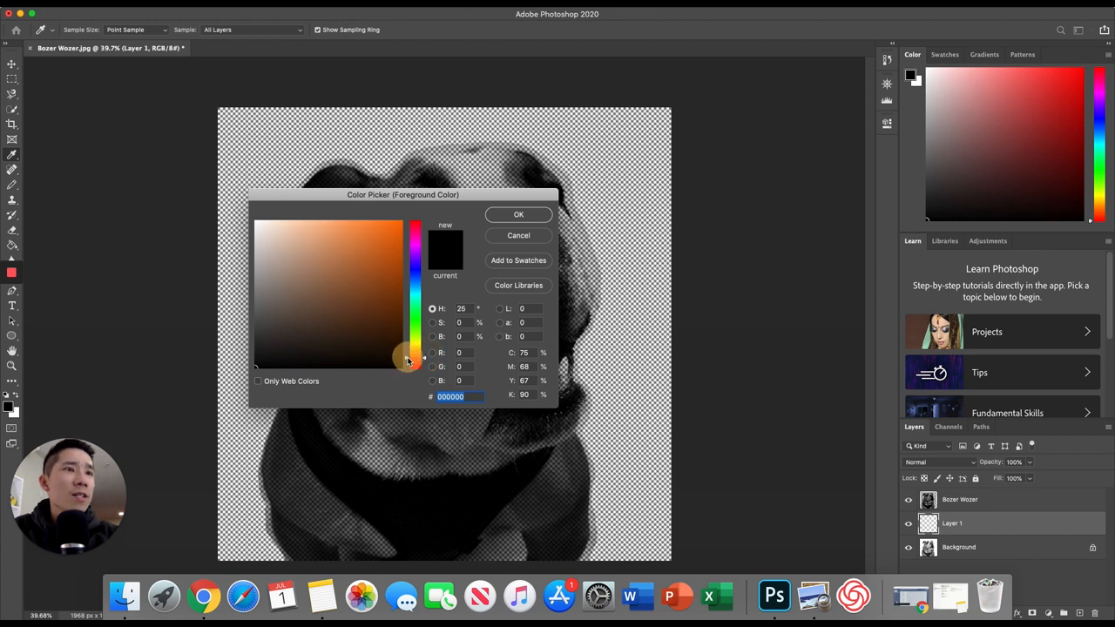
Pick bright orange #ffa23e as the foreground colour and fill Layer 1 with it
{"action": "left_click", "coordinate": [370, 231]}
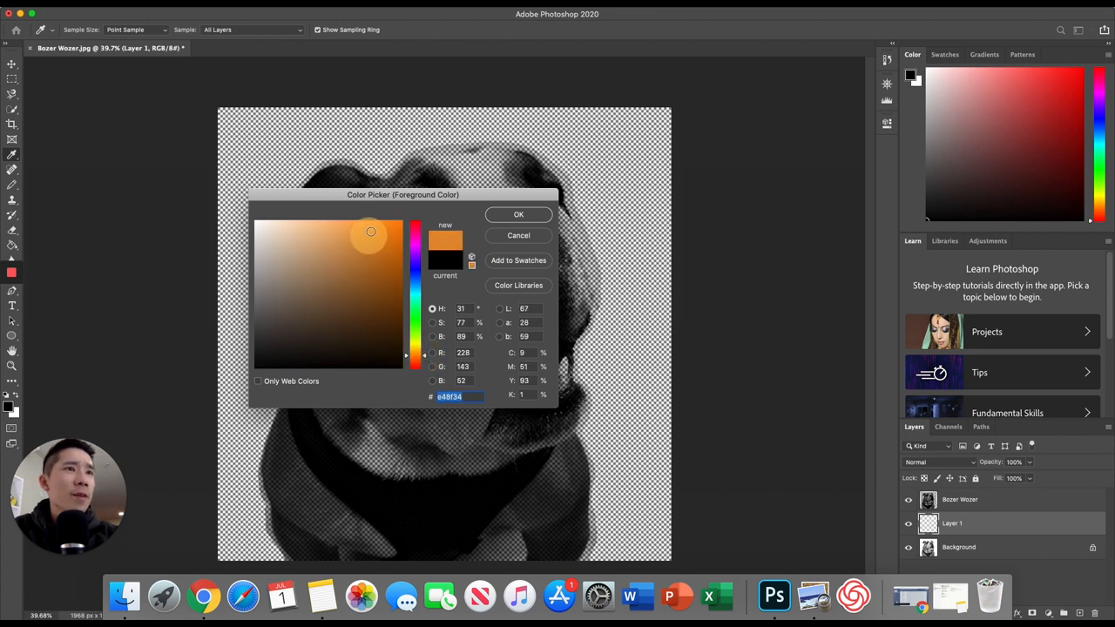
{"action": "left_click", "coordinate": [372, 233]}
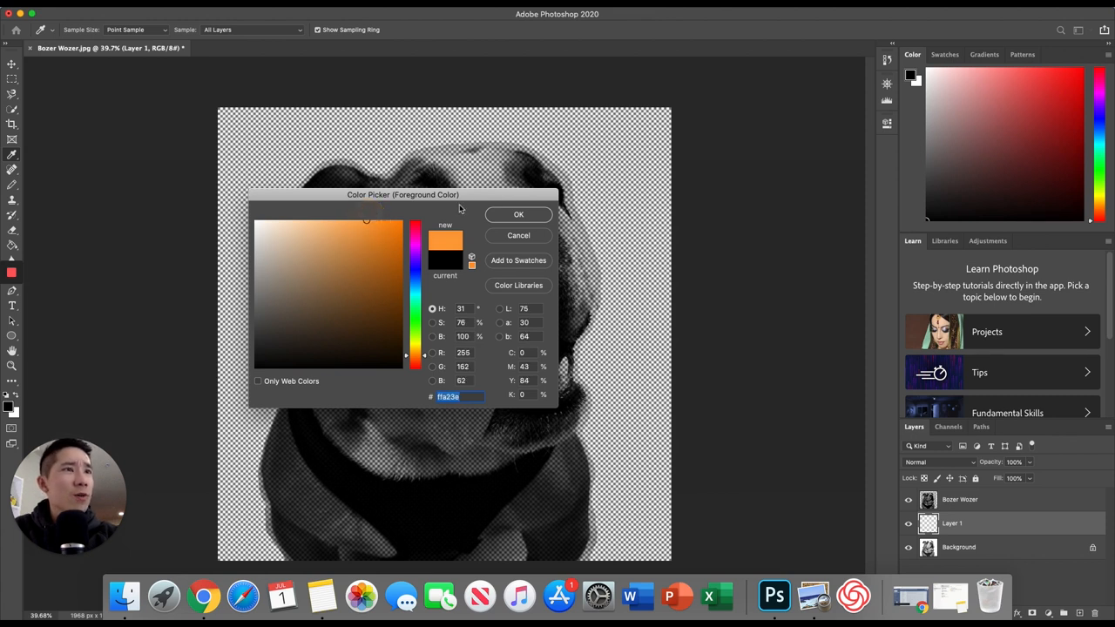
{"action": "left_click", "coordinate": [518, 214]}
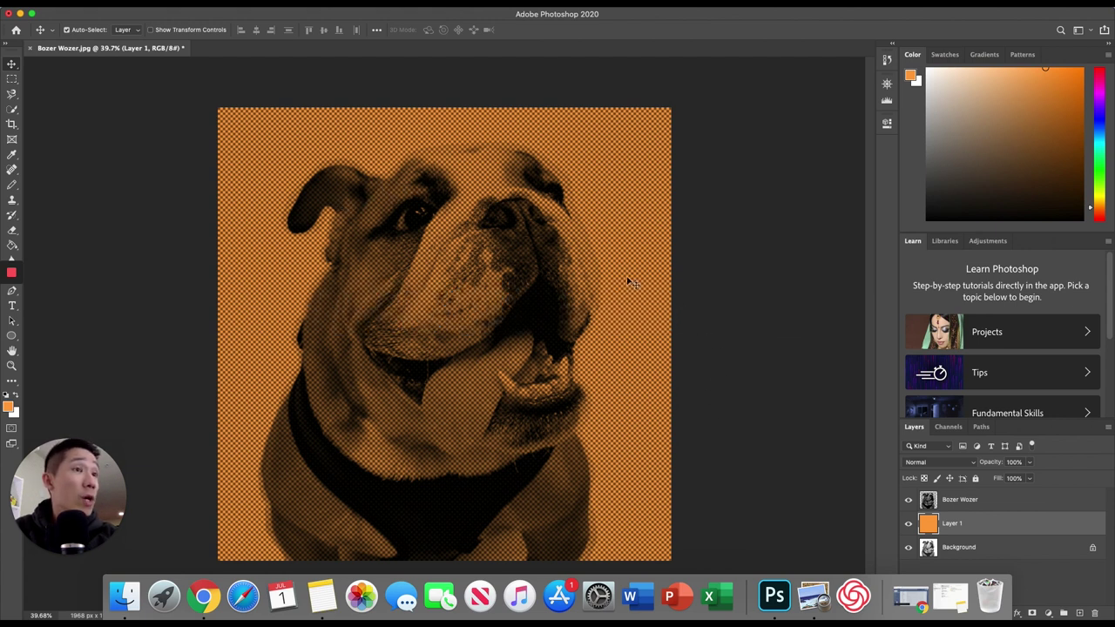
{"action": "mouse_move", "coordinate": [813, 596]}
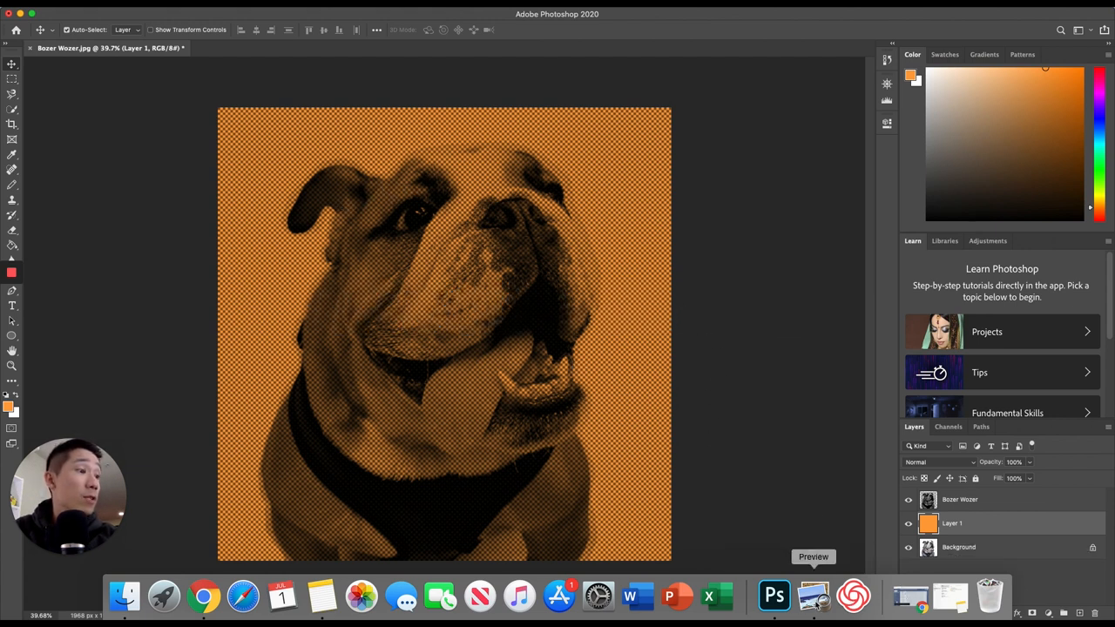
Check the colour wheel screenshot in Preview again, then bring Photoshop back to front
{"action": "left_click", "coordinate": [812, 595]}
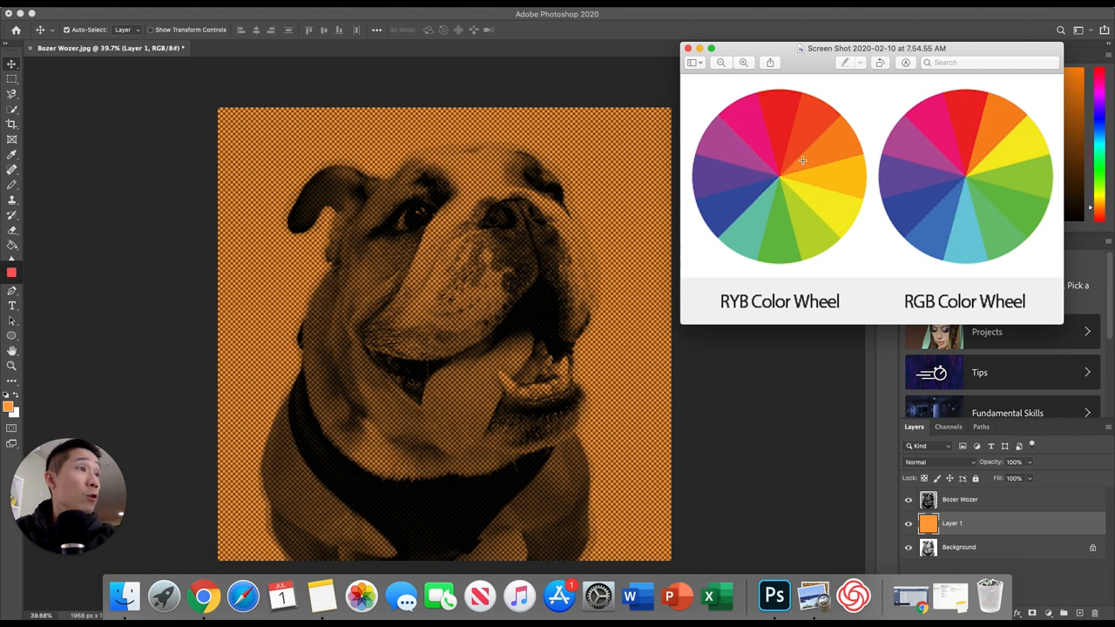
{"action": "mouse_move", "coordinate": [783, 169]}
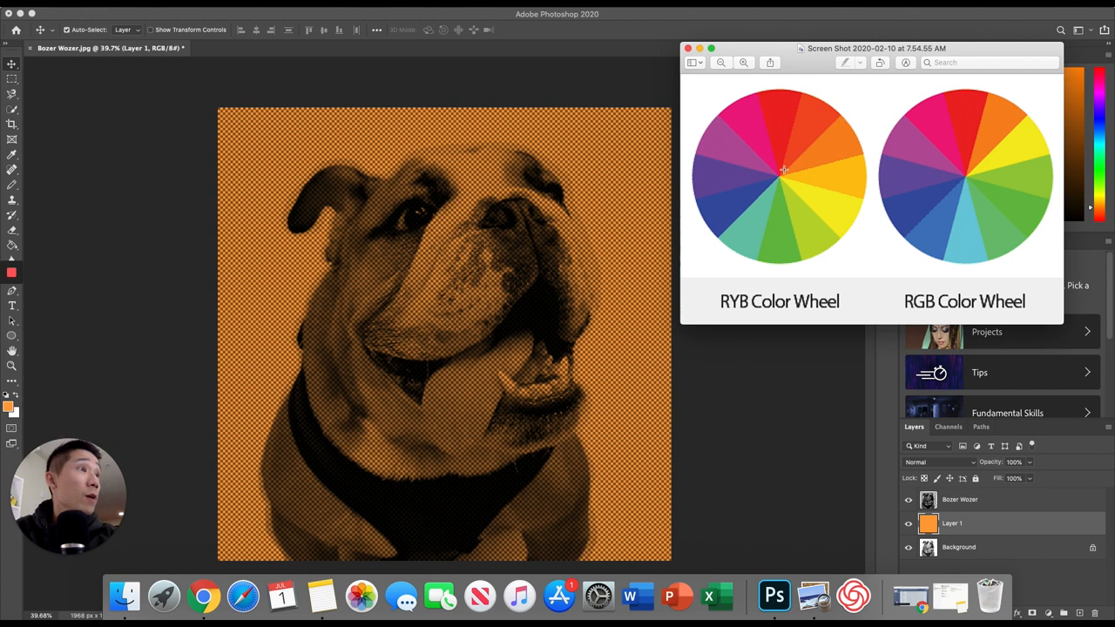
{"action": "mouse_move", "coordinate": [795, 170]}
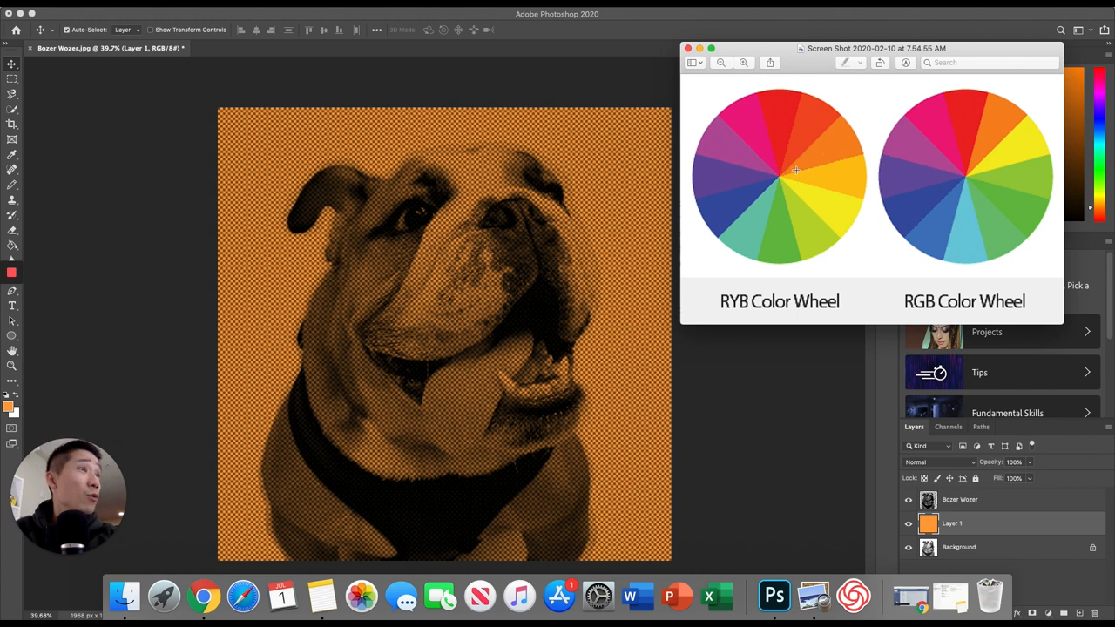
{"action": "mouse_move", "coordinate": [718, 143]}
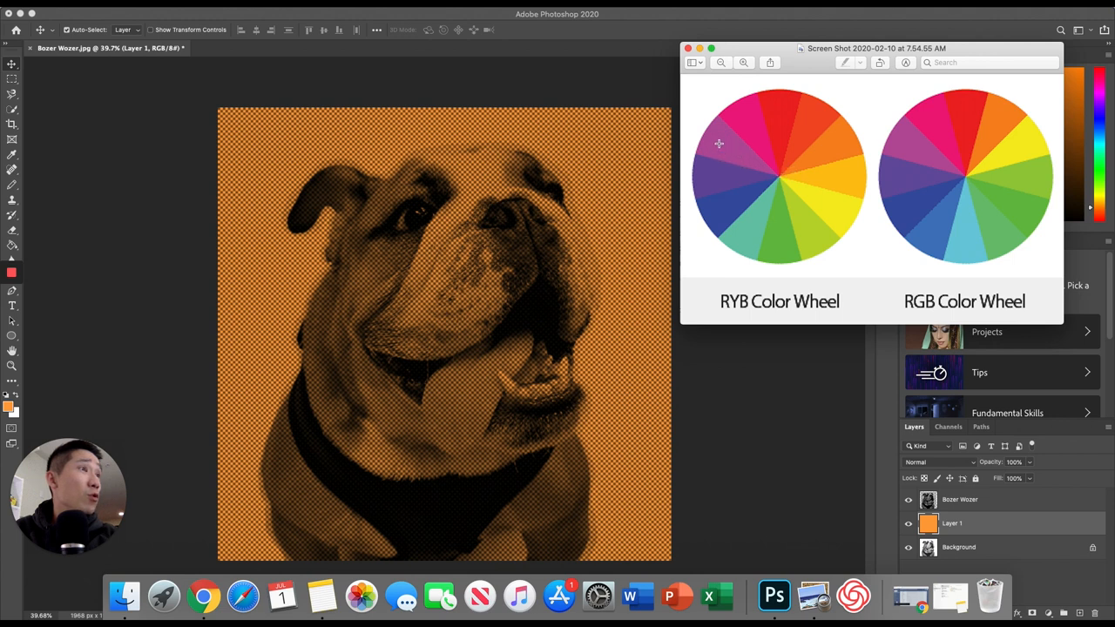
{"action": "mouse_move", "coordinate": [778, 212]}
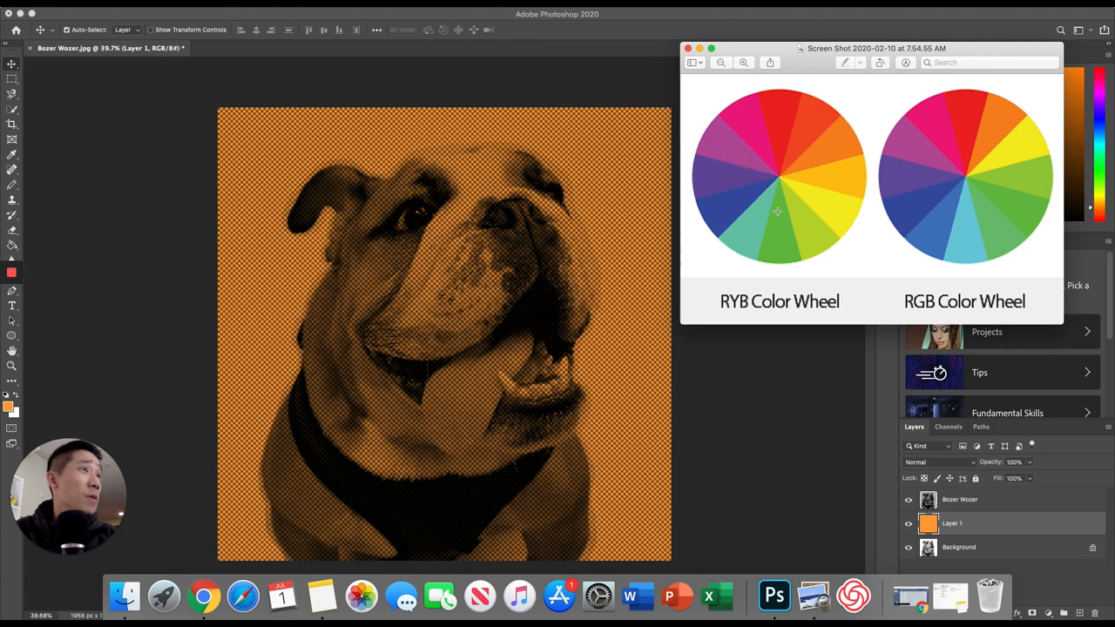
{"action": "mouse_move", "coordinate": [800, 219]}
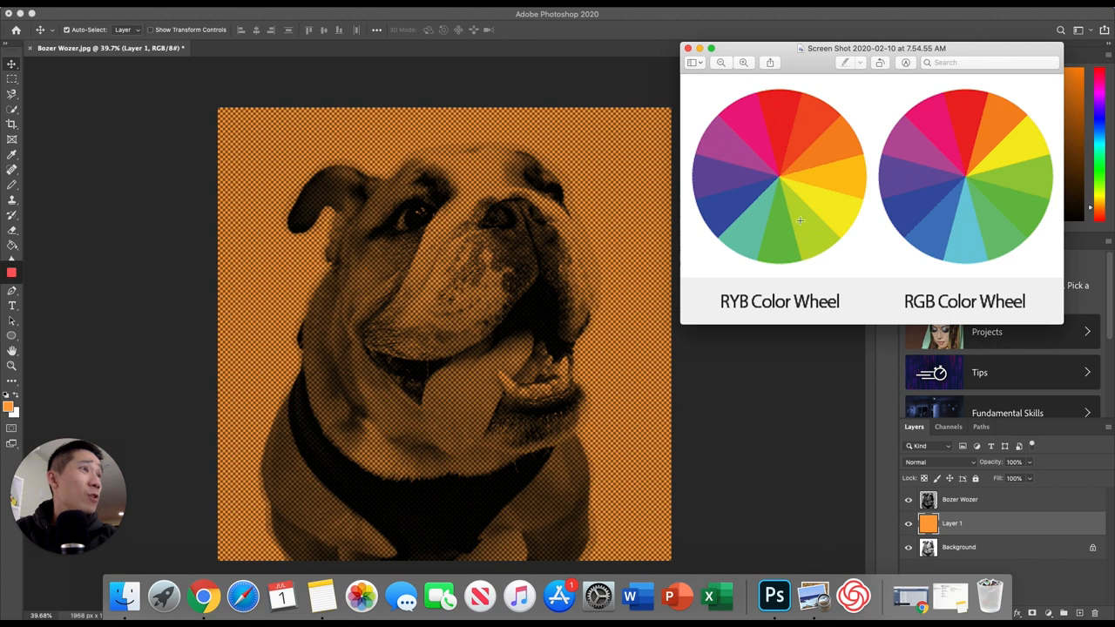
{"action": "mouse_move", "coordinate": [780, 199]}
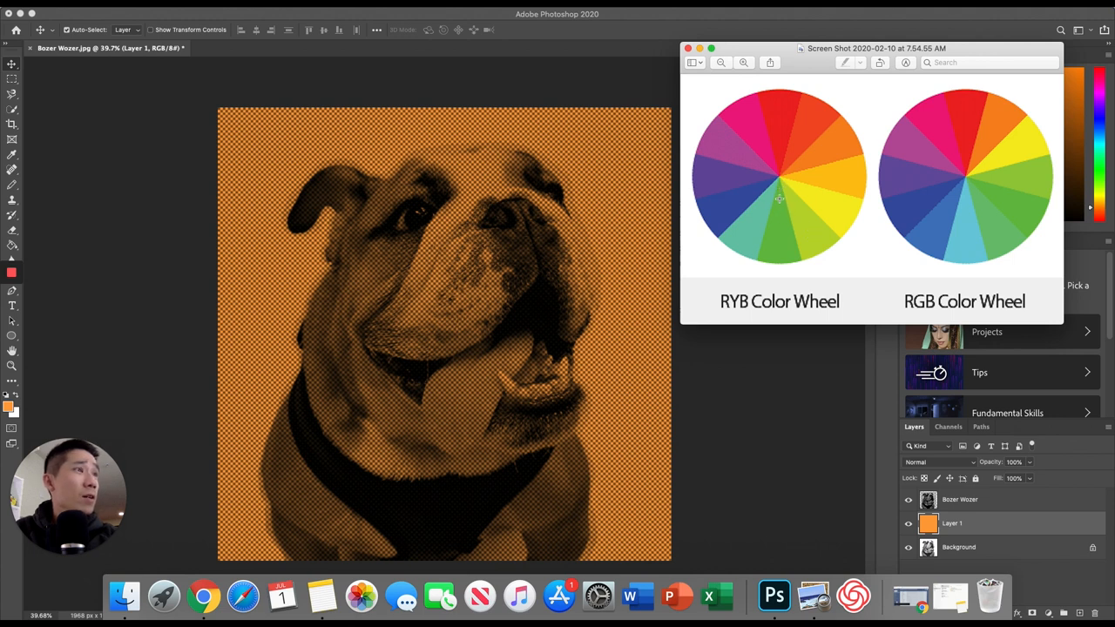
{"action": "mouse_move", "coordinate": [780, 189]}
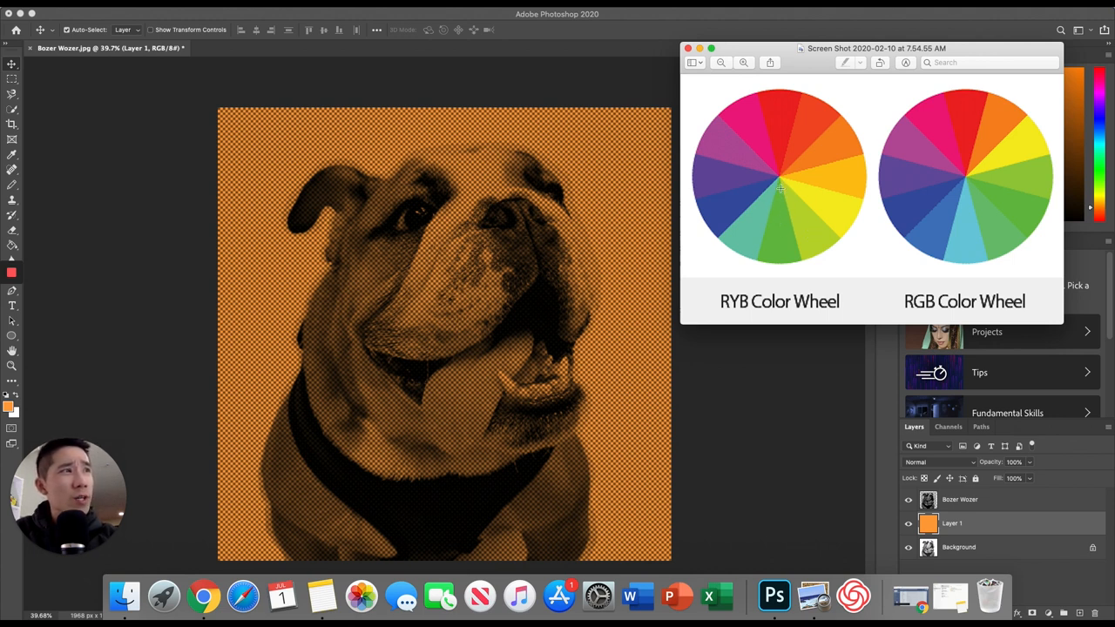
{"action": "mouse_move", "coordinate": [732, 153]}
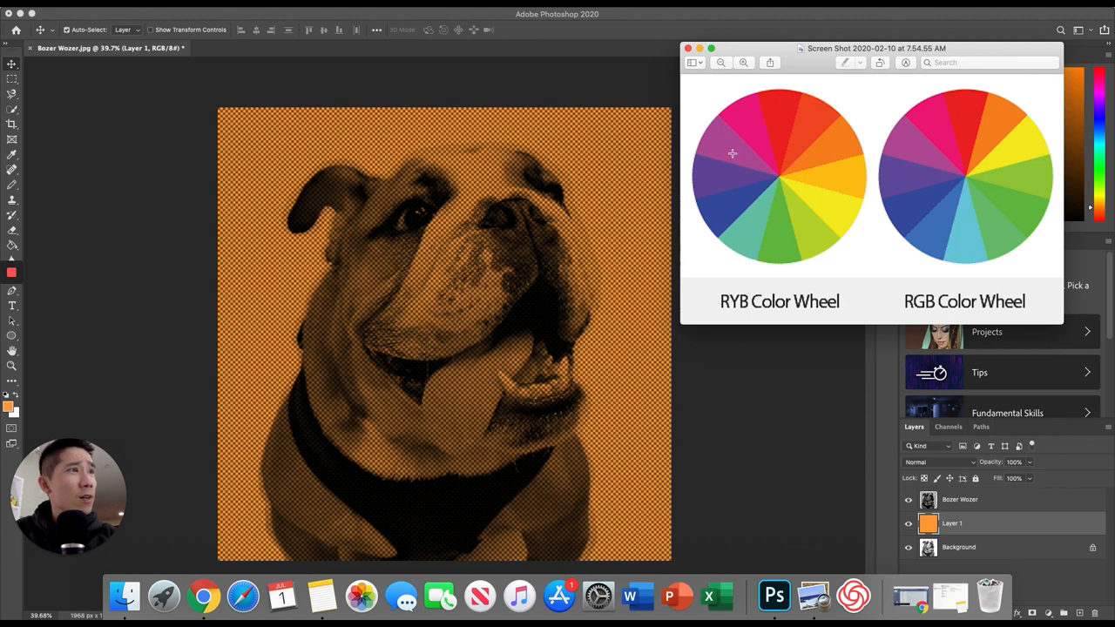
{"action": "mouse_move", "coordinate": [751, 169]}
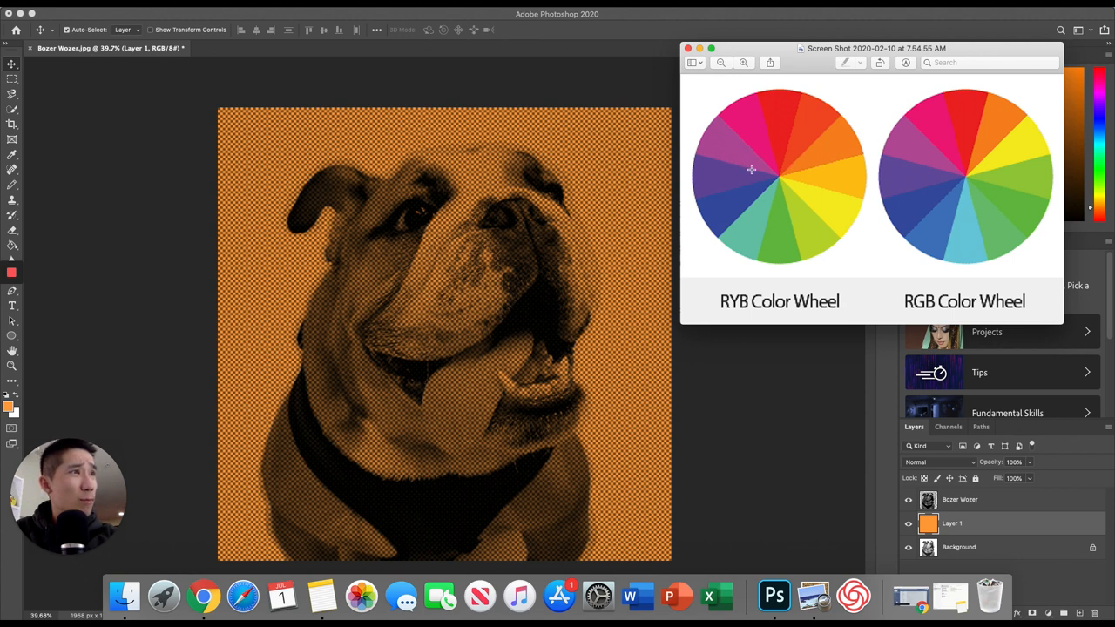
{"action": "mouse_move", "coordinate": [780, 211]}
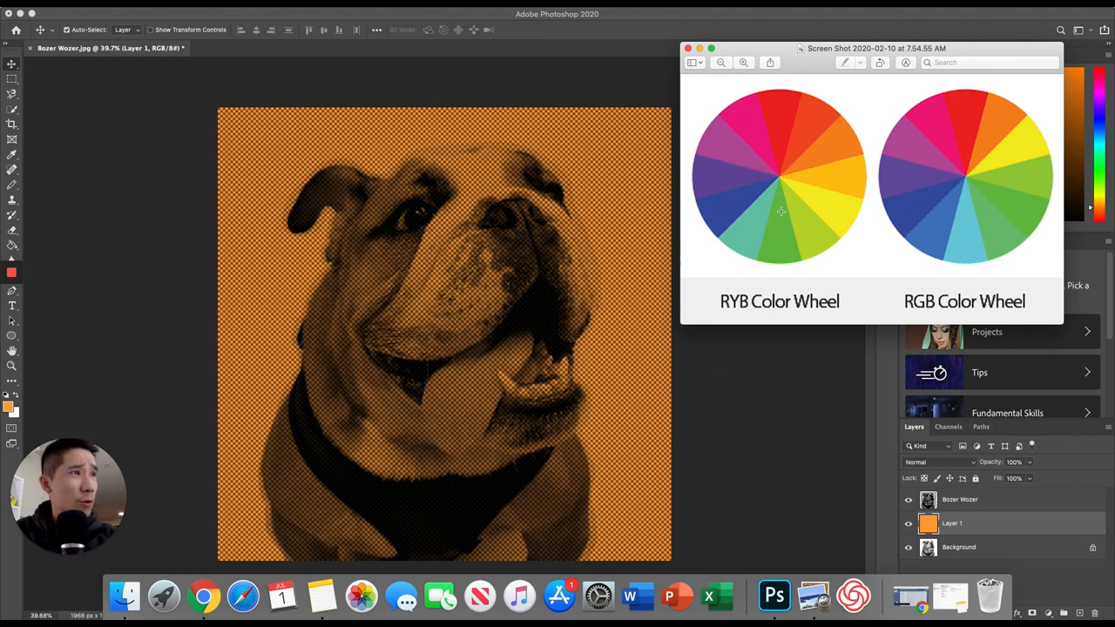
{"action": "mouse_move", "coordinate": [509, 19]}
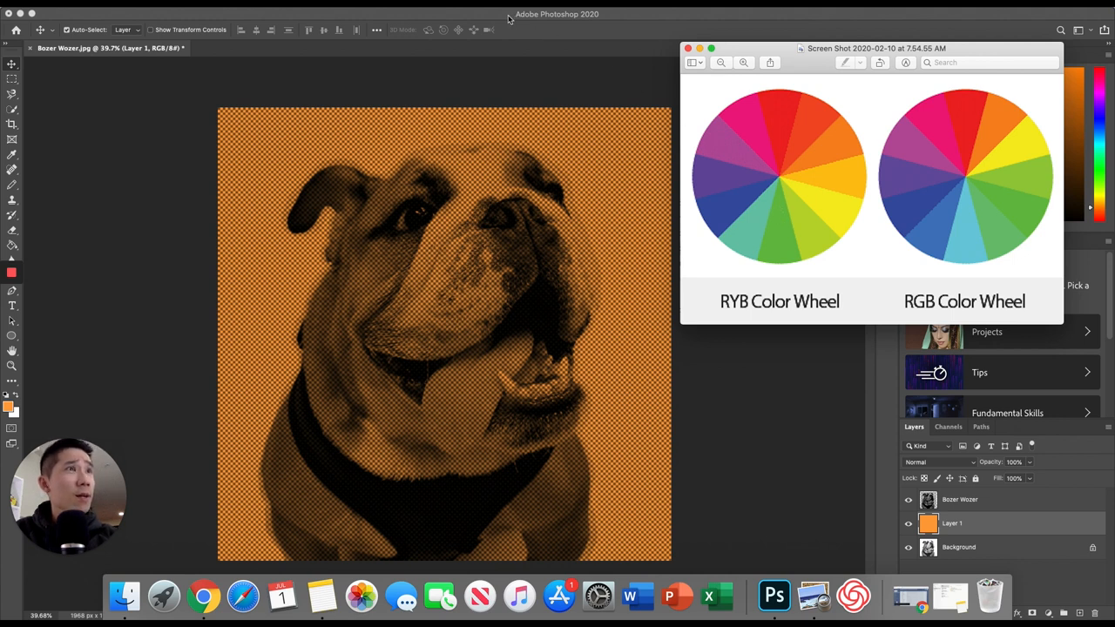
{"action": "left_click", "coordinate": [687, 47]}
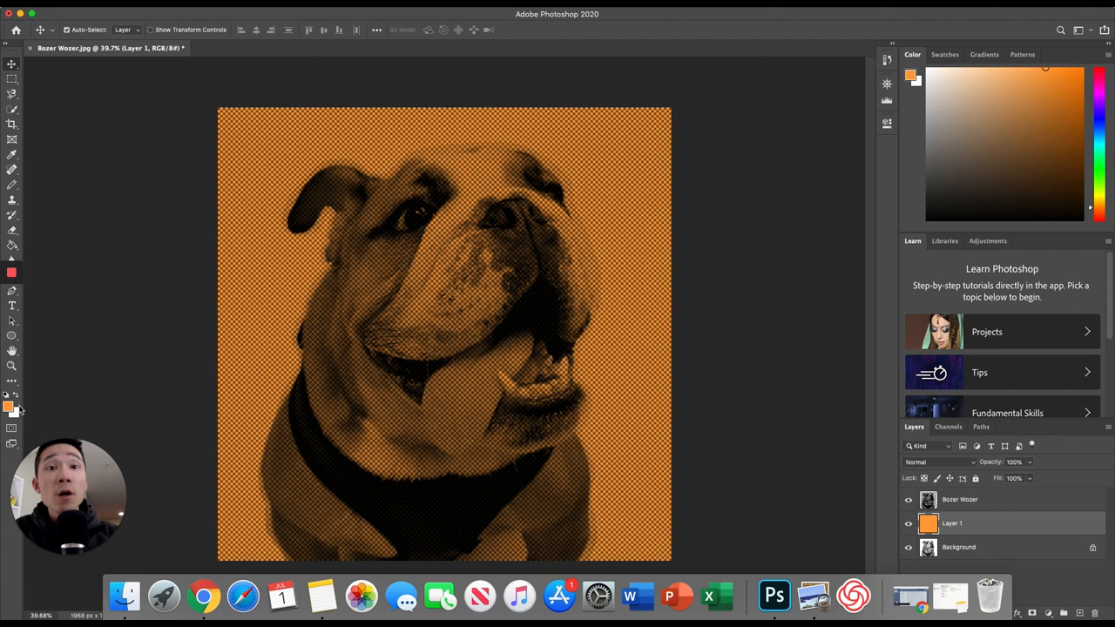
Set the foreground colour to a vivid violet purple, about #d953ff
{"action": "left_click", "coordinate": [9, 403]}
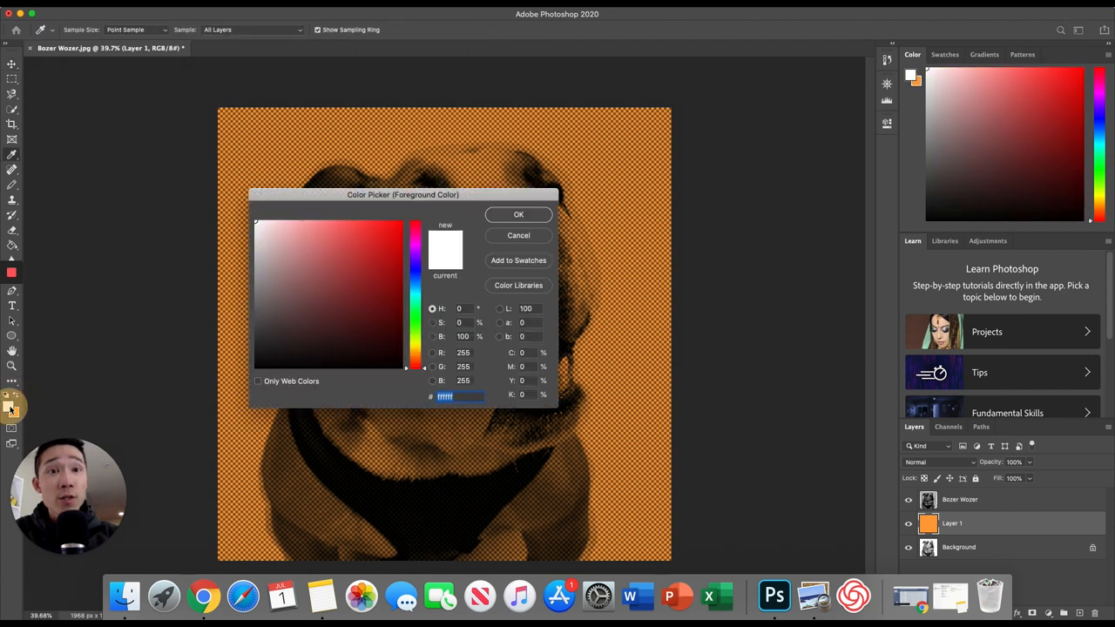
{"action": "mouse_move", "coordinate": [397, 249]}
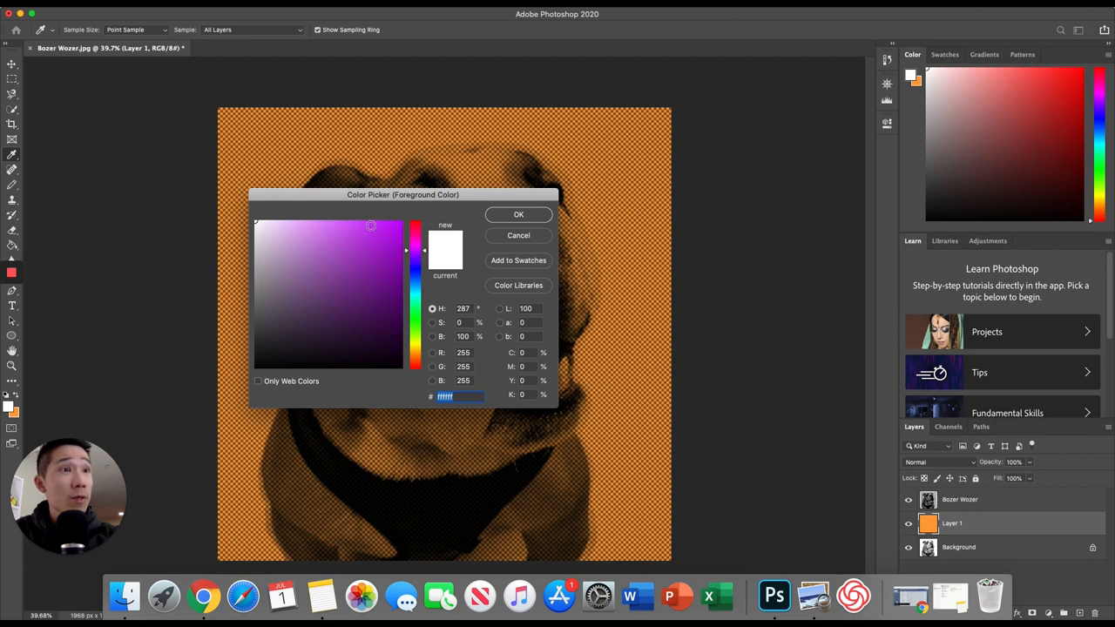
{"action": "left_click", "coordinate": [358, 223]}
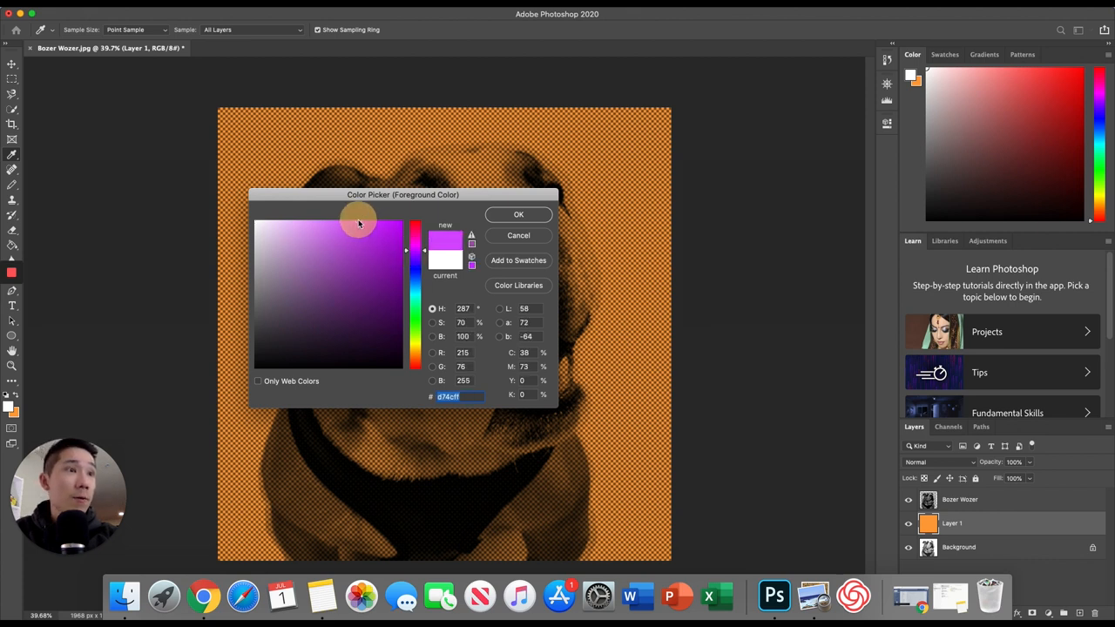
{"action": "left_click", "coordinate": [355, 219]}
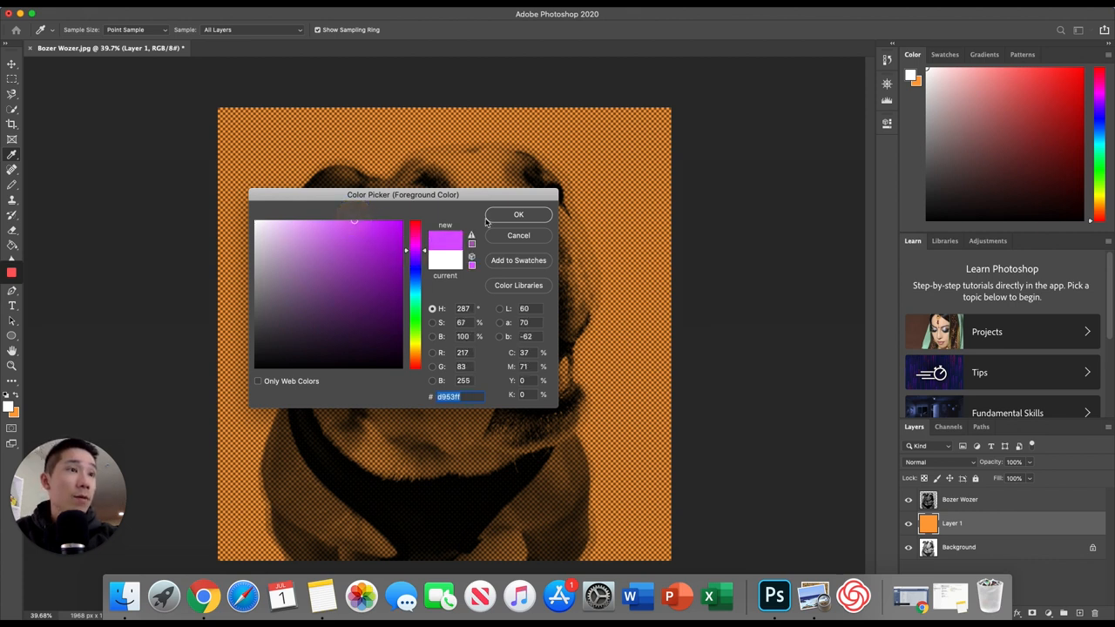
{"action": "left_click", "coordinate": [518, 214]}
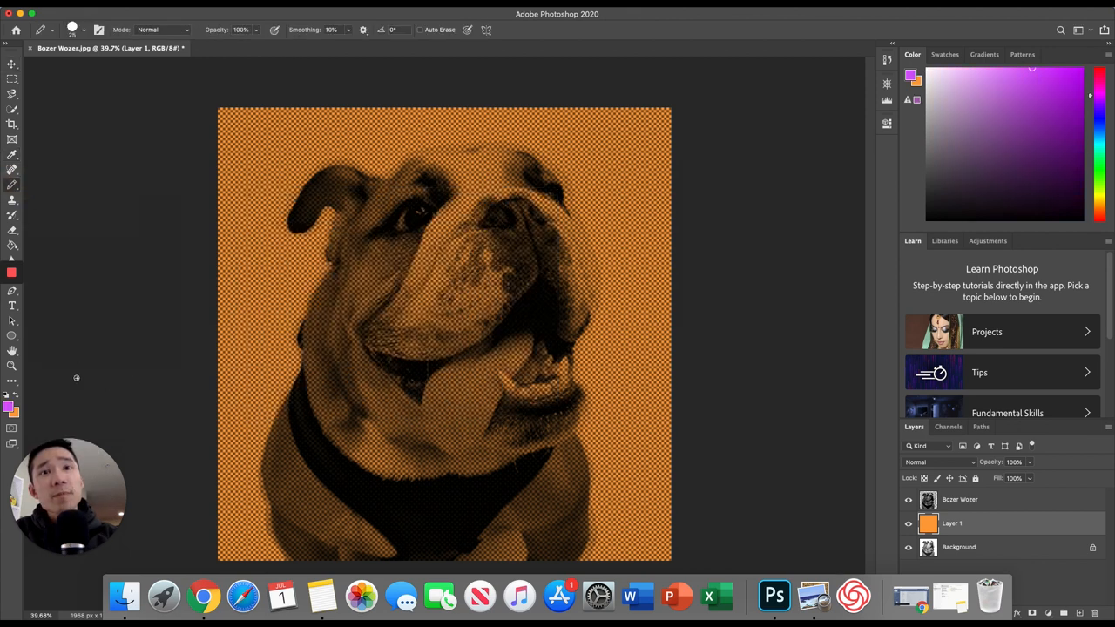
{"action": "mouse_move", "coordinate": [34, 255]}
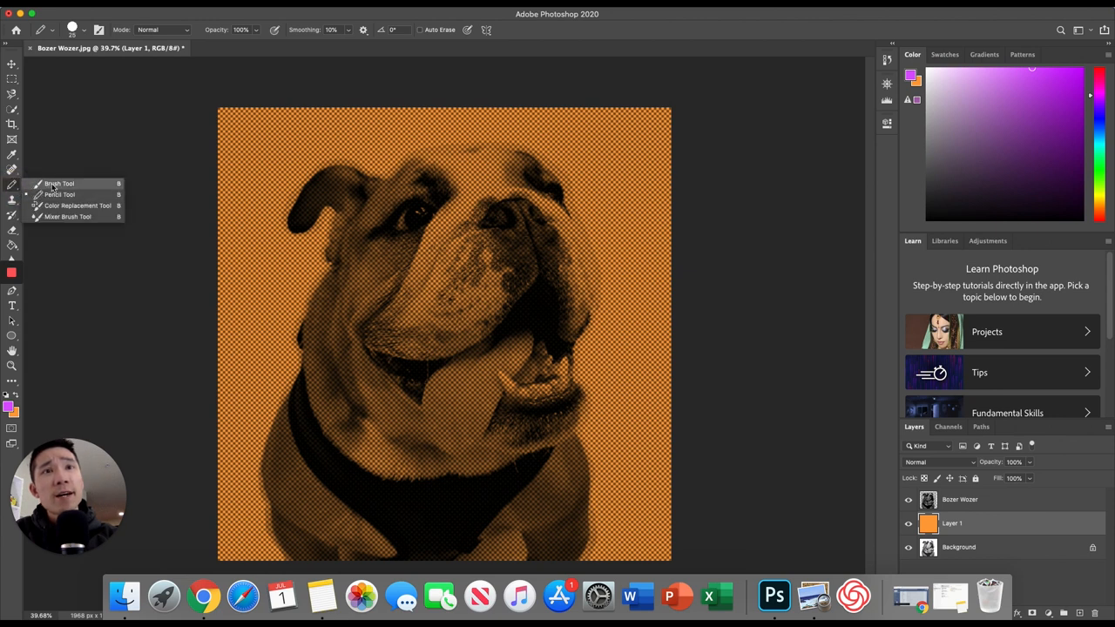
Select a soft Brush Tool at about 178 px with 0% hardness
{"action": "left_click", "coordinate": [59, 184]}
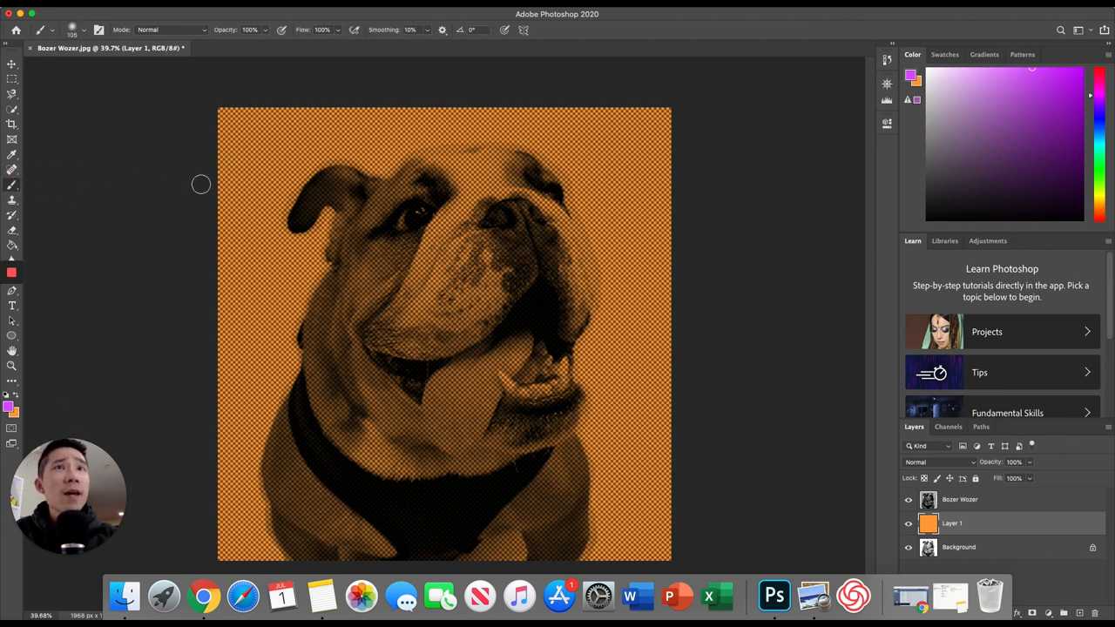
{"action": "left_click", "coordinate": [86, 30]}
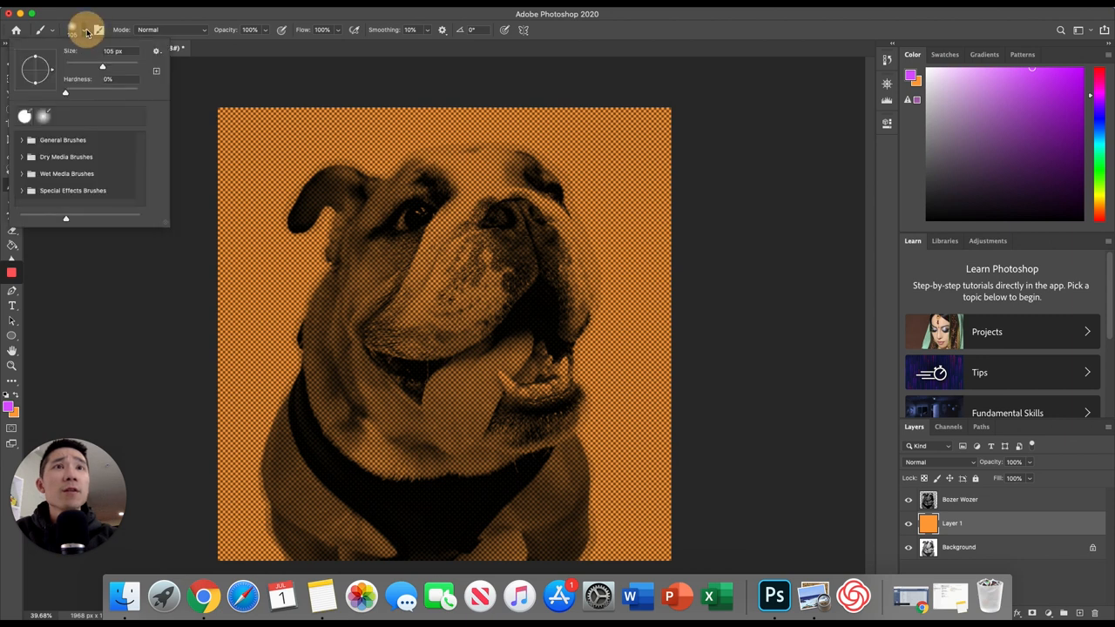
{"action": "left_click_drag", "start_coordinate": [102, 67], "coordinate": [116, 70]}
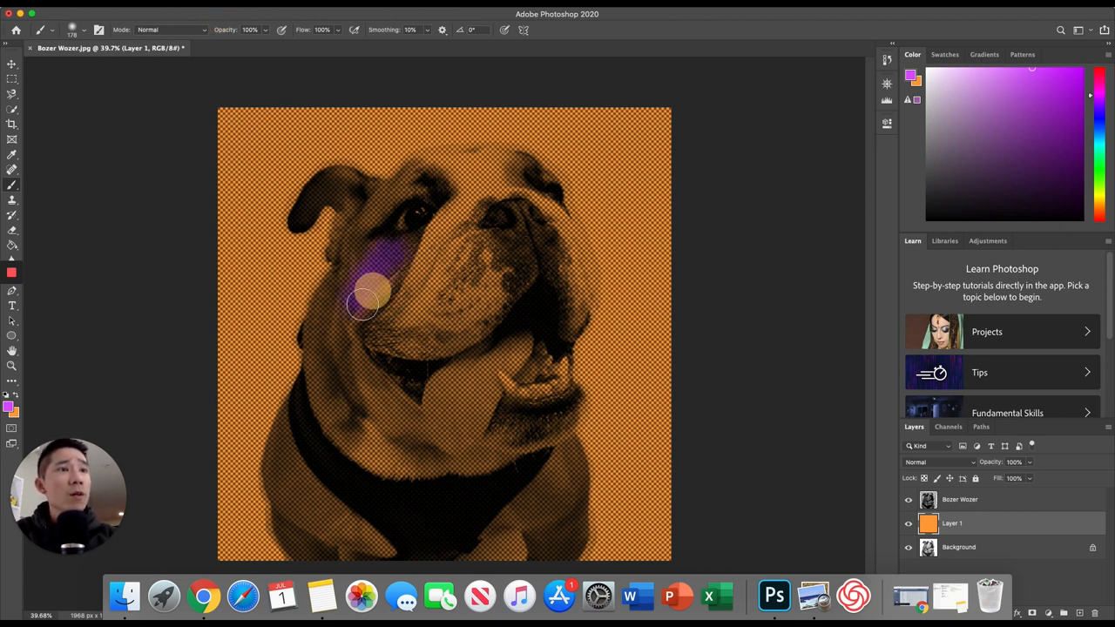
Paint purple over the bulldog's head and body on Layer 1, leaving the tongue orange
{"action": "left_click_drag", "start_coordinate": [366, 305], "coordinate": [422, 178]}
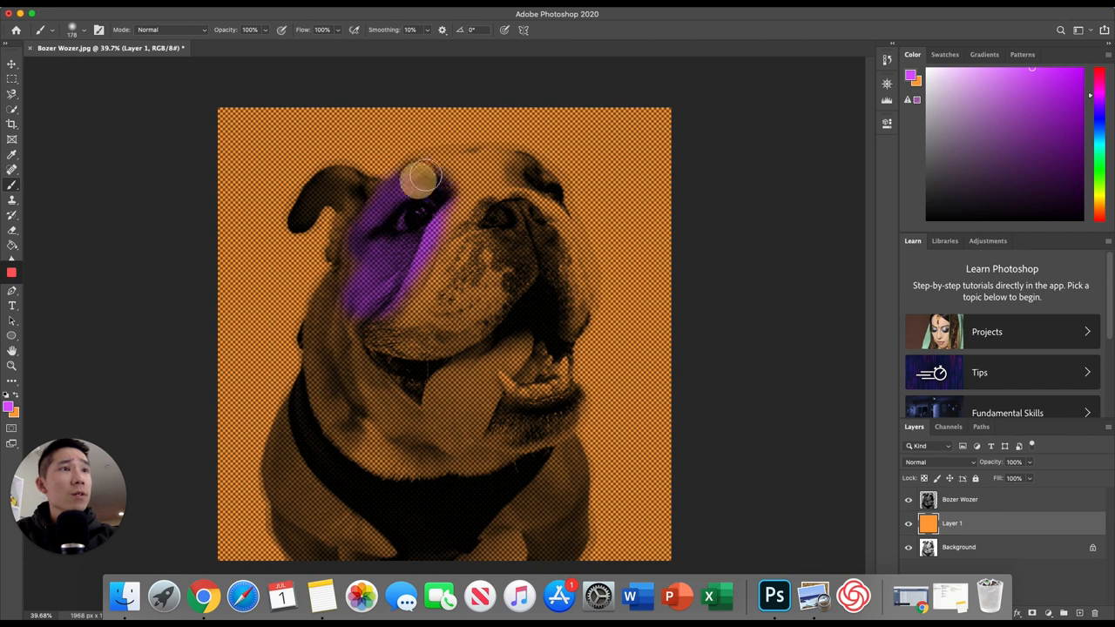
{"action": "left_click_drag", "start_coordinate": [422, 179], "coordinate": [483, 270]}
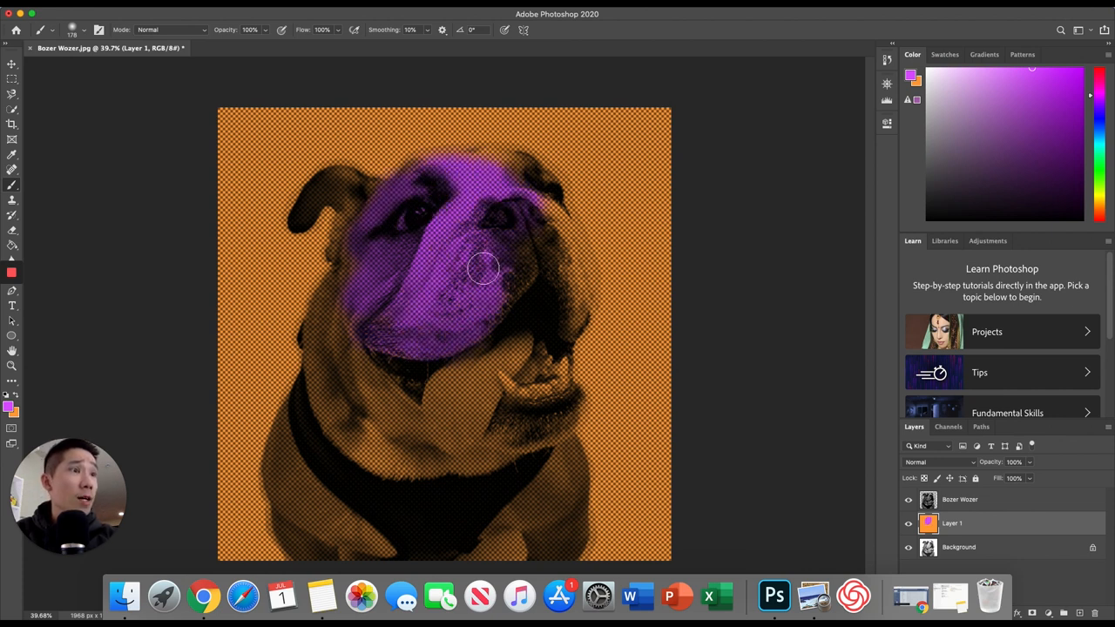
{"action": "left_click_drag", "start_coordinate": [484, 269], "coordinate": [327, 362]}
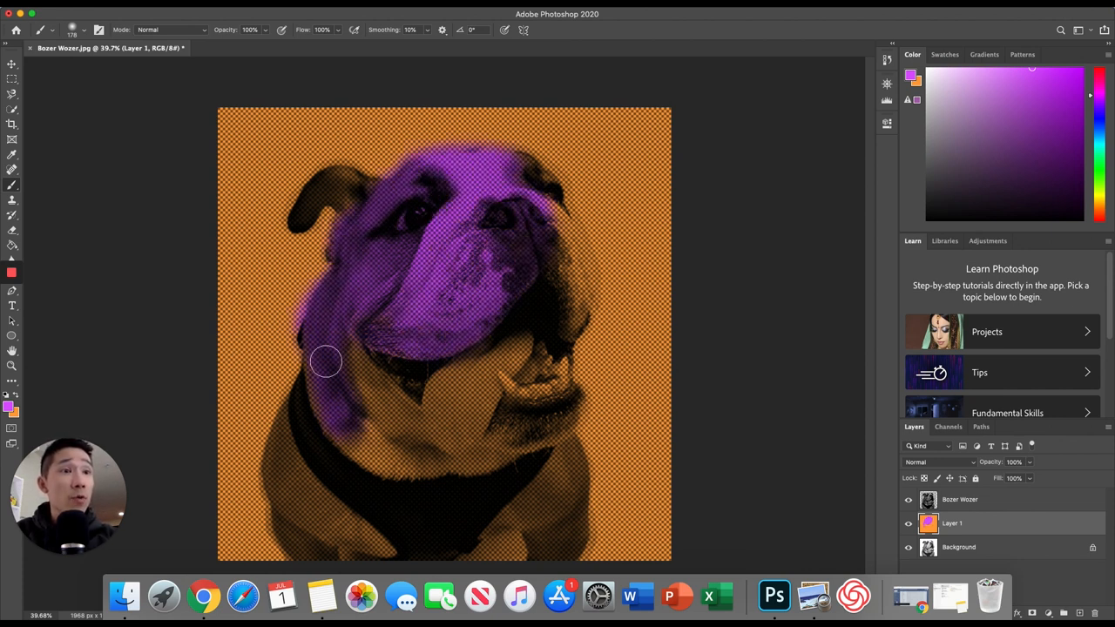
{"action": "left_click_drag", "start_coordinate": [325, 361], "coordinate": [544, 192]}
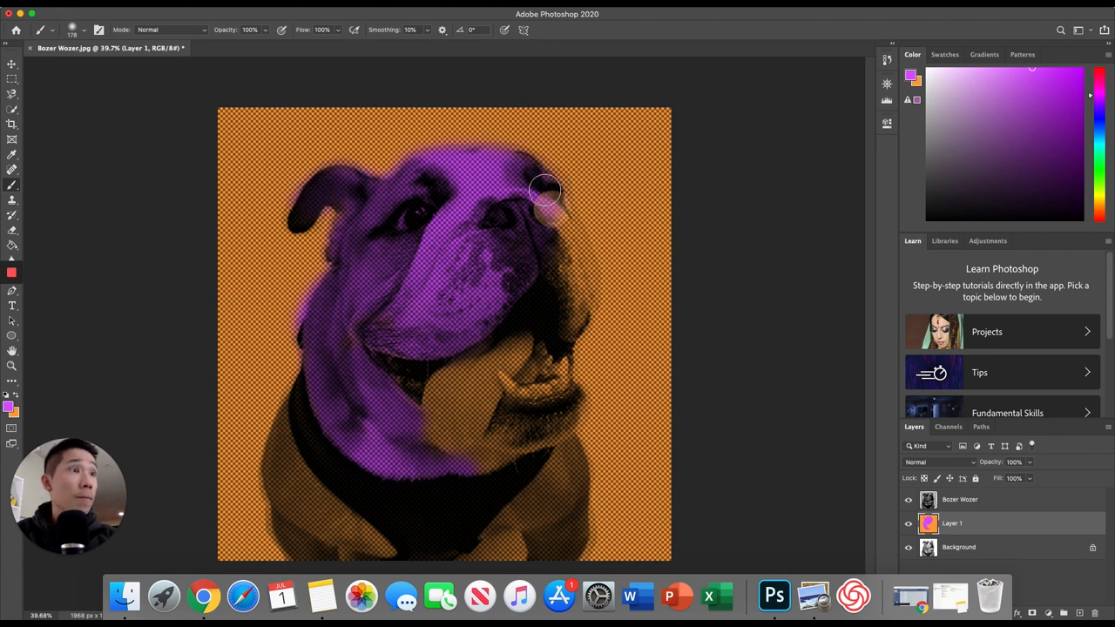
{"action": "left_click_drag", "start_coordinate": [545, 190], "coordinate": [320, 368]}
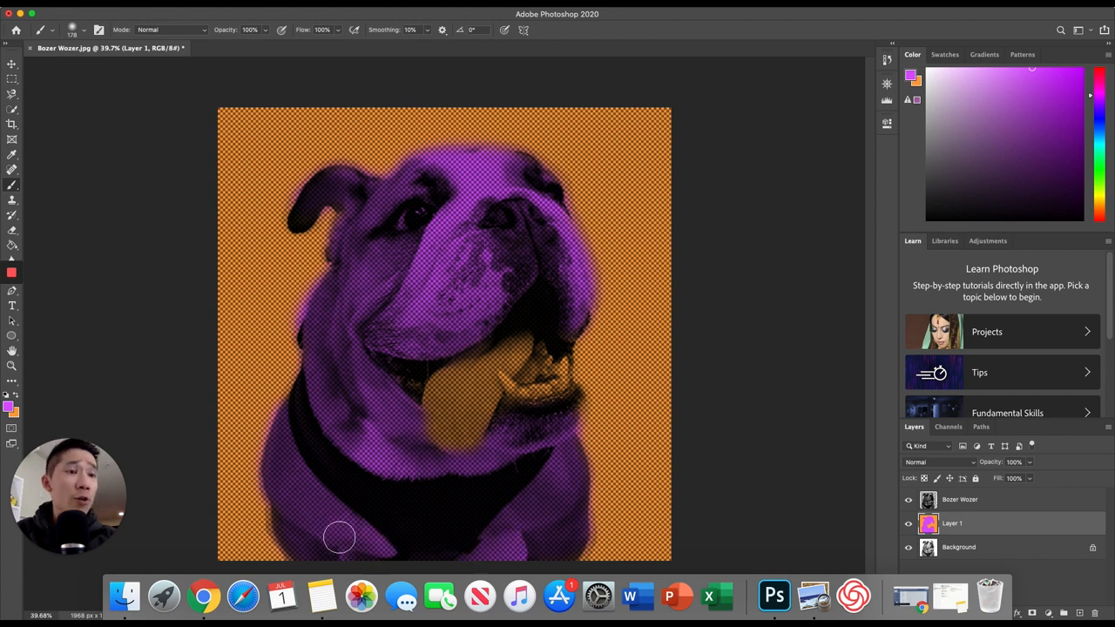
{"action": "mouse_move", "coordinate": [492, 532]}
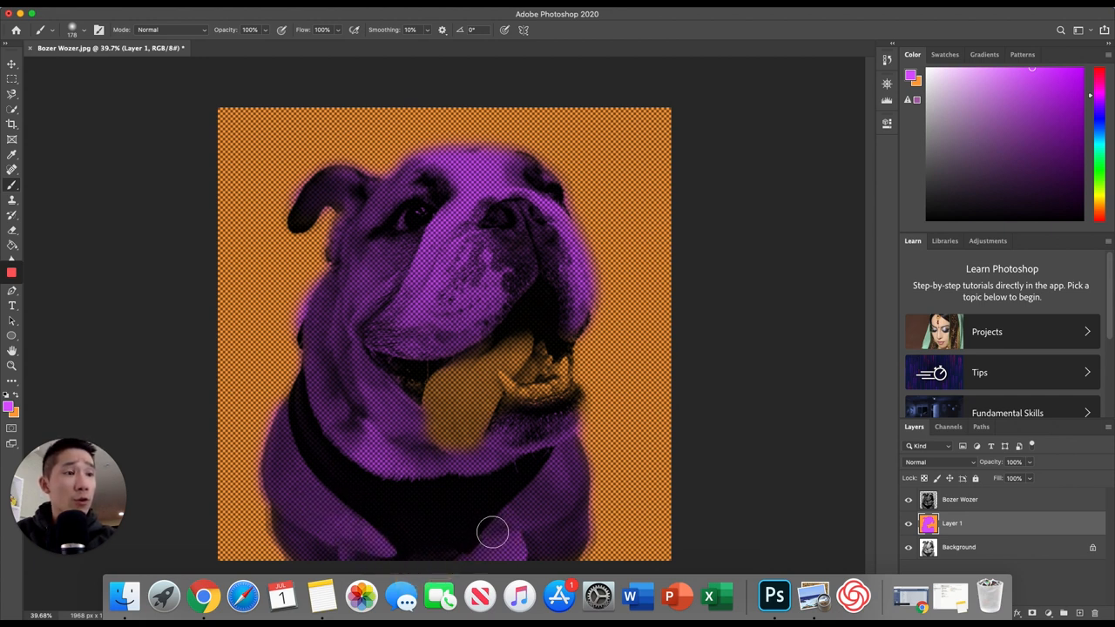
{"action": "mouse_move", "coordinate": [527, 534]}
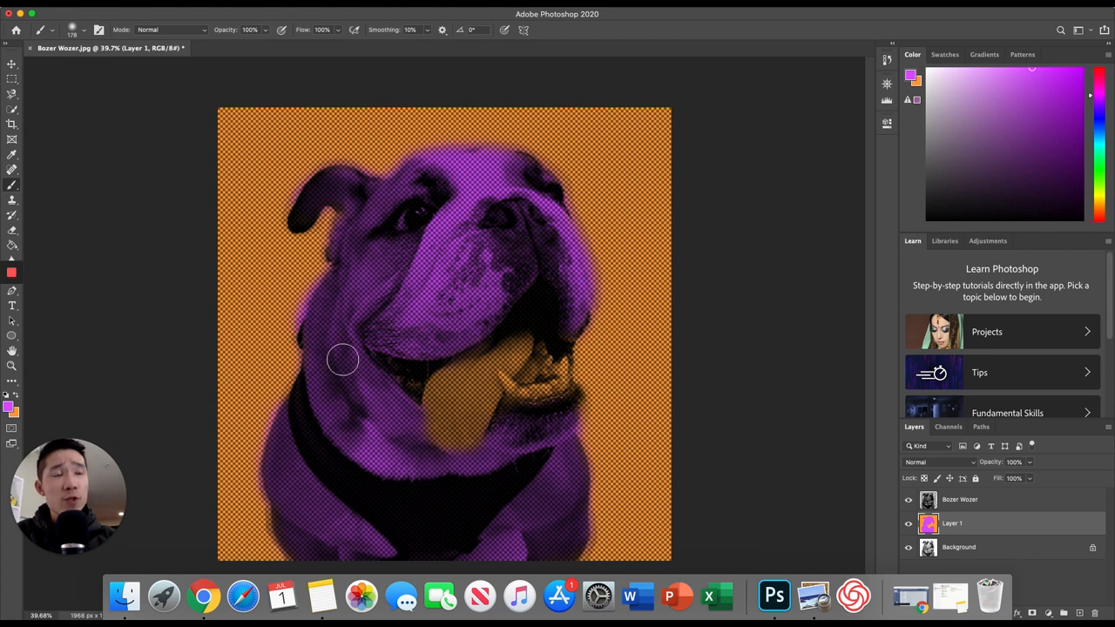
{"action": "left_click_drag", "start_coordinate": [342, 360], "coordinate": [425, 330]}
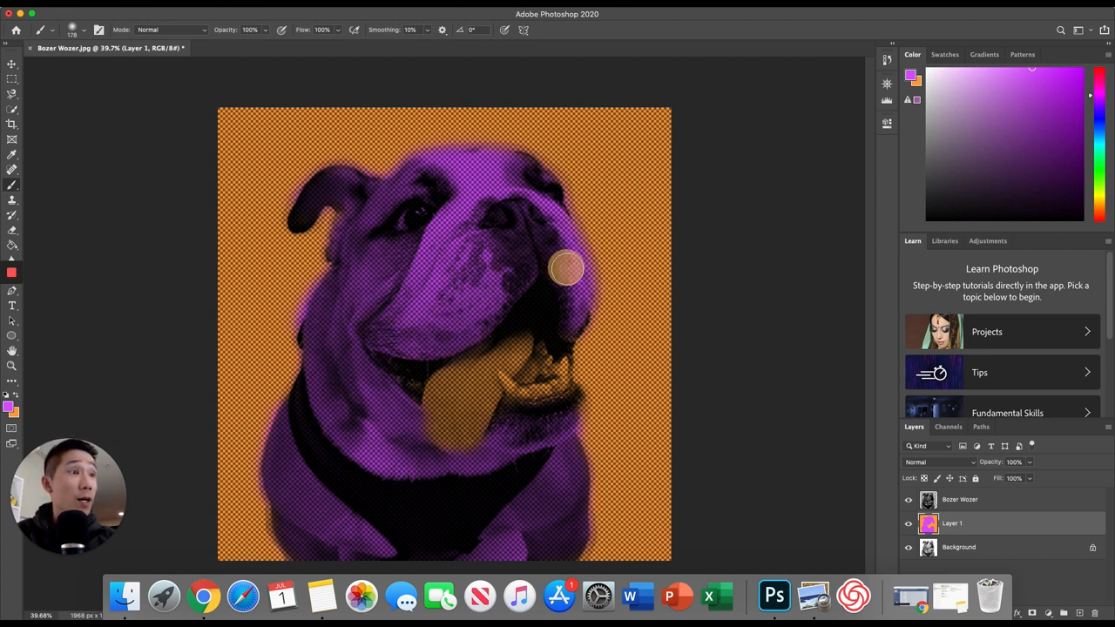
{"action": "mouse_move", "coordinate": [524, 221]}
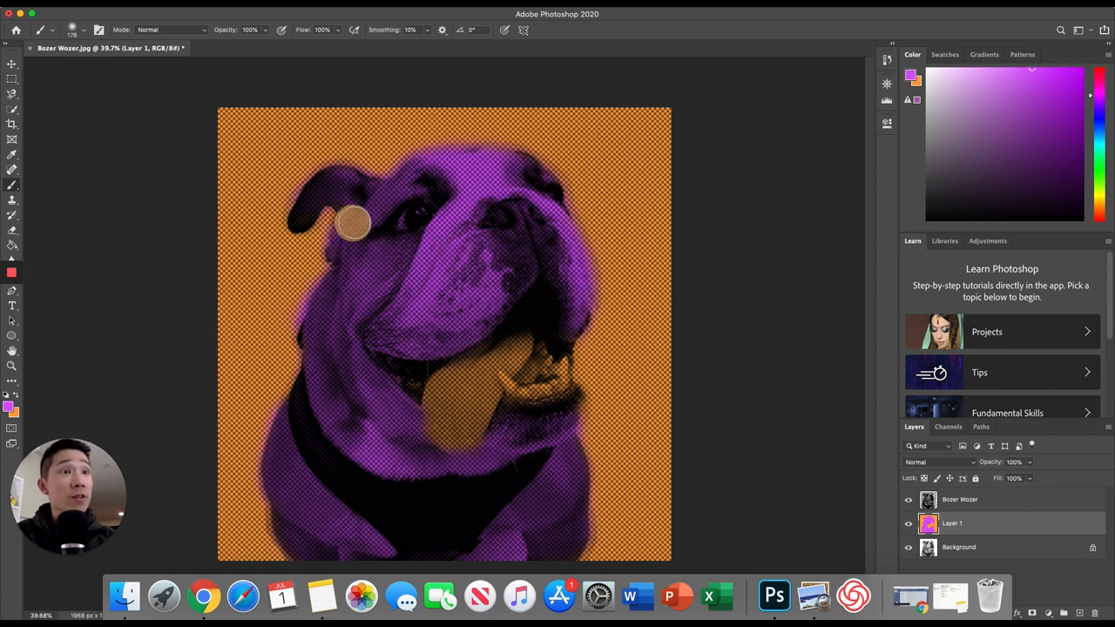
{"action": "mouse_move", "coordinate": [491, 189]}
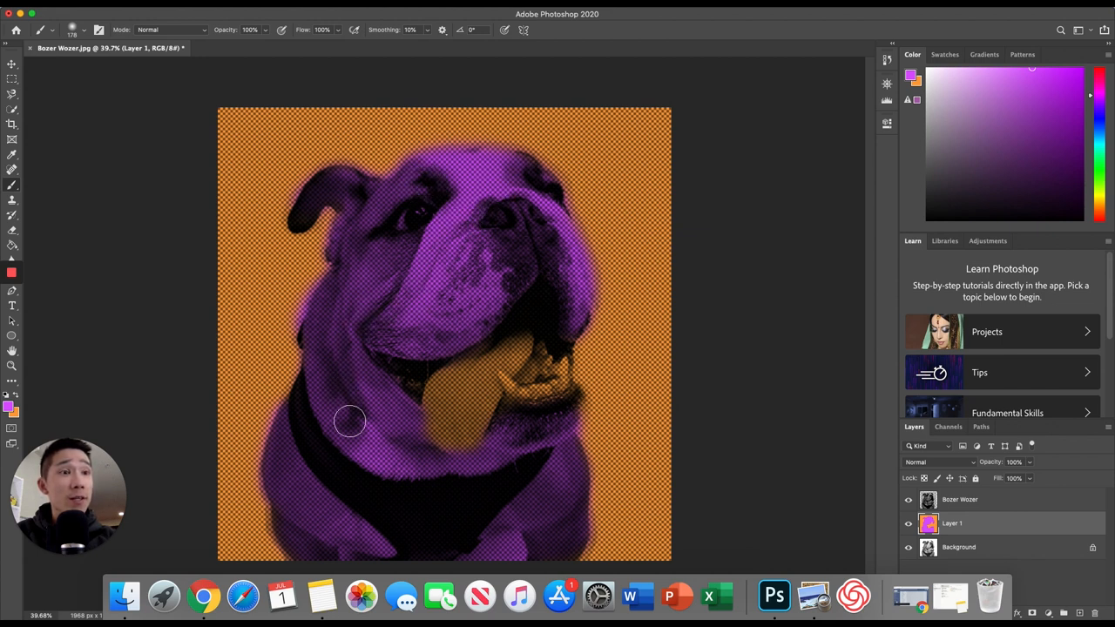
{"action": "mouse_move", "coordinate": [301, 501]}
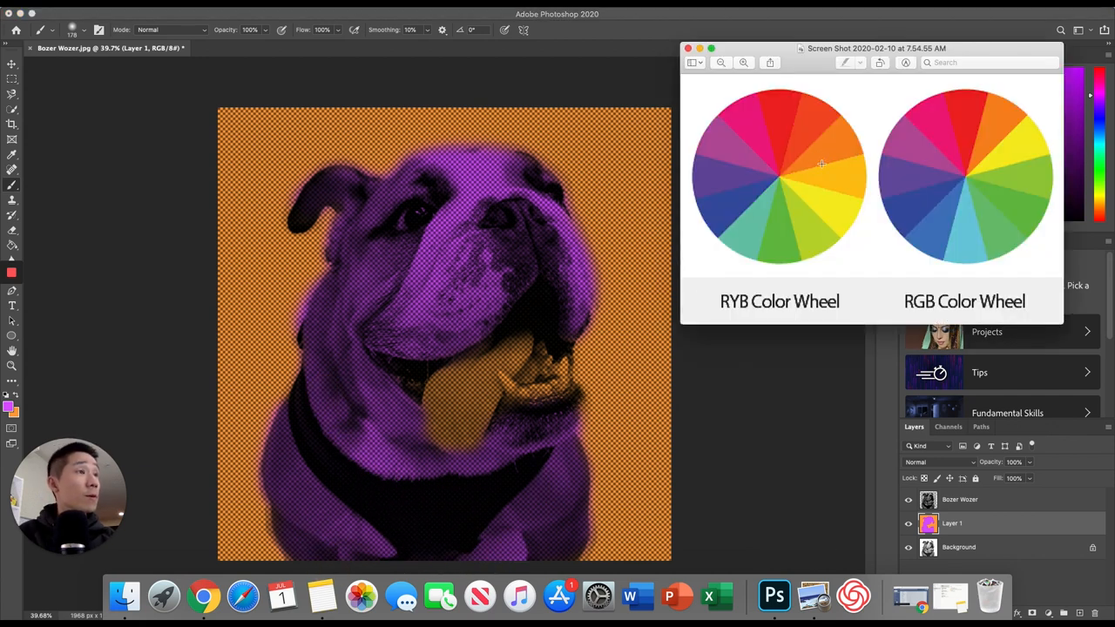
{"action": "mouse_move", "coordinate": [721, 151]}
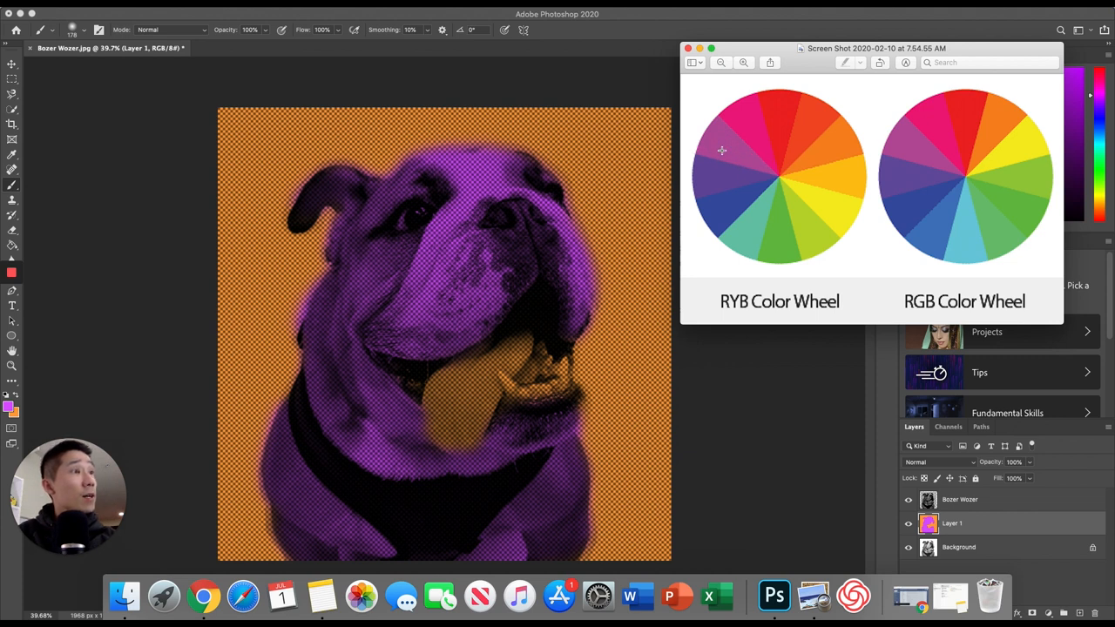
{"action": "mouse_move", "coordinate": [774, 250]}
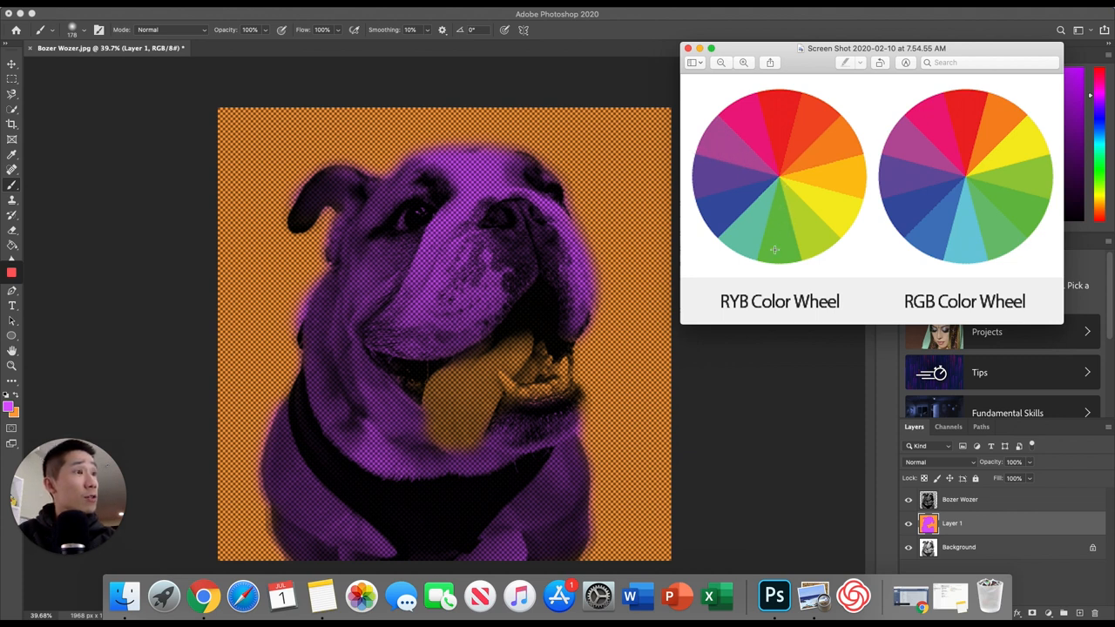
{"action": "left_click", "coordinate": [687, 48]}
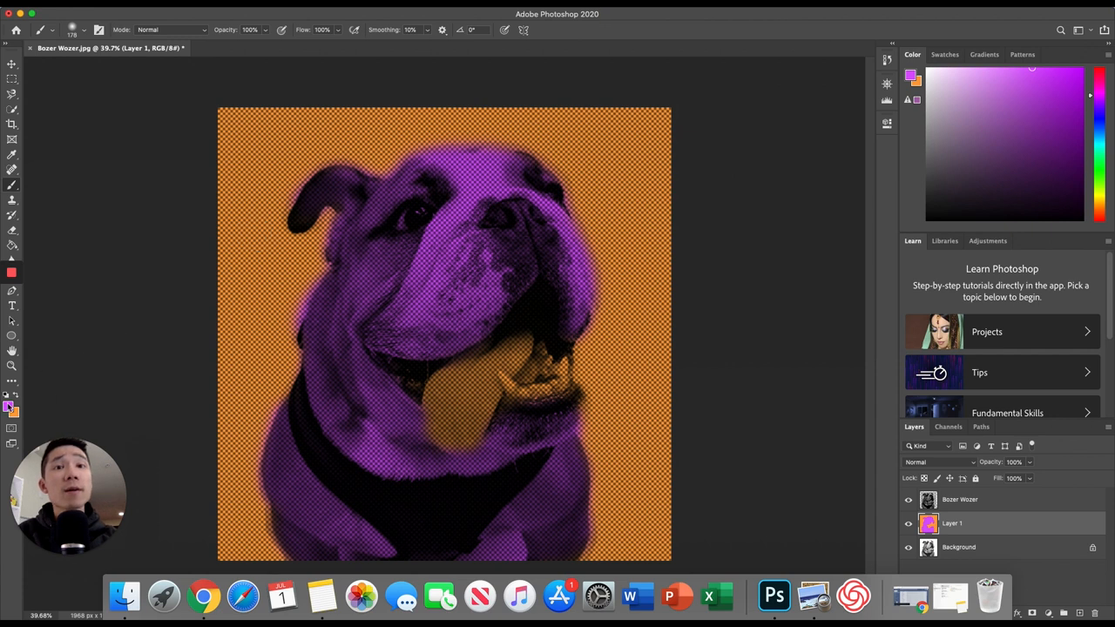
Set the foreground colour to a bright lime green in the Color Picker
{"action": "left_click", "coordinate": [11, 272]}
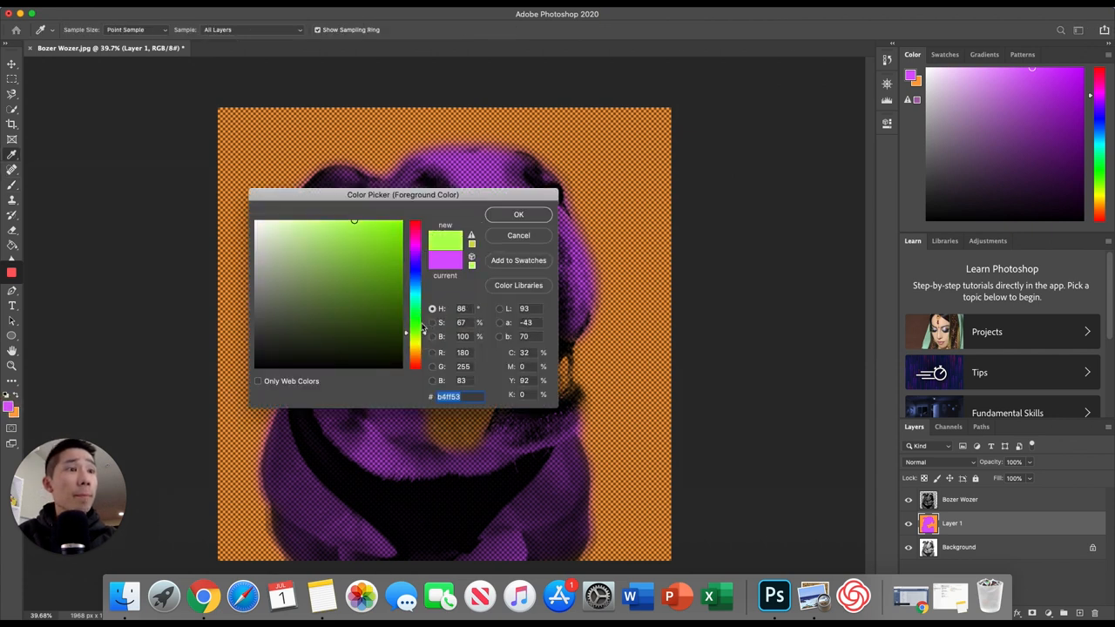
{"action": "left_click", "coordinate": [416, 337]}
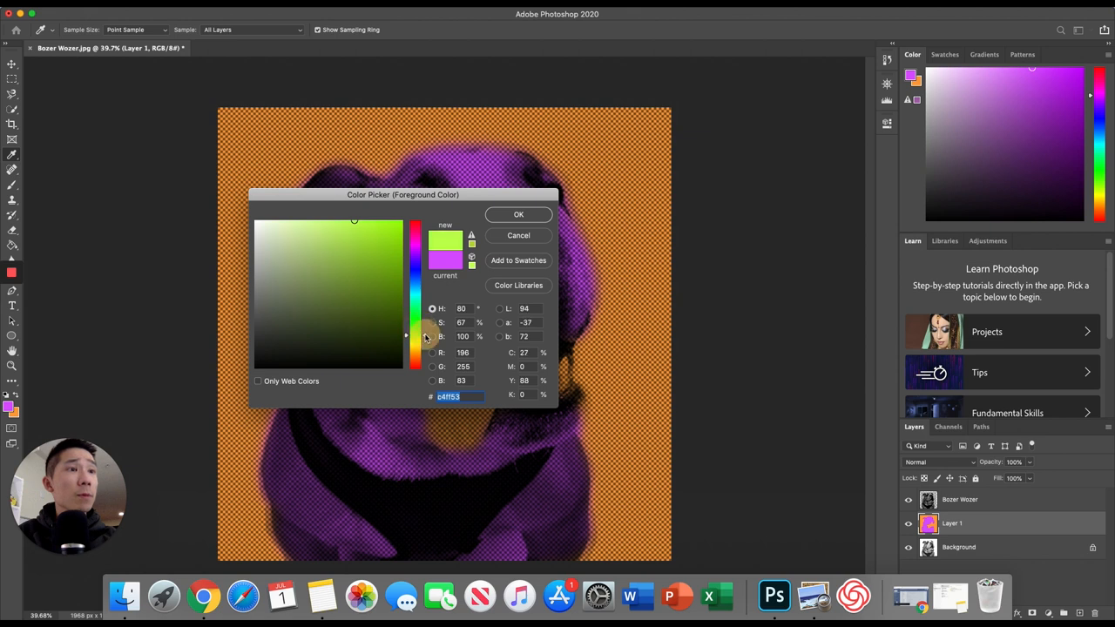
{"action": "left_click", "coordinate": [367, 225]}
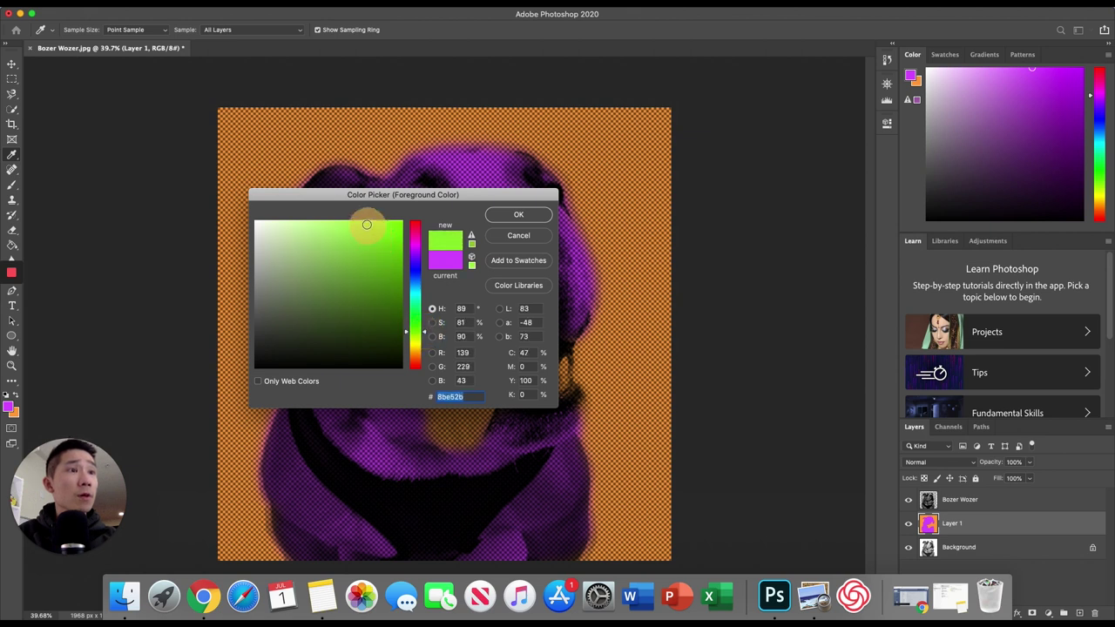
{"action": "left_click", "coordinate": [519, 214]}
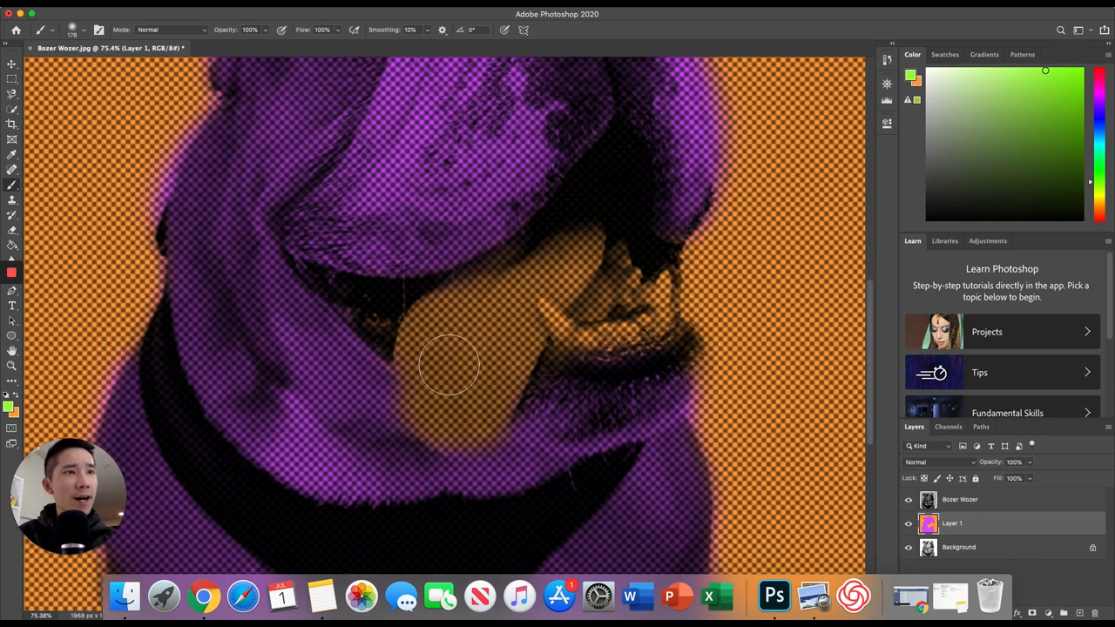
Brush the green over the whole tongue on Layer 1
{"action": "left_click_drag", "start_coordinate": [448, 366], "coordinate": [429, 344]}
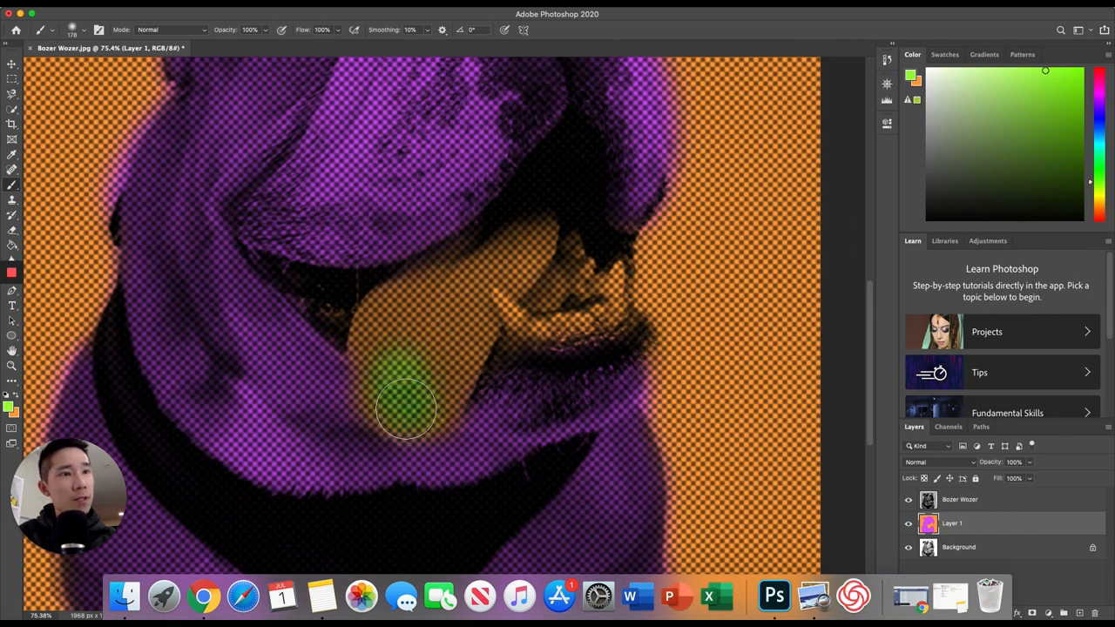
{"action": "left_click_drag", "start_coordinate": [405, 410], "coordinate": [379, 335]}
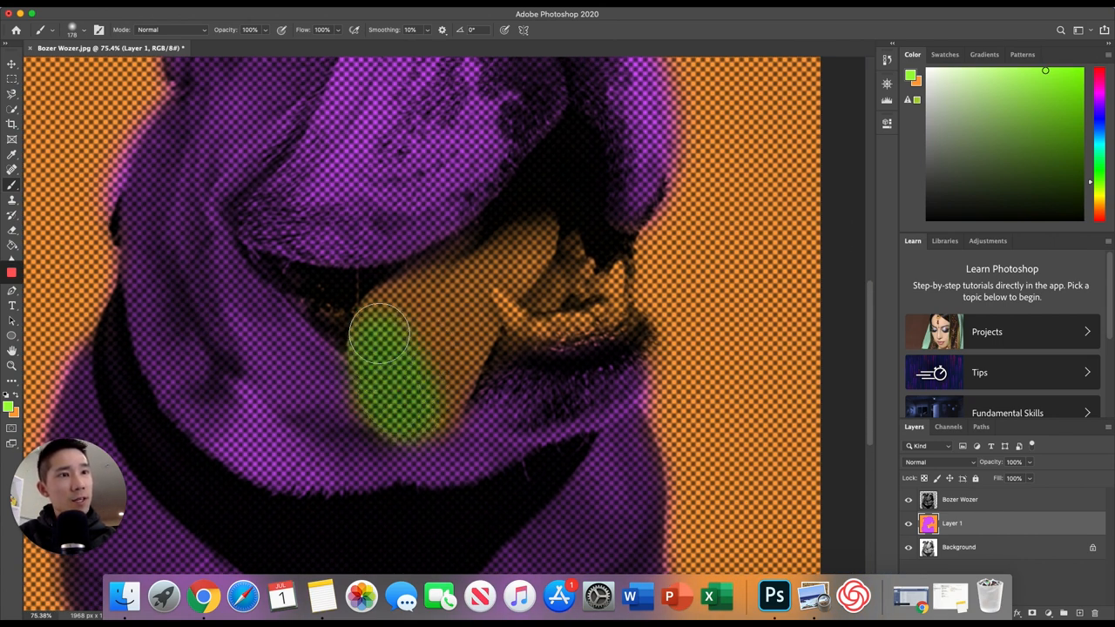
{"action": "left_click_drag", "start_coordinate": [379, 335], "coordinate": [448, 275]}
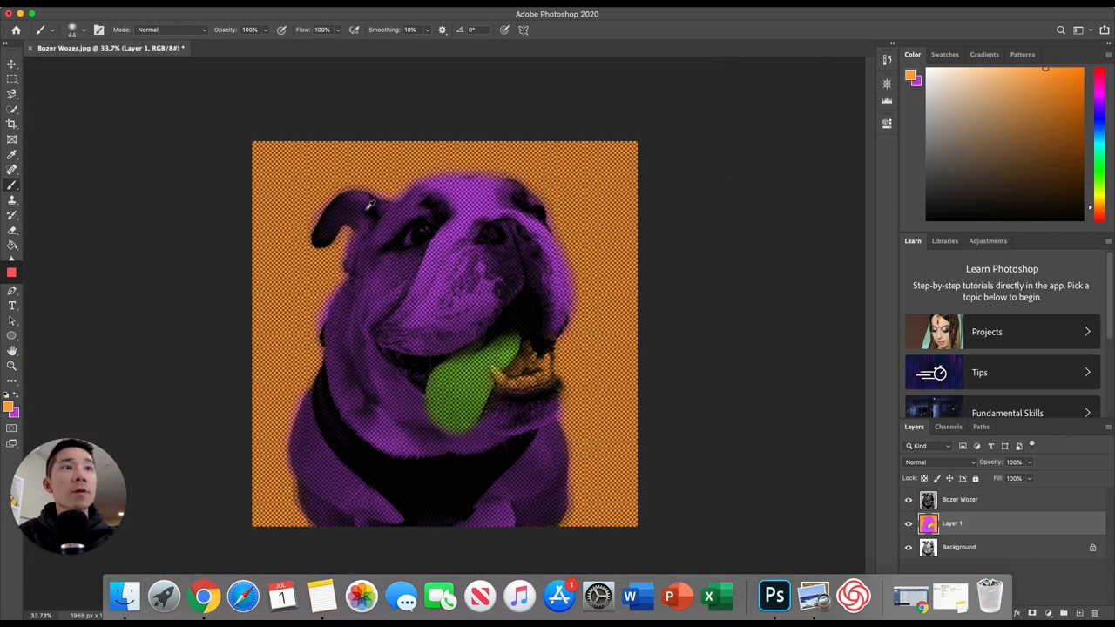
Swap the colours to make white the foreground, then brush it over the teeth
{"action": "left_click", "coordinate": [1100, 87]}
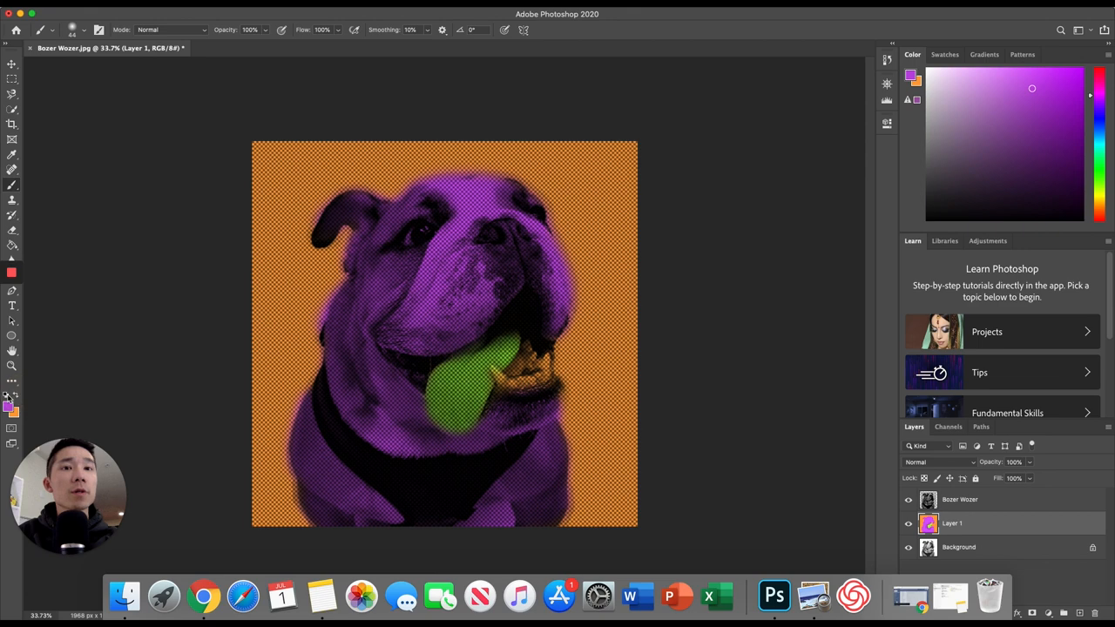
{"action": "left_click", "coordinate": [11, 394]}
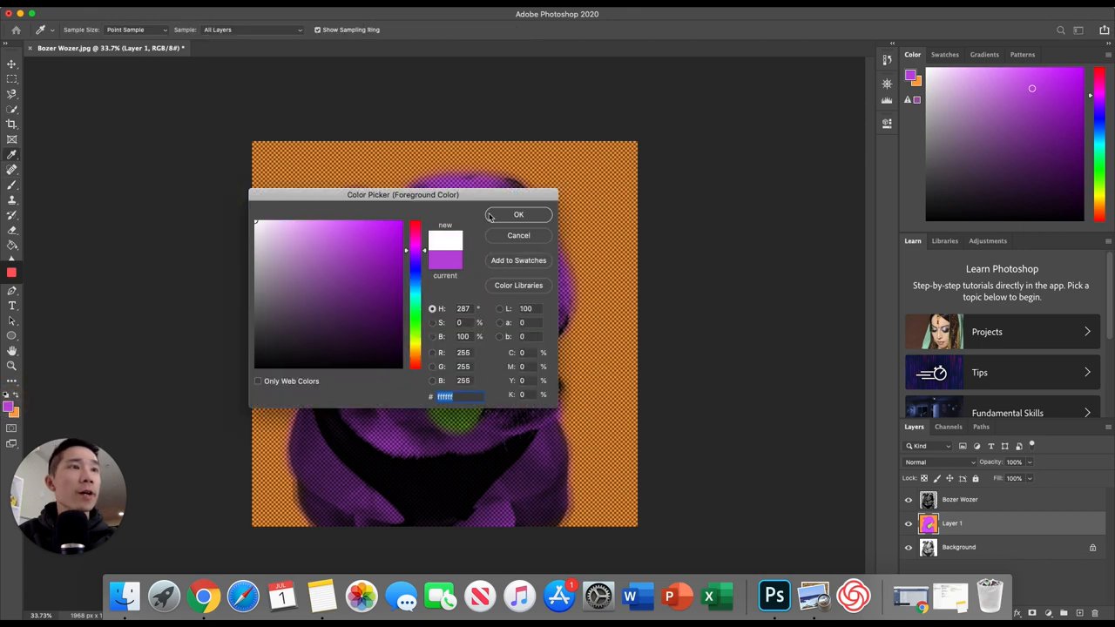
{"action": "left_click", "coordinate": [518, 215]}
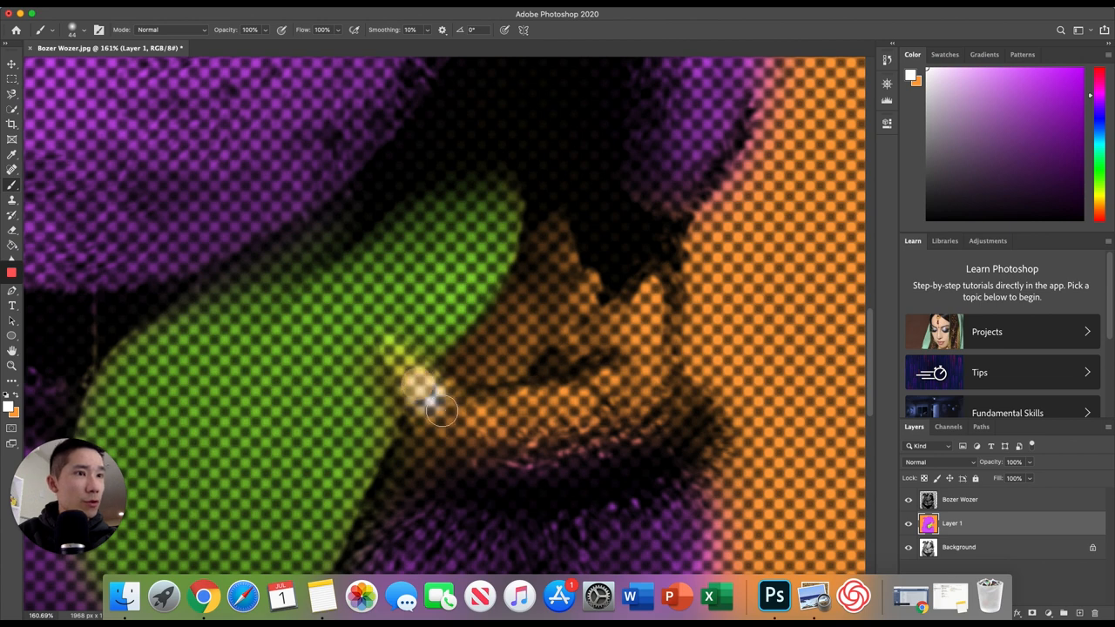
{"action": "left_click_drag", "start_coordinate": [440, 411], "coordinate": [598, 418]}
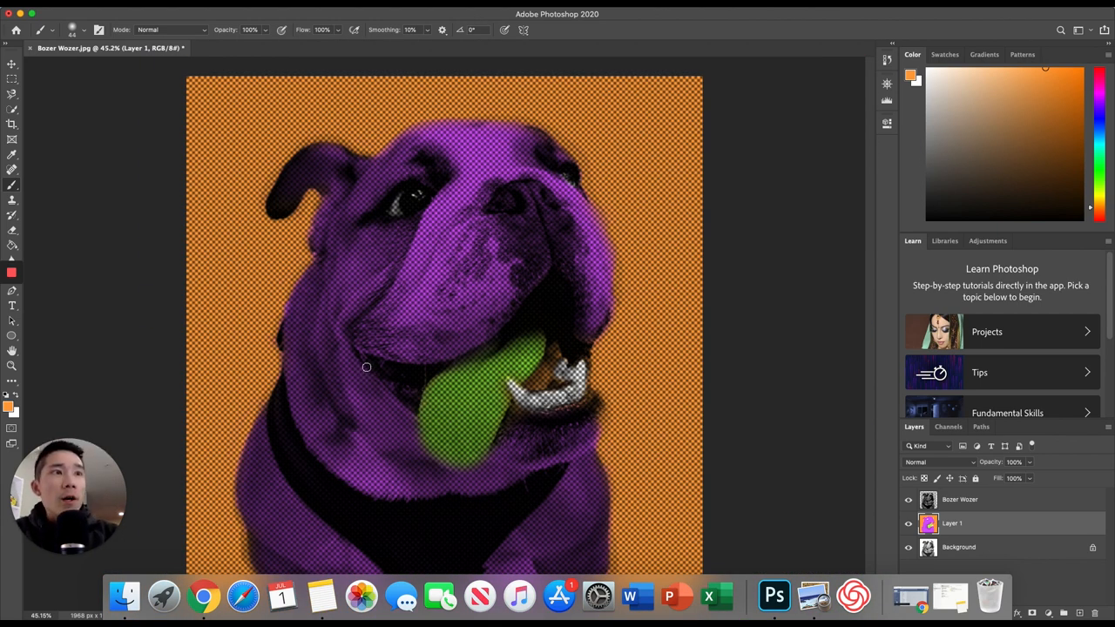
{"action": "mouse_move", "coordinate": [516, 355]}
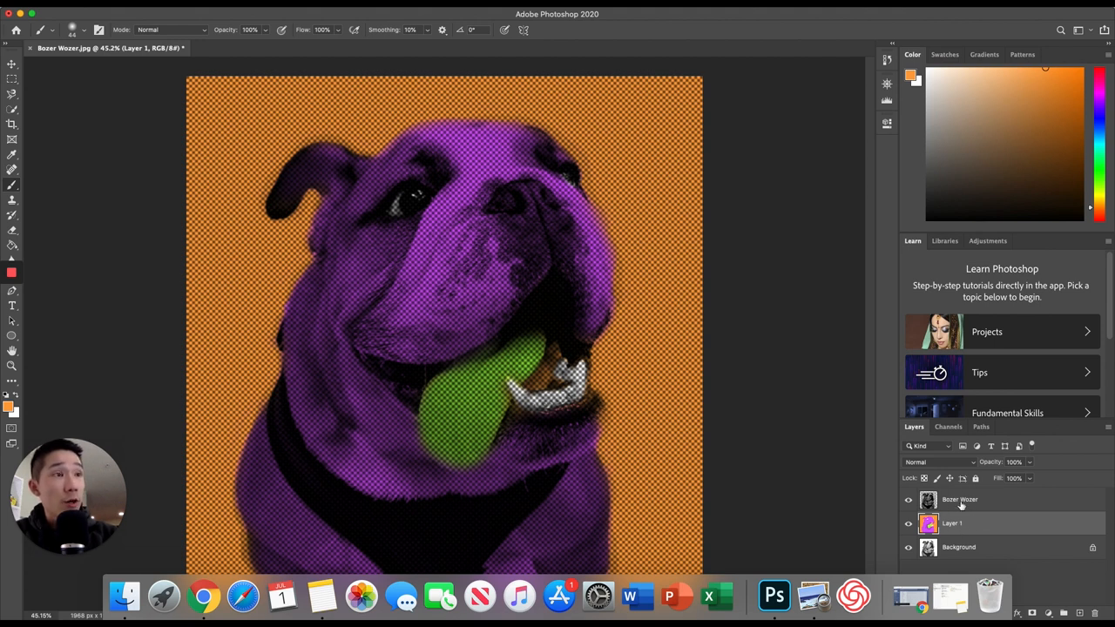
{"action": "mouse_move", "coordinate": [959, 499]}
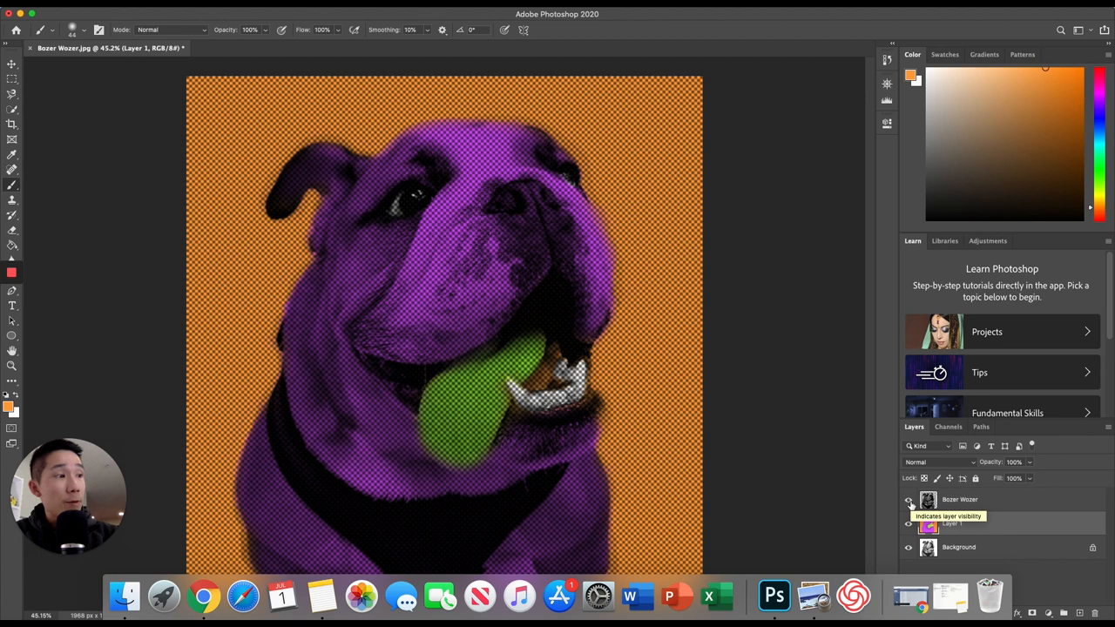
{"action": "left_click", "coordinate": [909, 499]}
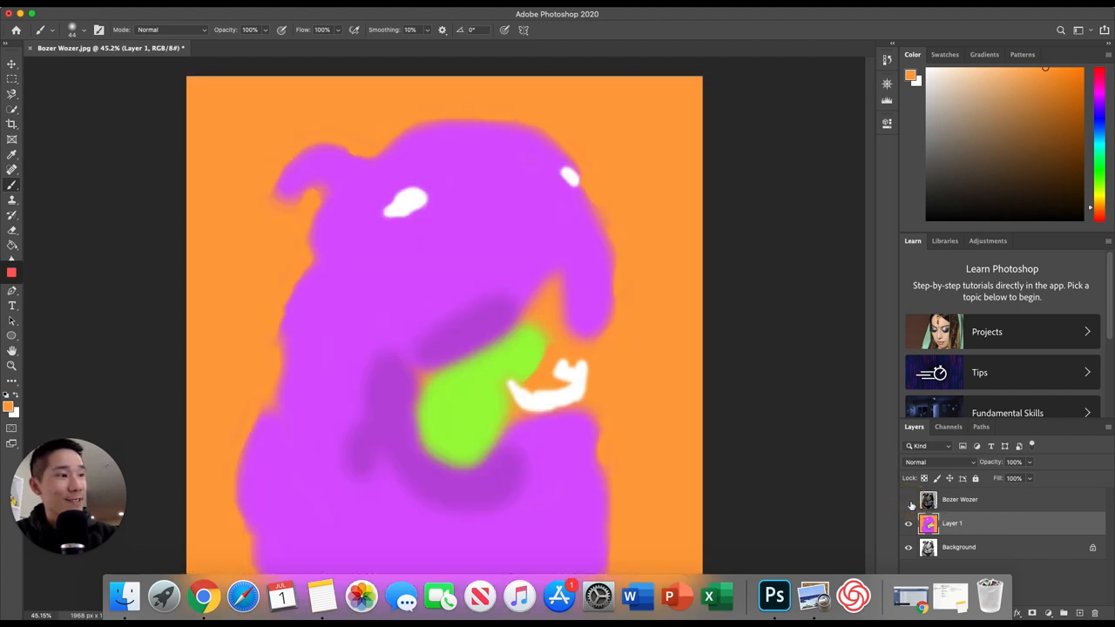
{"action": "left_click", "coordinate": [908, 499]}
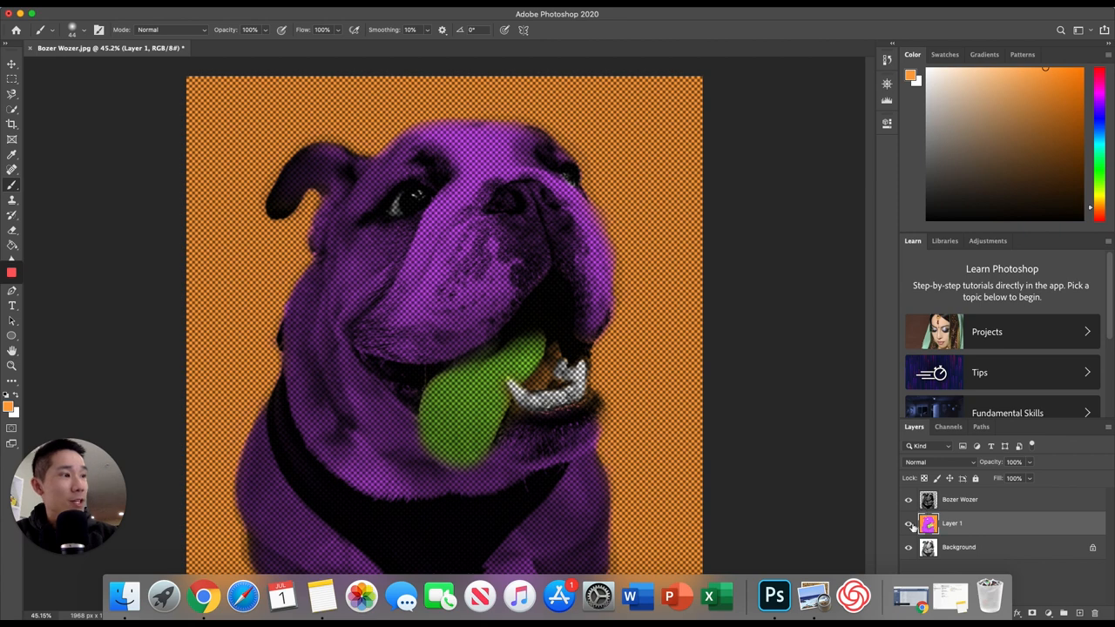
{"action": "left_click", "coordinate": [909, 523]}
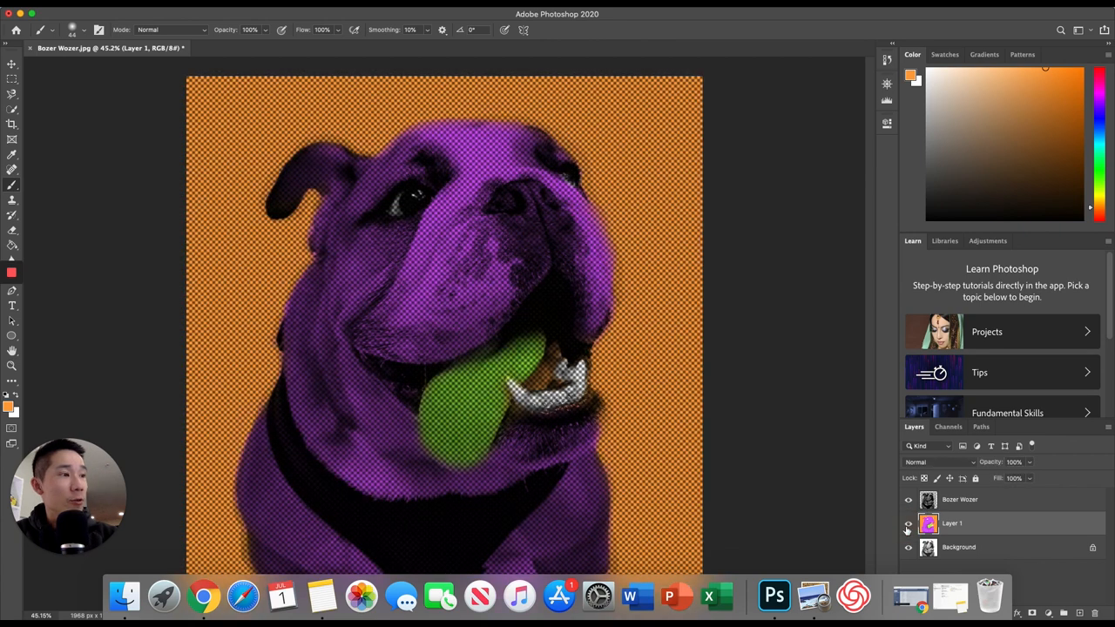
{"action": "left_click", "coordinate": [909, 523]}
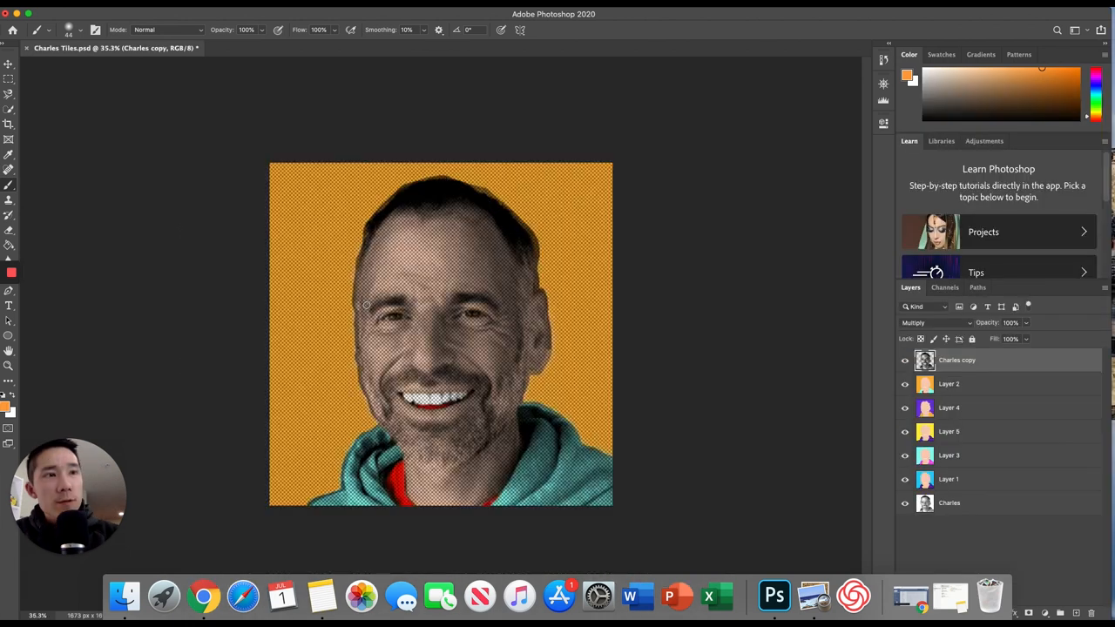
{"action": "mouse_move", "coordinate": [326, 115]}
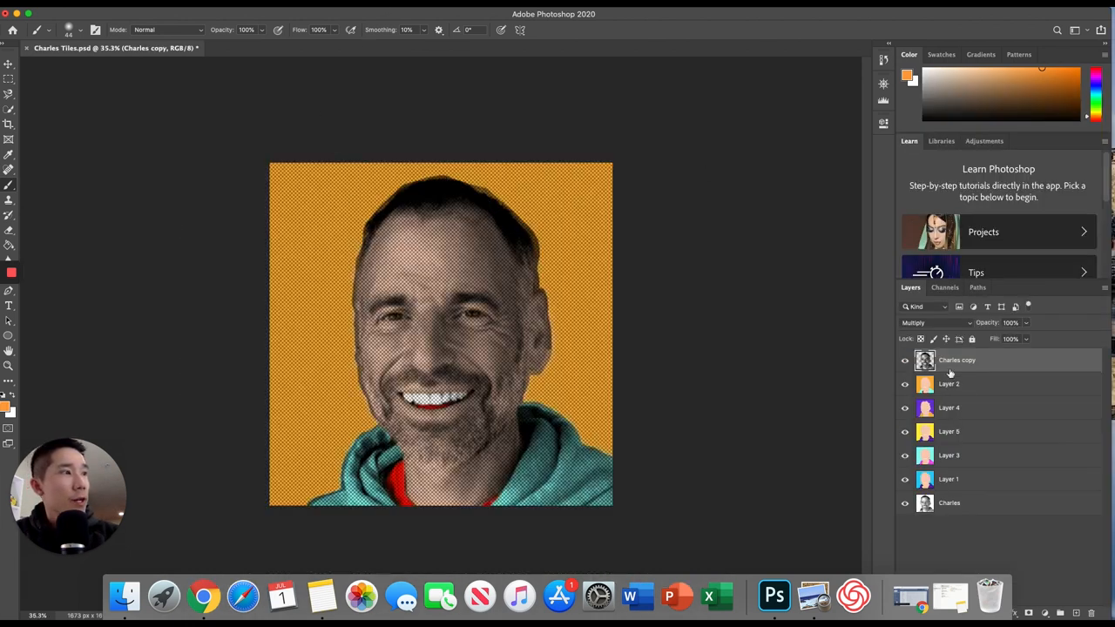
{"action": "mouse_move", "coordinate": [904, 360]}
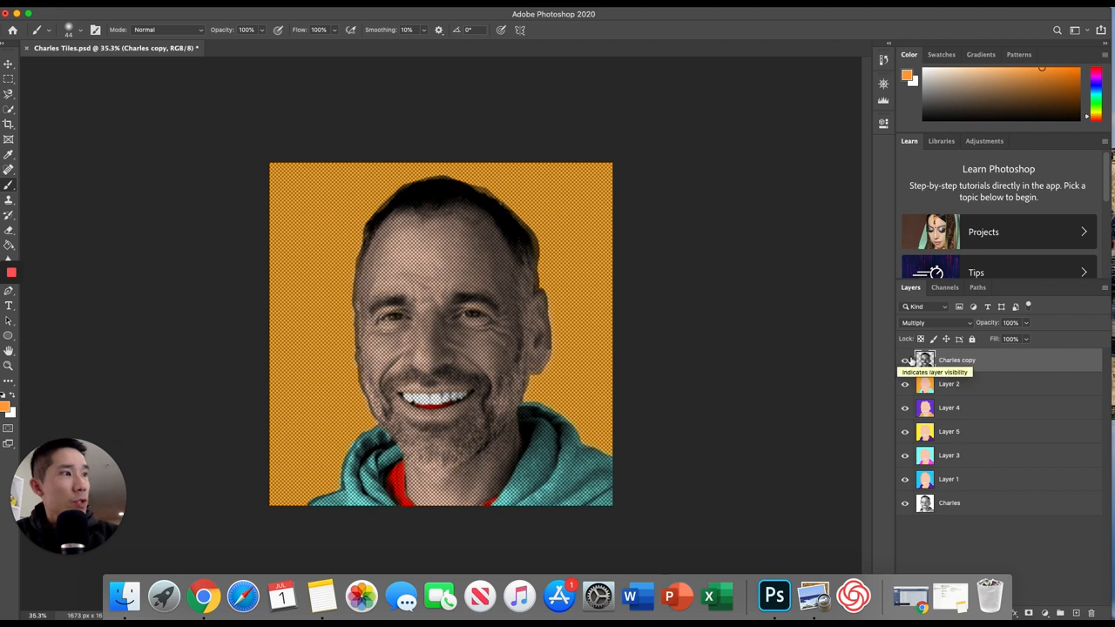
{"action": "mouse_move", "coordinate": [964, 506]}
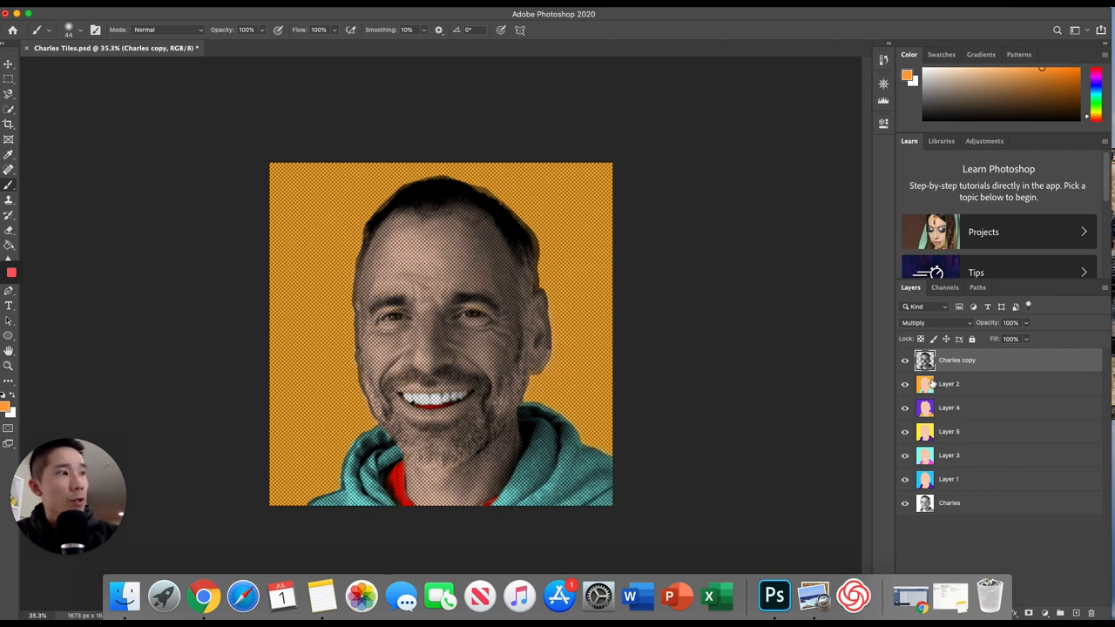
Toggle the colour layers' eye icons to see purple, yellow and blue versions, returning to orange
{"action": "left_click", "coordinate": [905, 384]}
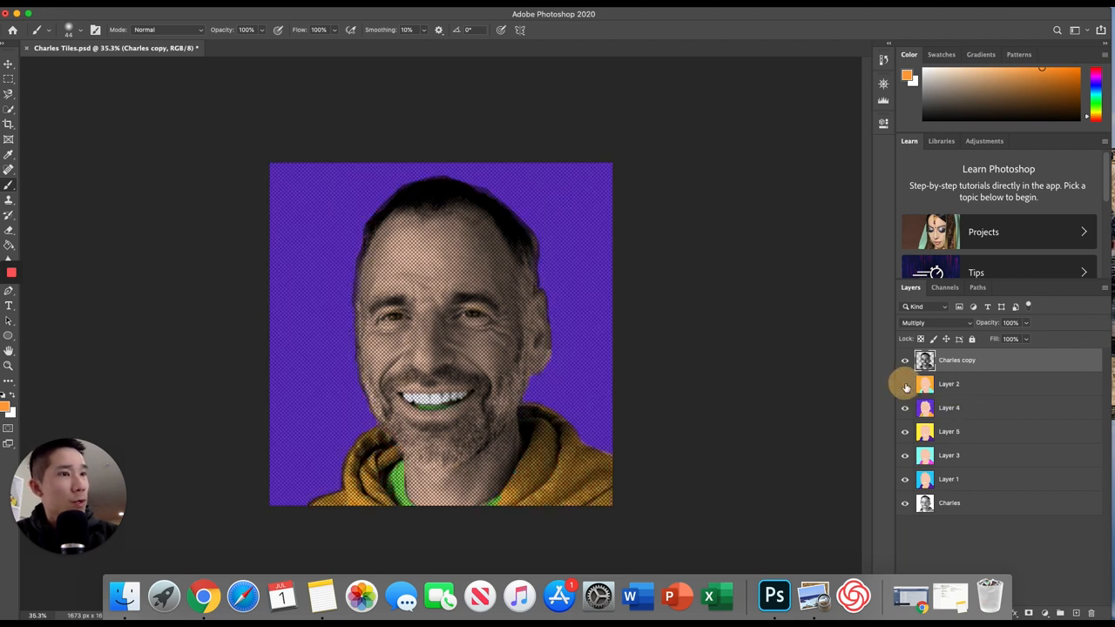
{"action": "left_click", "coordinate": [905, 384]}
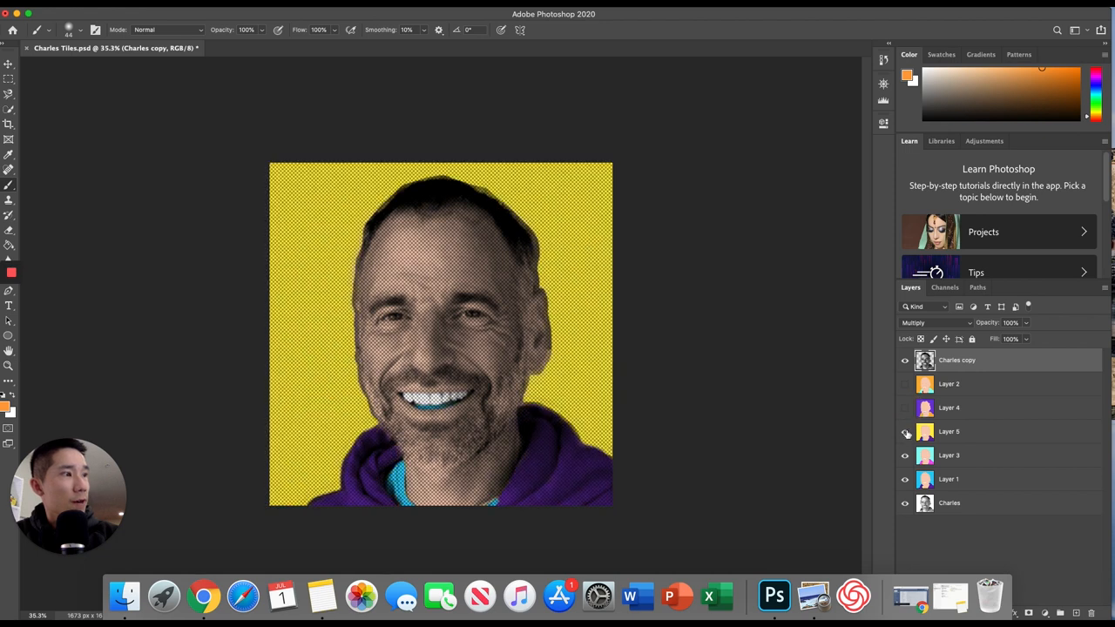
{"action": "left_click", "coordinate": [905, 431]}
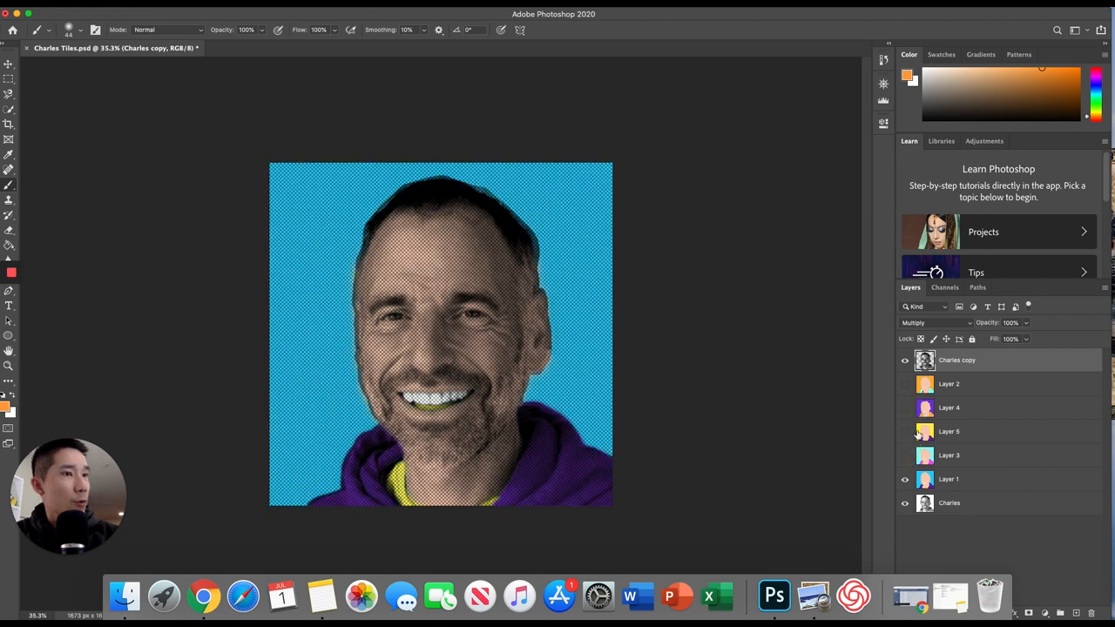
{"action": "left_click", "coordinate": [905, 384]}
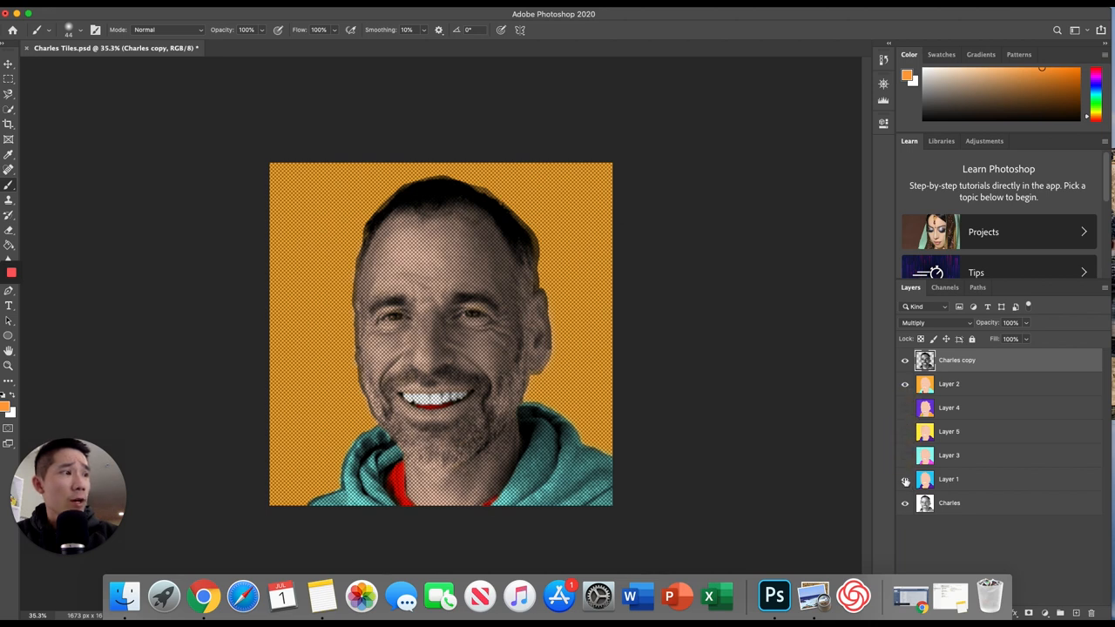
{"action": "left_click", "coordinate": [905, 479]}
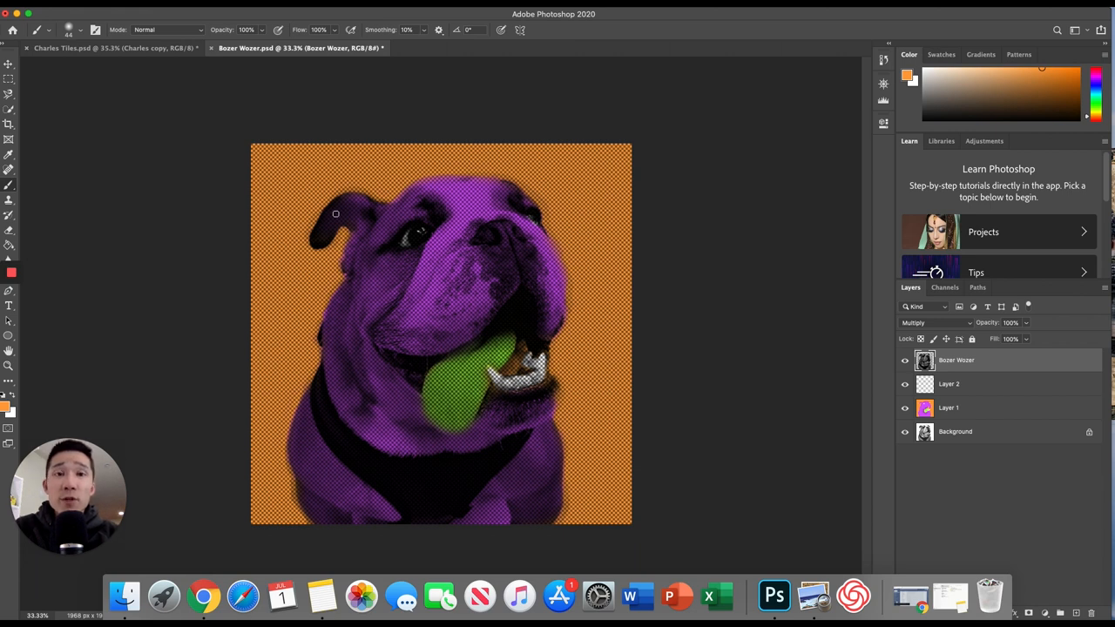
{"action": "mouse_move", "coordinate": [210, 75]}
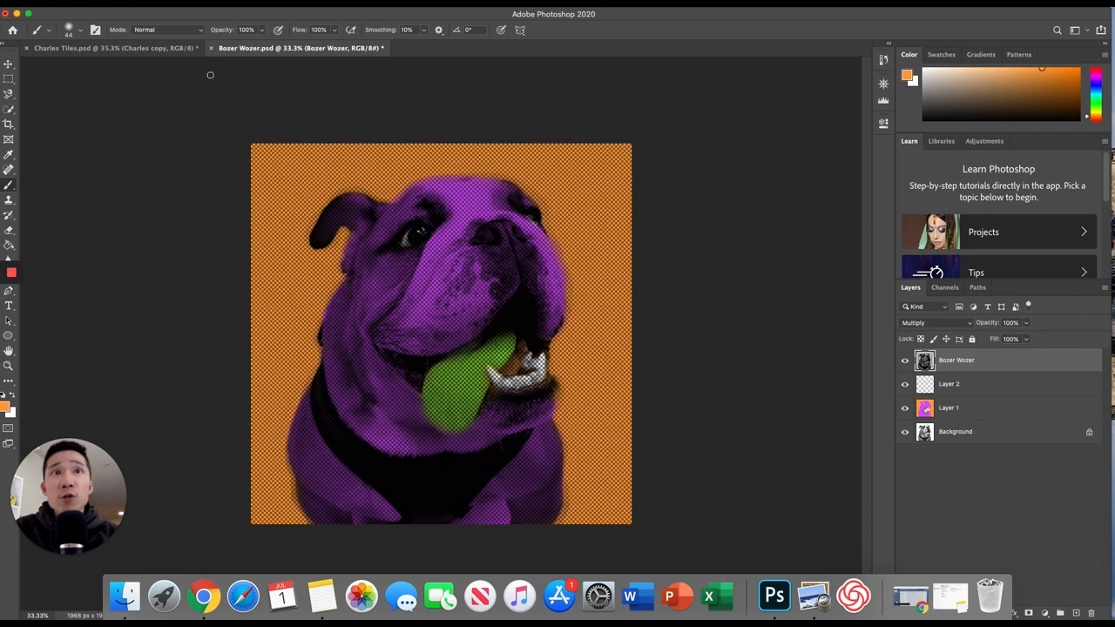
{"action": "mouse_move", "coordinate": [206, 98]}
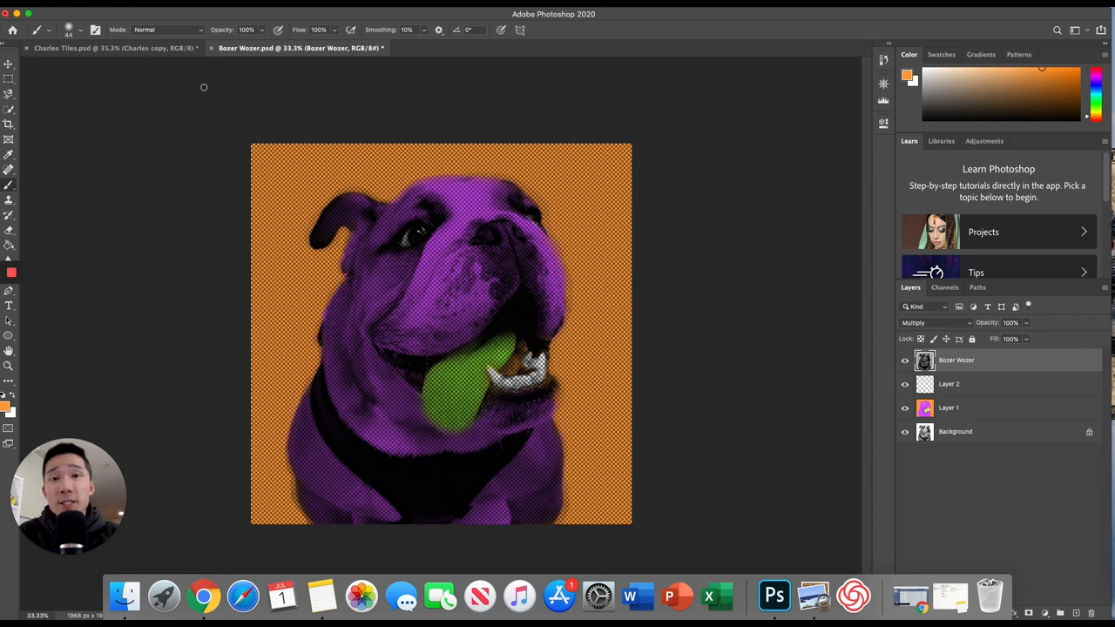
{"action": "mouse_move", "coordinate": [224, 82]}
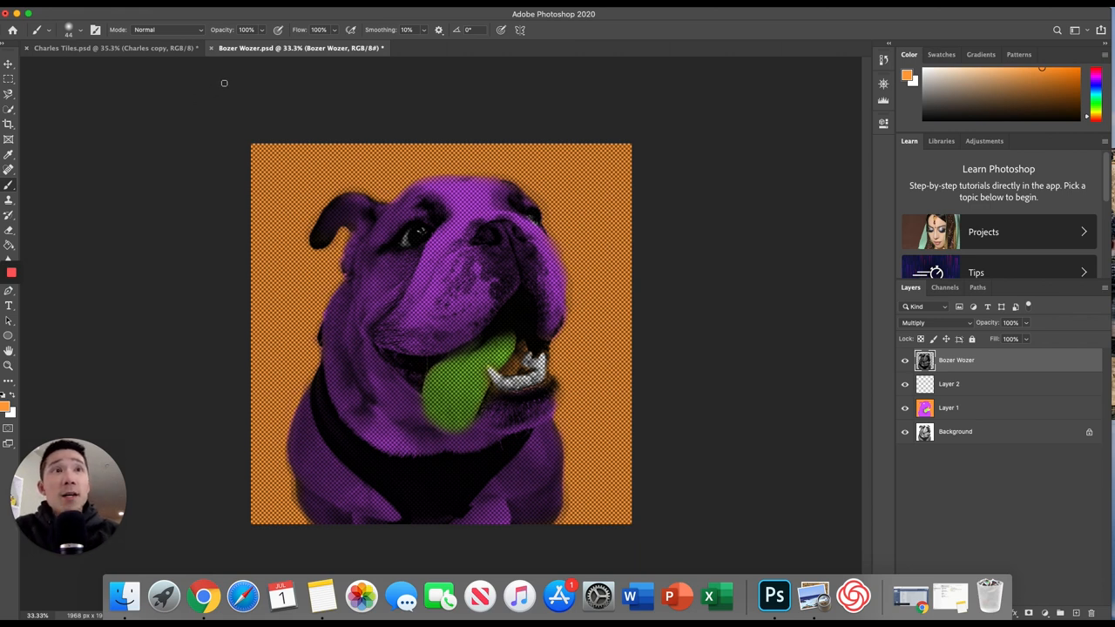